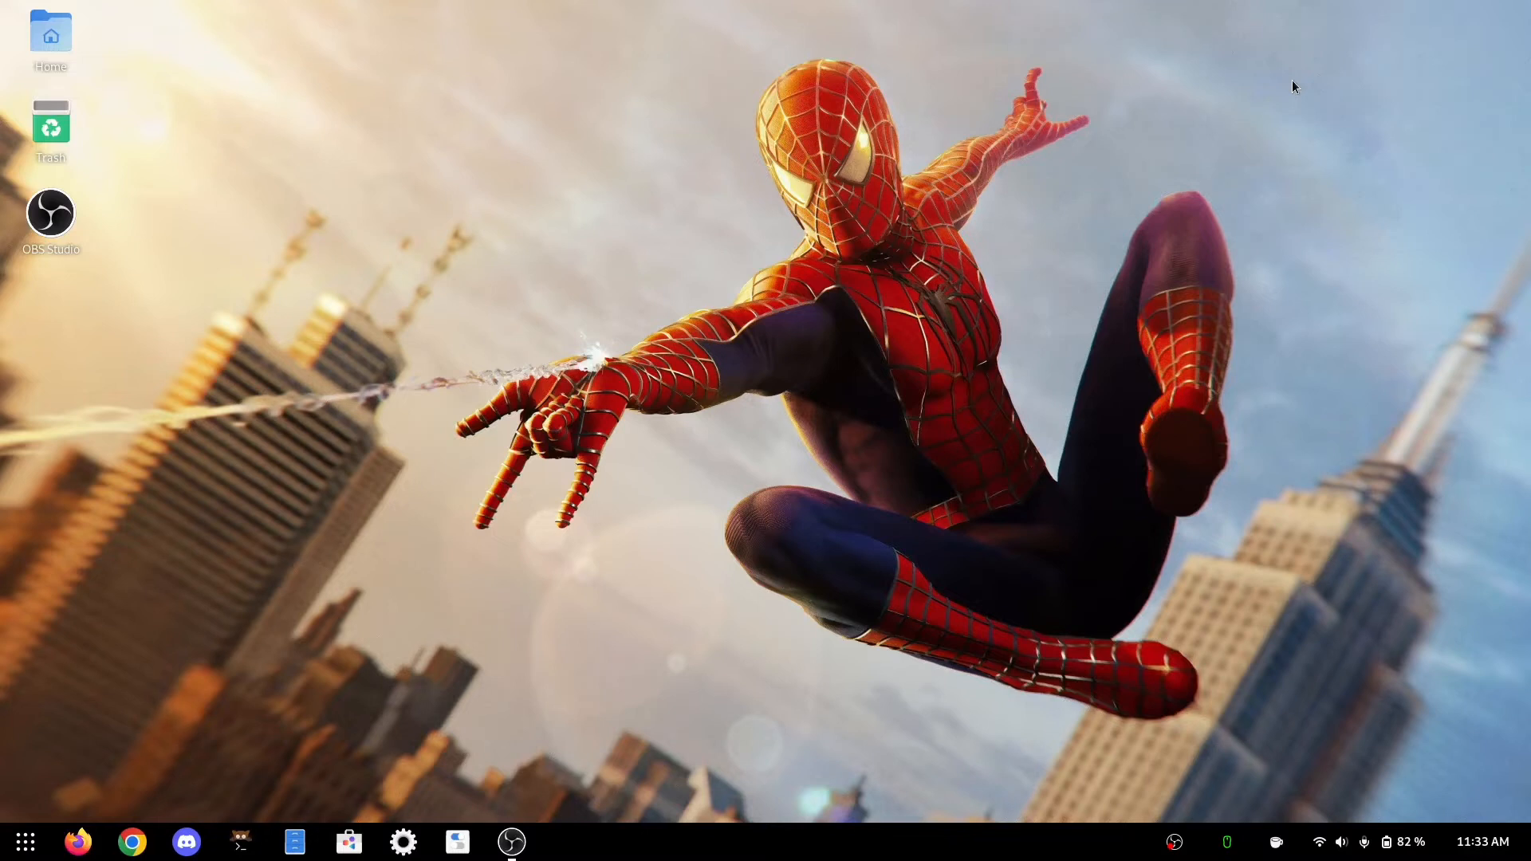
mouse_move(240, 842)
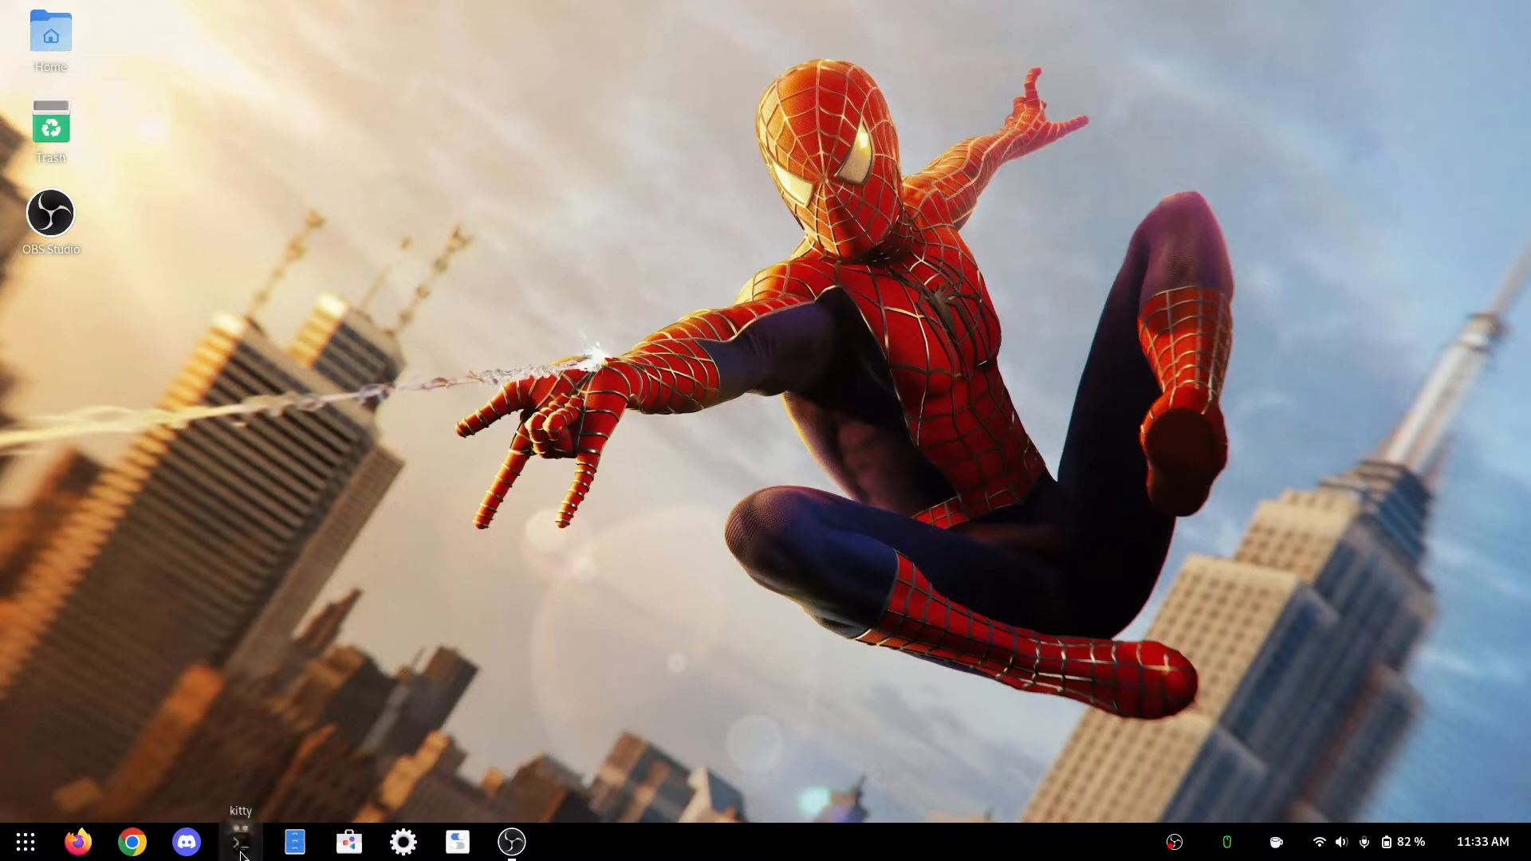
Start 'sudo vim /etc/pacman.conf' in a new terminal, correcting nano to vim.
left_click(239, 842)
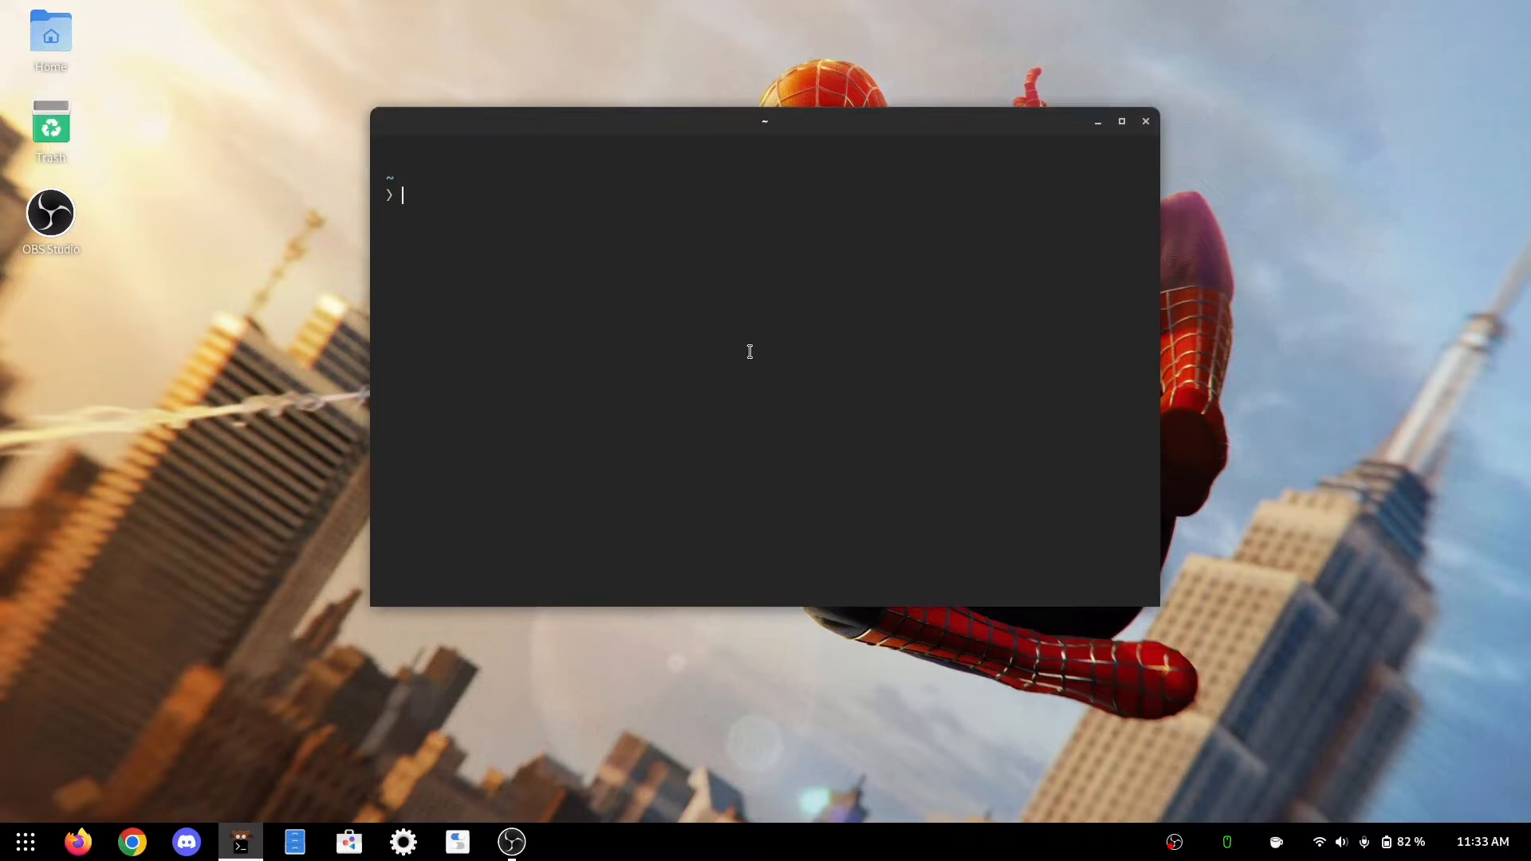
mouse_move(1513, 272)
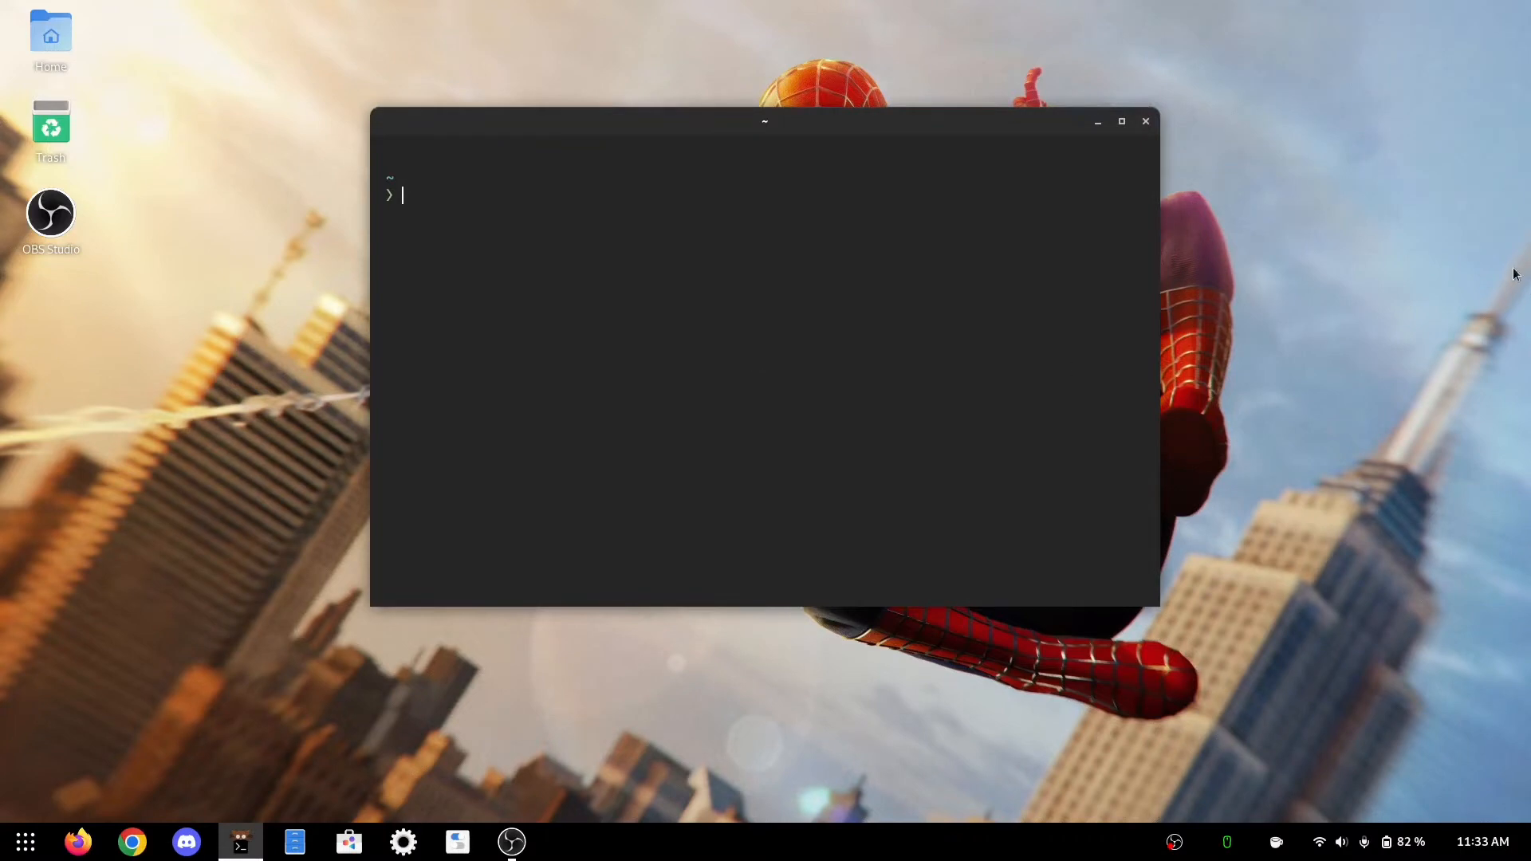
type("sudo")
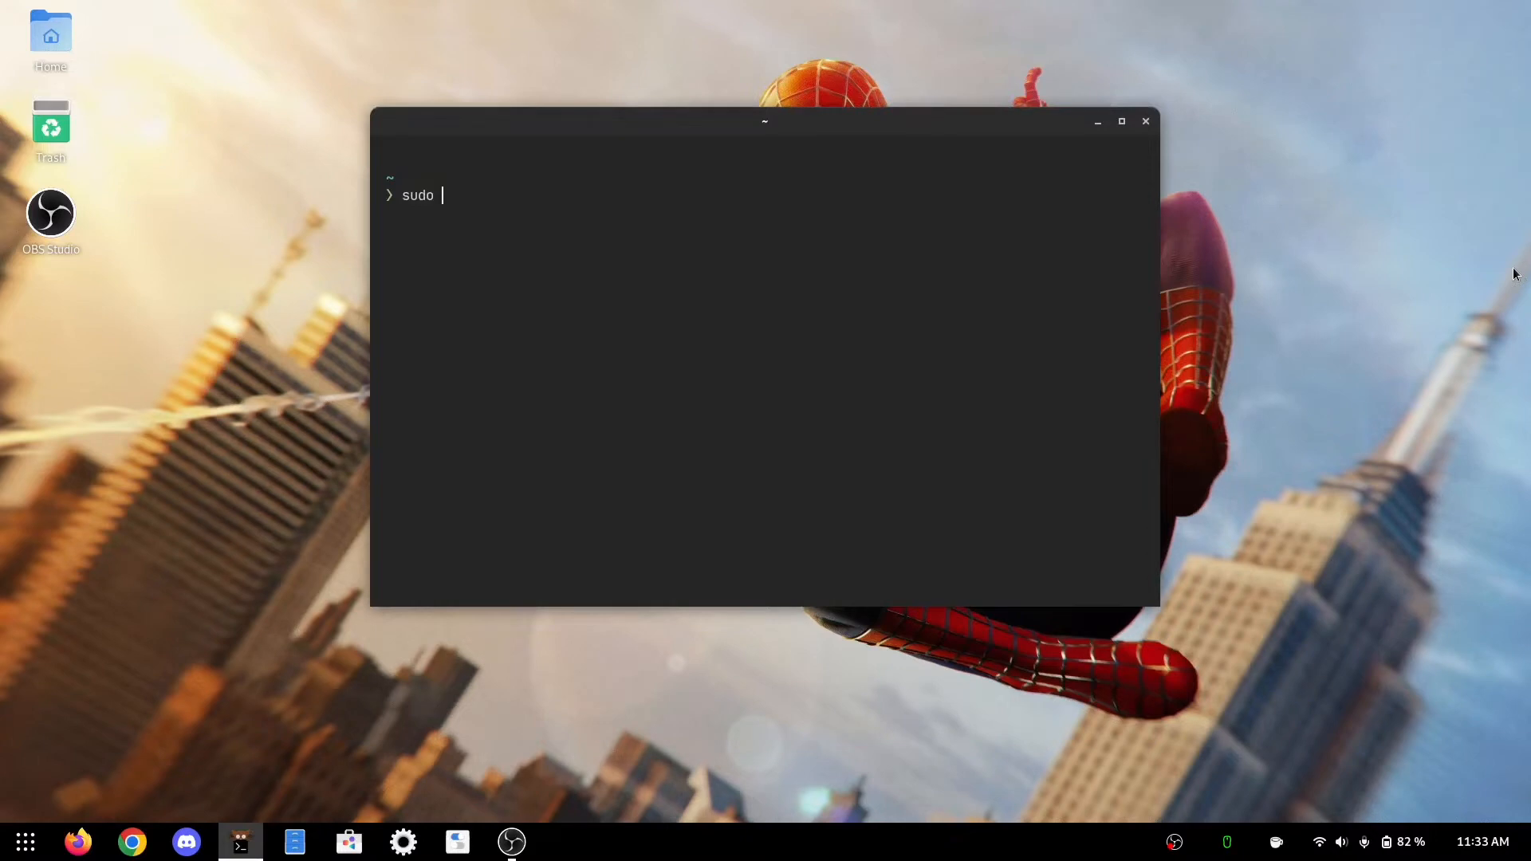
type("nano")
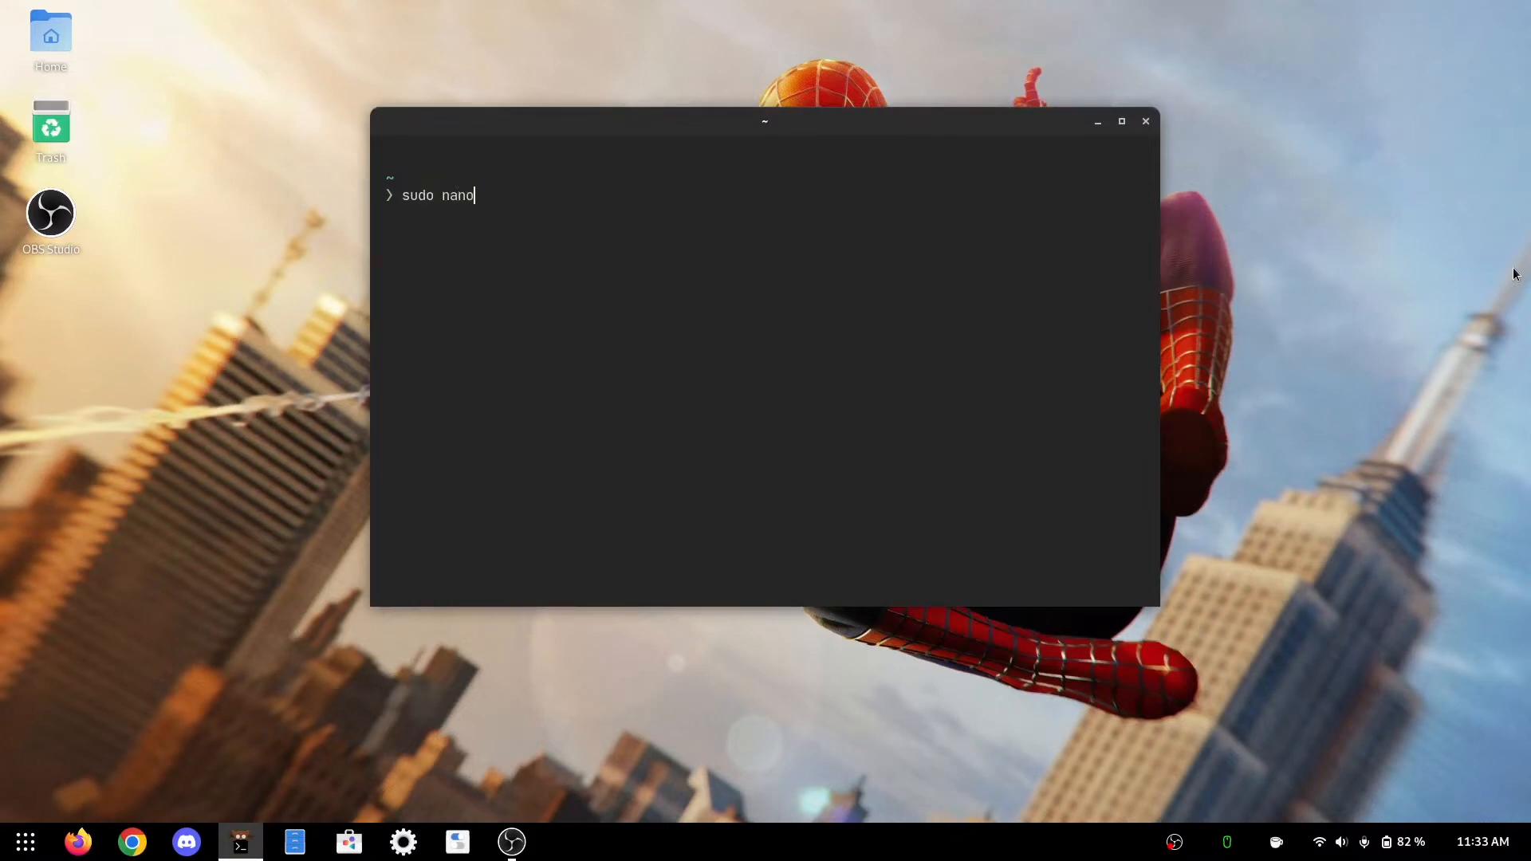
key("BackSpace")
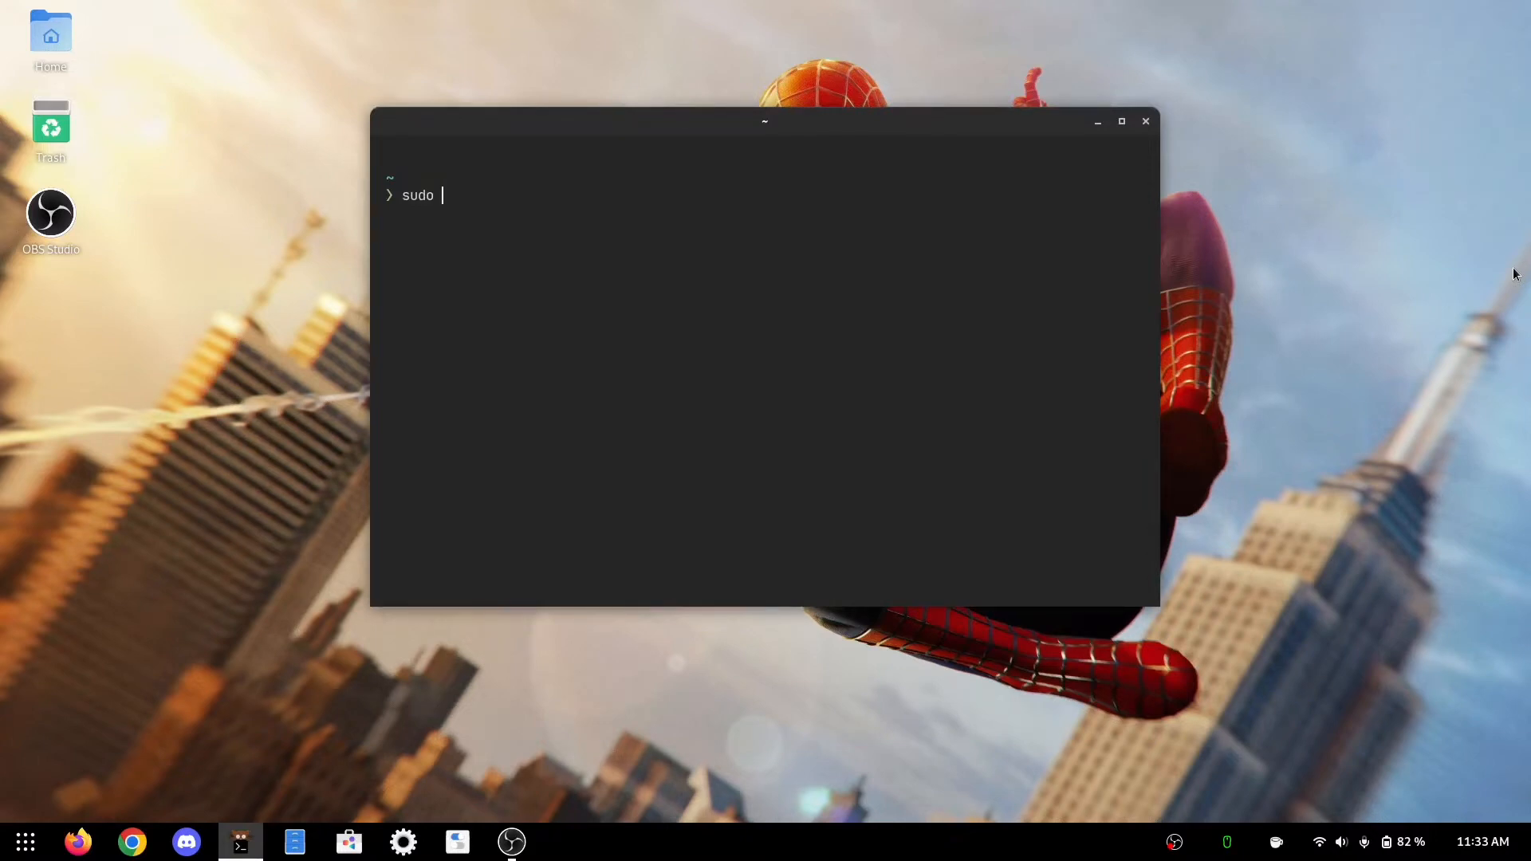
type("vim /etc/")
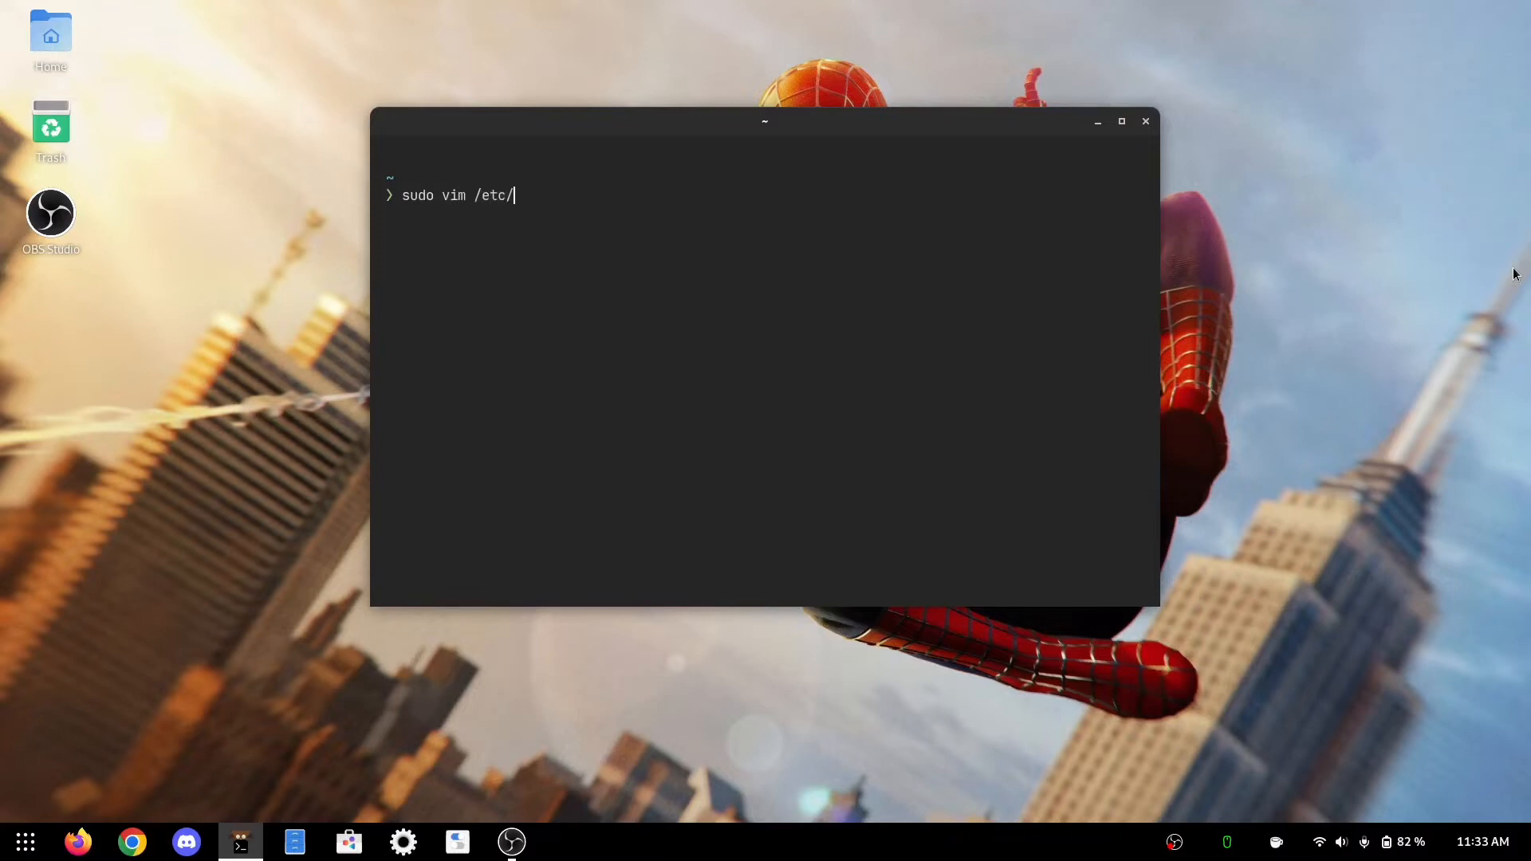
type("pacman.conf")
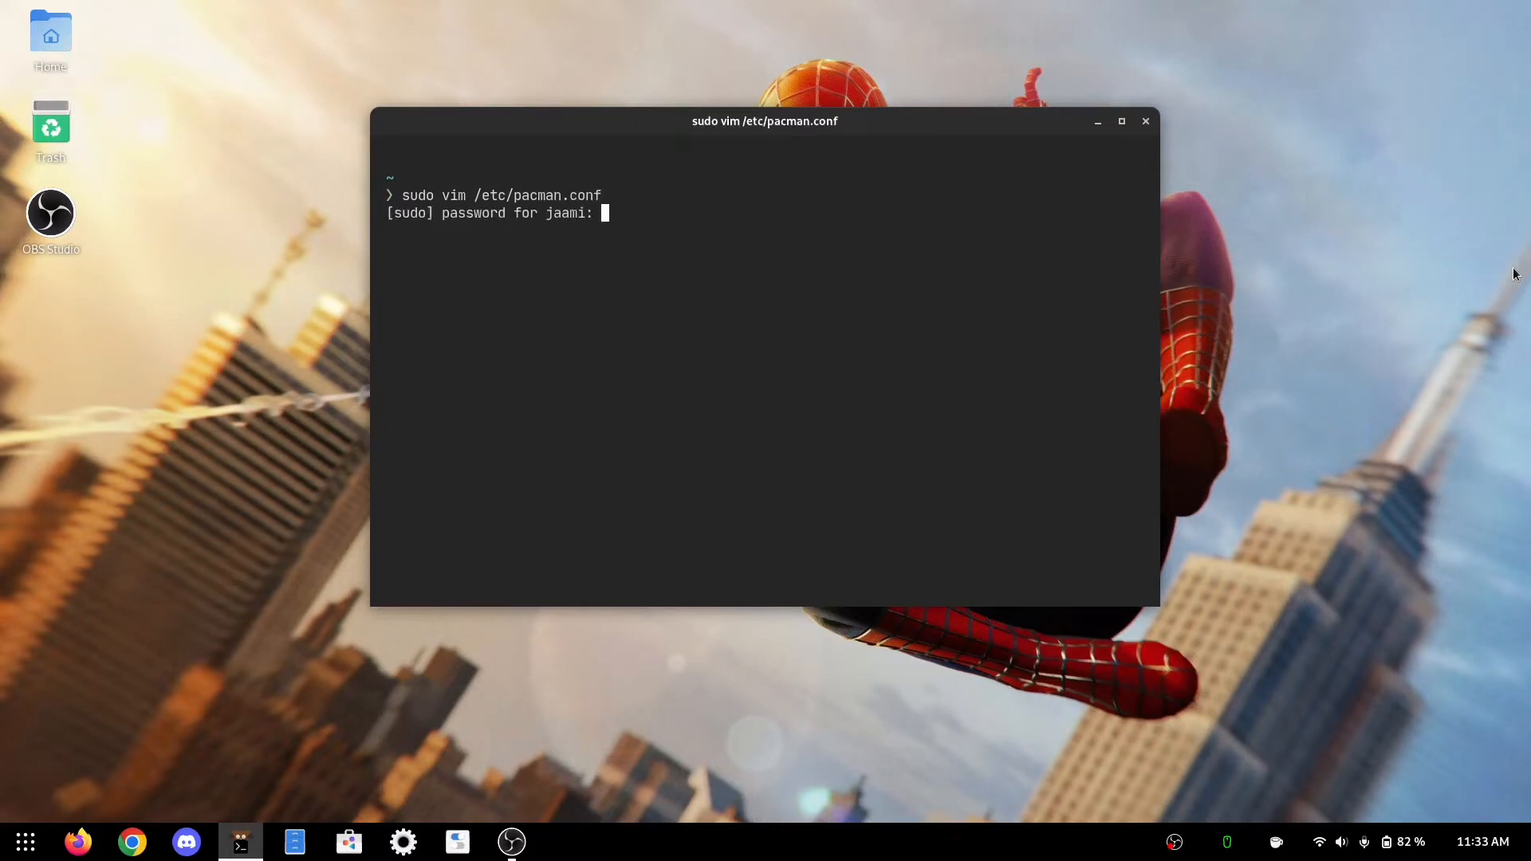
Verify the [multilib] section is uncommented in pacman.conf and quit vim with :q!
key("Return")
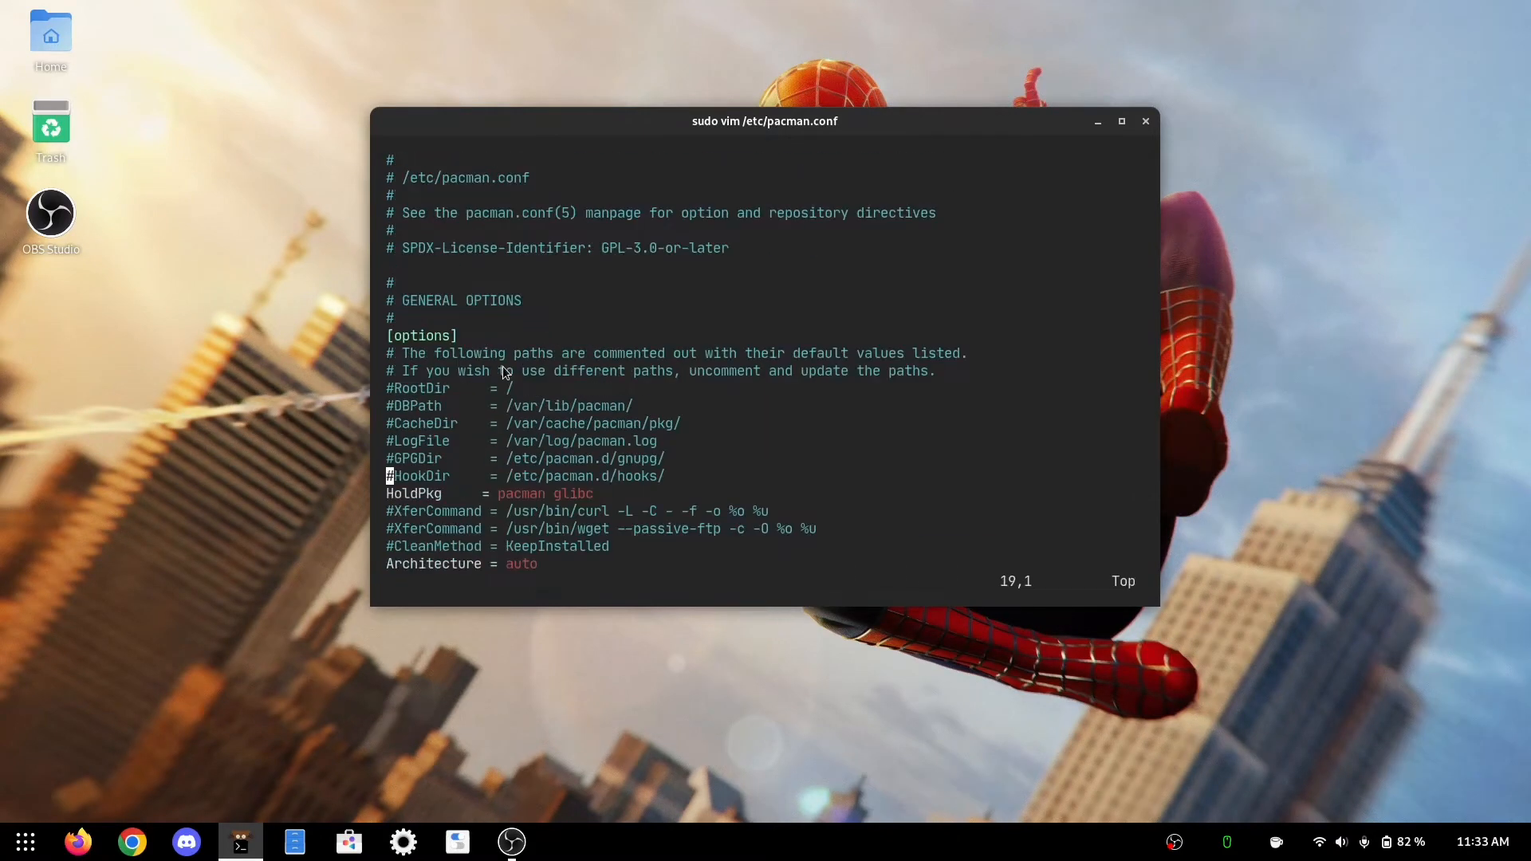
scroll("down", 3)
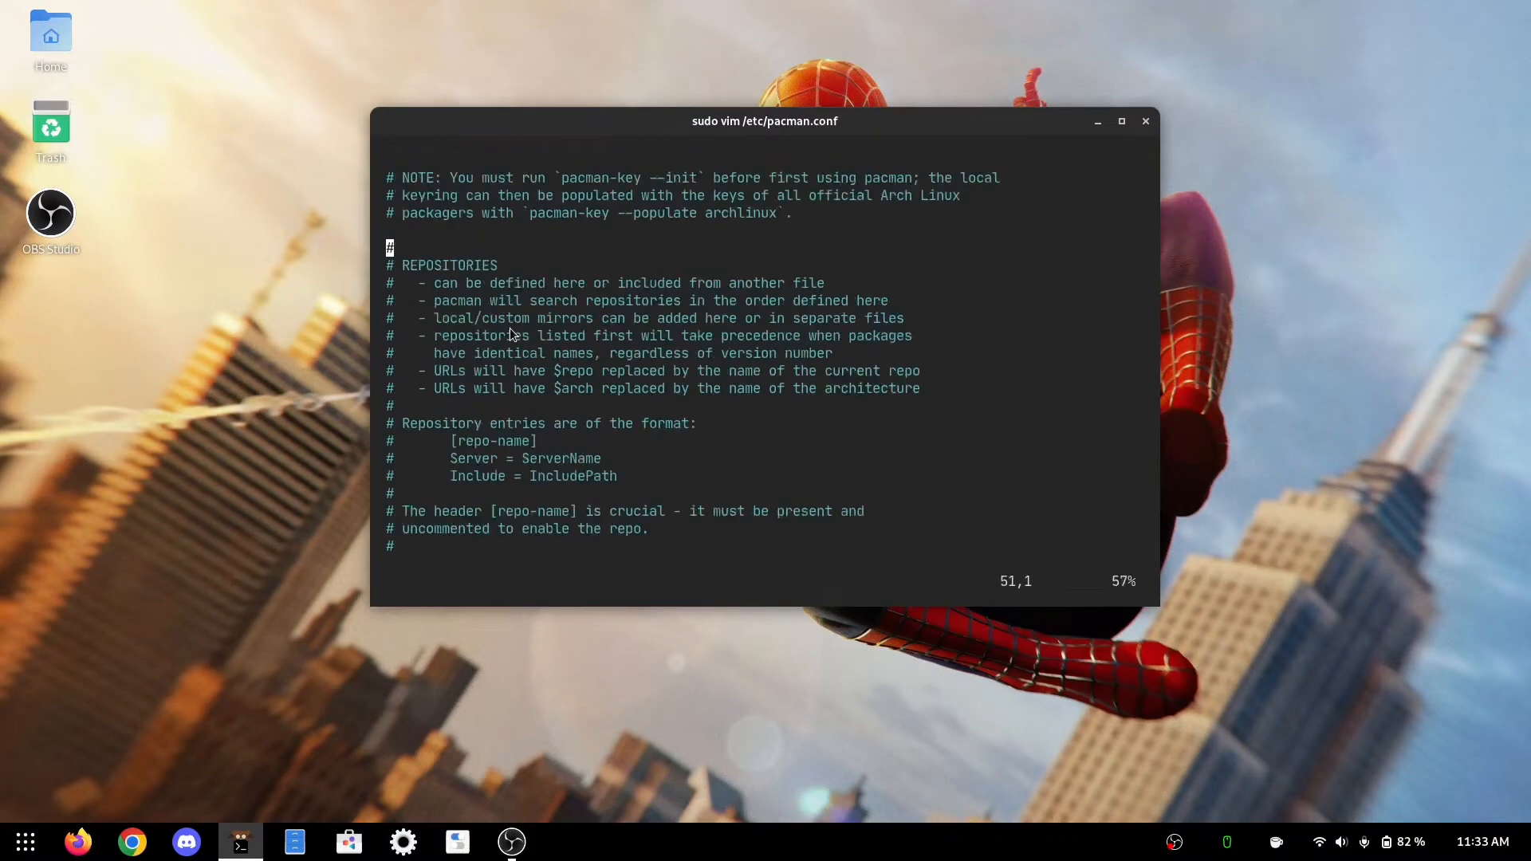
scroll("down", 3)
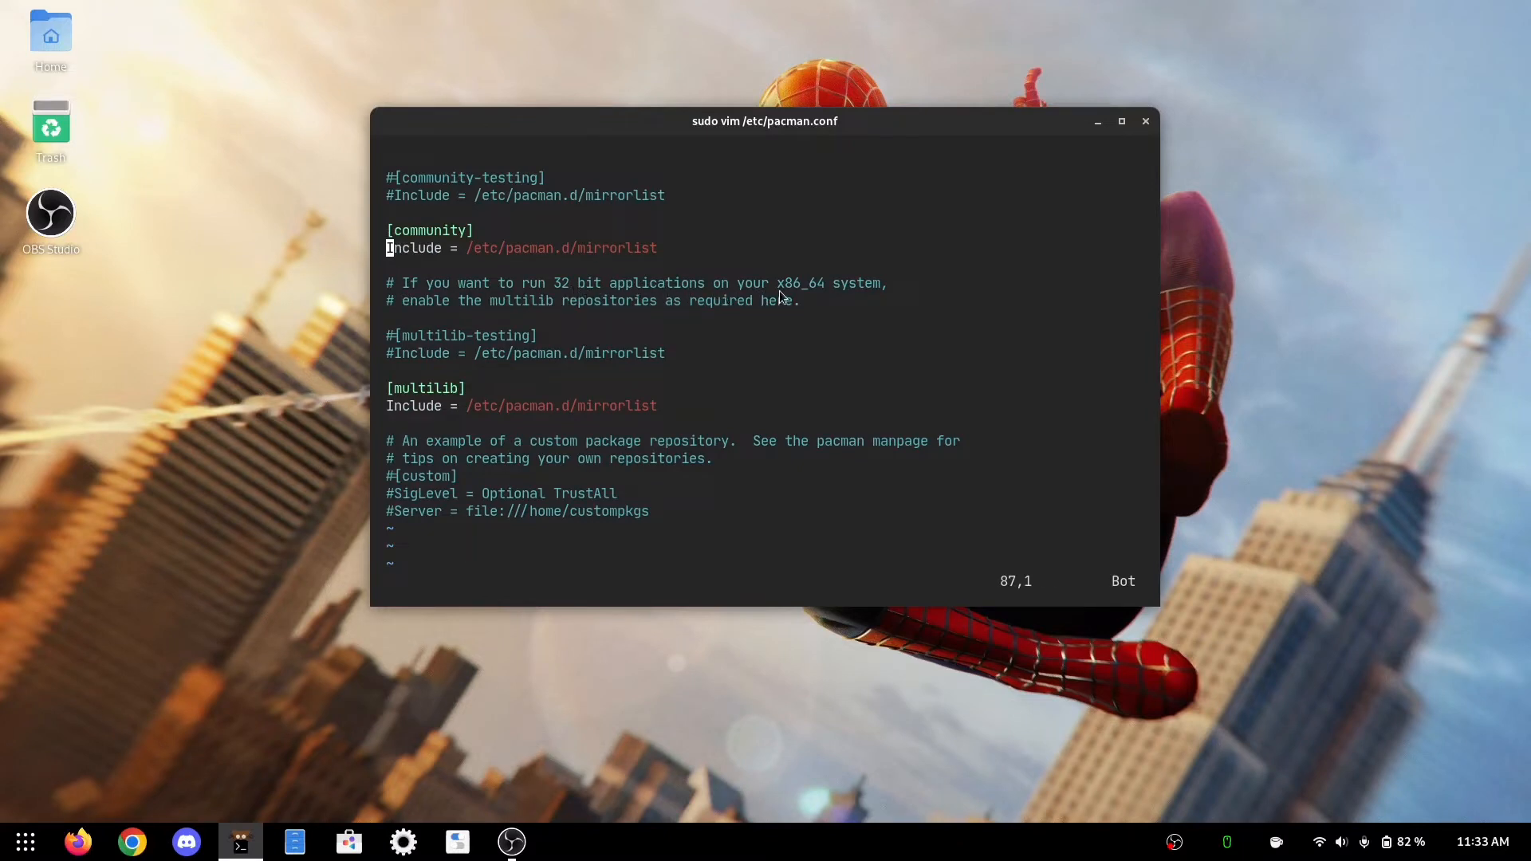
mouse_move(424, 318)
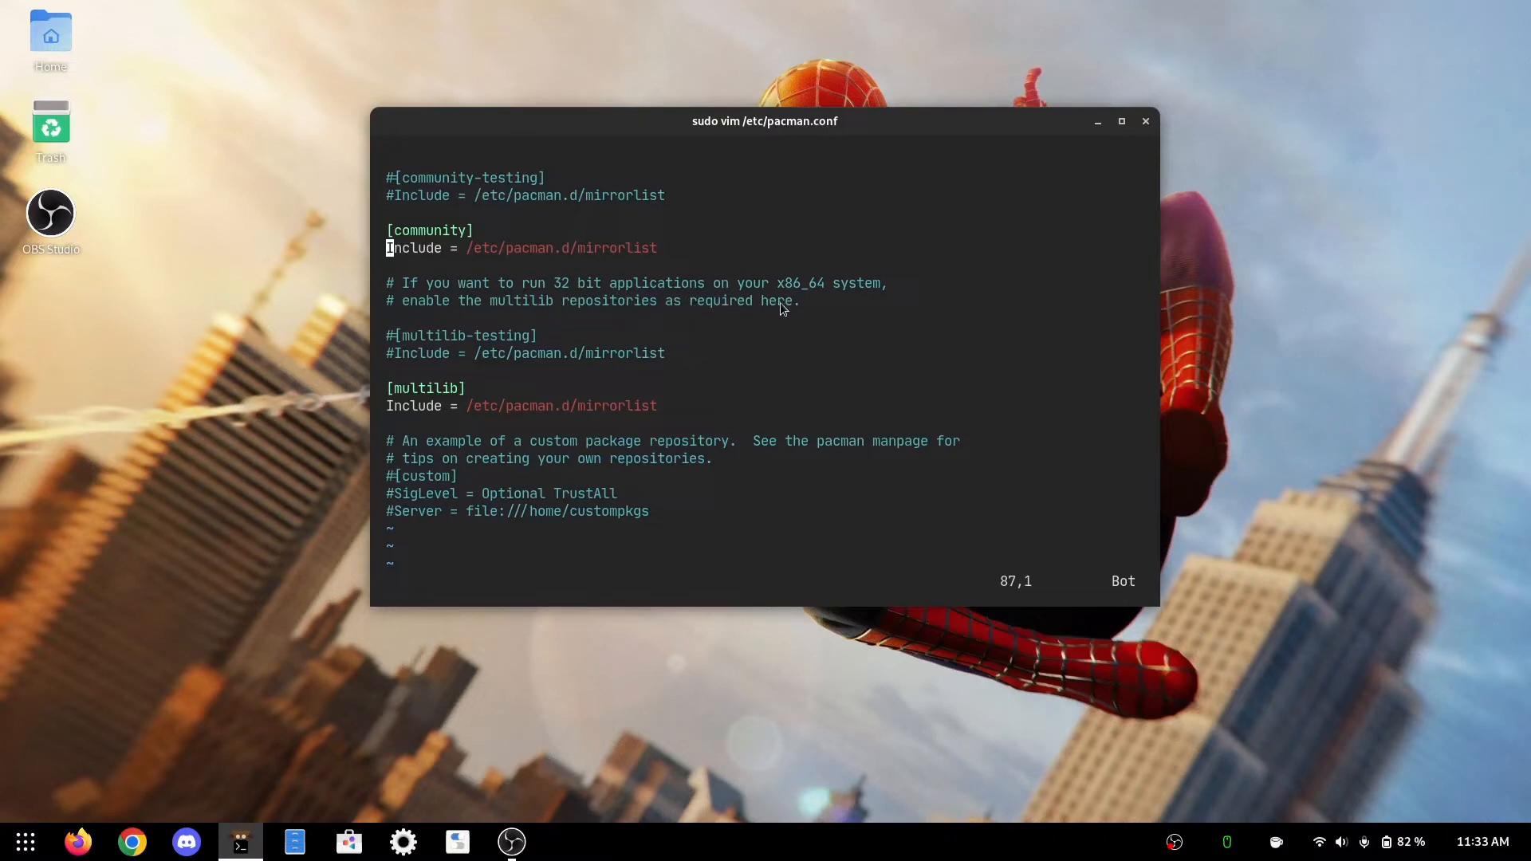
mouse_move(372, 308)
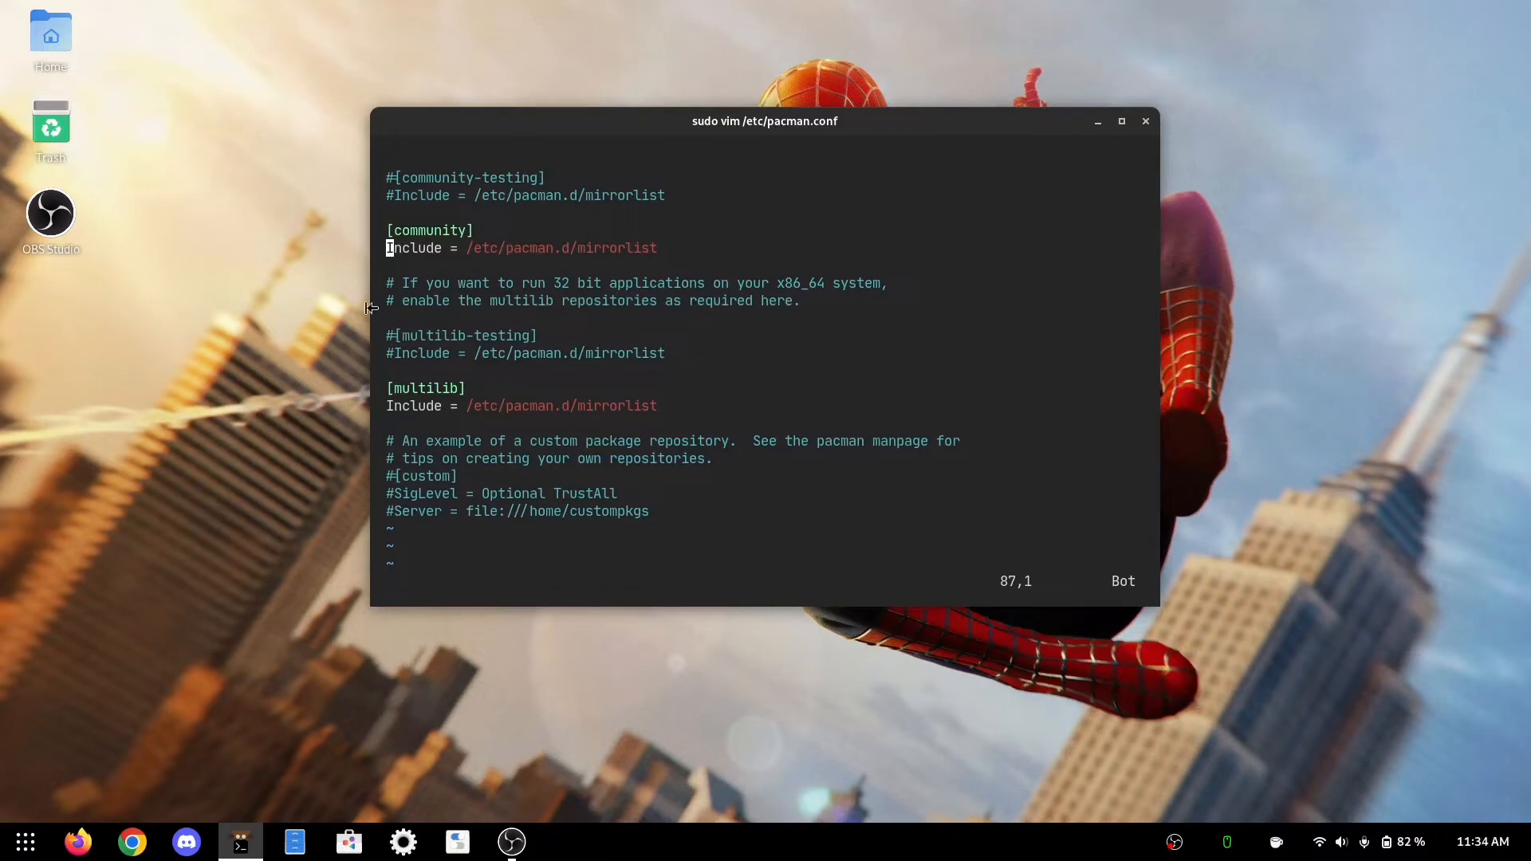
mouse_move(399, 373)
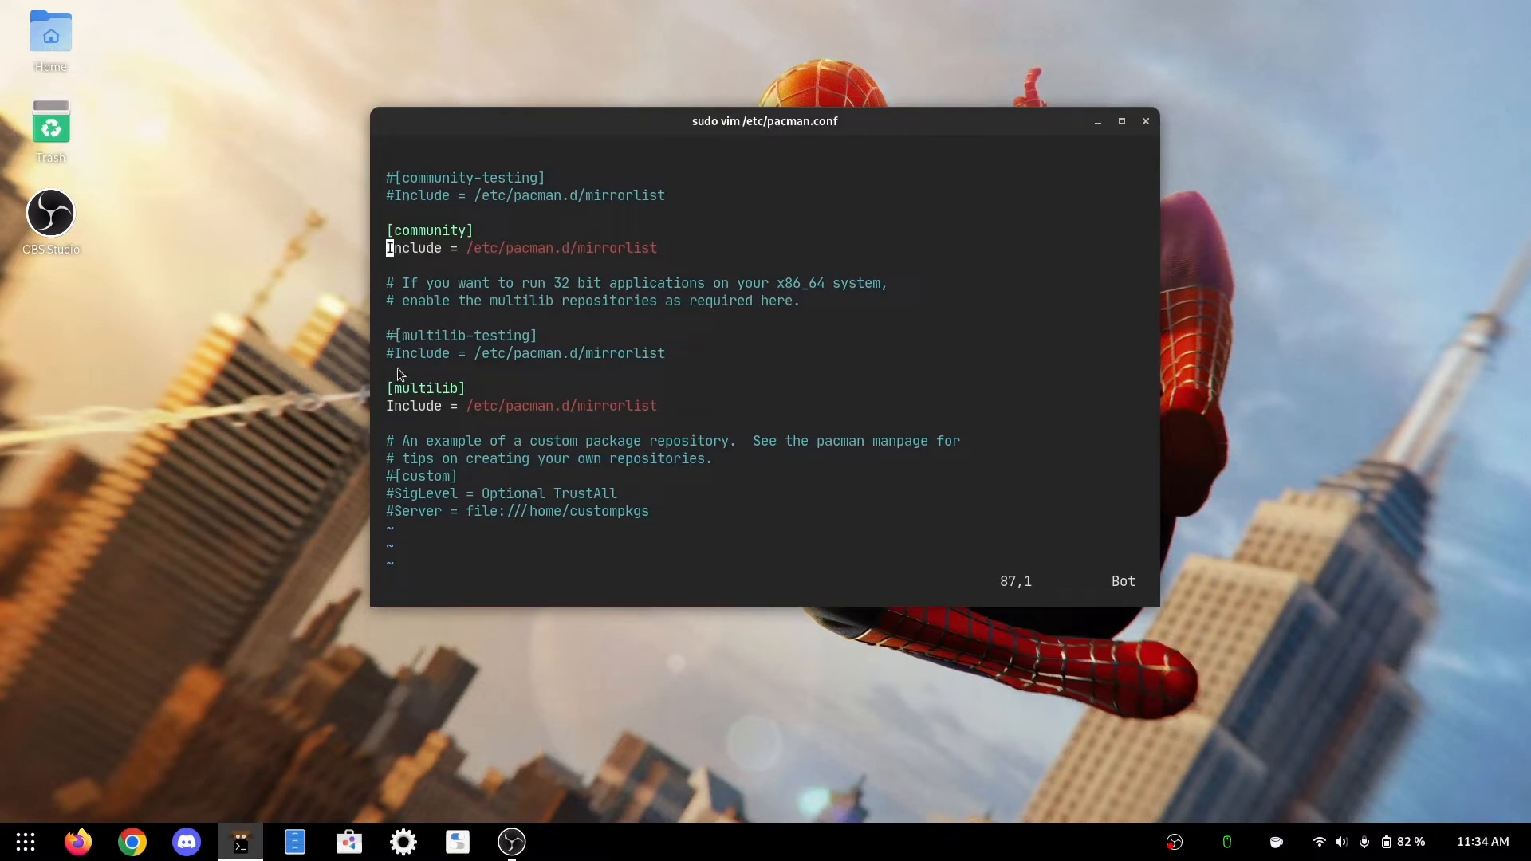
mouse_move(333, 346)
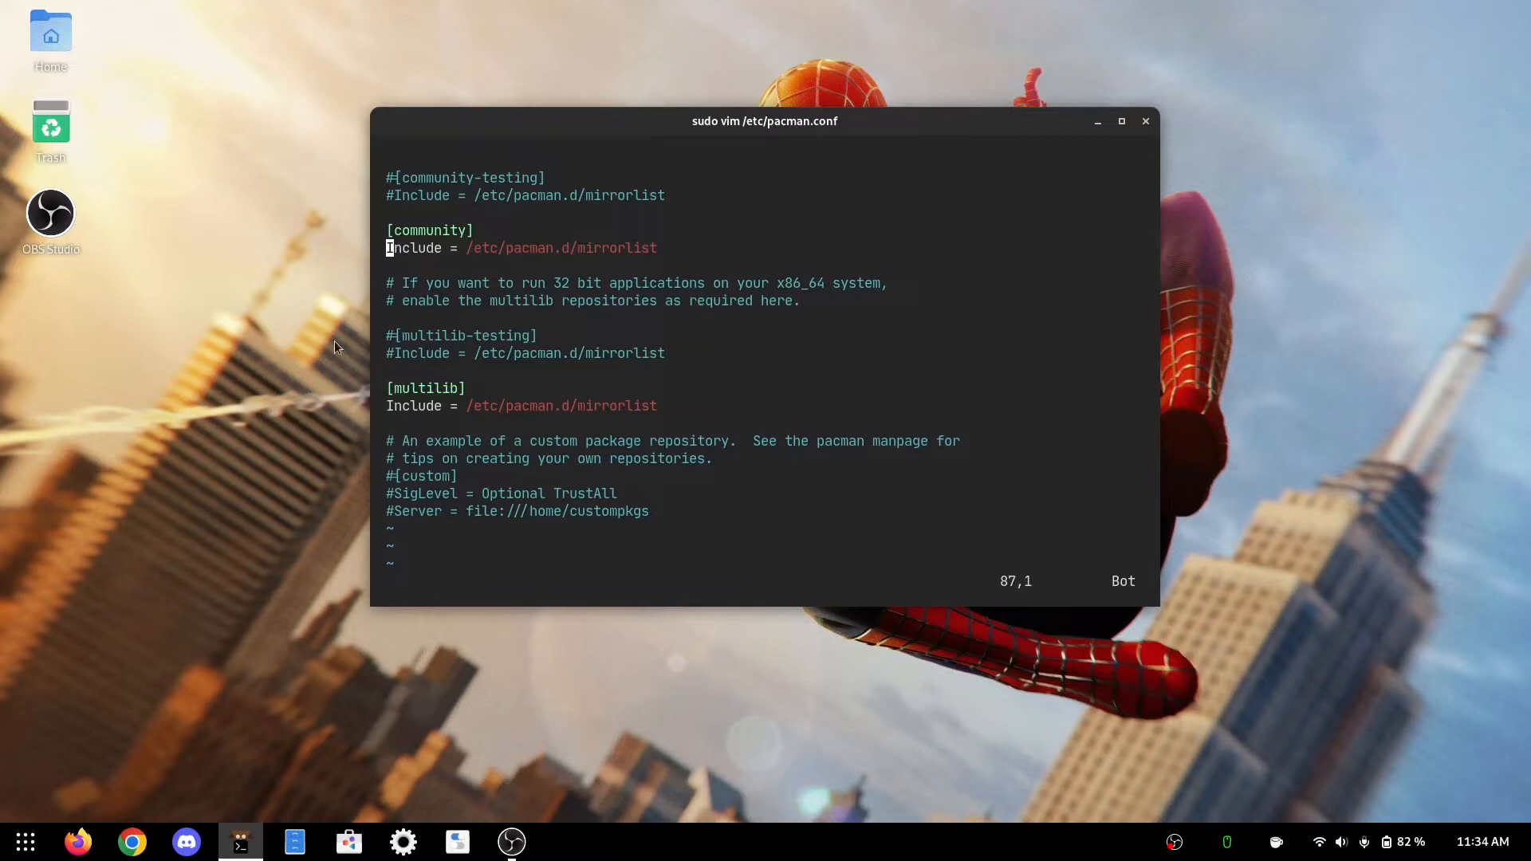
mouse_move(392, 397)
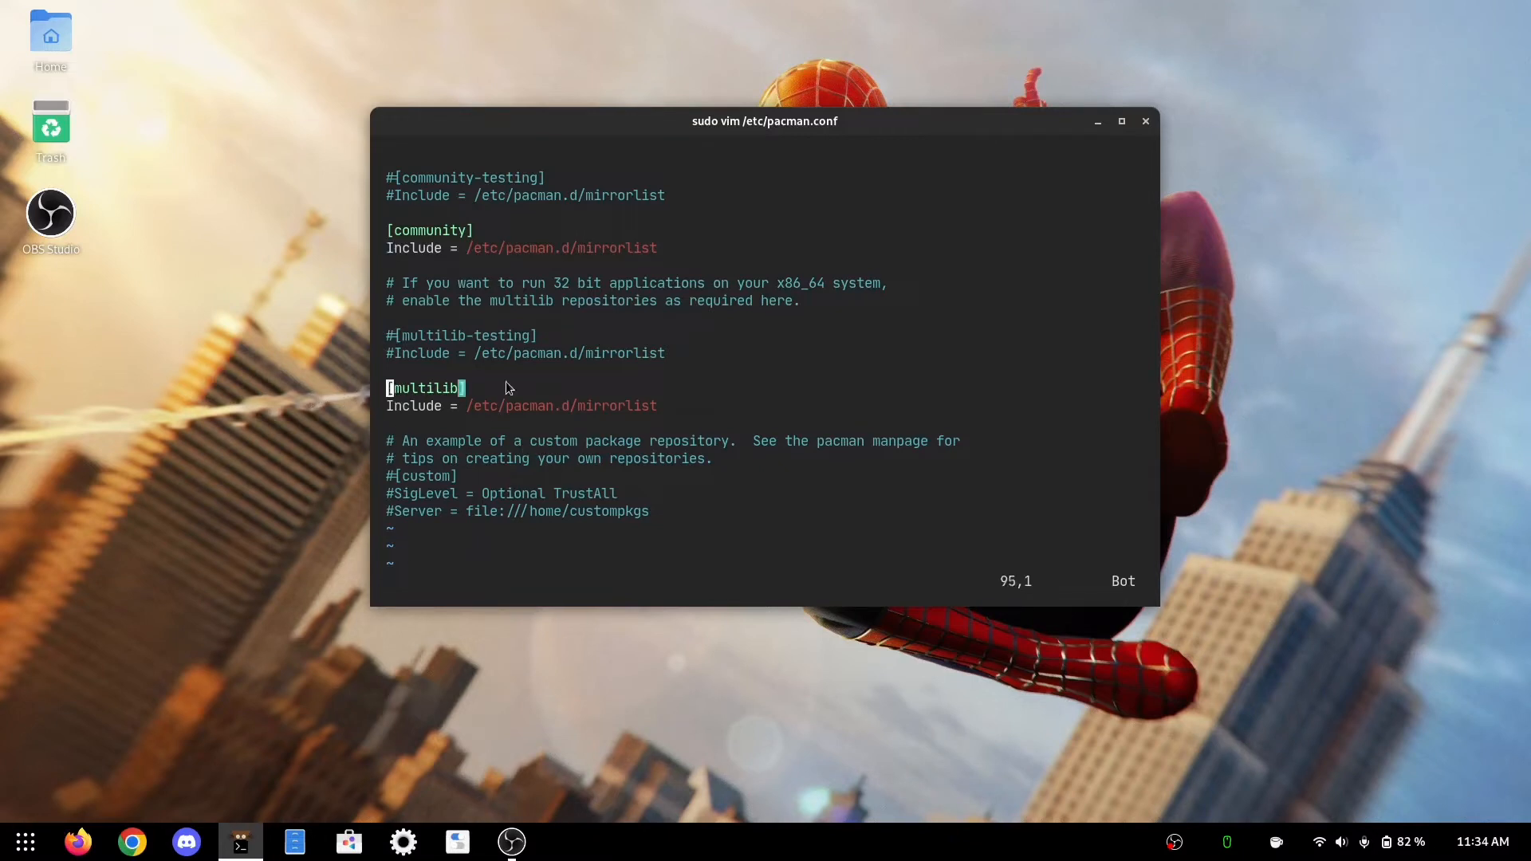
type("#")
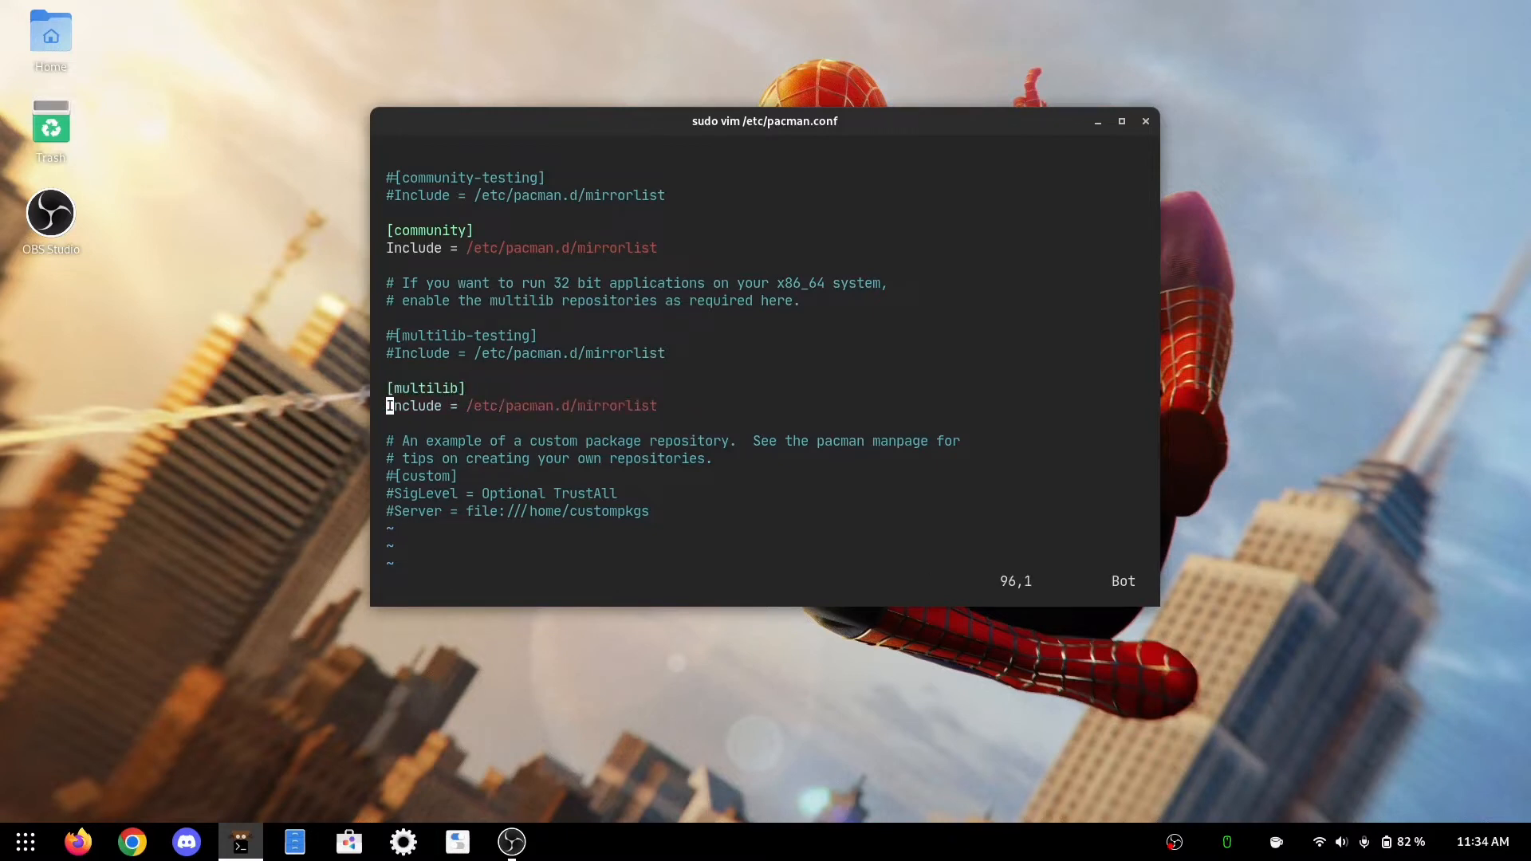
type(":q!")
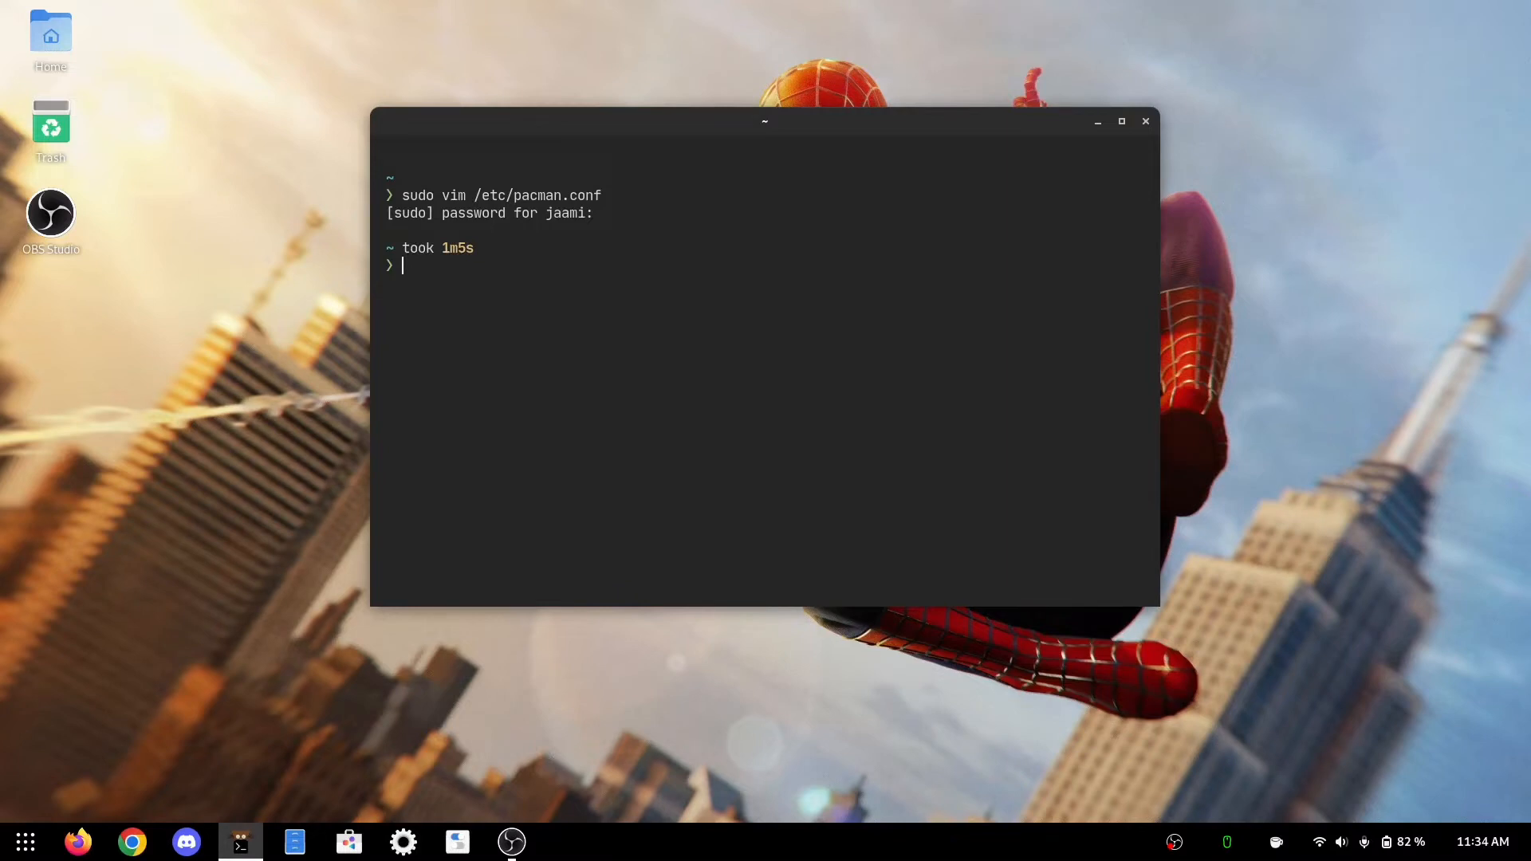
Replace a started -Syu update with the pacman install for lib32-mesa, vulkan-intel and Vulkan ICD loaders.
type("sudo pacman")
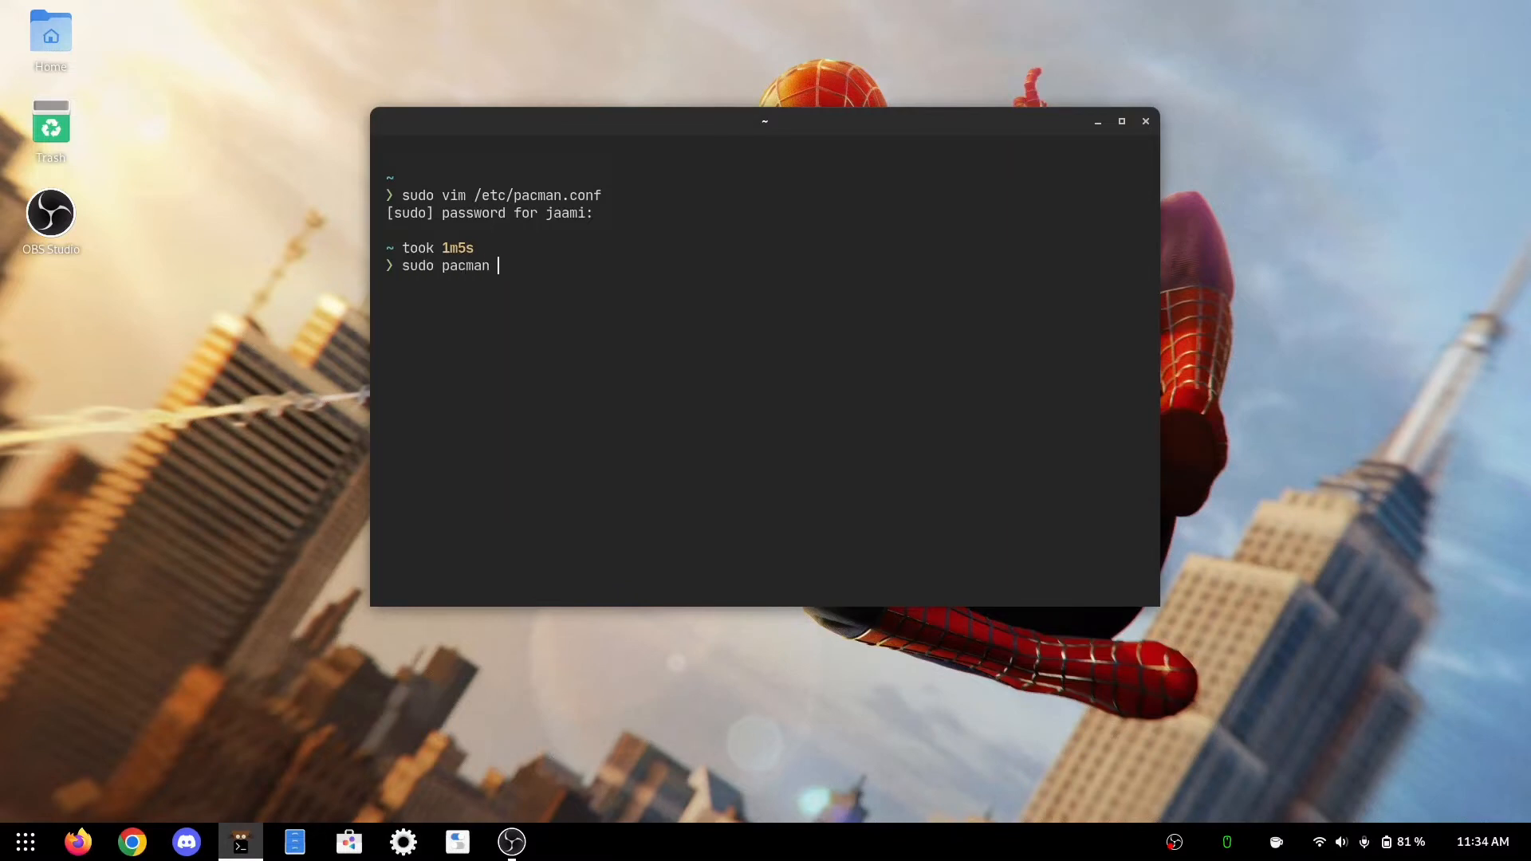
type("-Syu")
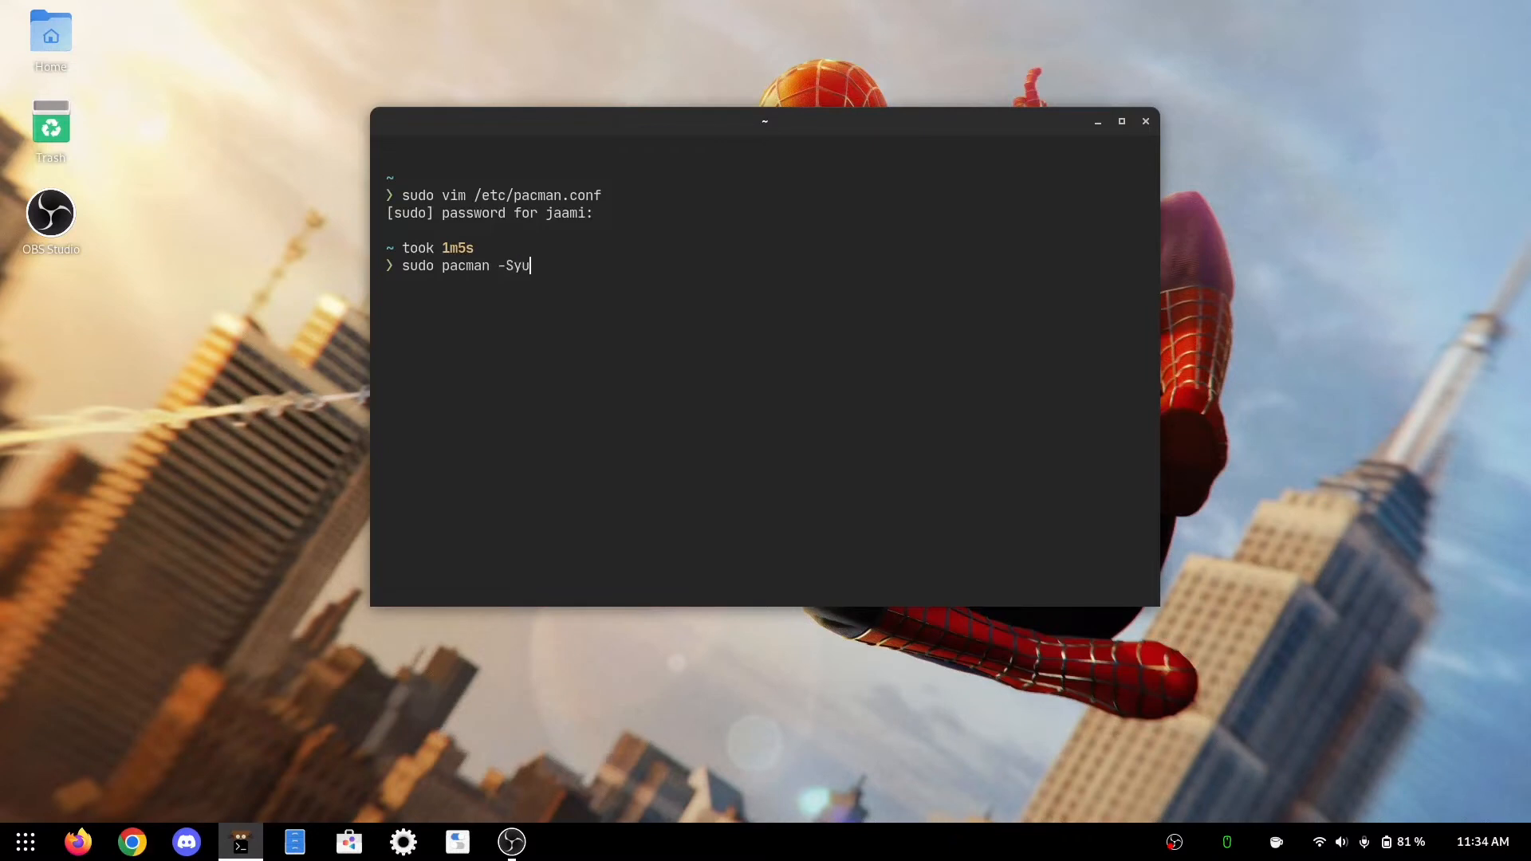
key("BackSpace")
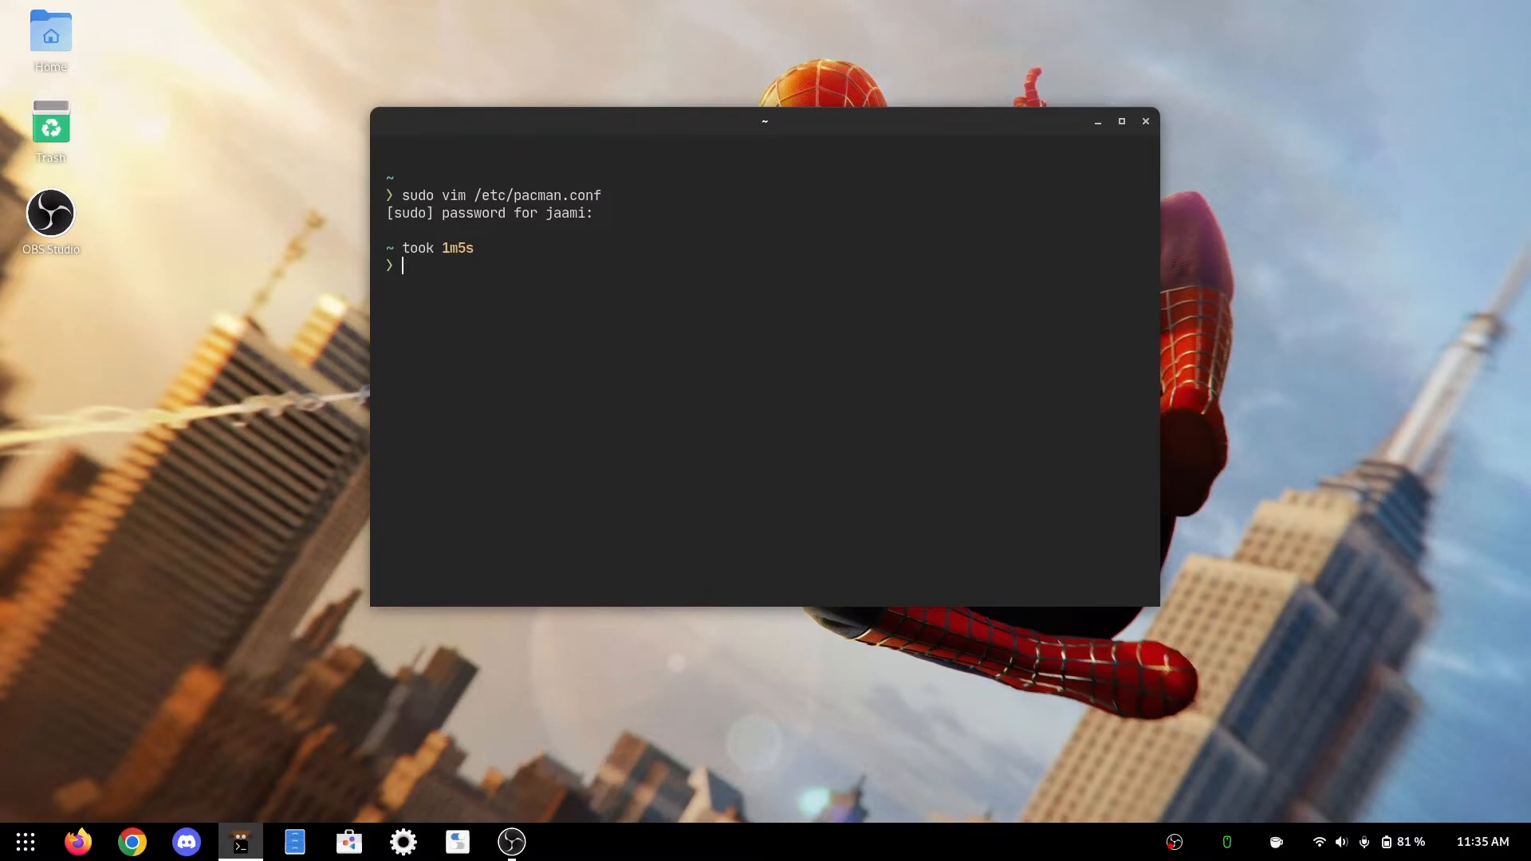
type("sudo pacman -S --needed lib32-mesa vulkan-intel lib32-vulkan-intel vulkan-icd-loader lib32-vulkan-icd-loader")
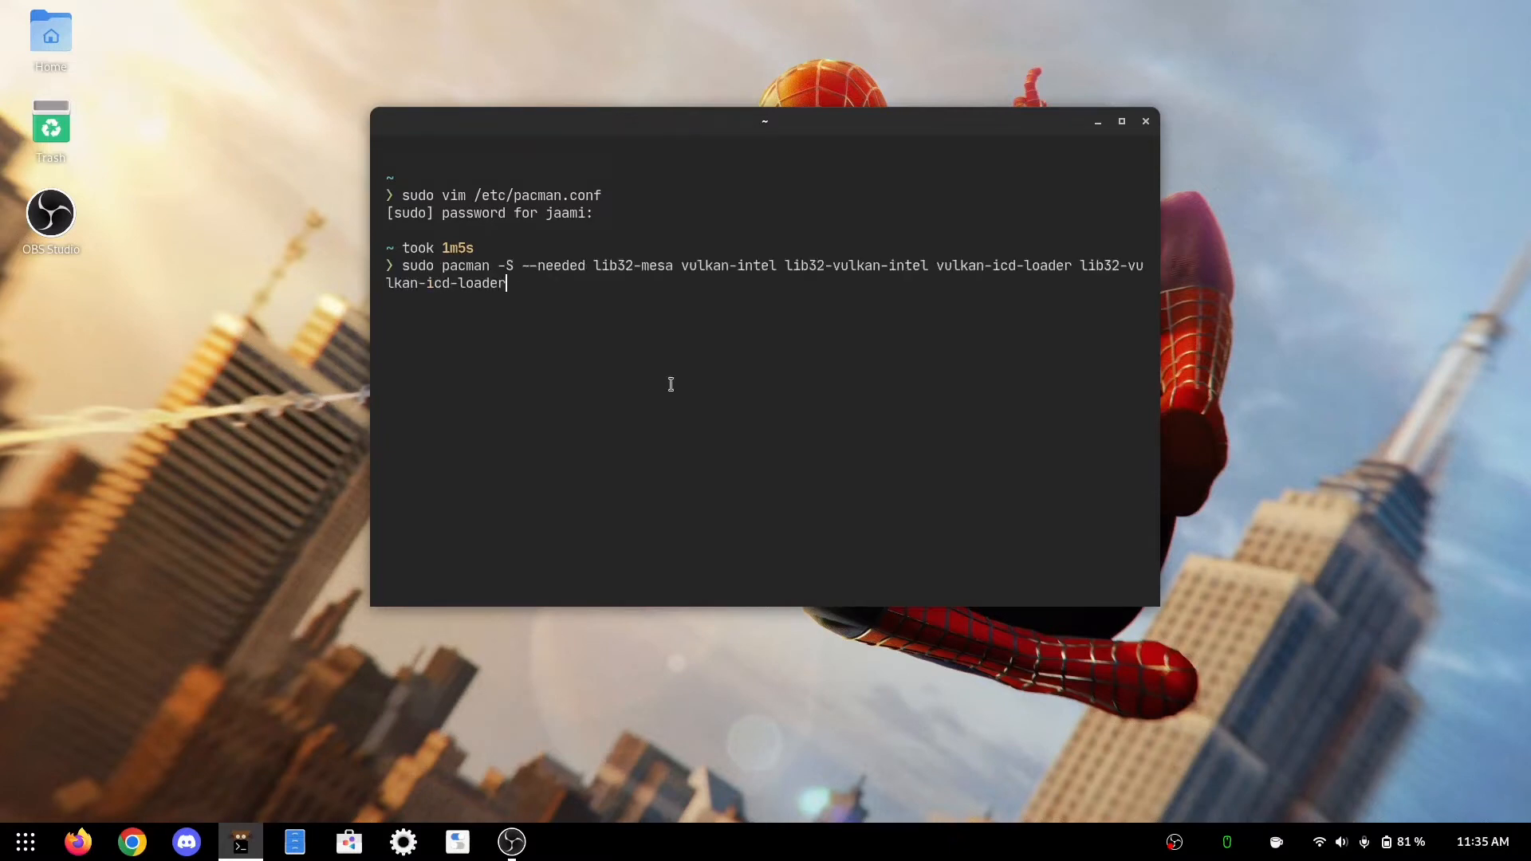
mouse_move(659, 258)
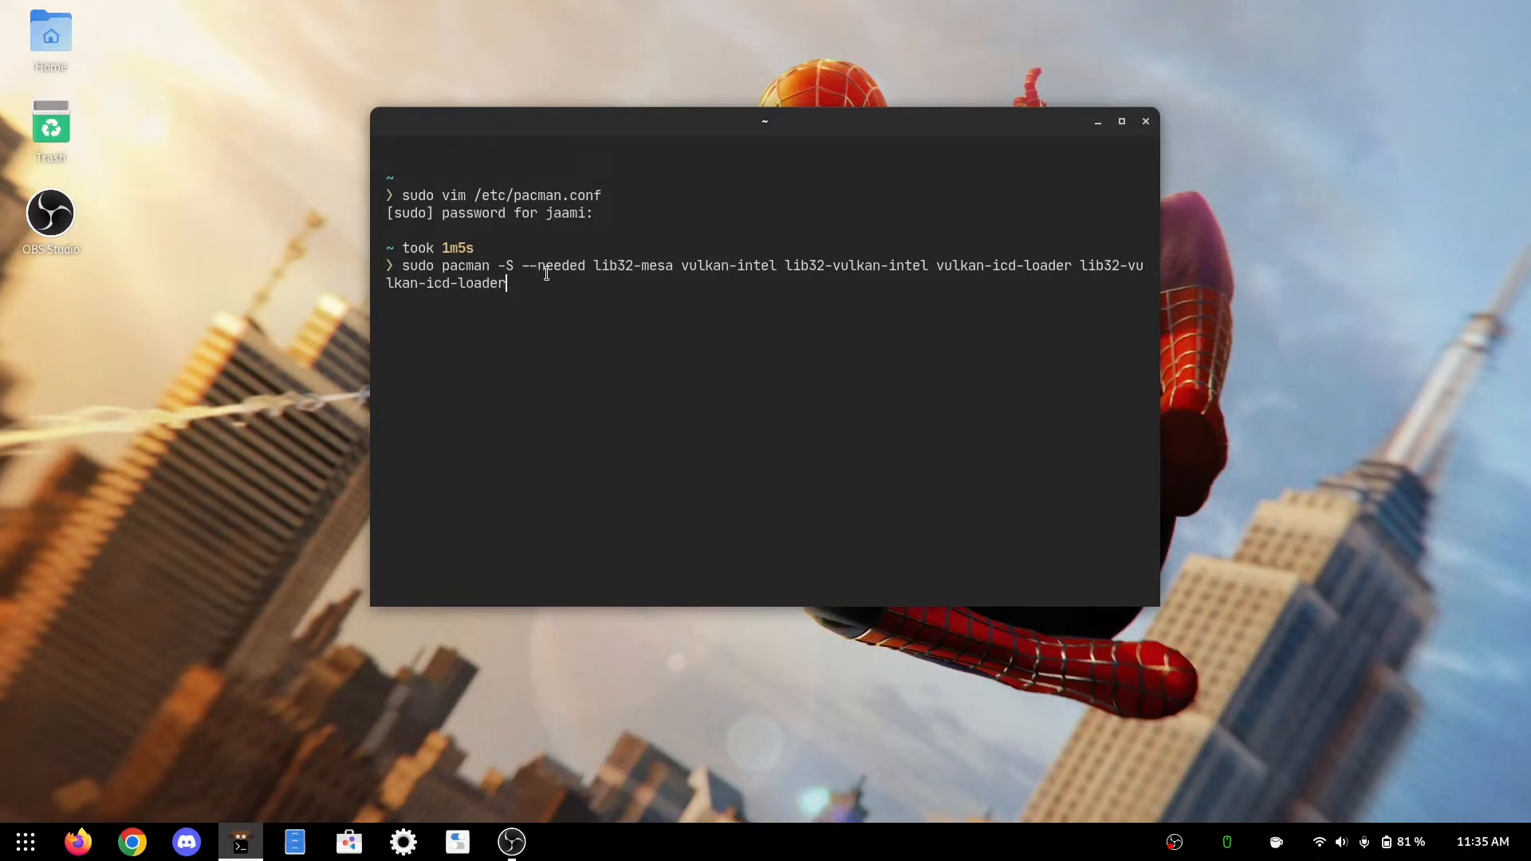
mouse_move(593, 261)
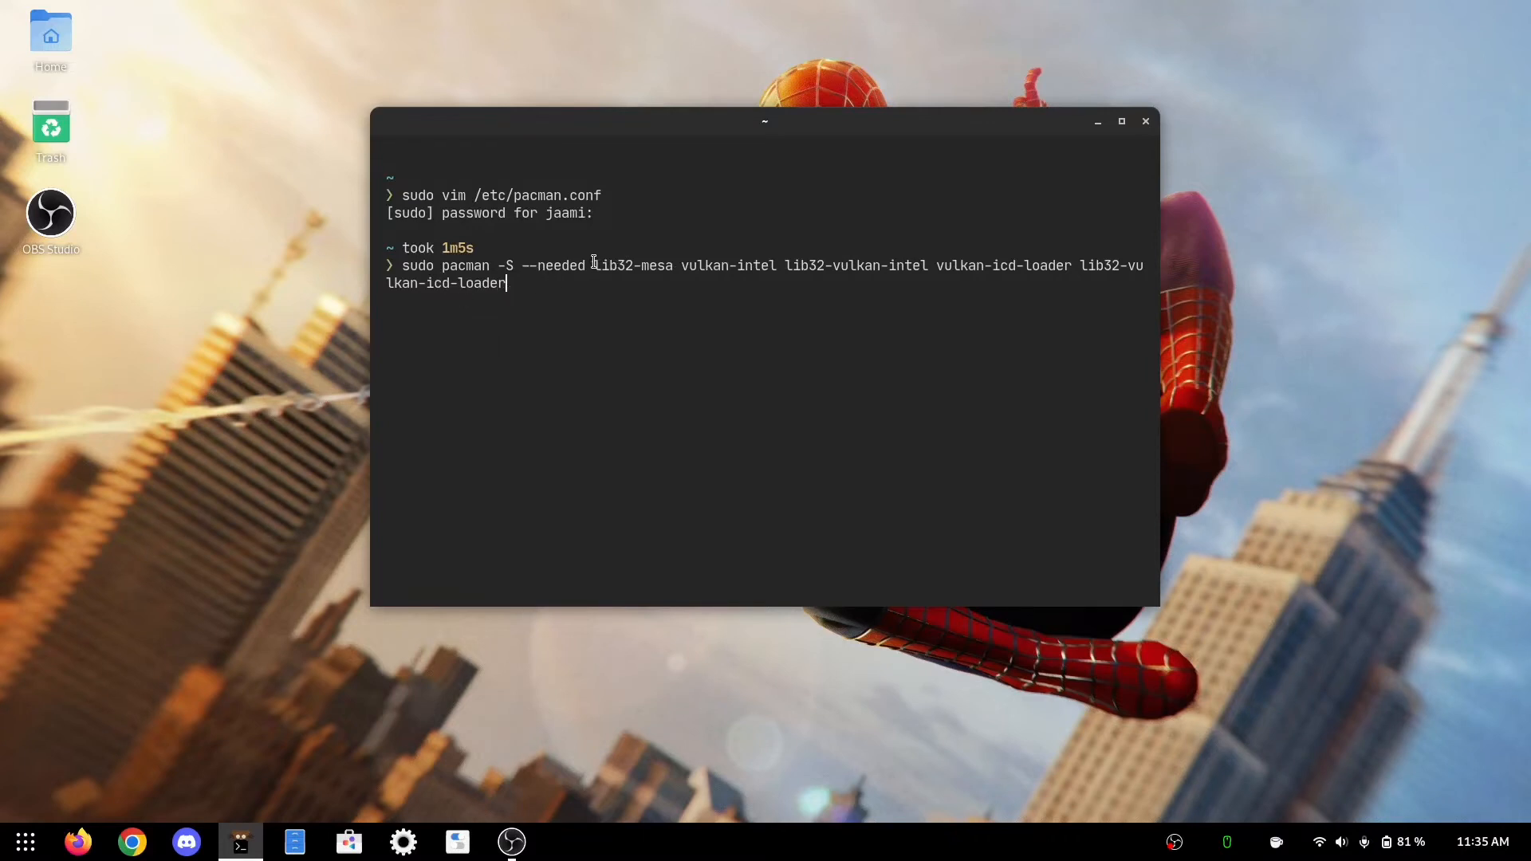
mouse_move(748, 390)
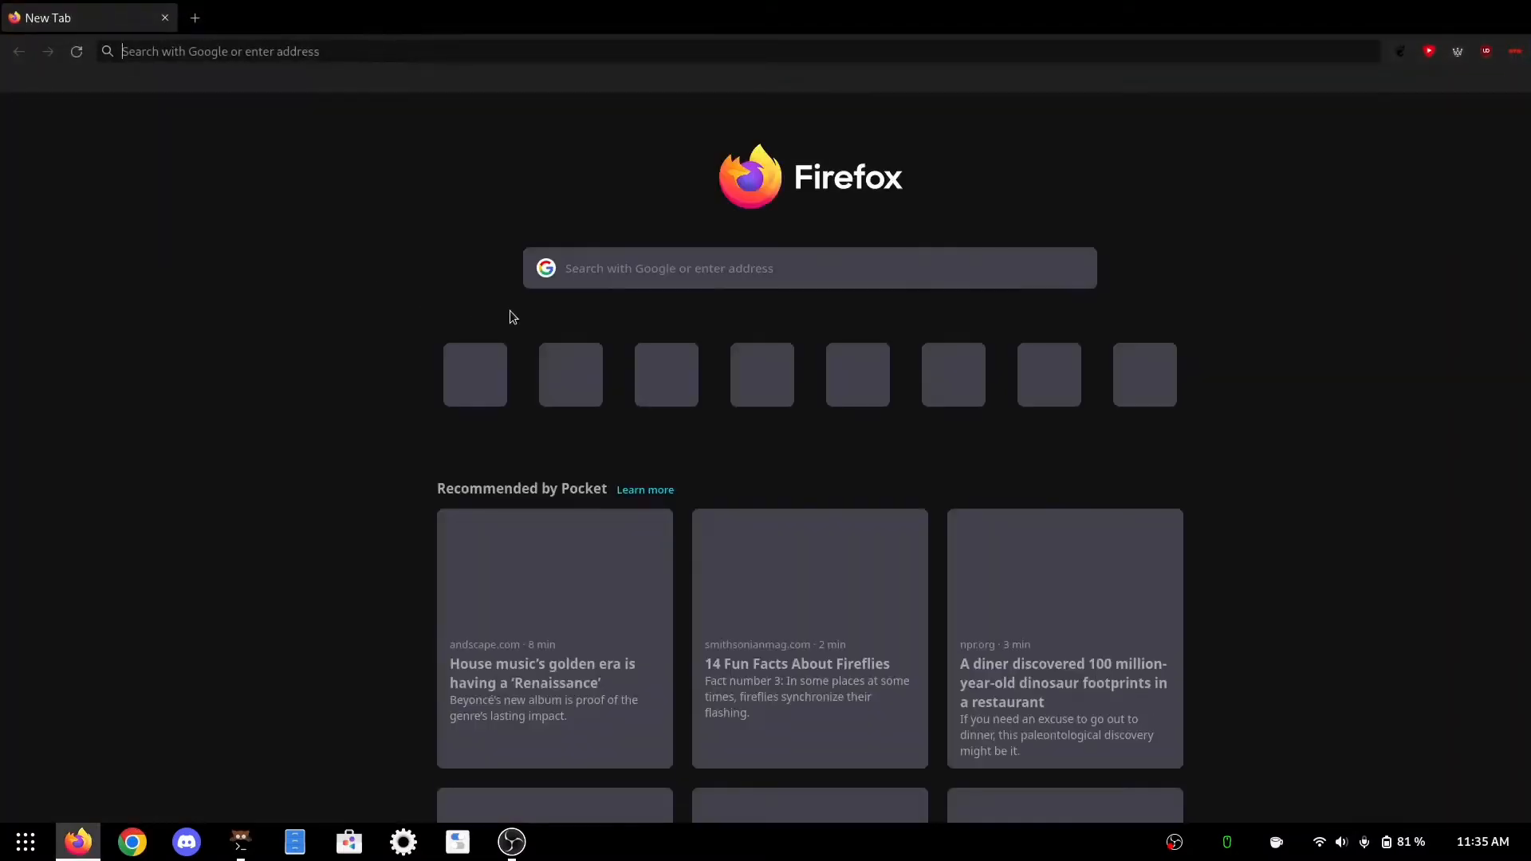
Search the web for grapejuice gitlab and reach the Grapejuice installation documentation.
type("grapejuice gitlab")
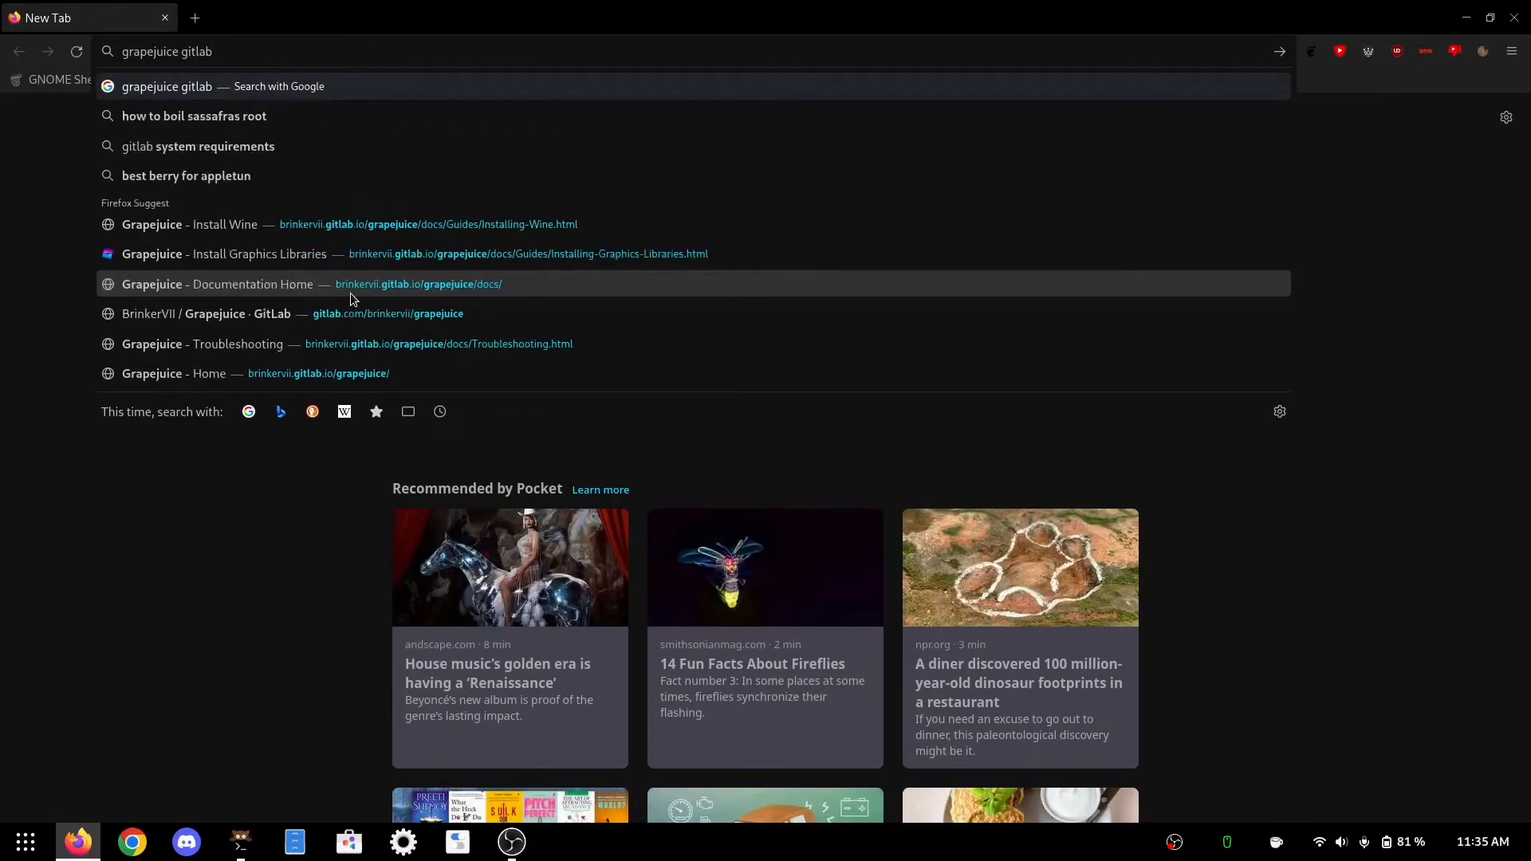
key("Return")
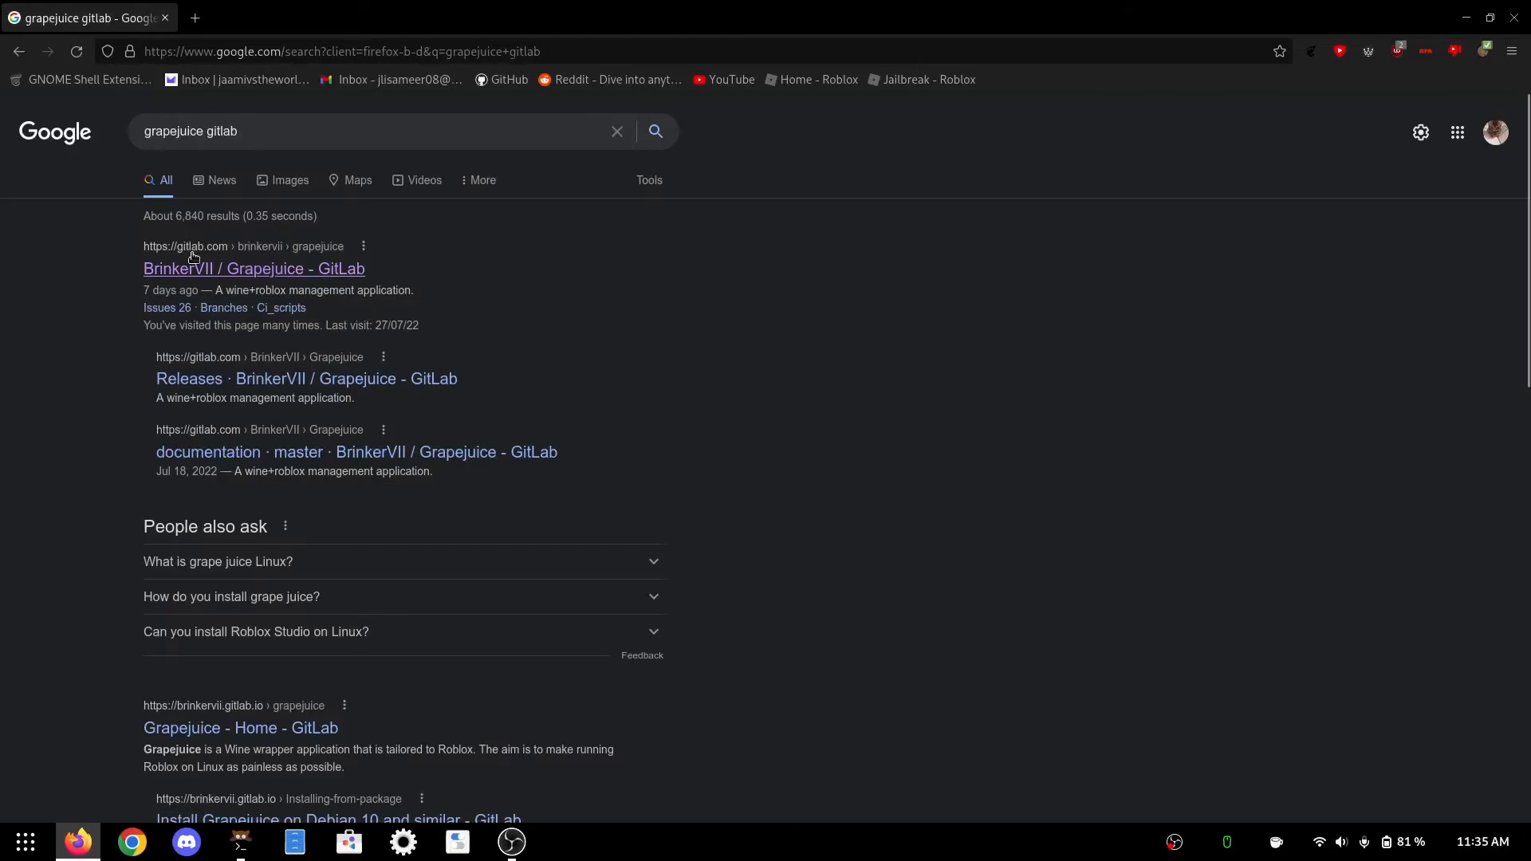
left_click(253, 268)
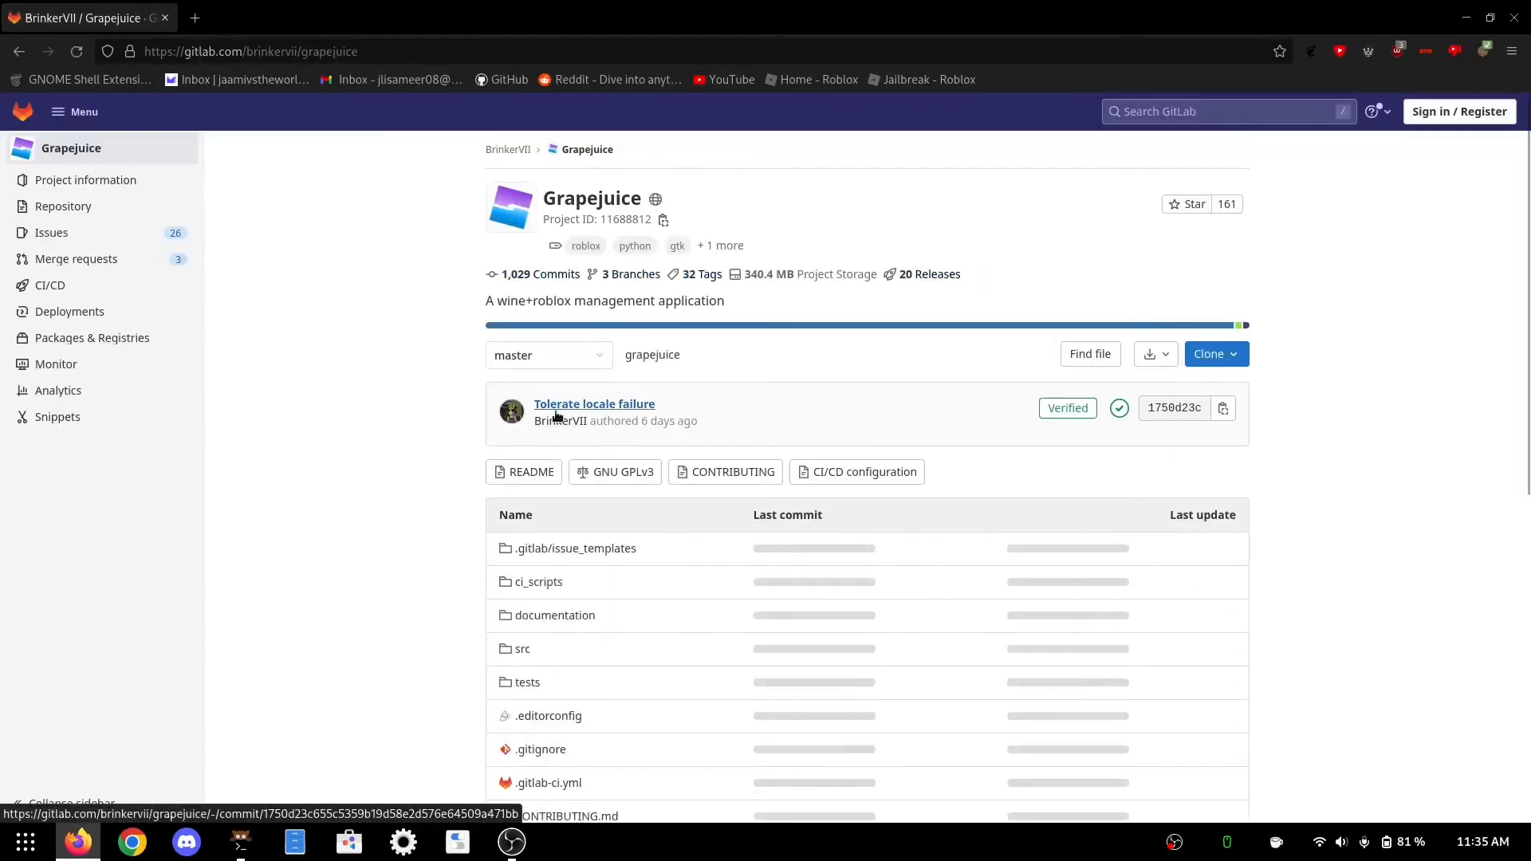
scroll("down", 3)
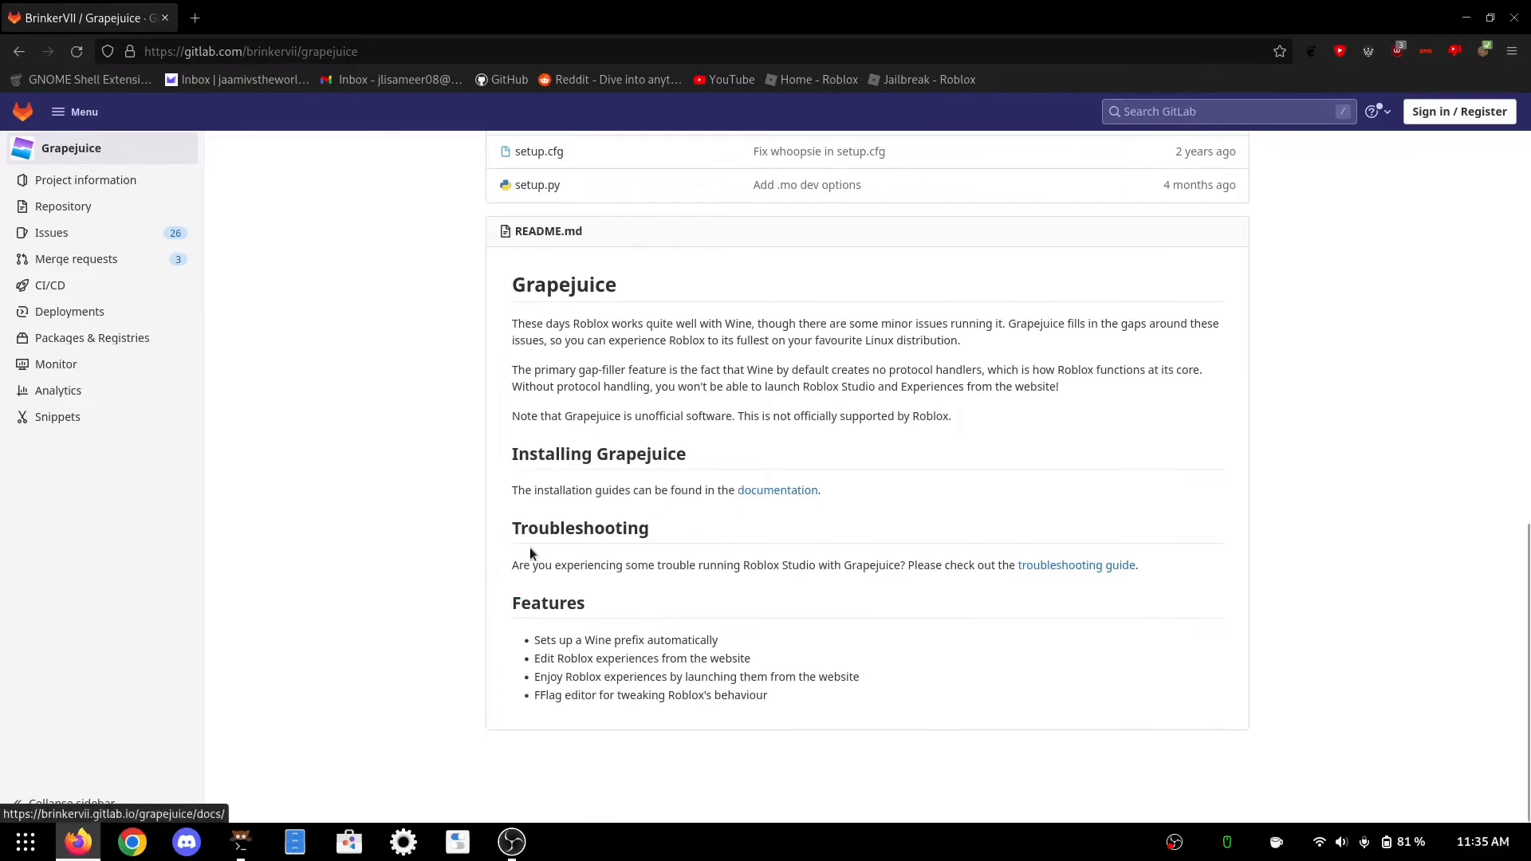
mouse_move(672, 493)
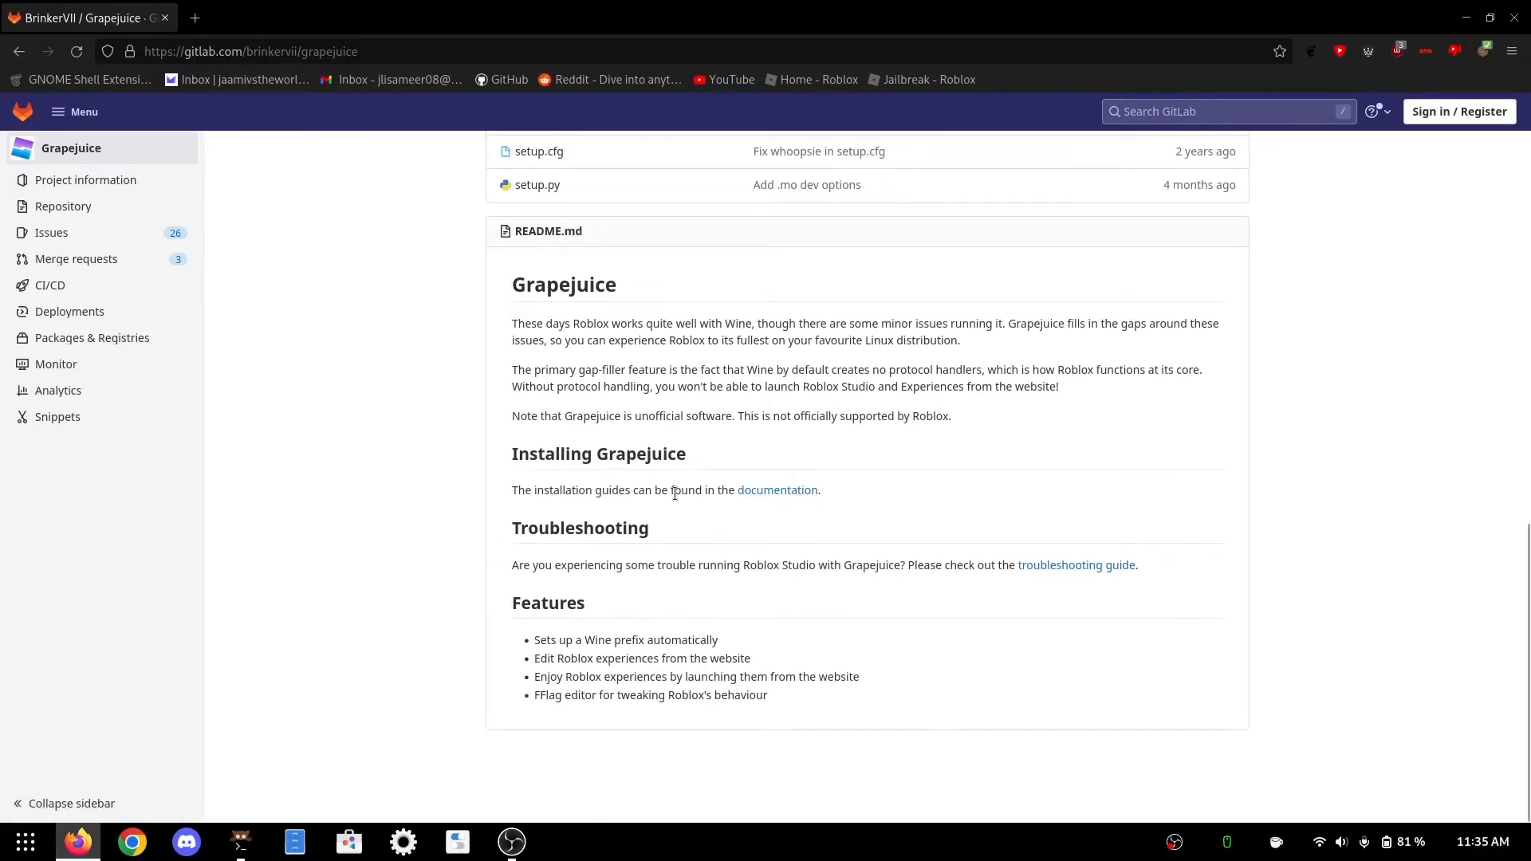
left_click(373, 17)
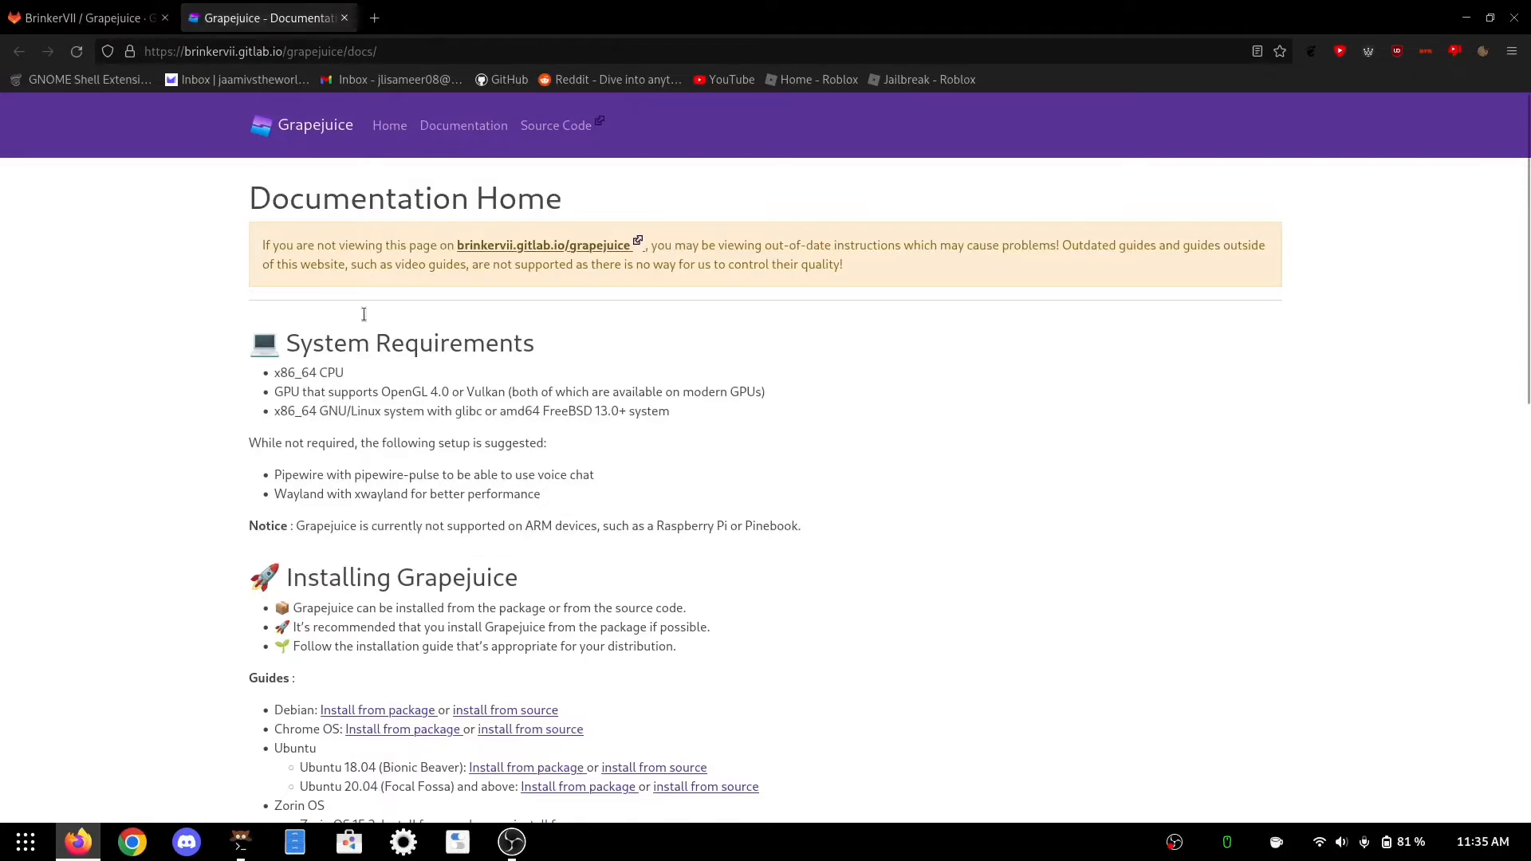
Read the Arch section of the Installing Graphics Libraries guide, then close the browser.
scroll("down", 3)
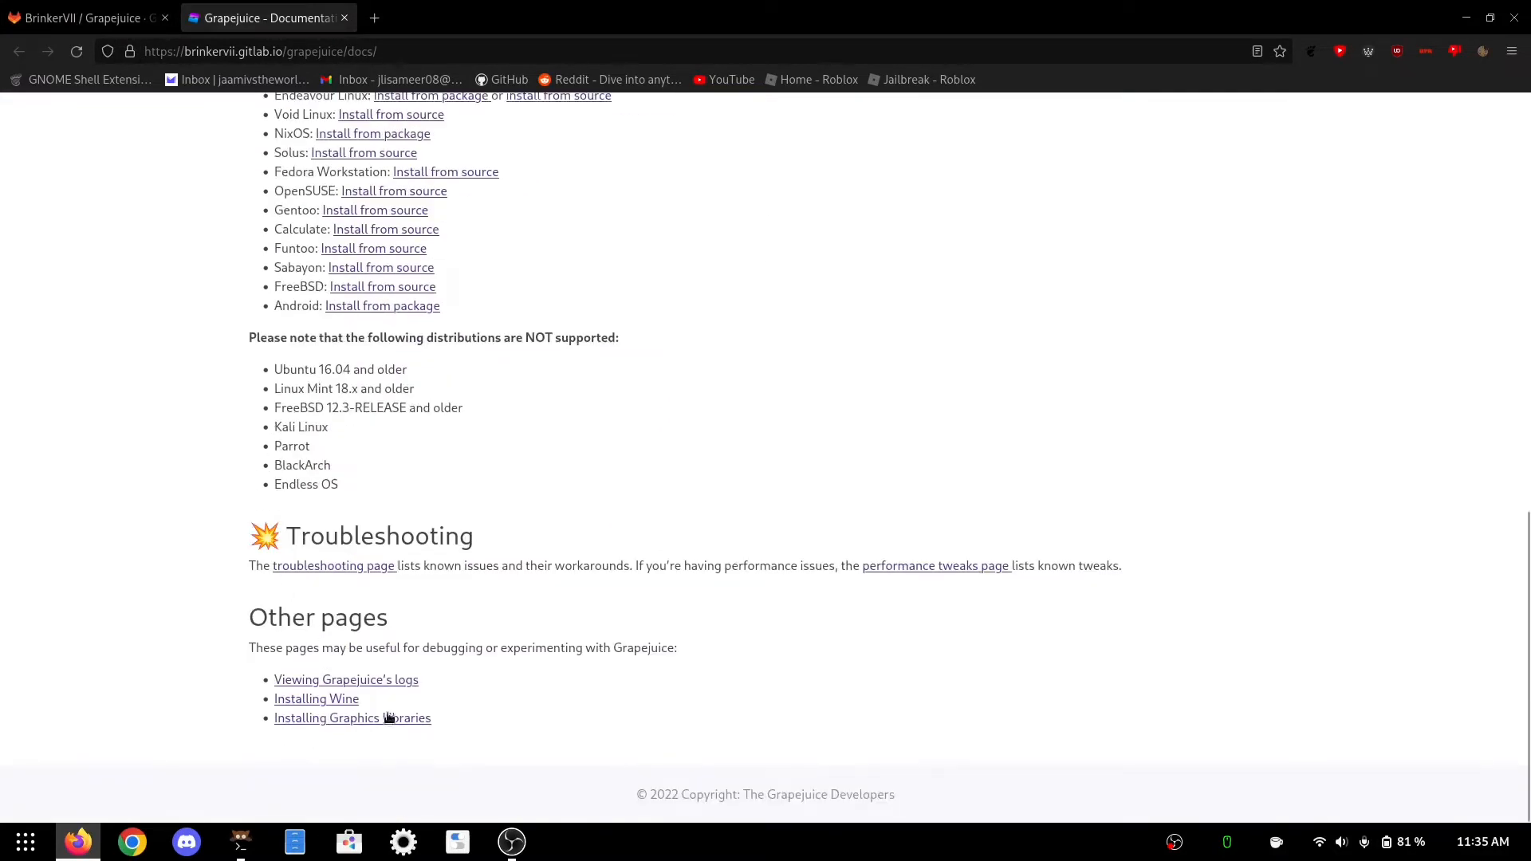
left_click(351, 717)
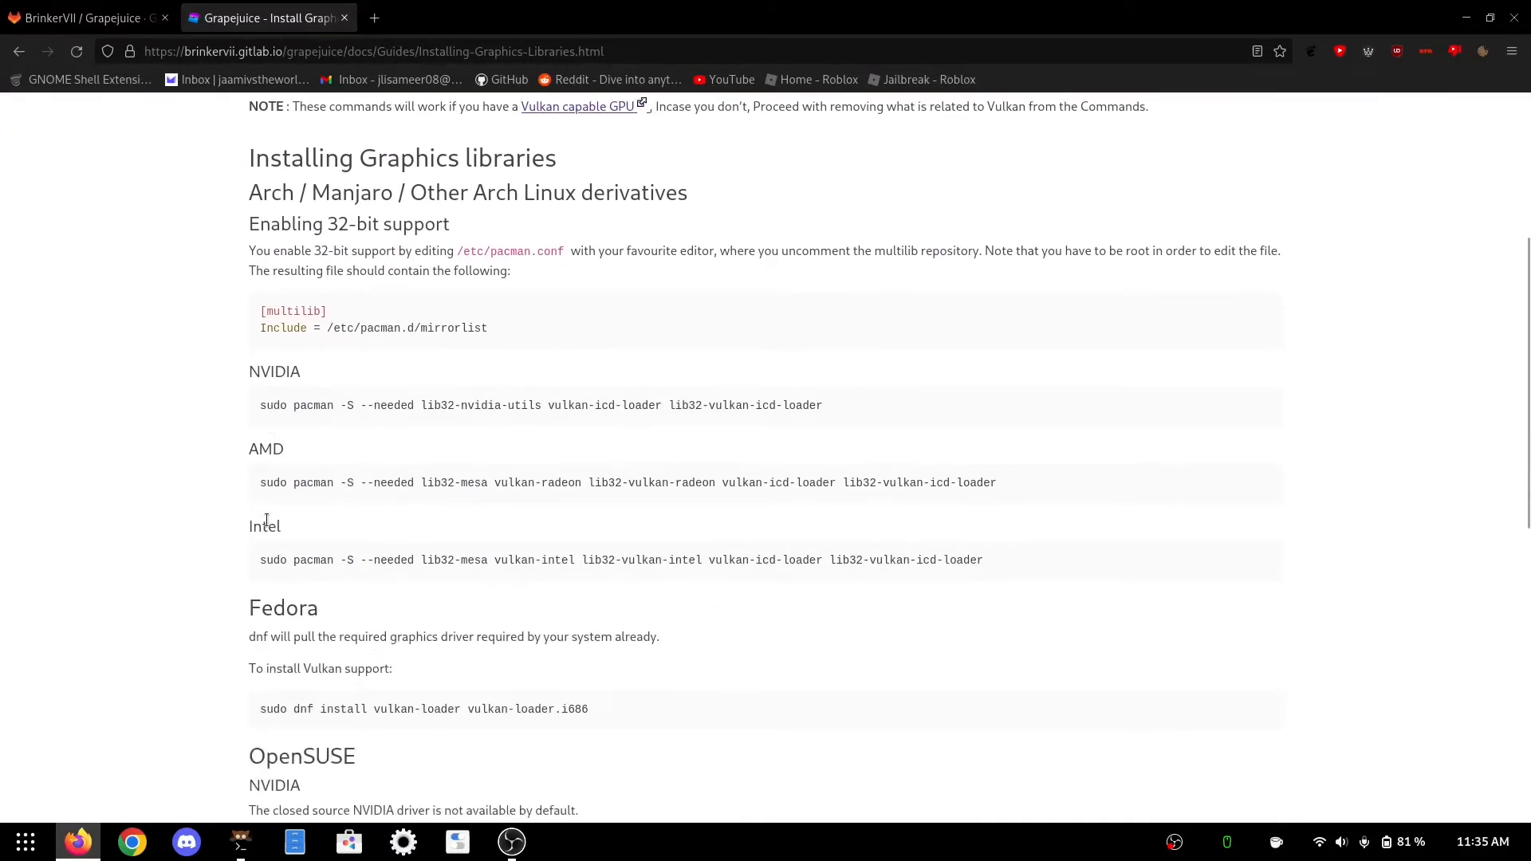
scroll("down", 3)
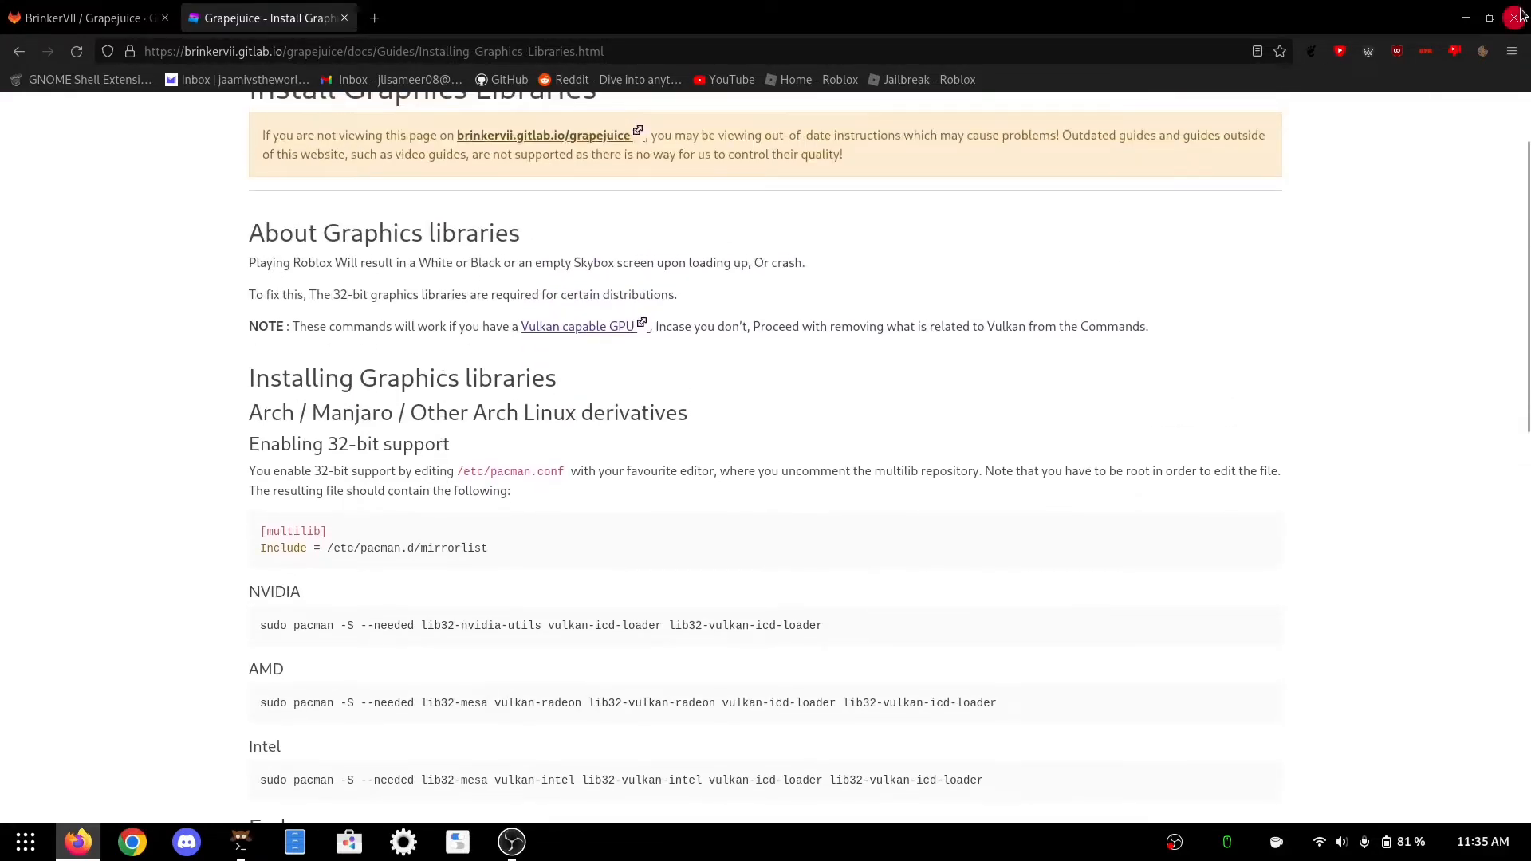
left_click(239, 840)
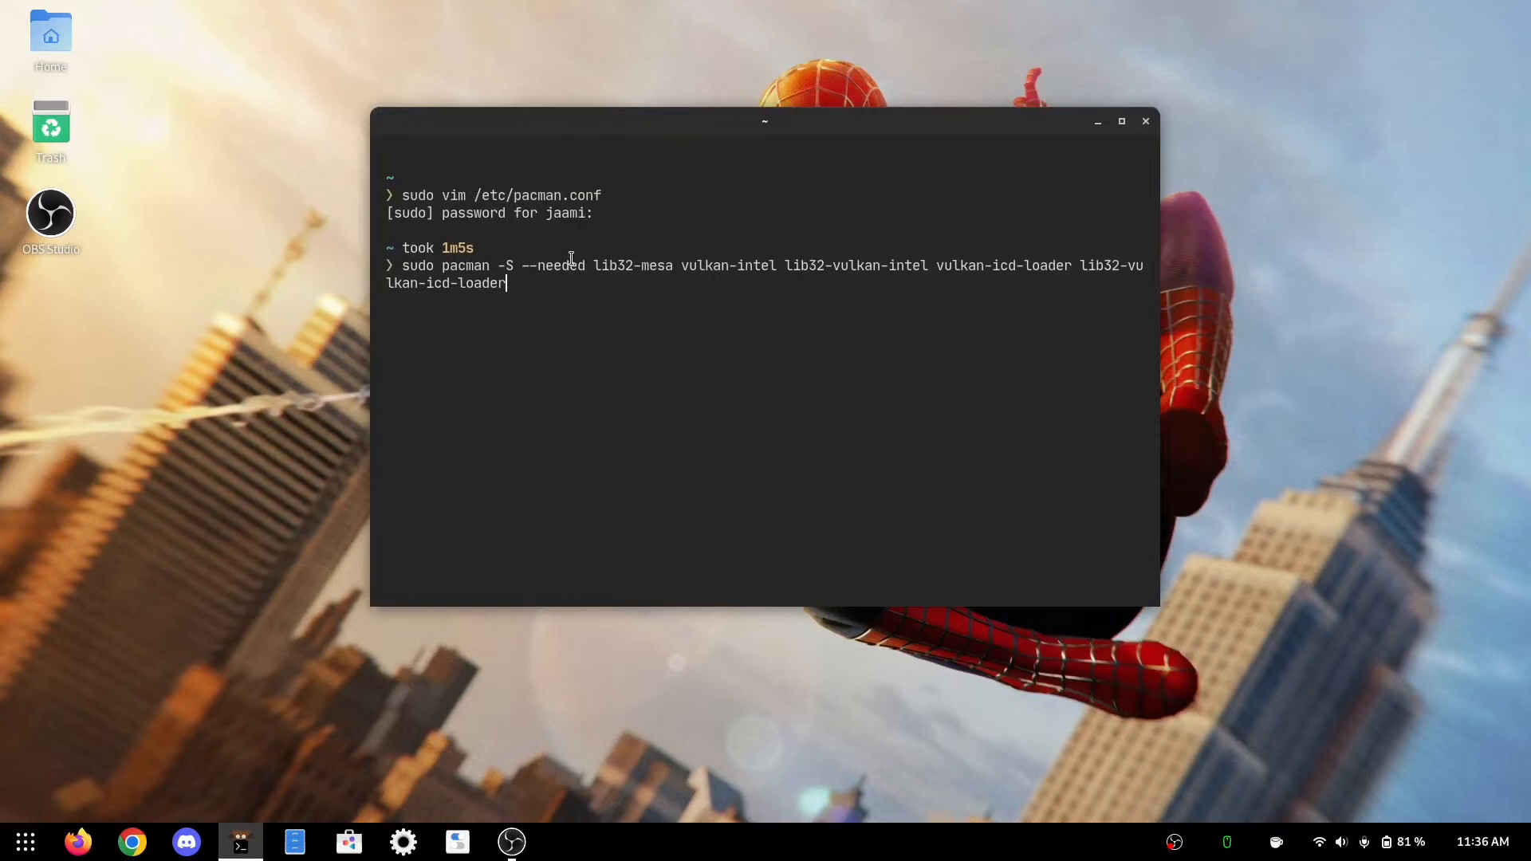
mouse_move(523, 241)
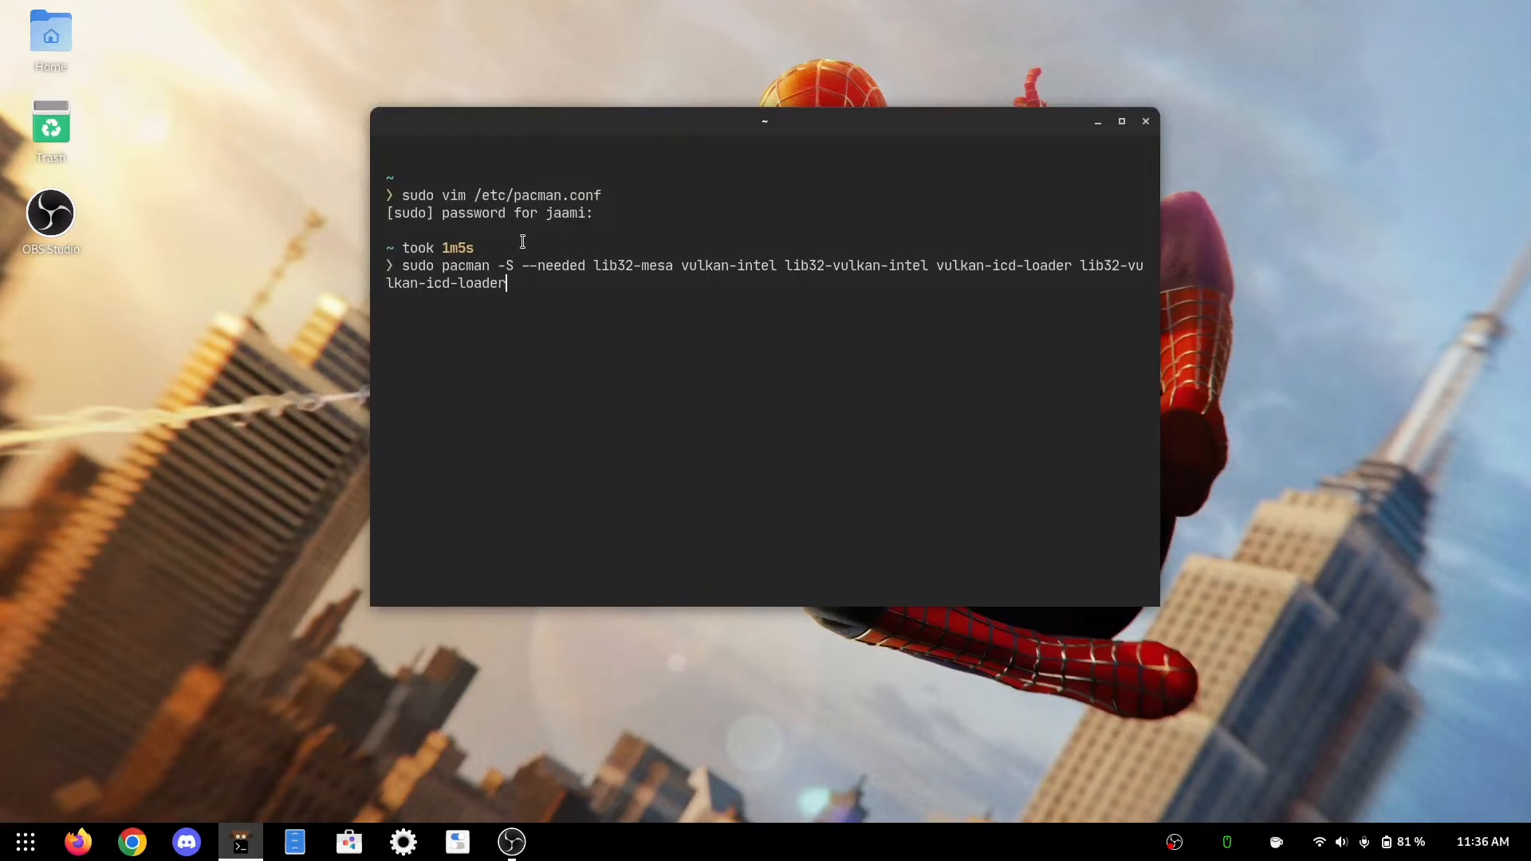
mouse_move(609, 240)
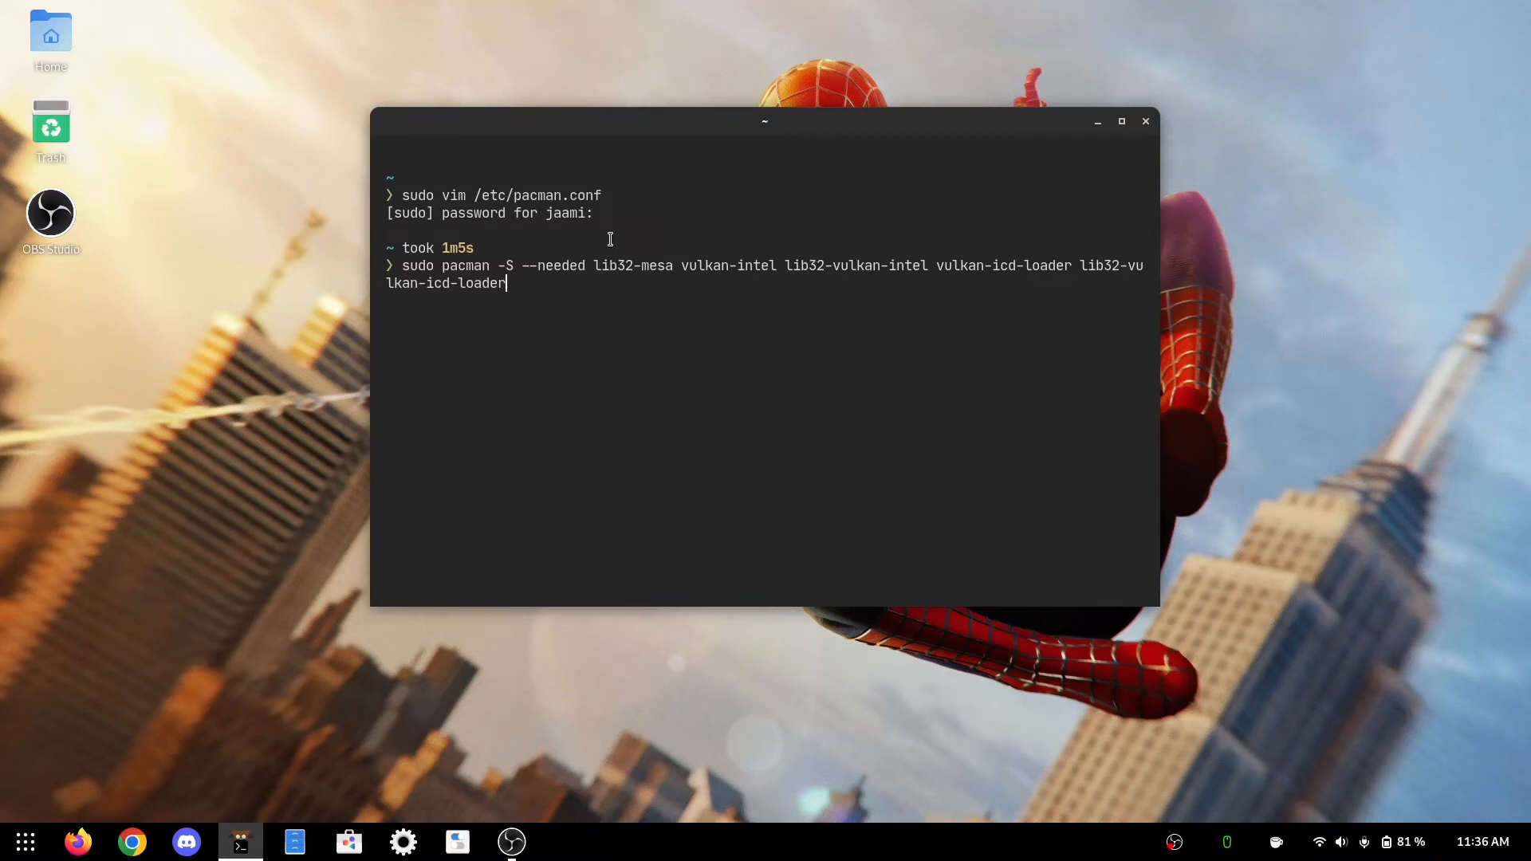
mouse_move(517, 363)
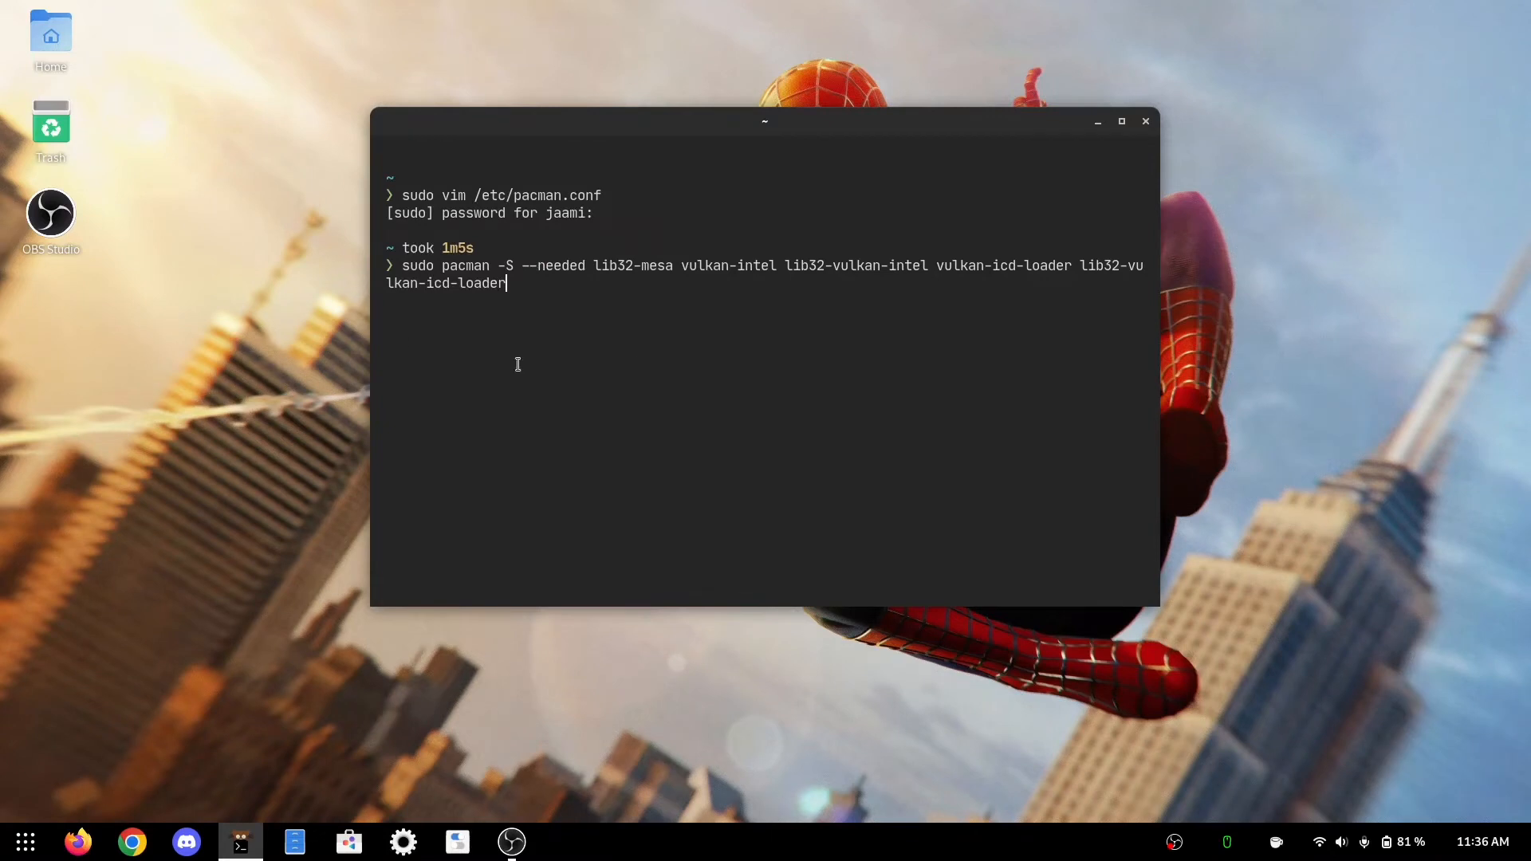
mouse_move(792, 367)
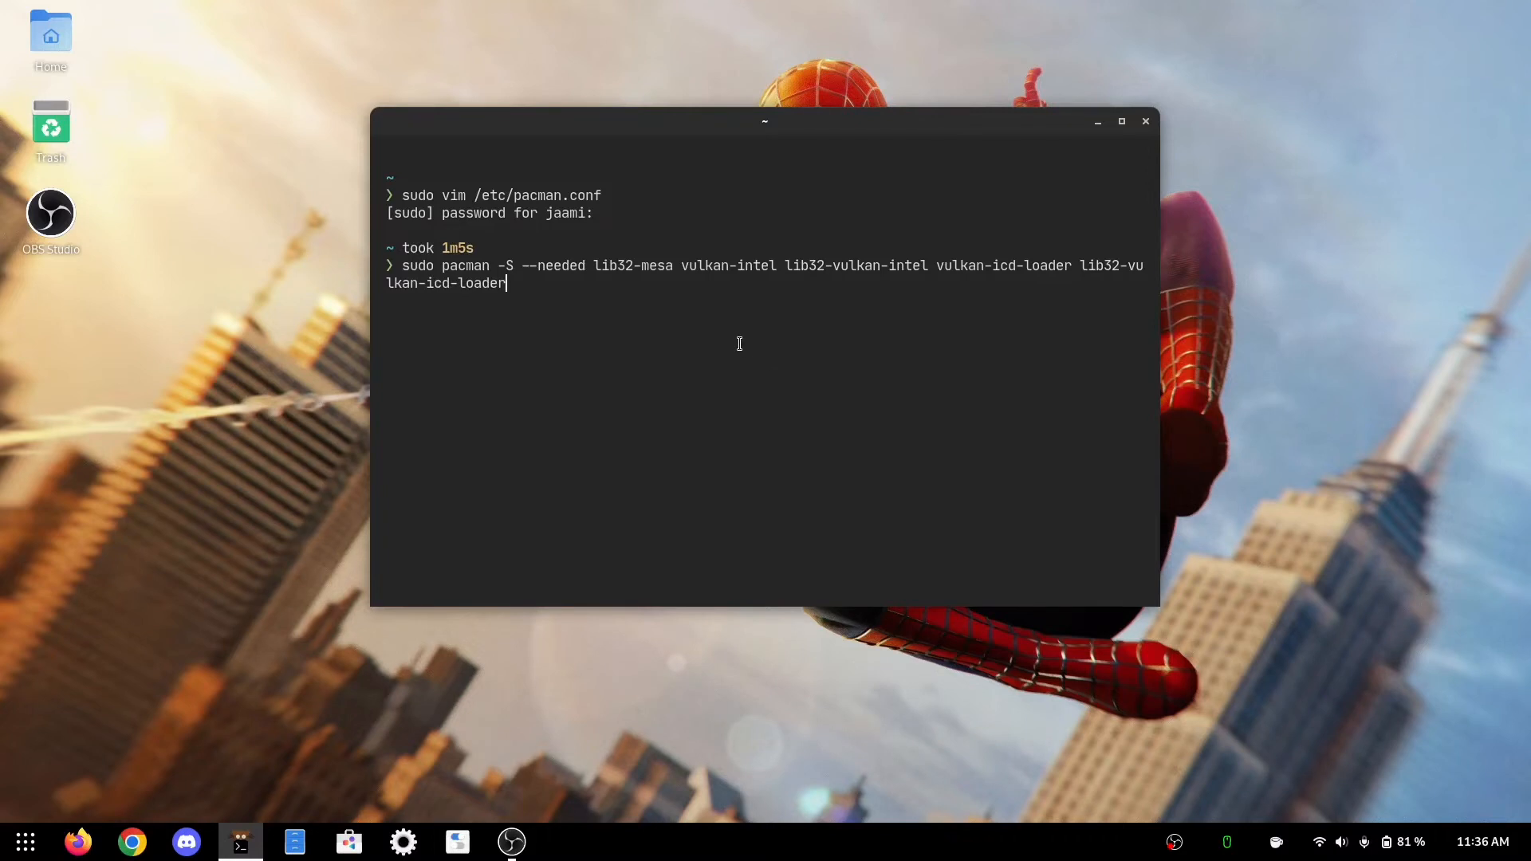
Cancel the pasted Intel pacman command with Ctrl+C and start typing clear.
key("ctrl+c")
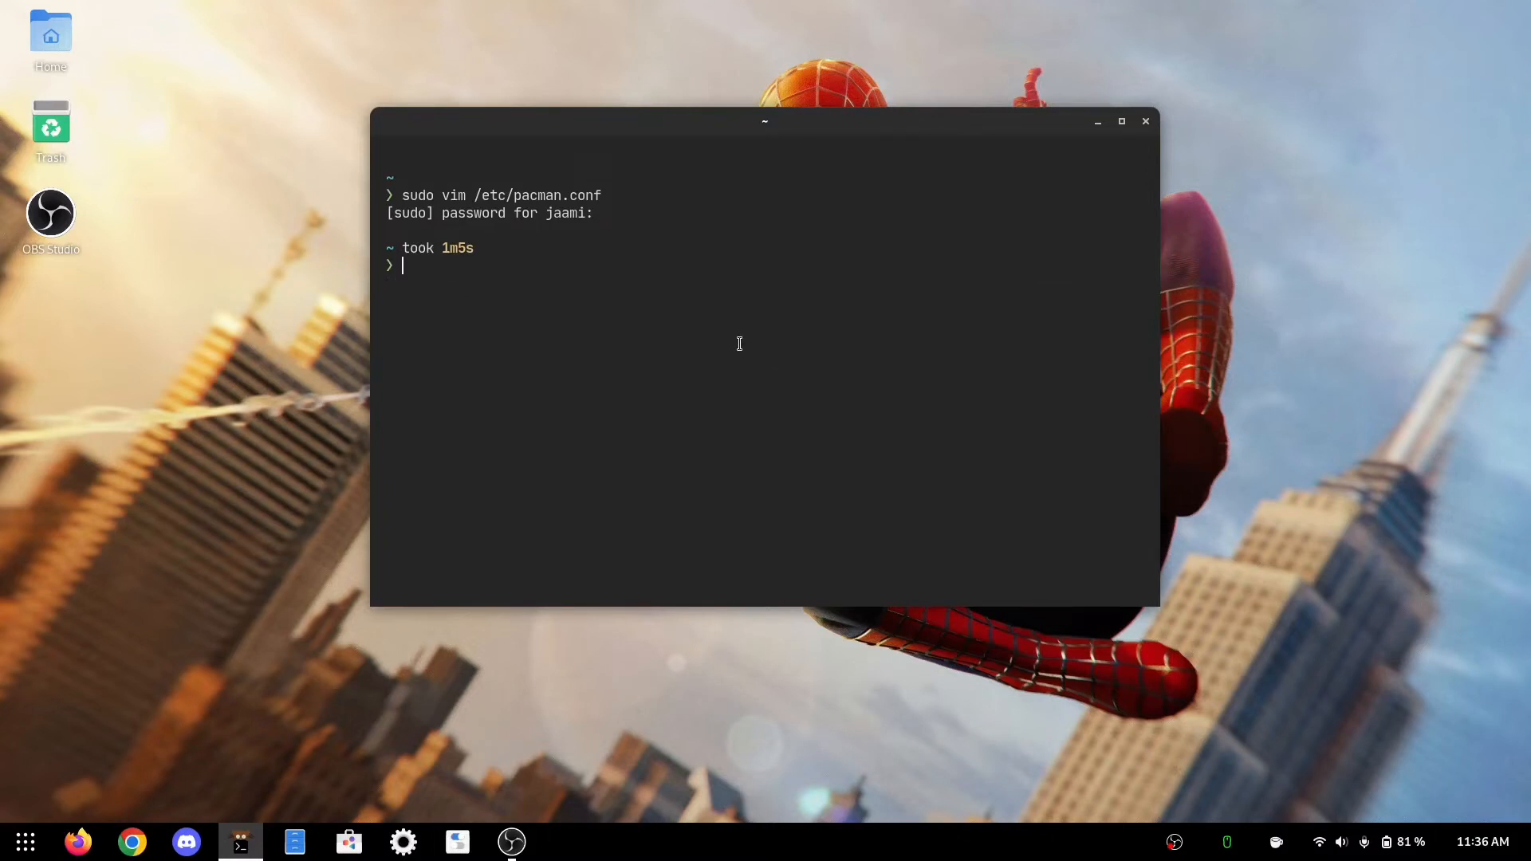
type("clear")
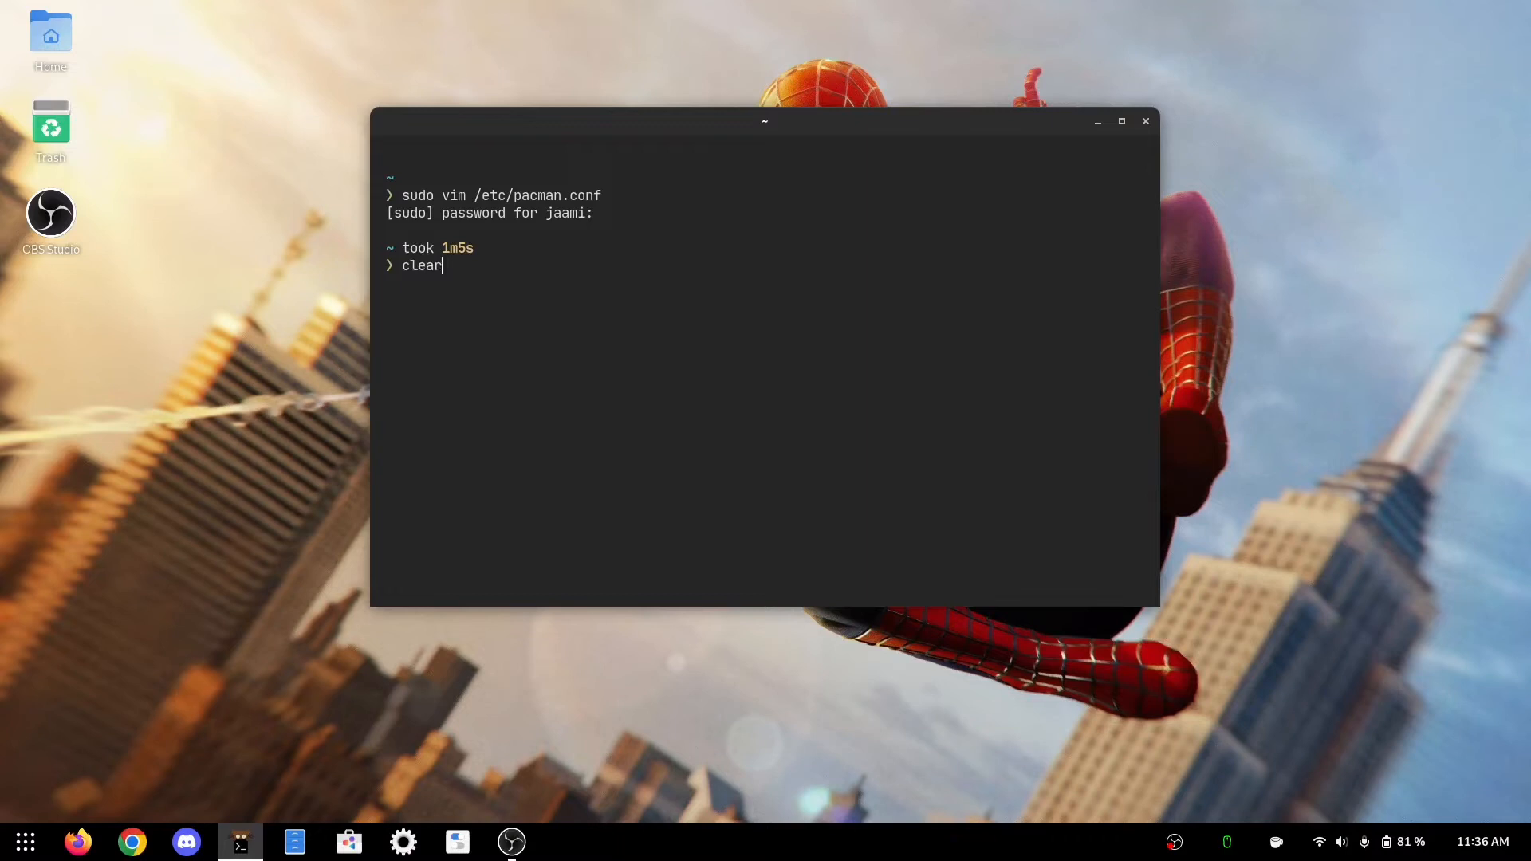
Enter 'sudo pacman -S --needed wine wget p7zip' at the prompt.
type("sudo pa")
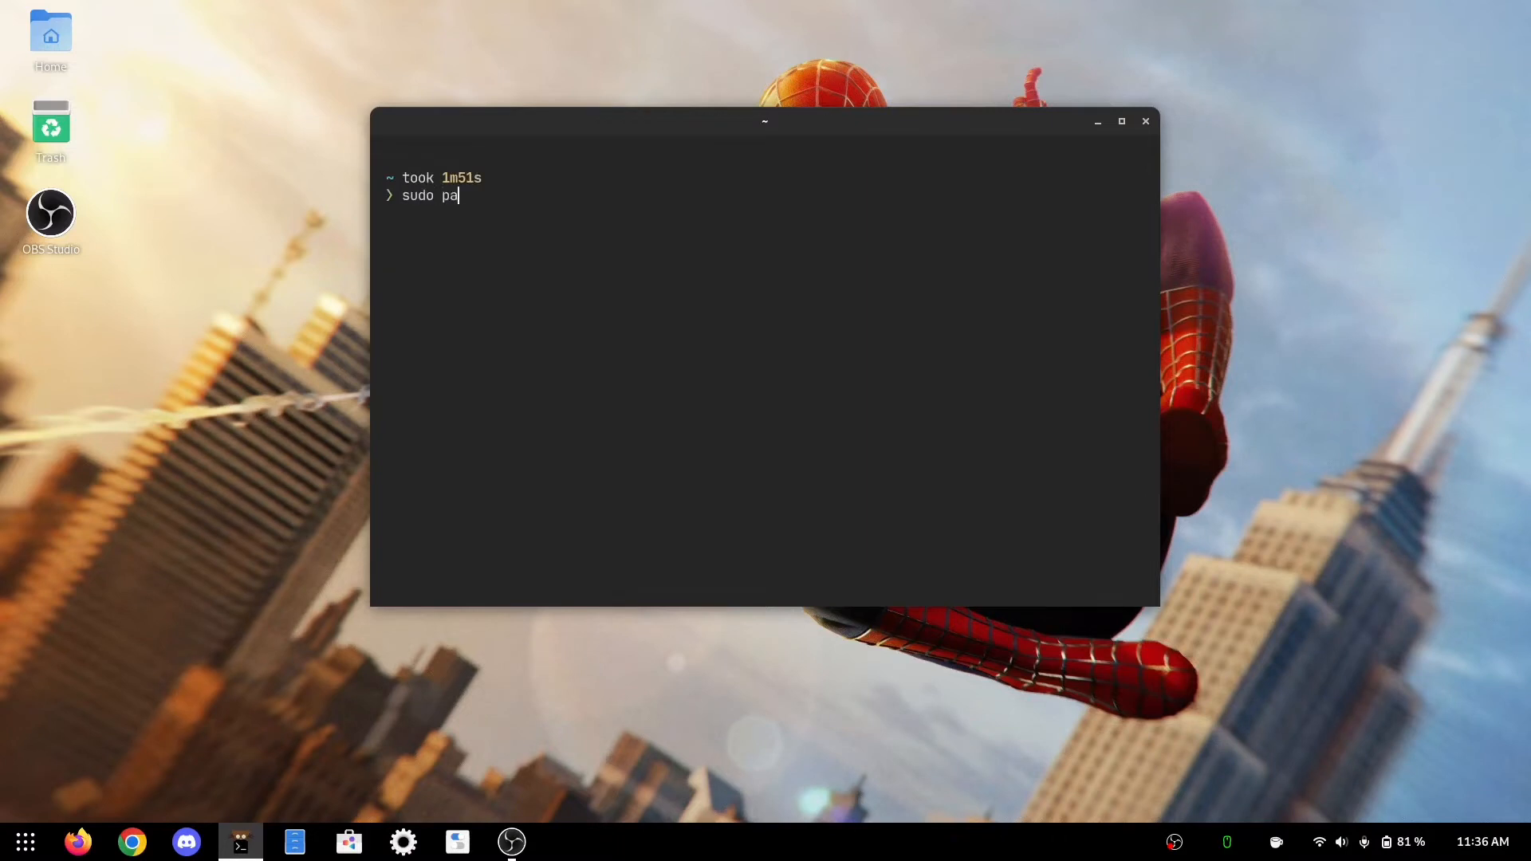
type("cman -")
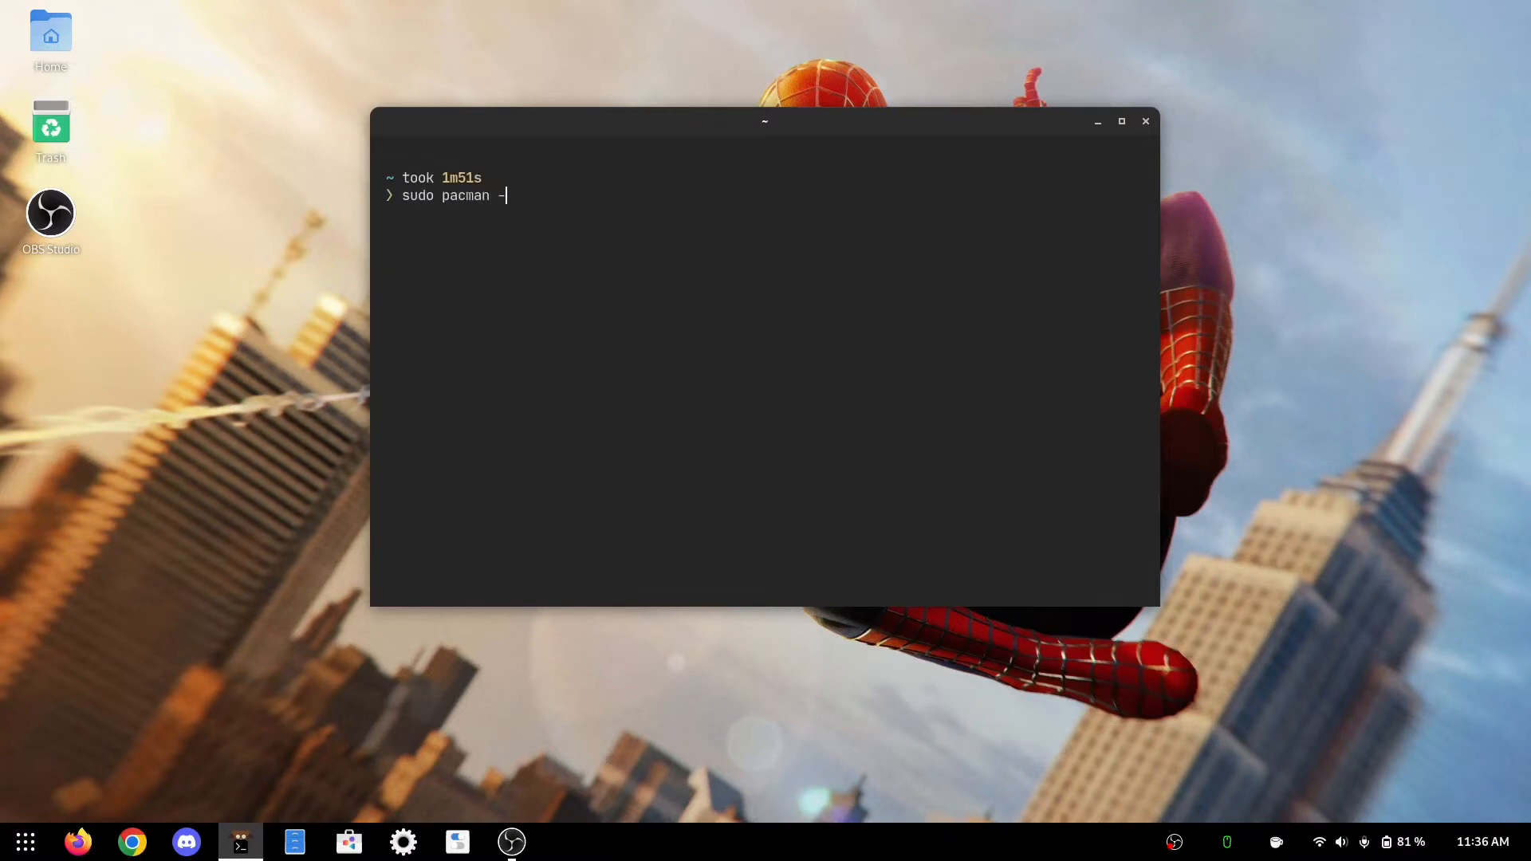
type("S")
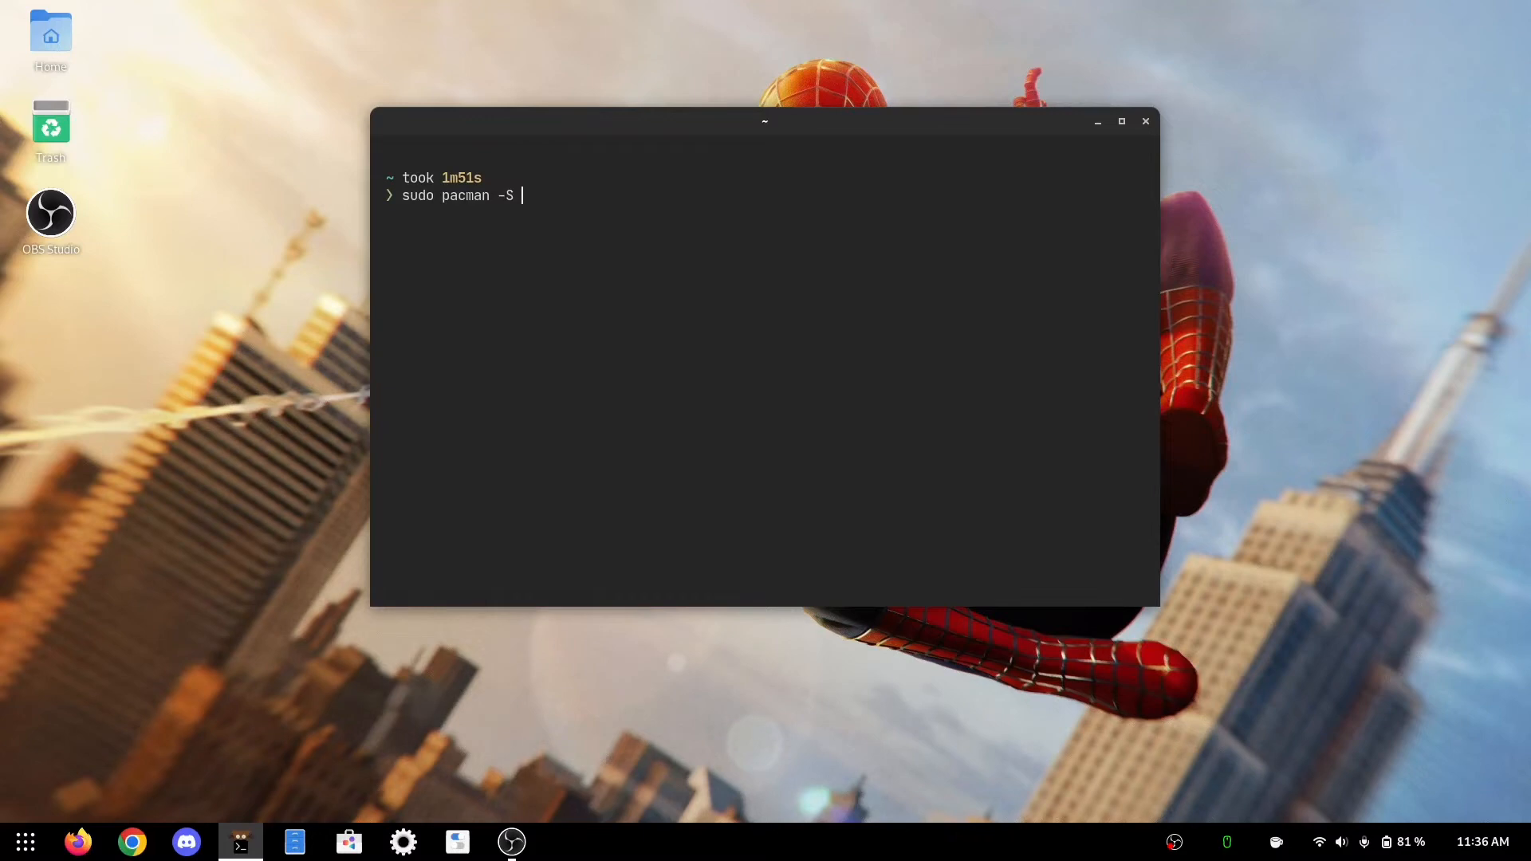
type("--needed")
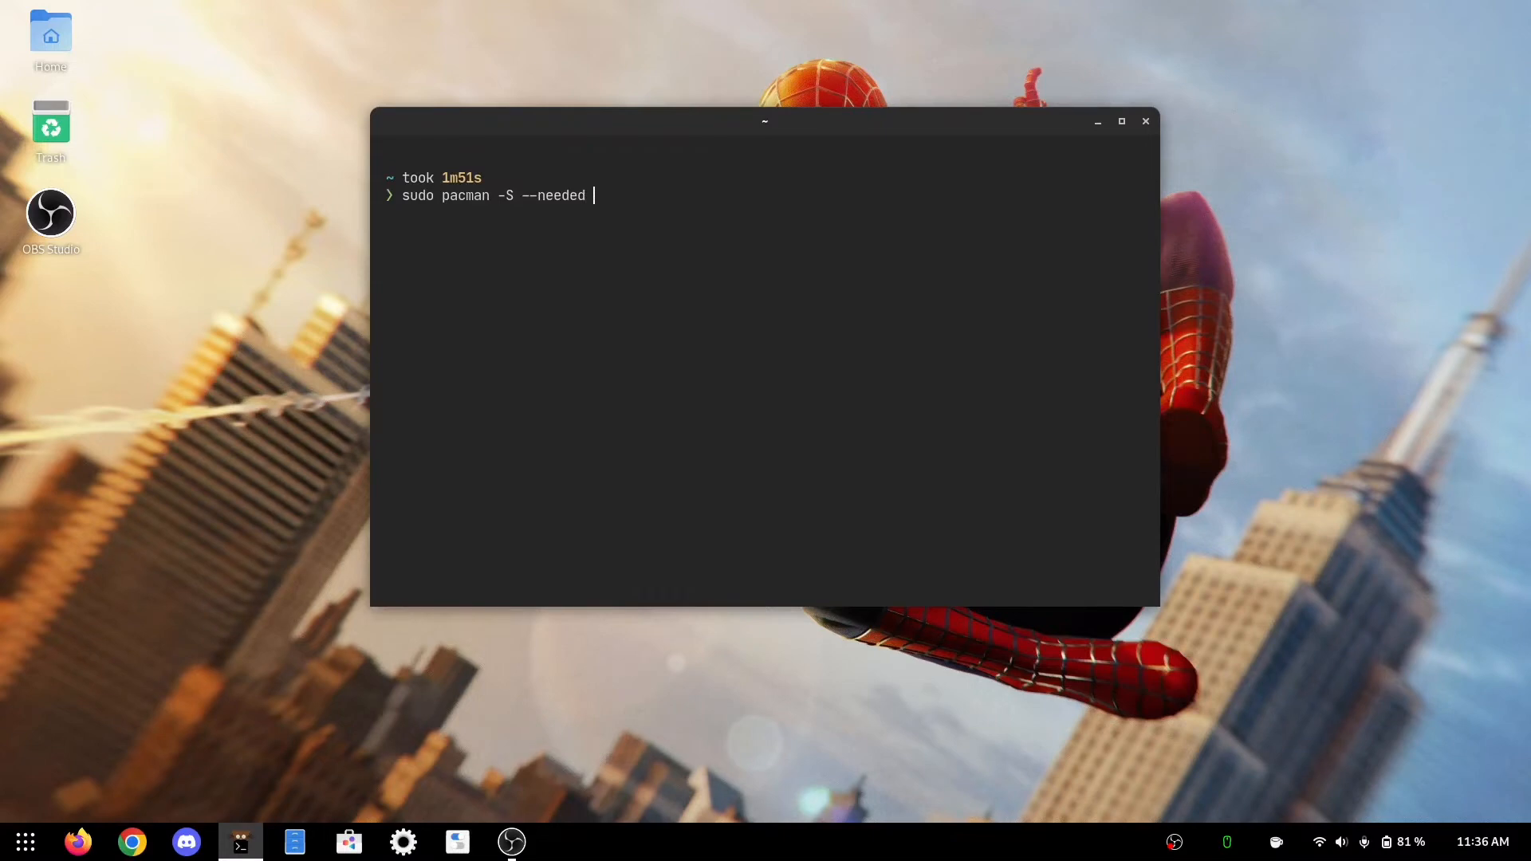
type("wge")
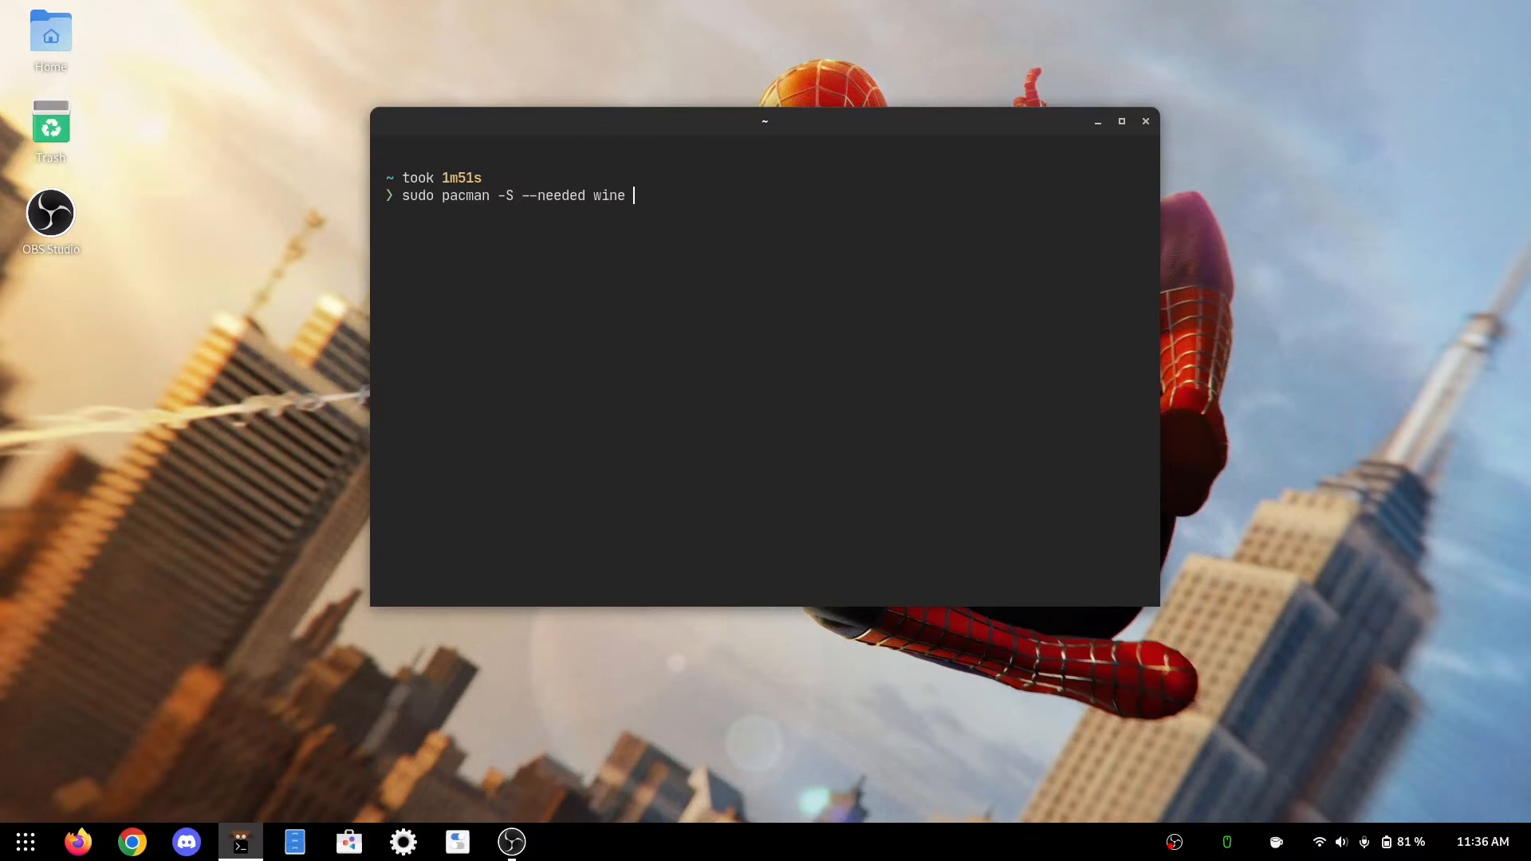
type("wget")
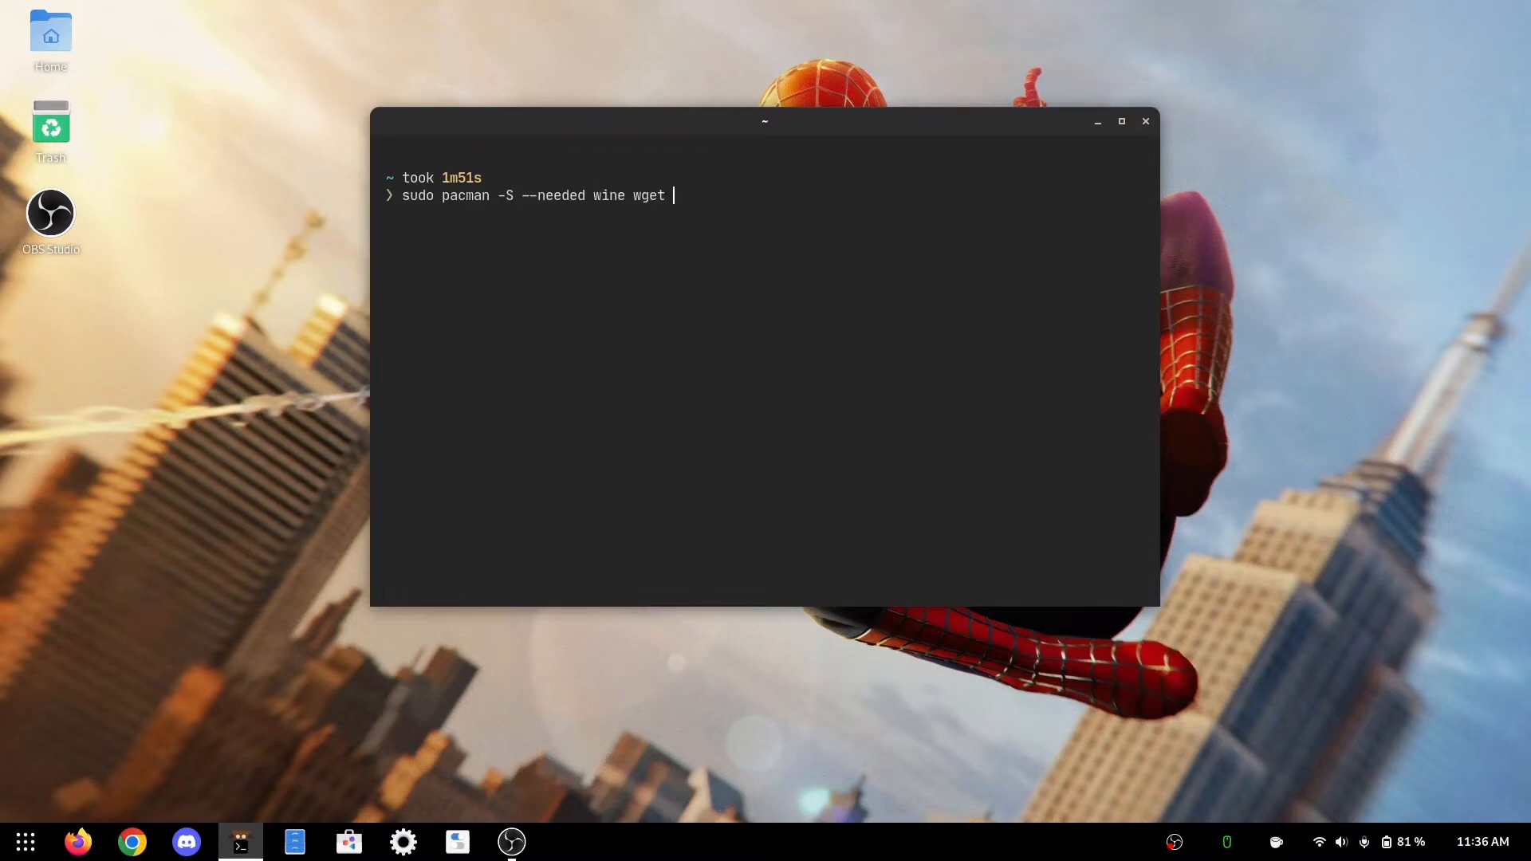
type("p7")
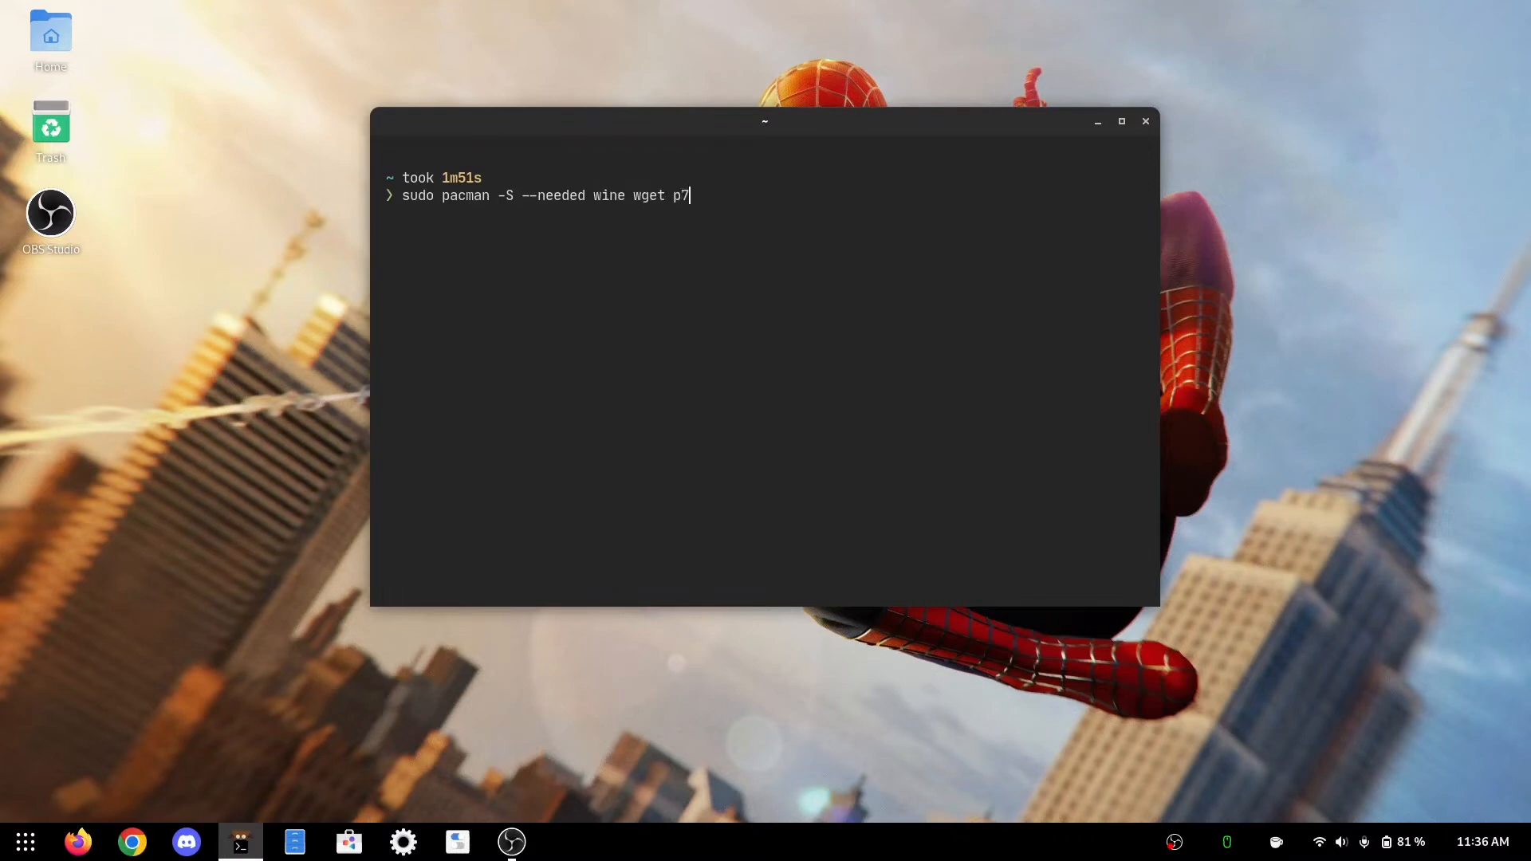
type("zip")
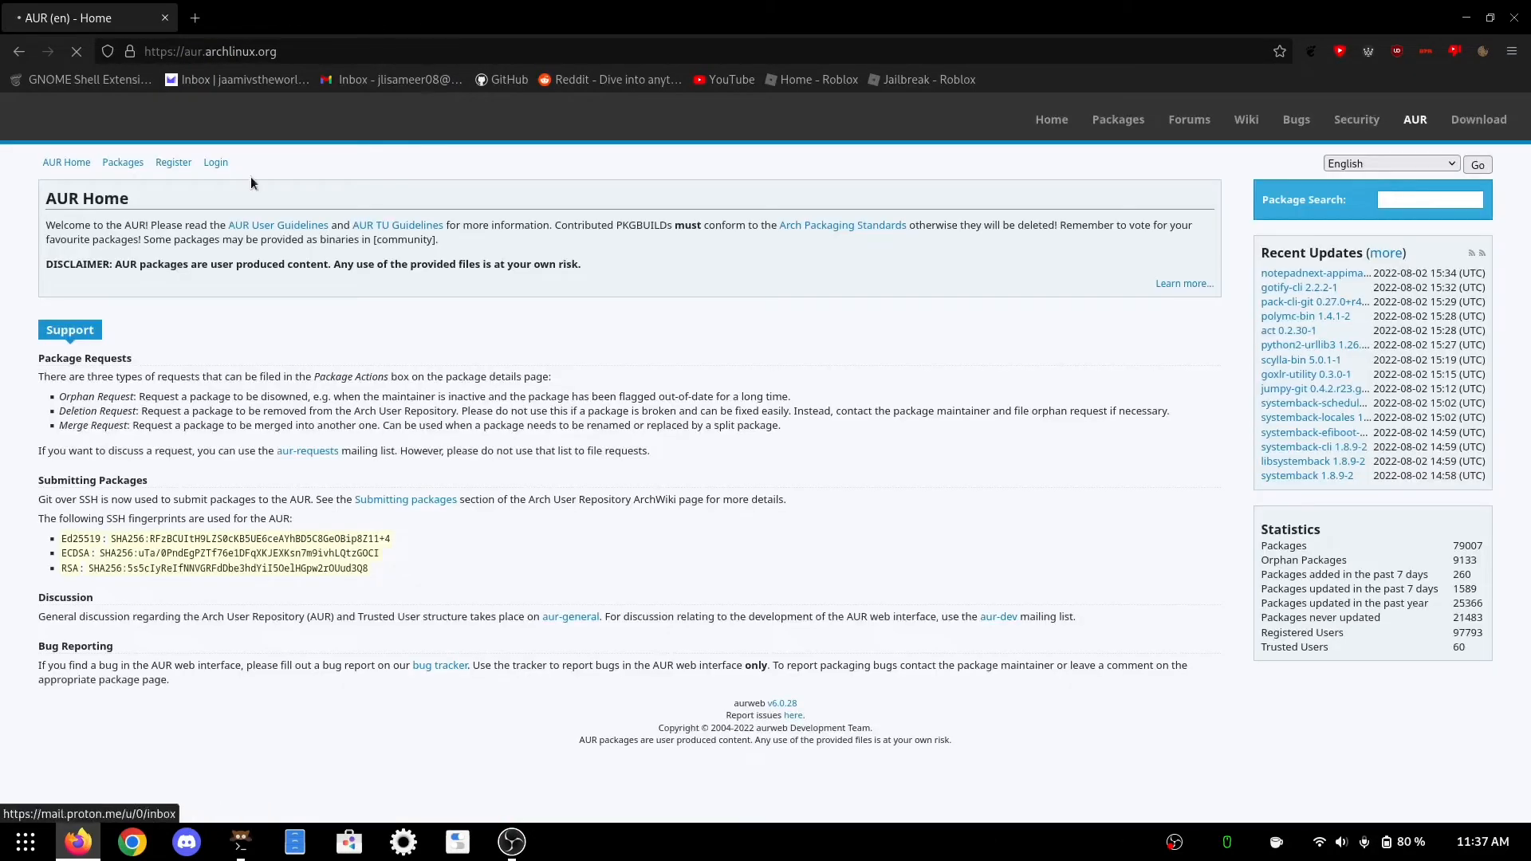
Search the AUR for grapeju and open the grapejuice-git package details page.
left_click(1430, 199)
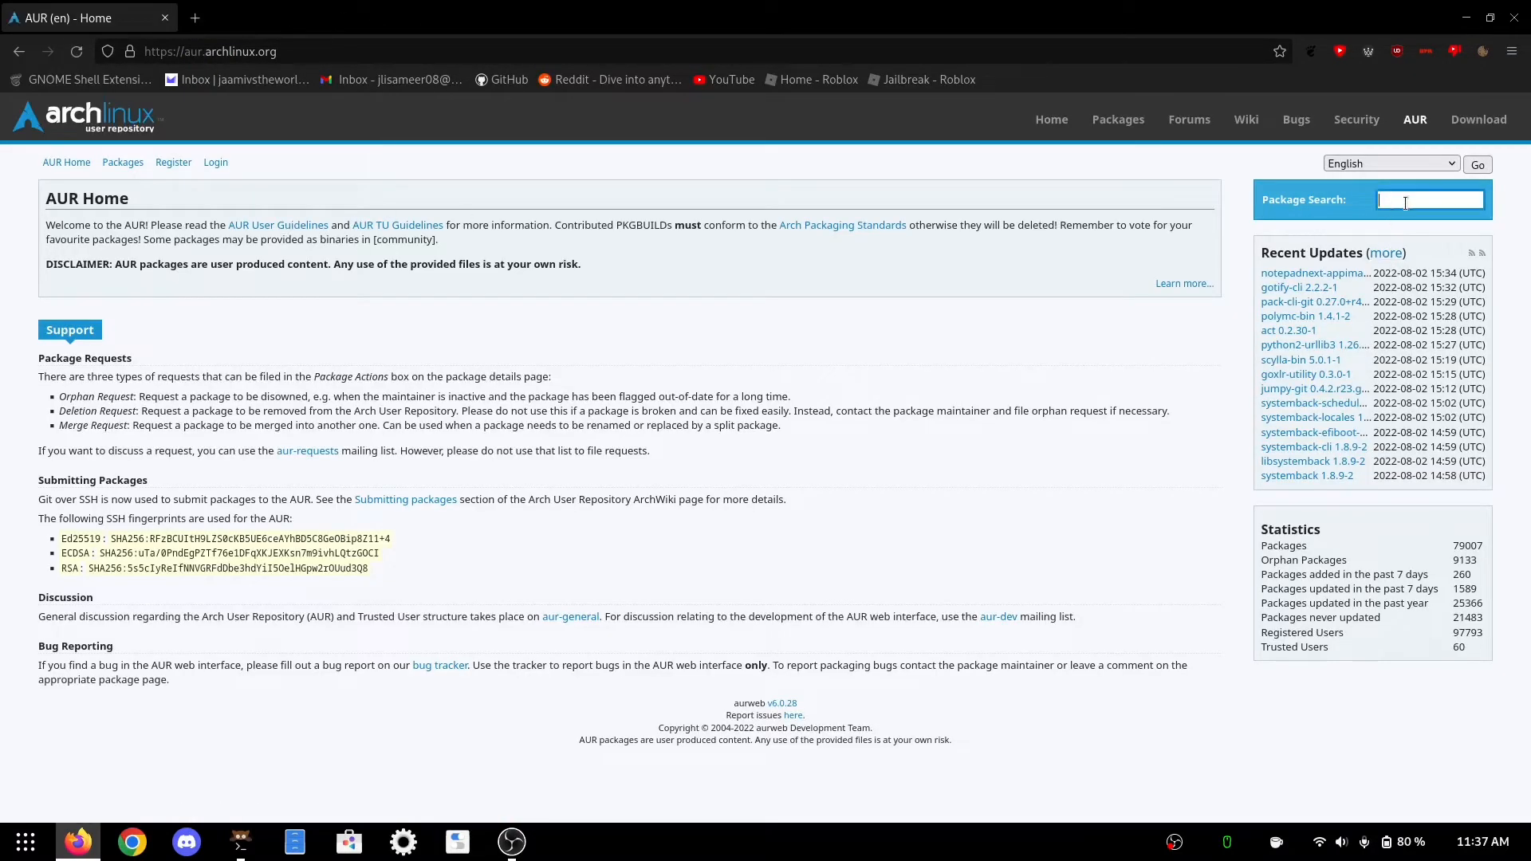
type("grapeju")
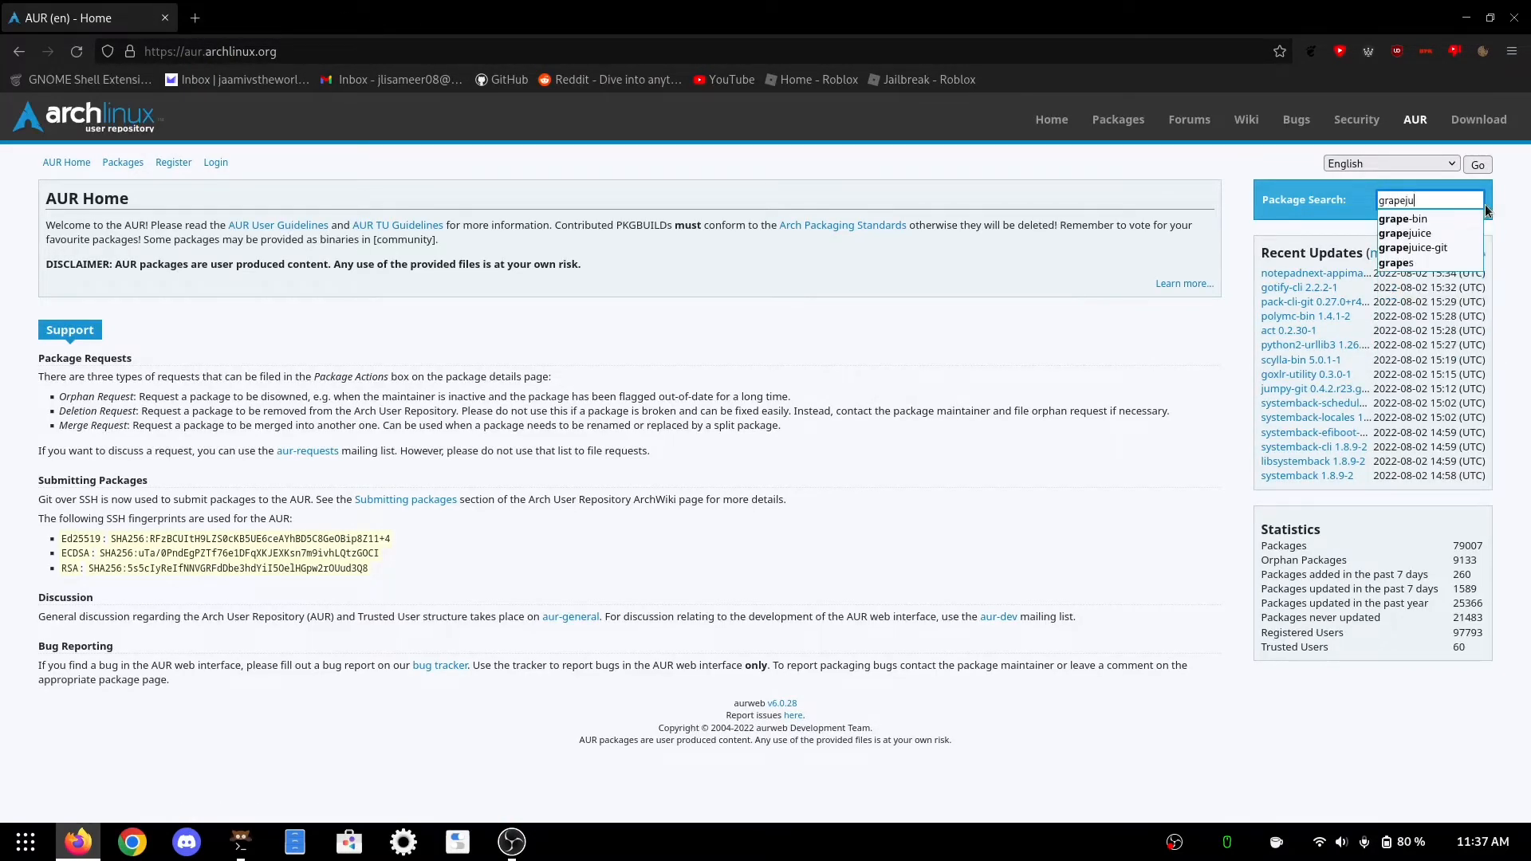
left_click(1413, 247)
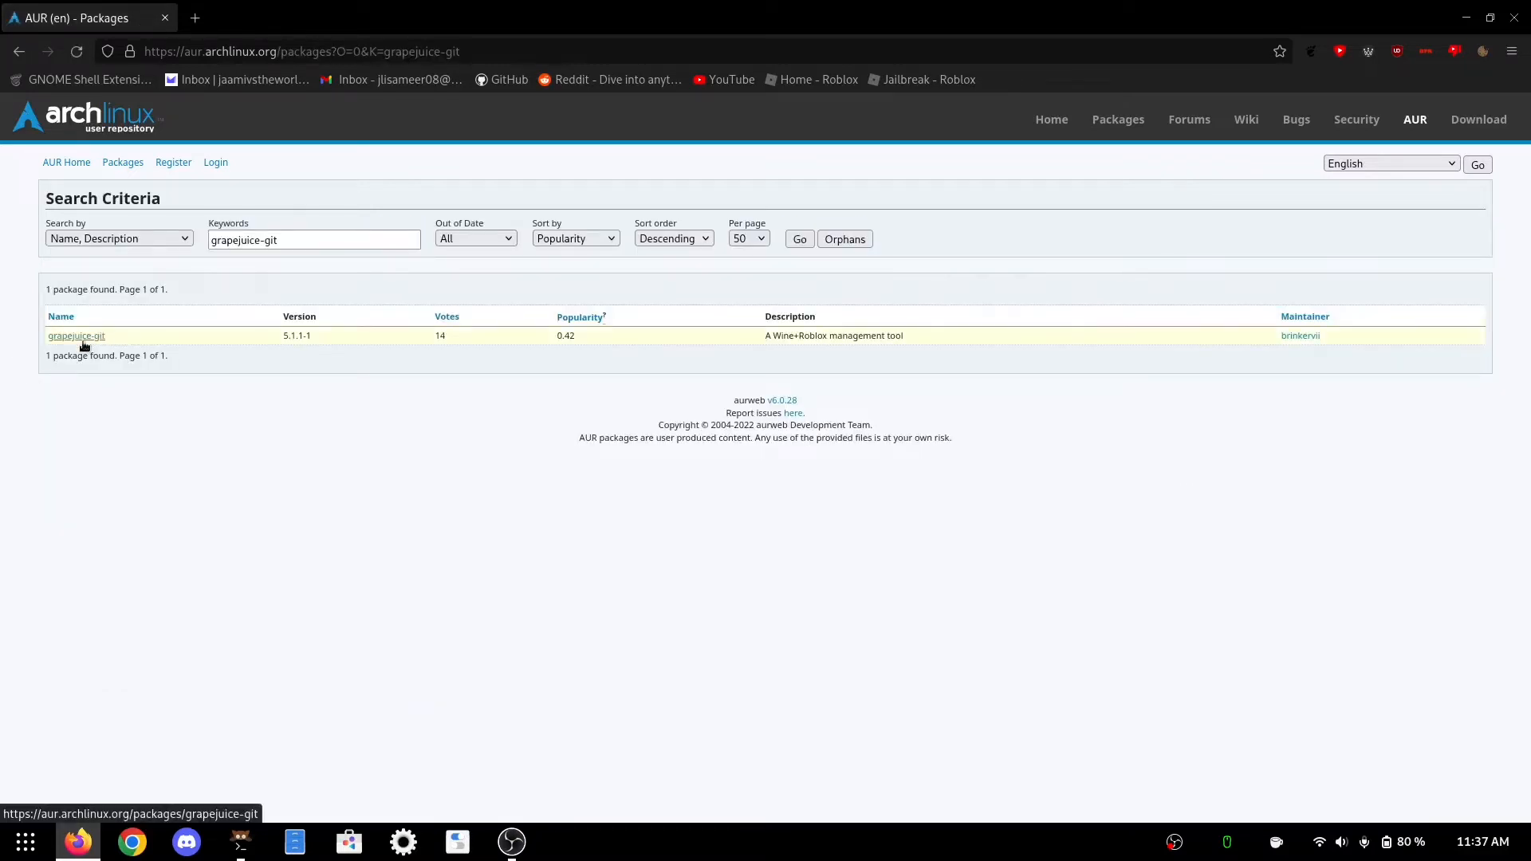
left_click(75, 335)
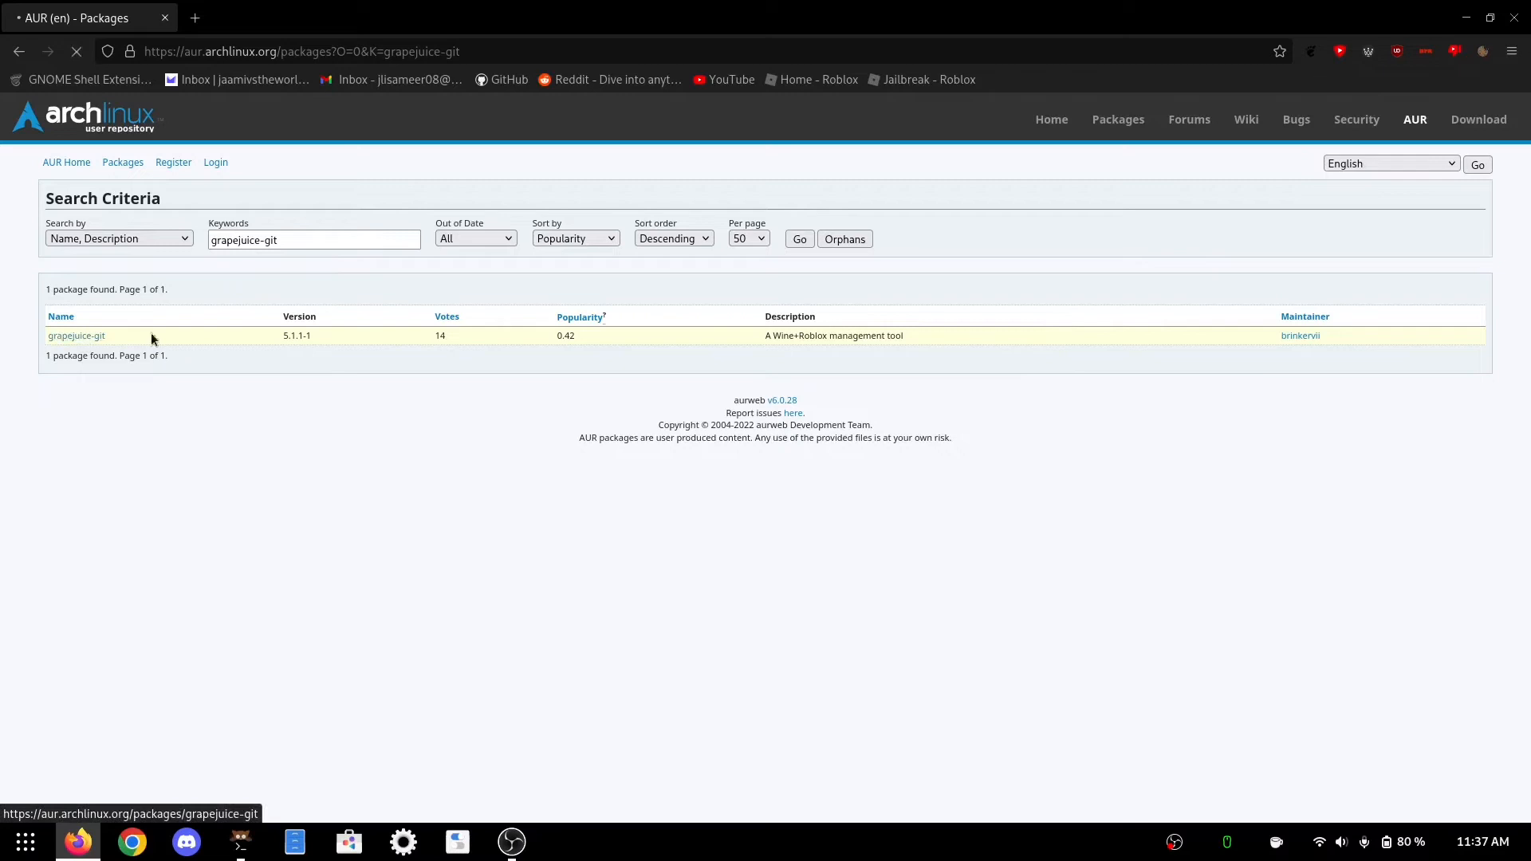
left_click(75, 335)
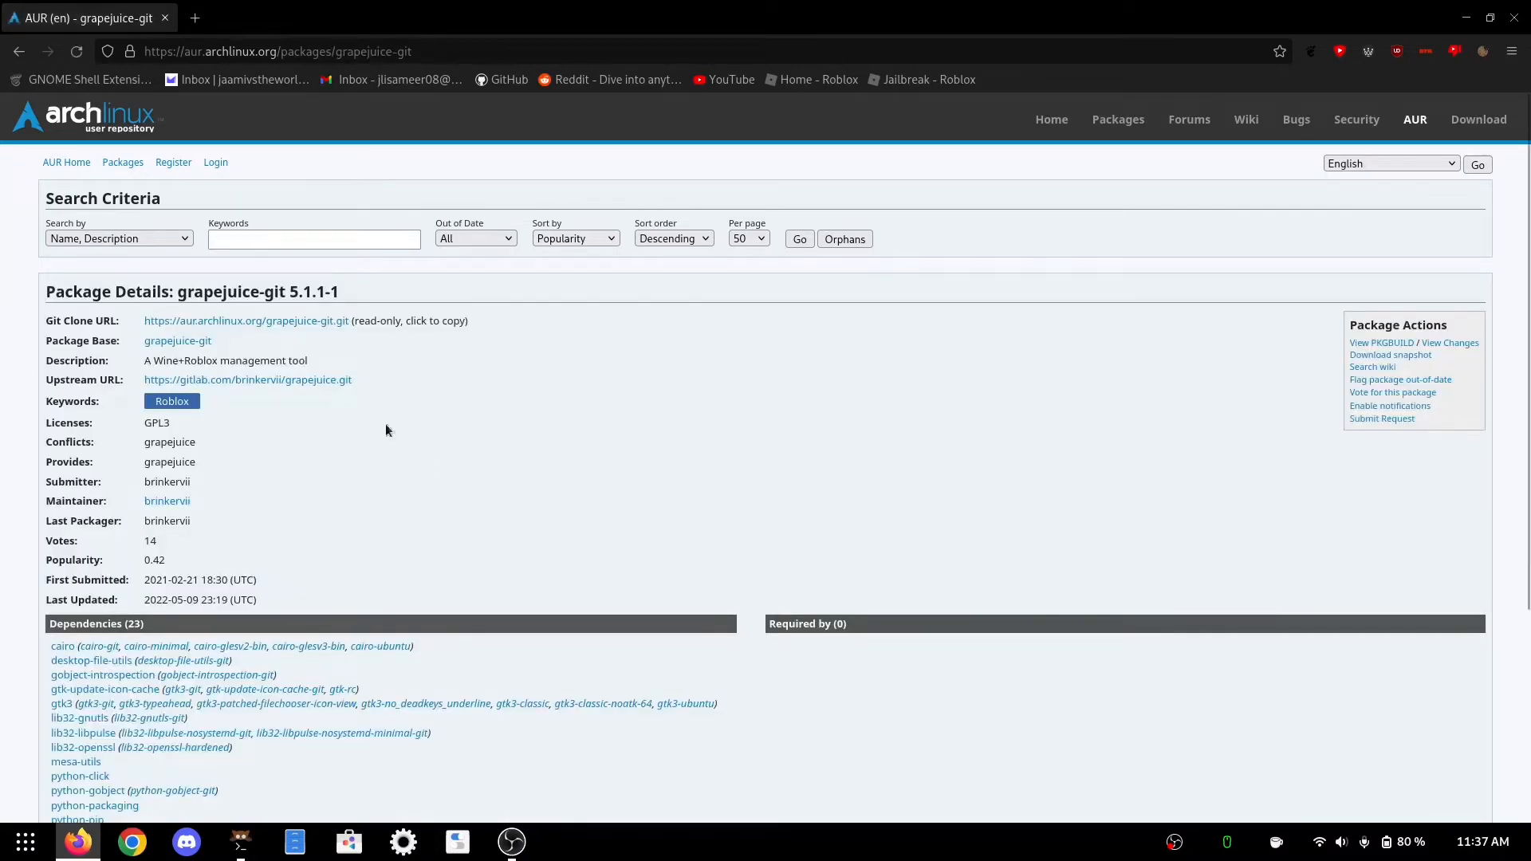
mouse_move(285, 355)
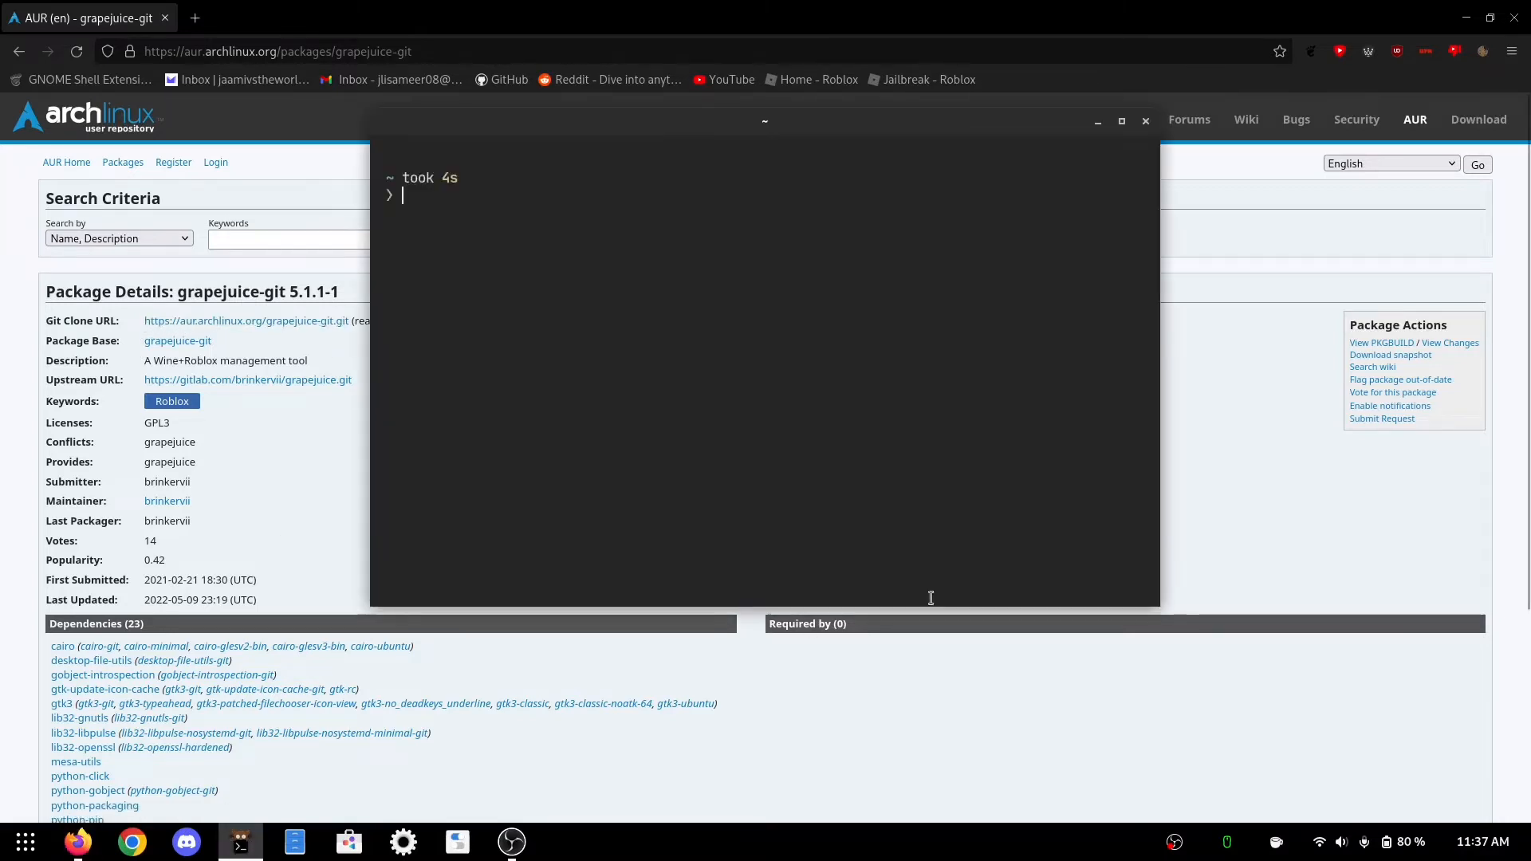
type("sudo pacman -S")
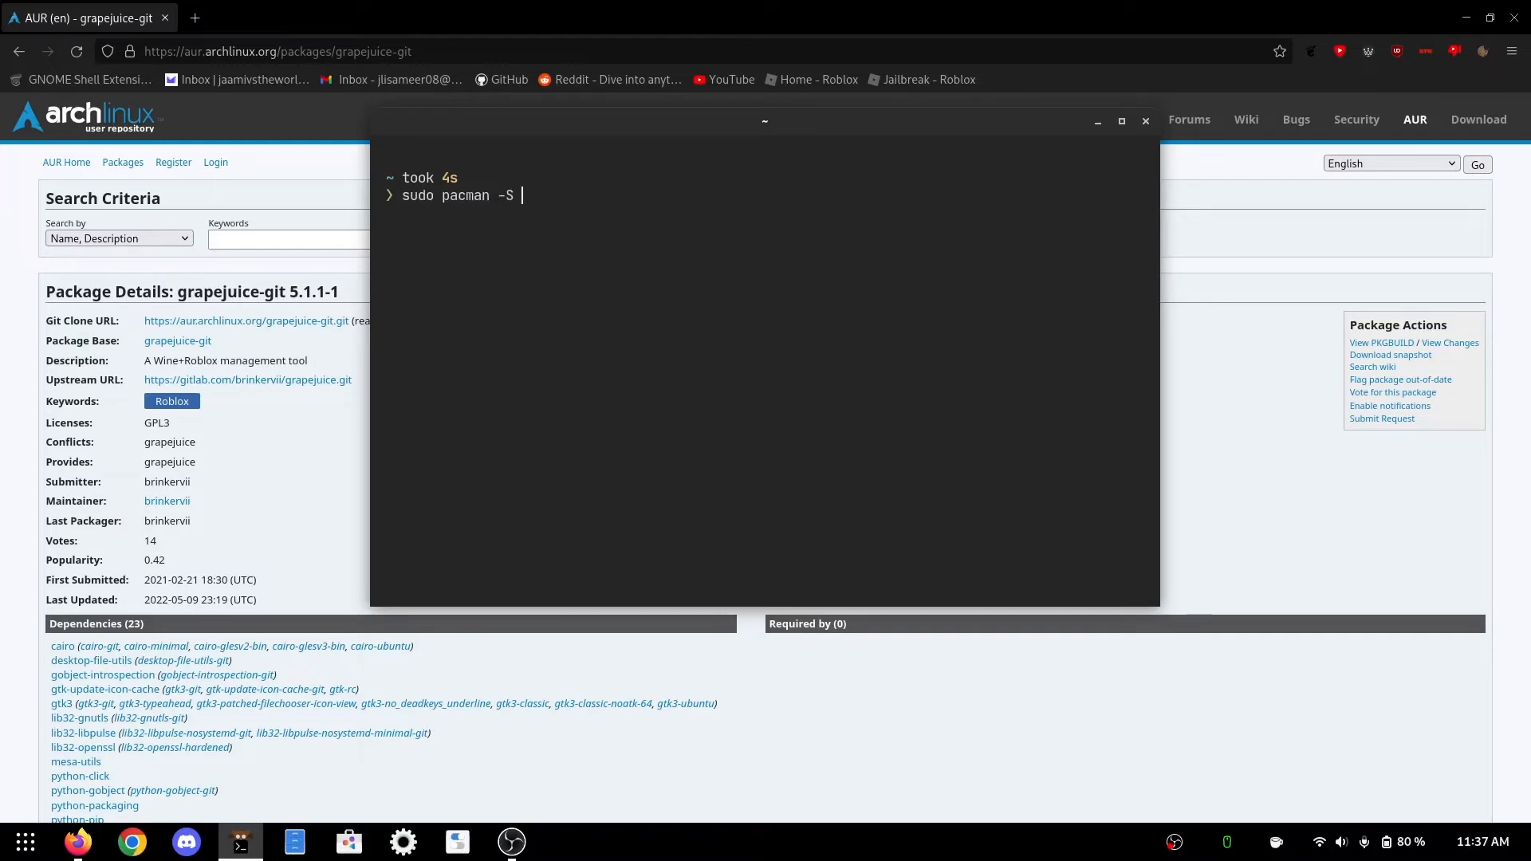
type("git bas")
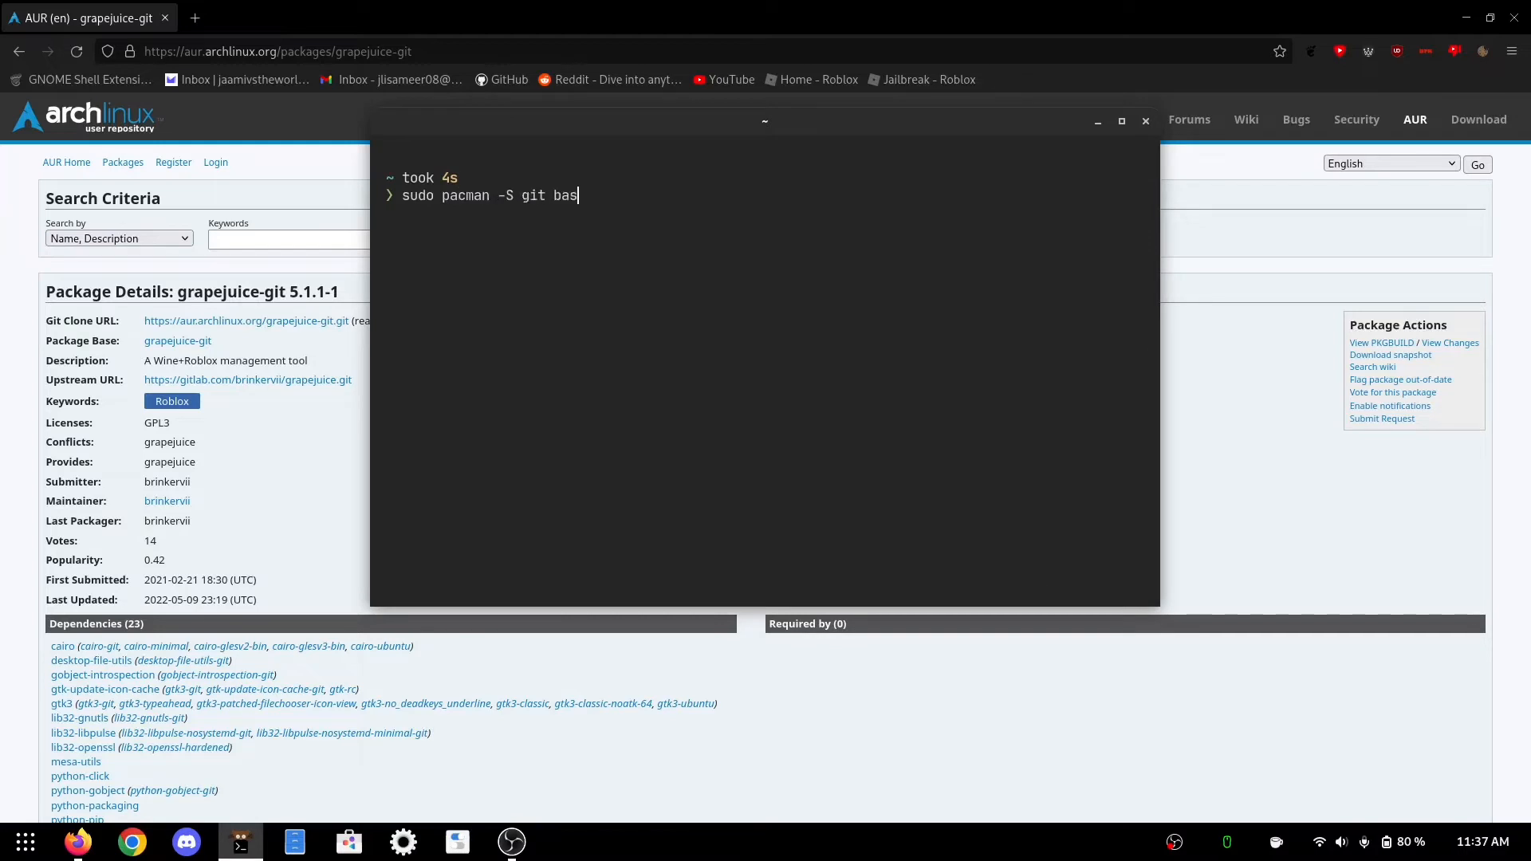
type("e-devel")
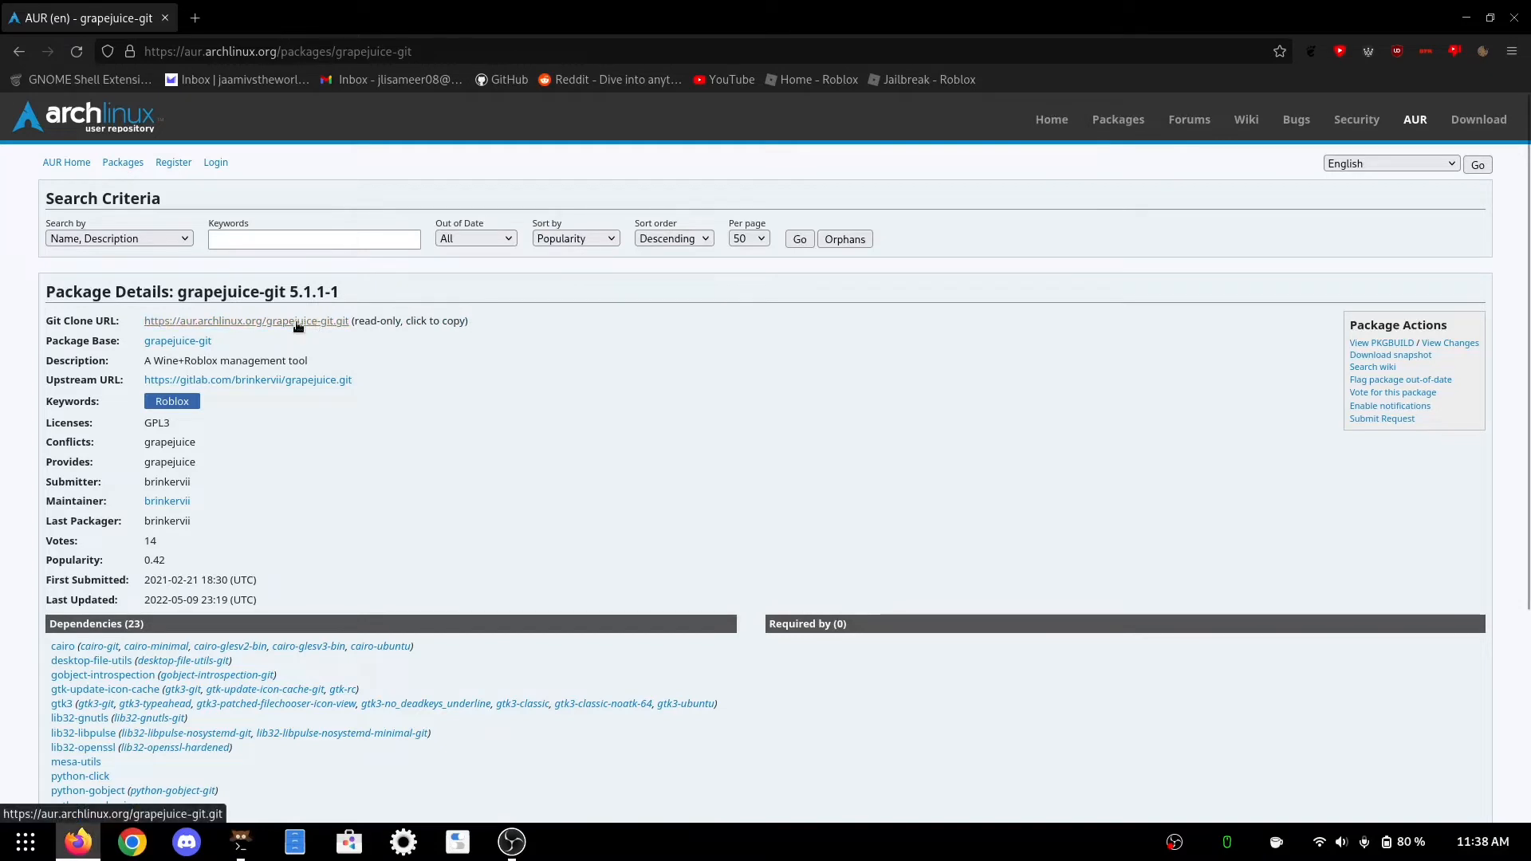
mouse_move(288, 811)
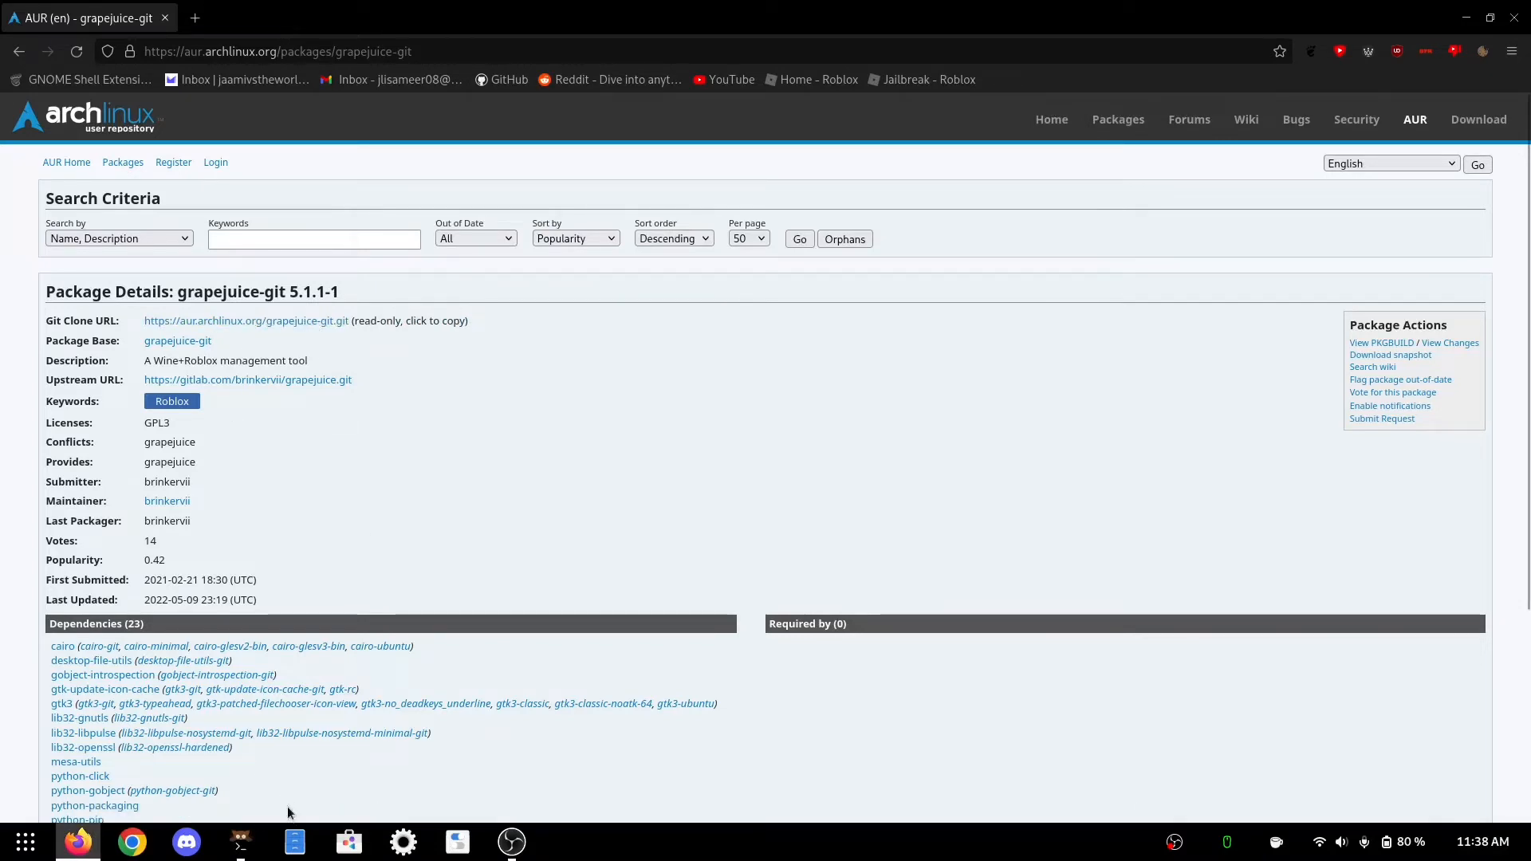
left_click(240, 842)
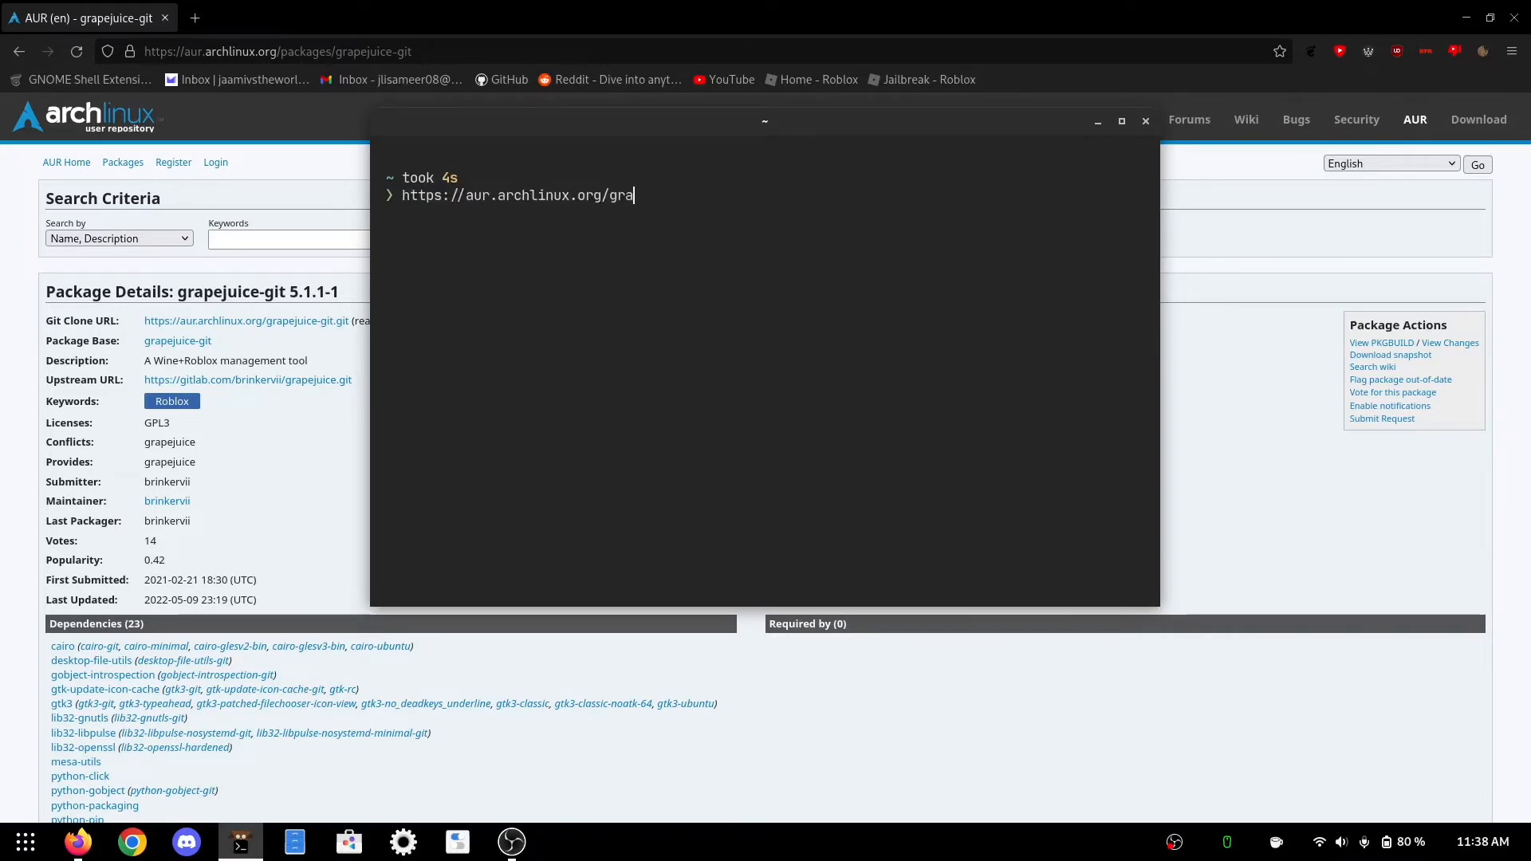
type("git cl")
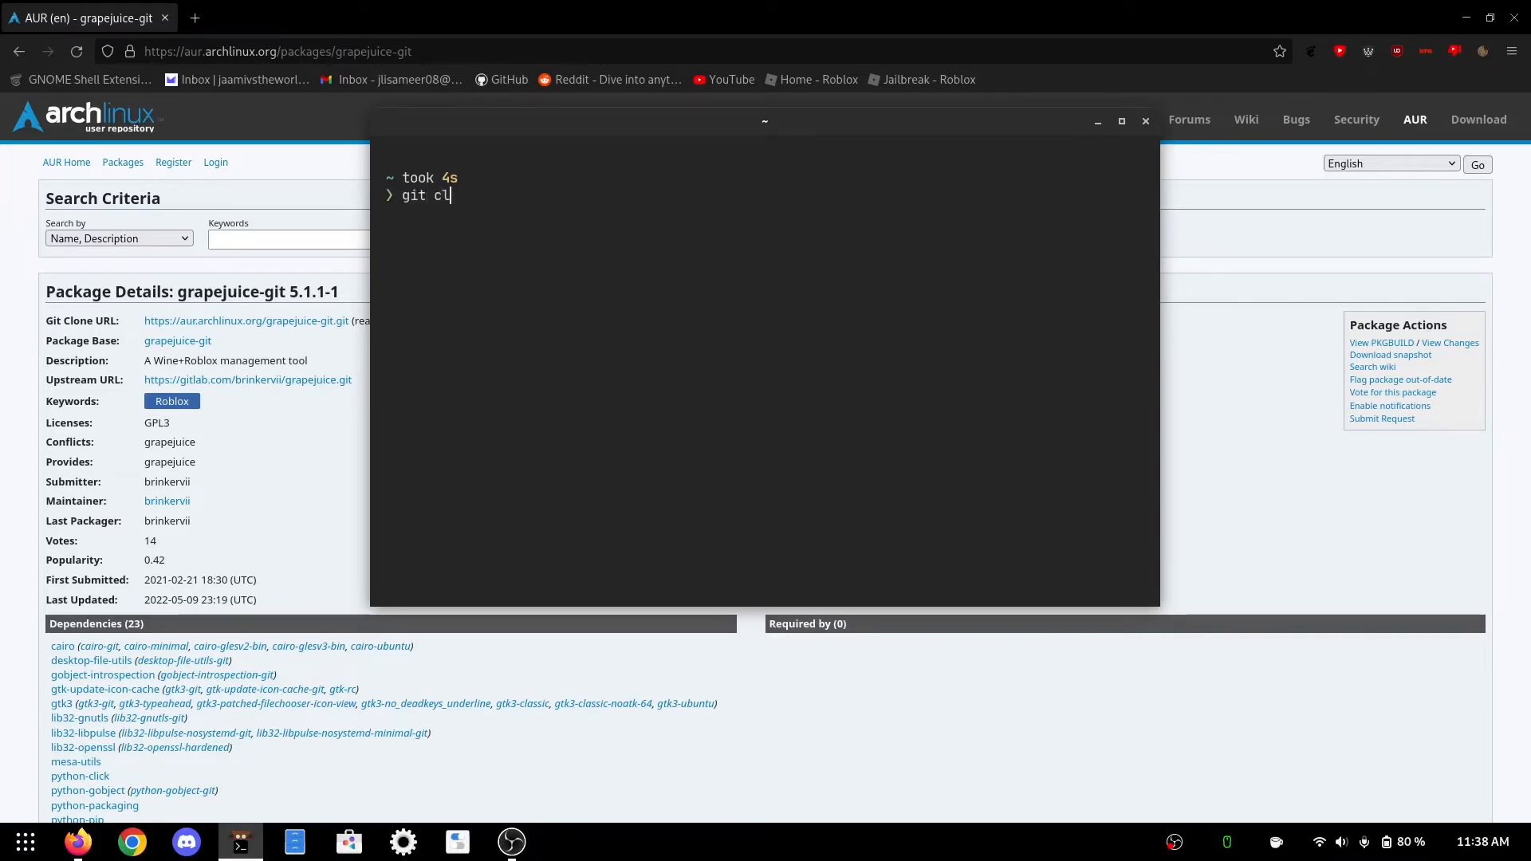
type("one https://aur.archlinux.org/grapejuice-git.git")
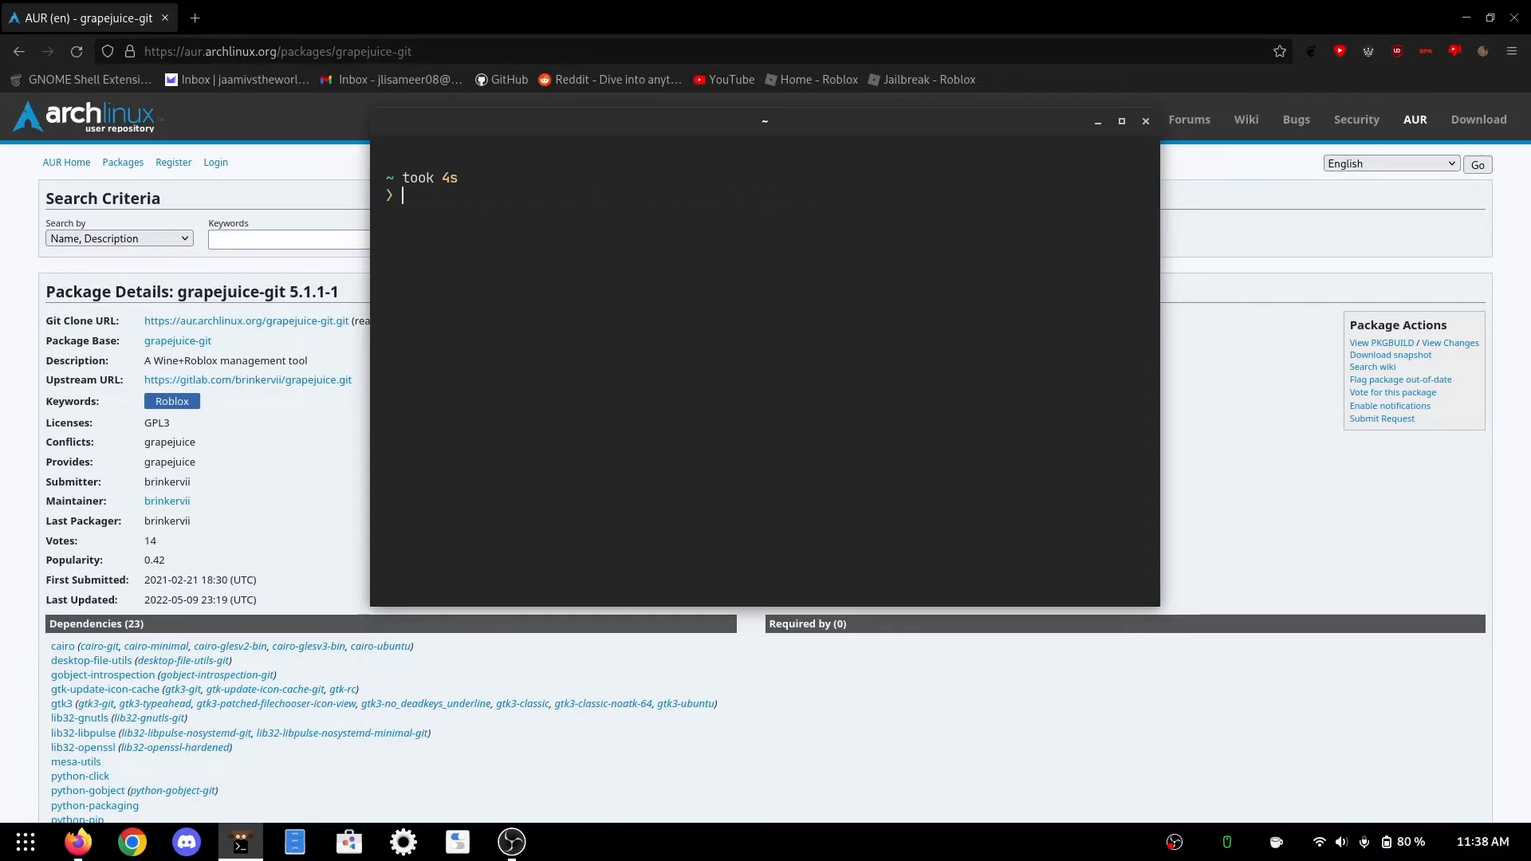
Discard a misspelled cd, list the home folder, abandon makepkg -si and minimise the browser.
type("cd grpae")
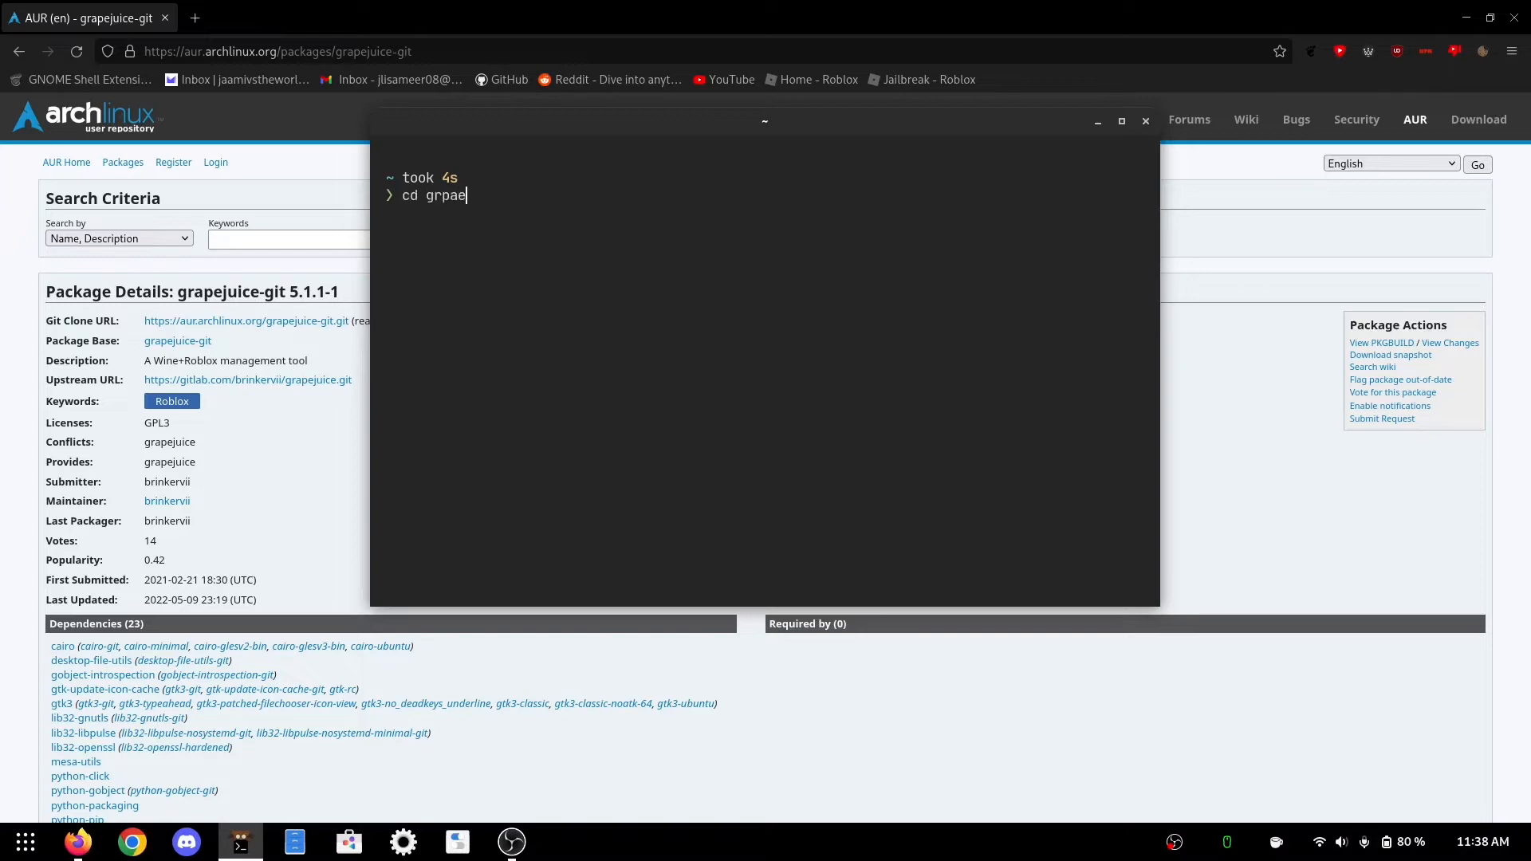
type("juice-git")
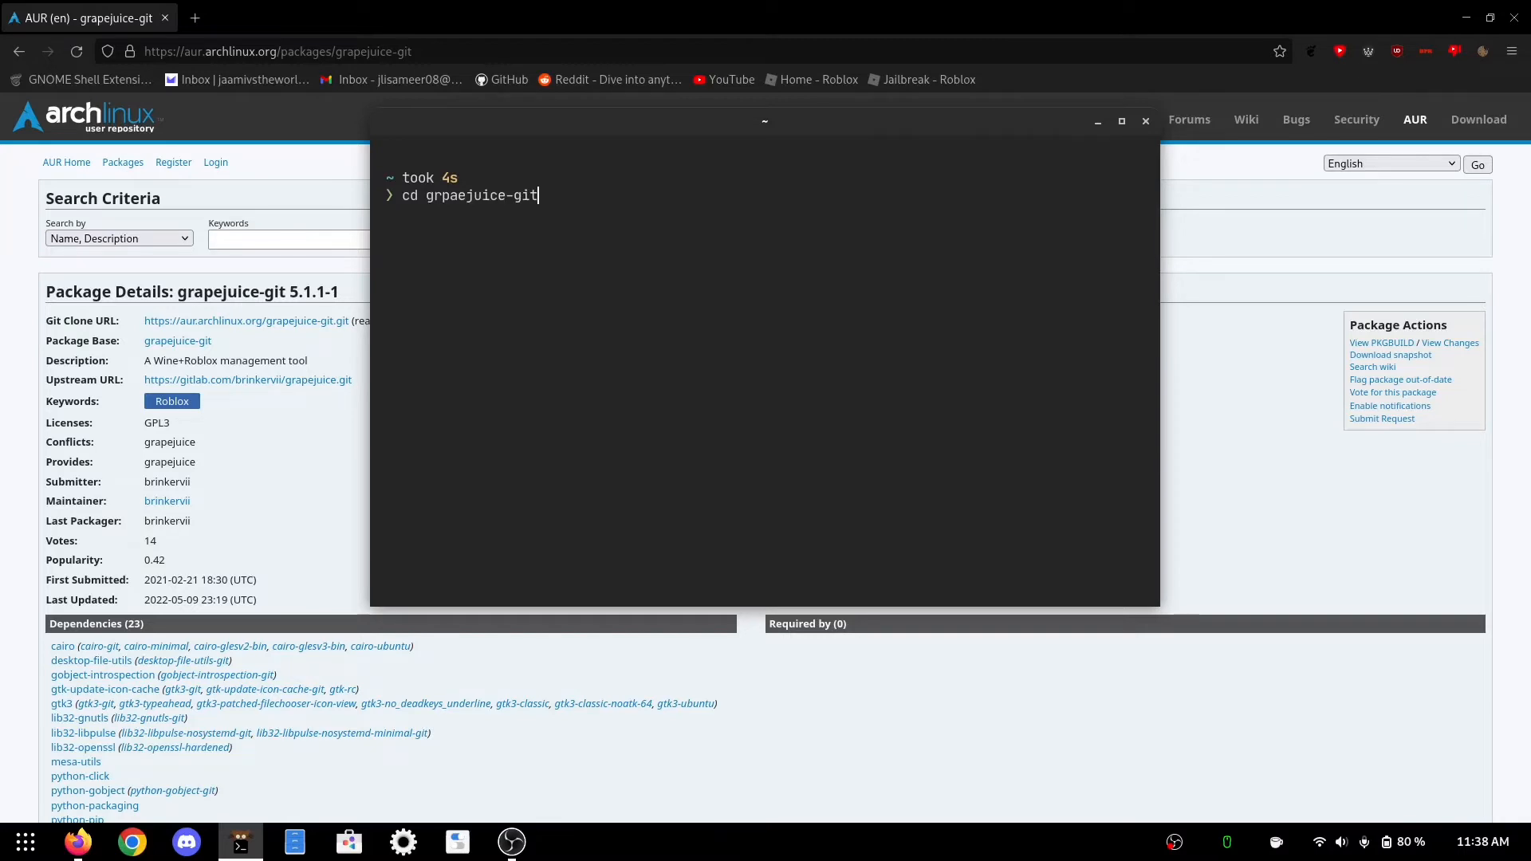
key("BackSpace")
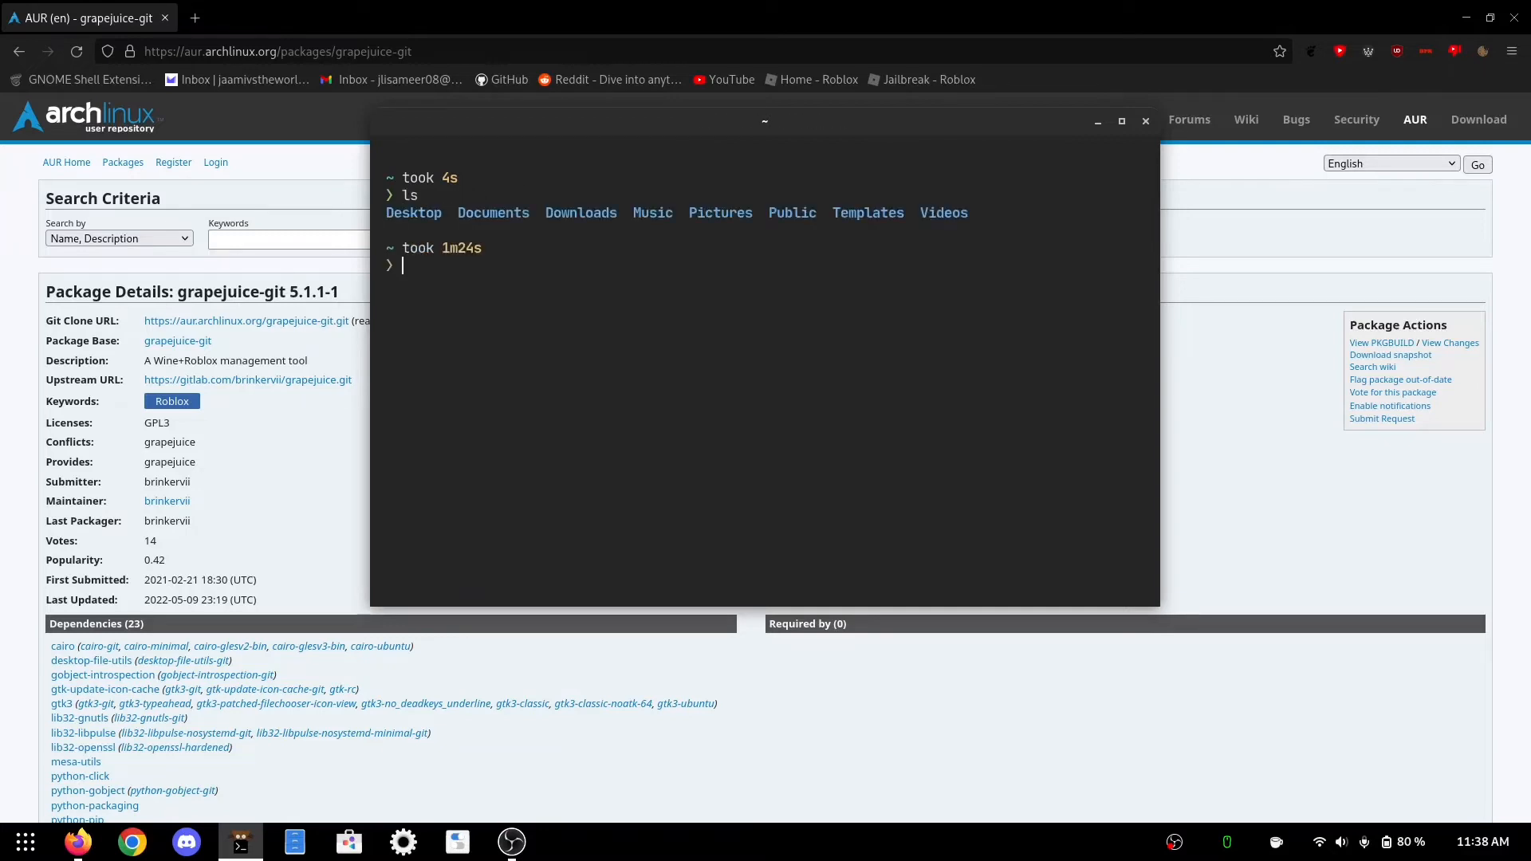
type("ls -a")
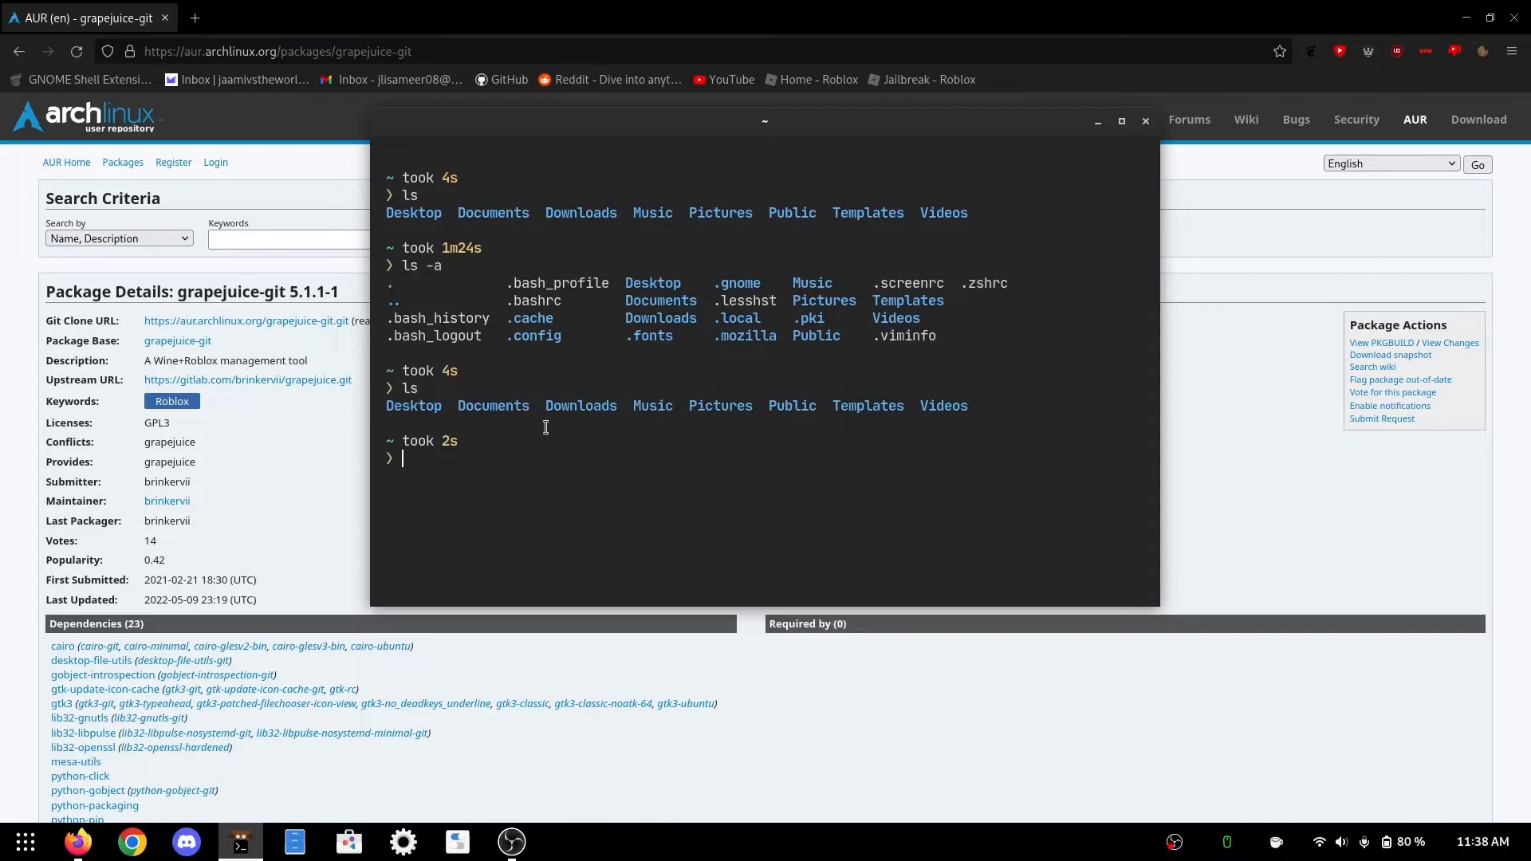
mouse_move(1028, 469)
type("m")
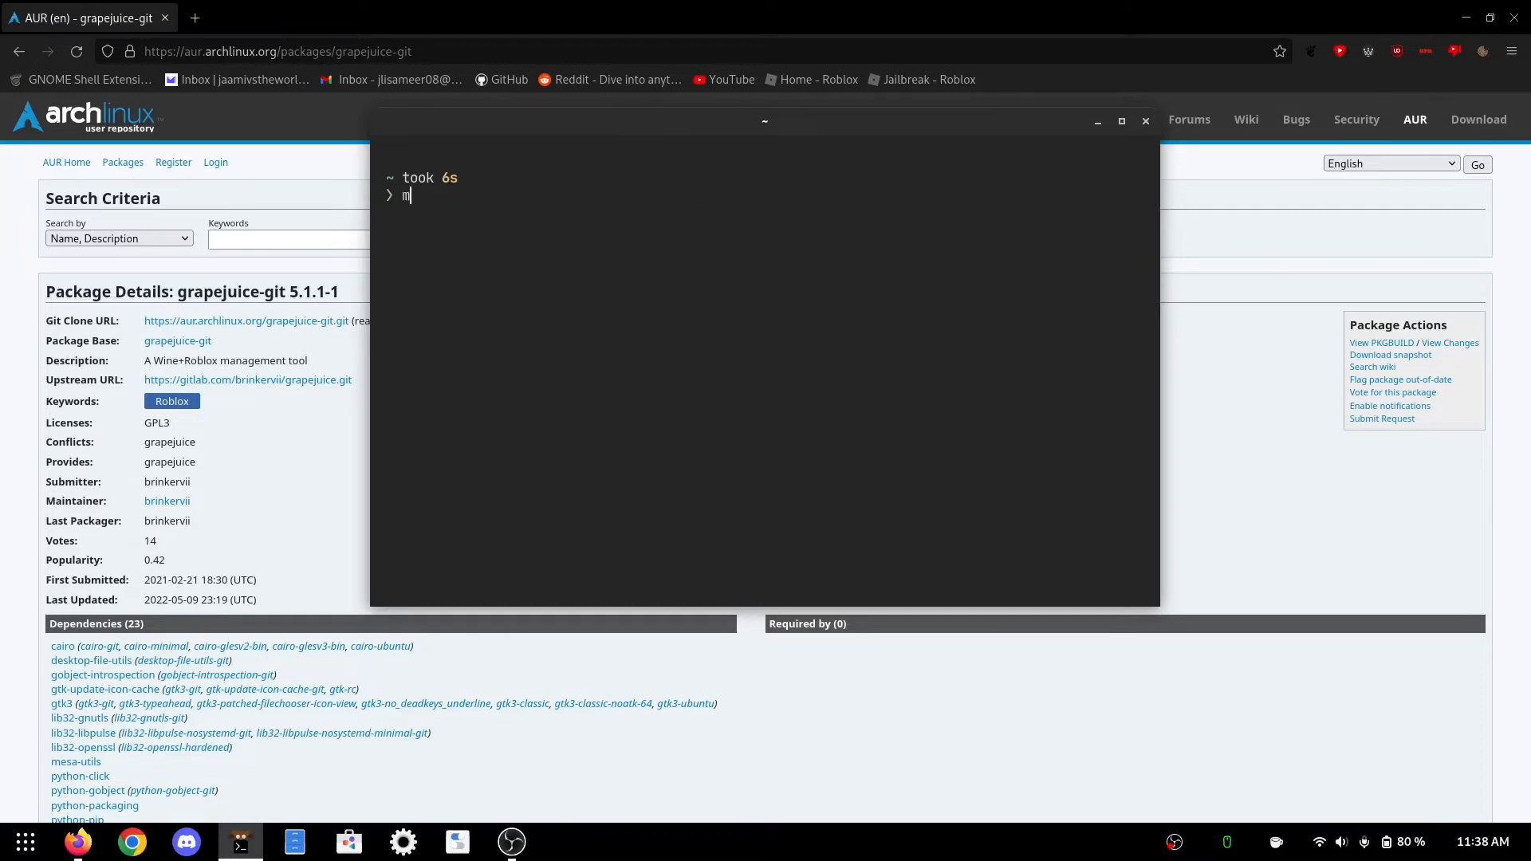
type("akepkg")
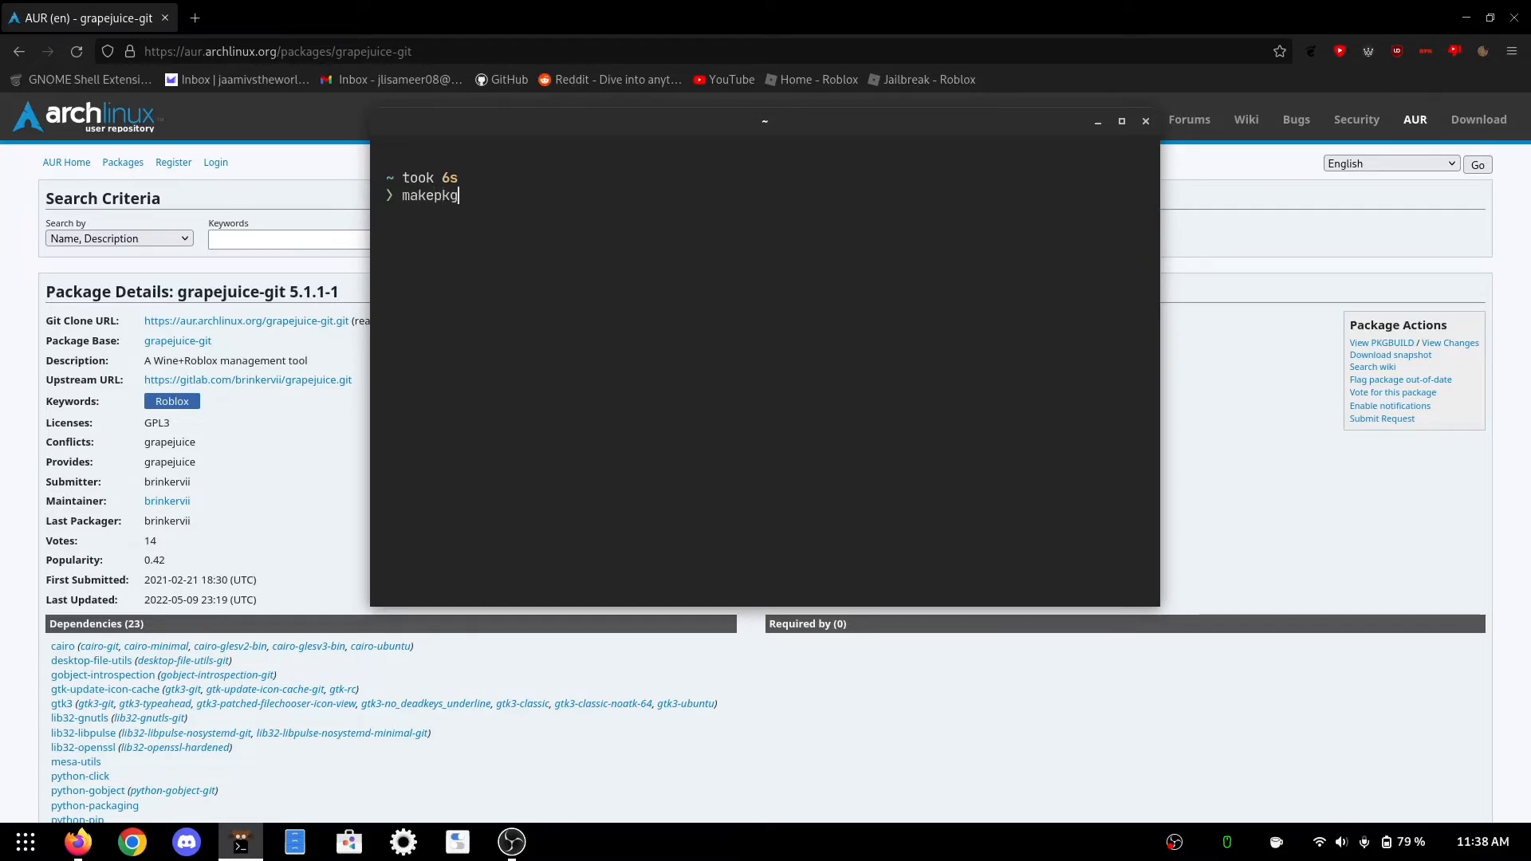
type("-si")
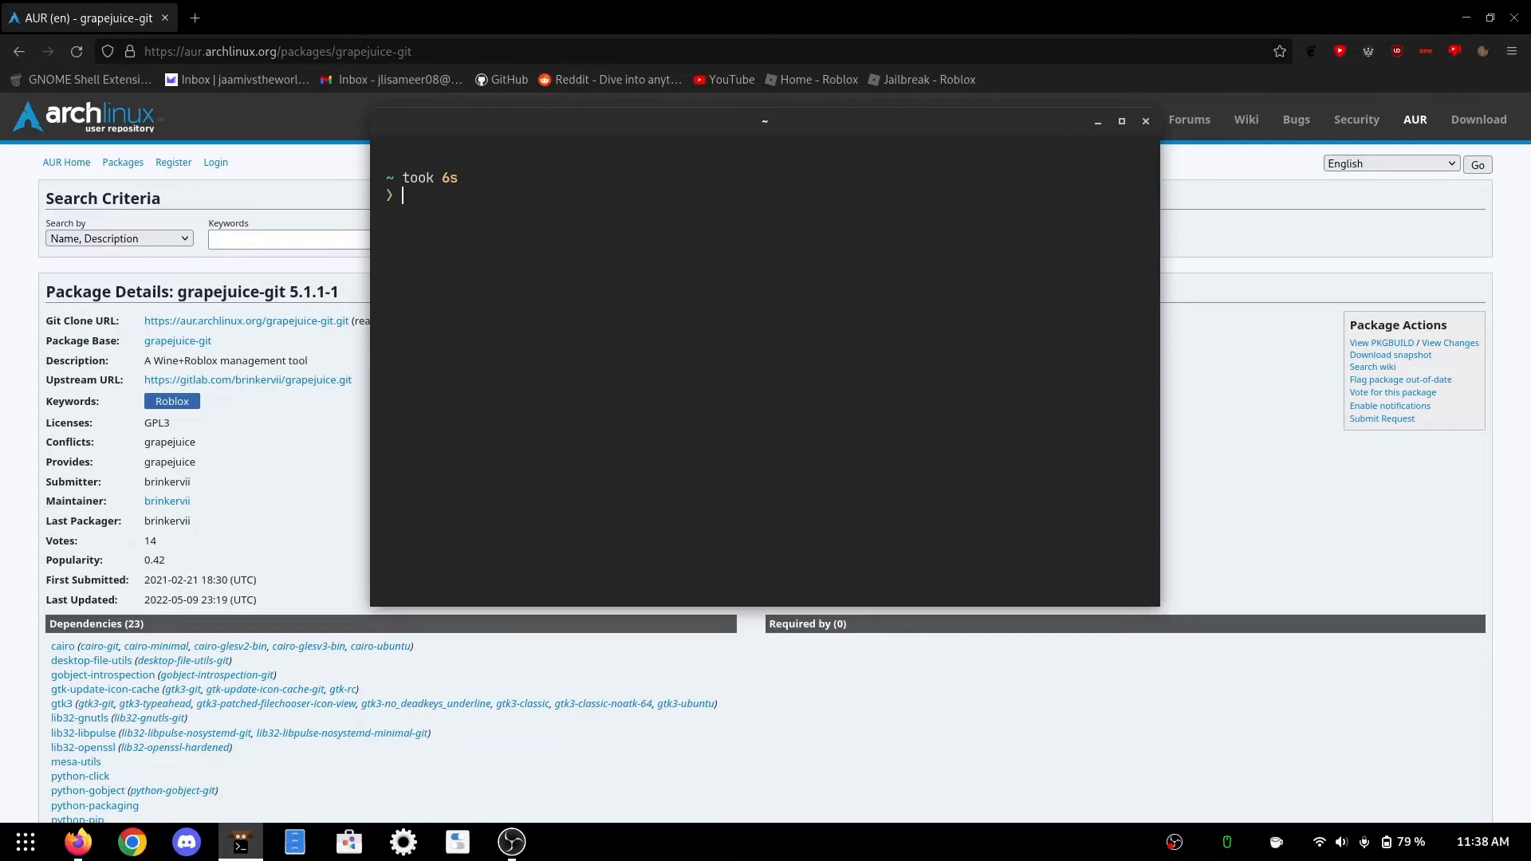
left_click(1121, 119)
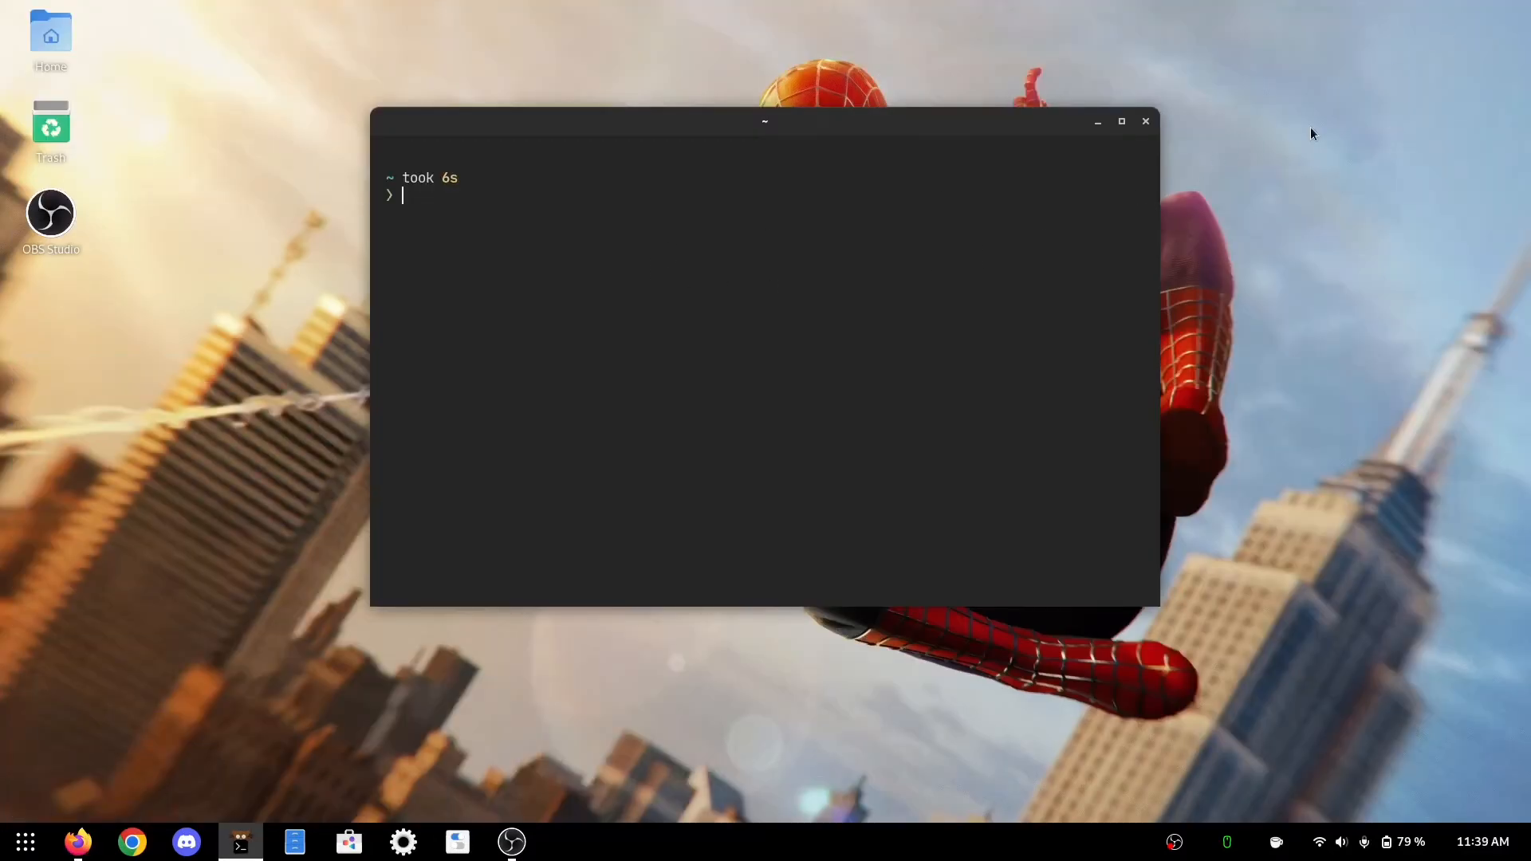
Install grapejuice-git with yay -S, answering N to the diffs prompt.
type("yay")
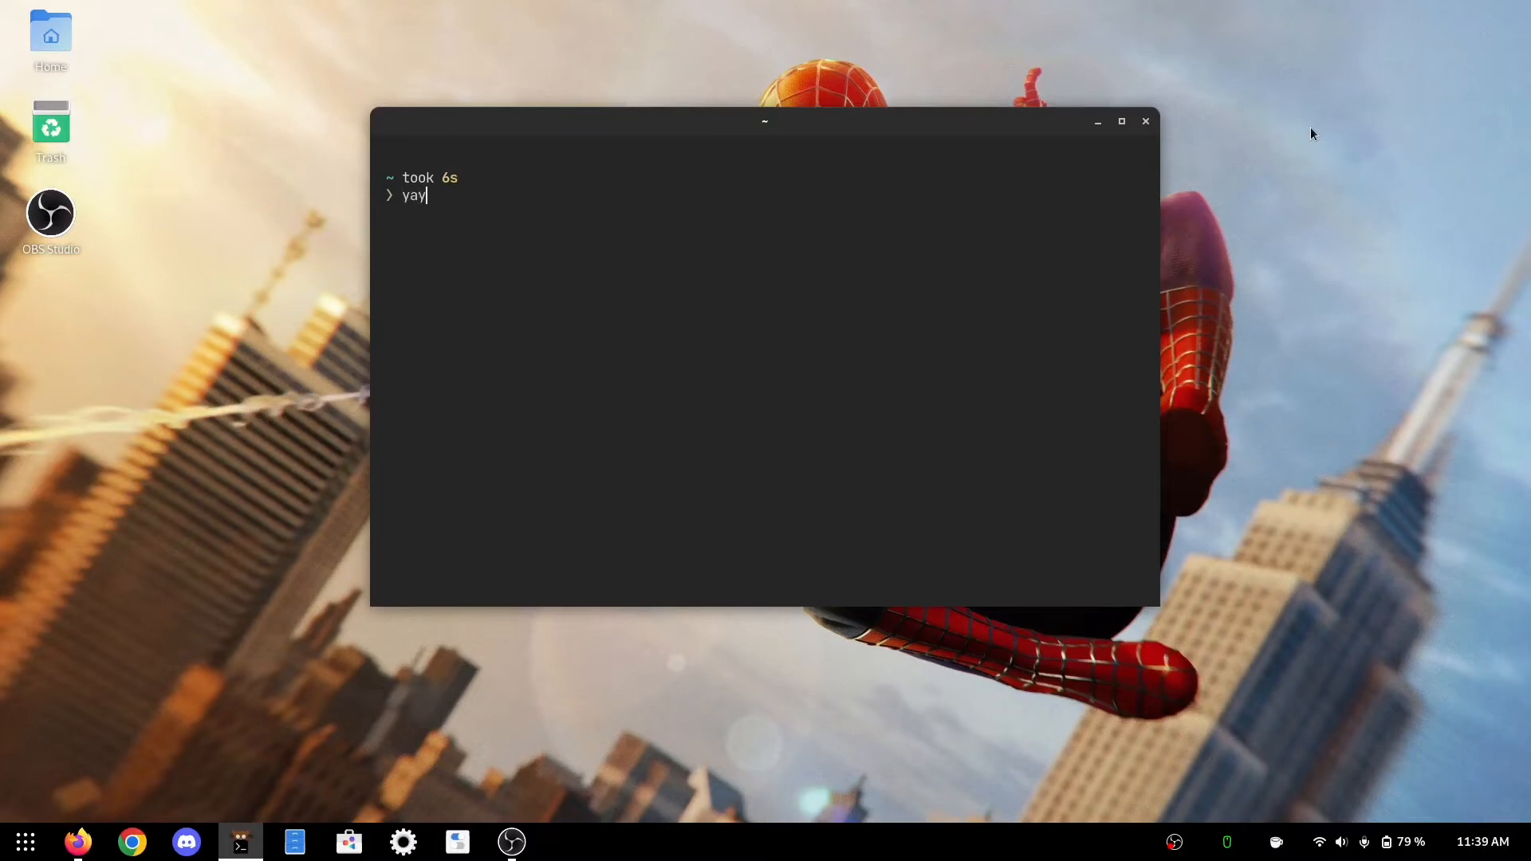
type("\" \"")
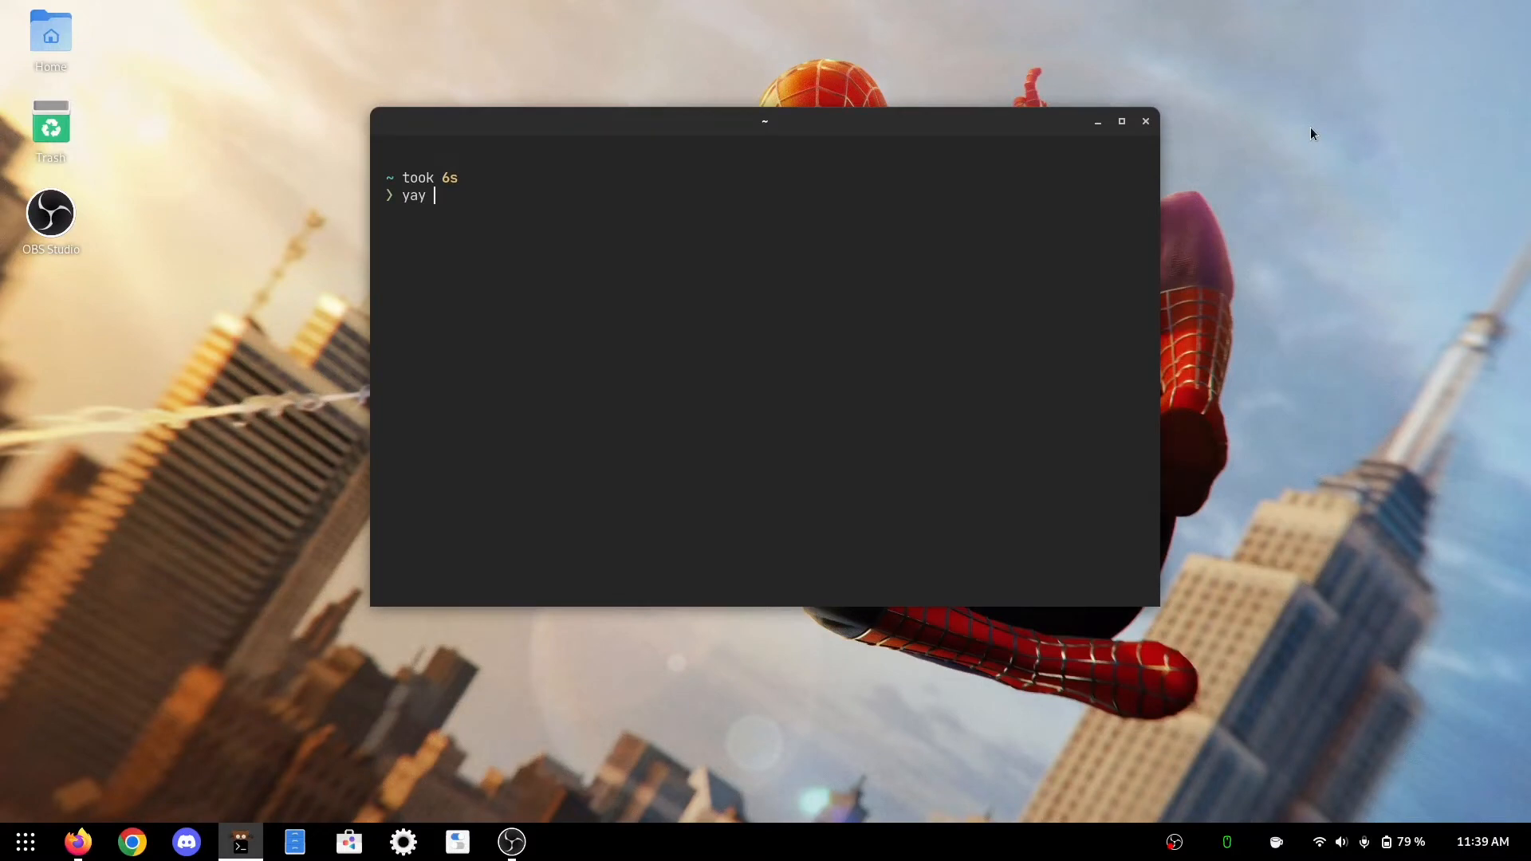
type("-S")
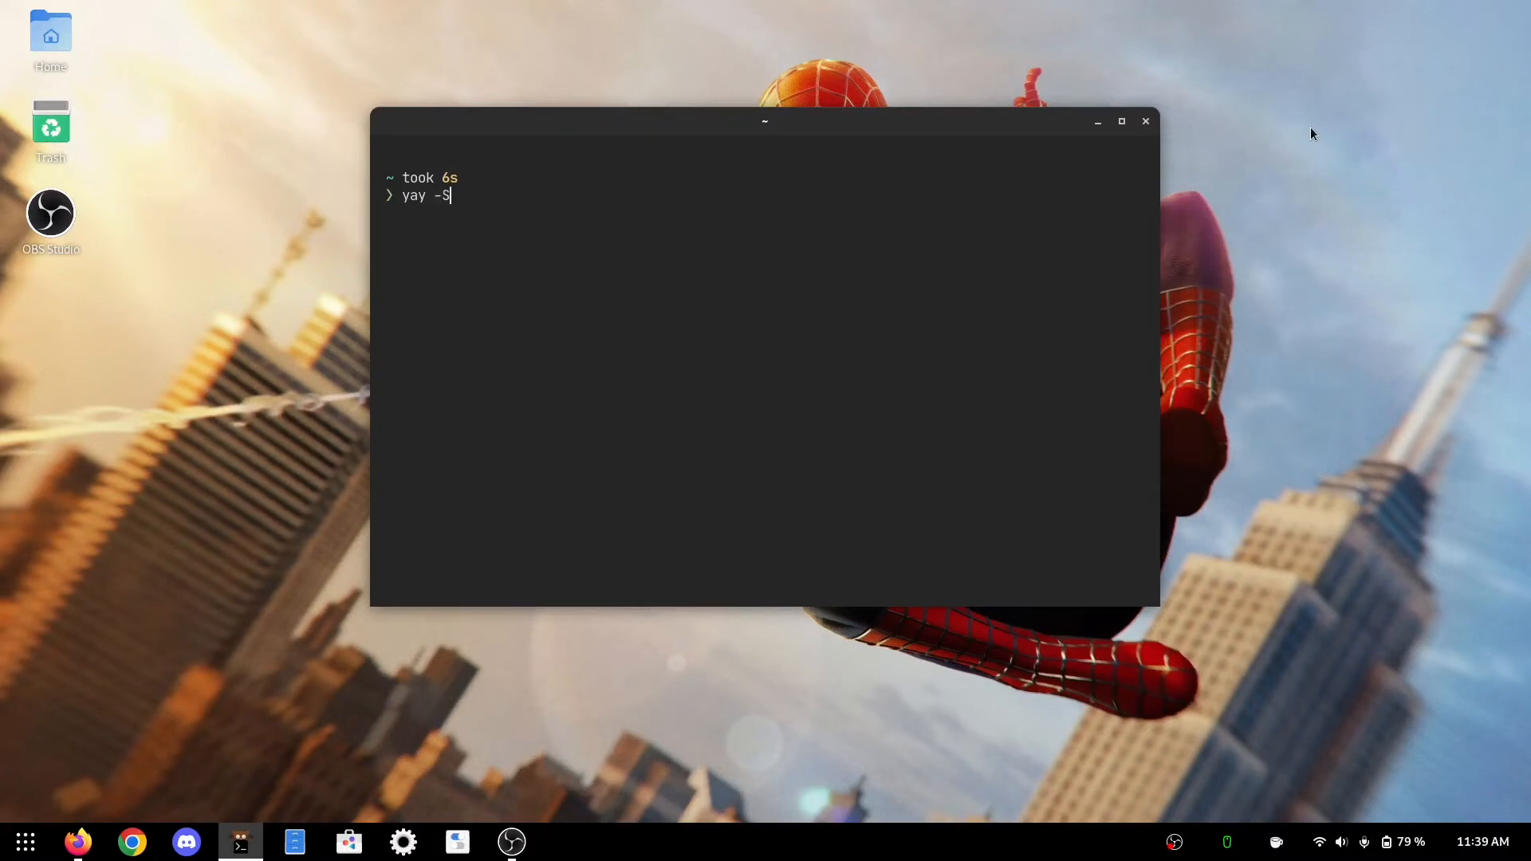
type("grapeuice-git")
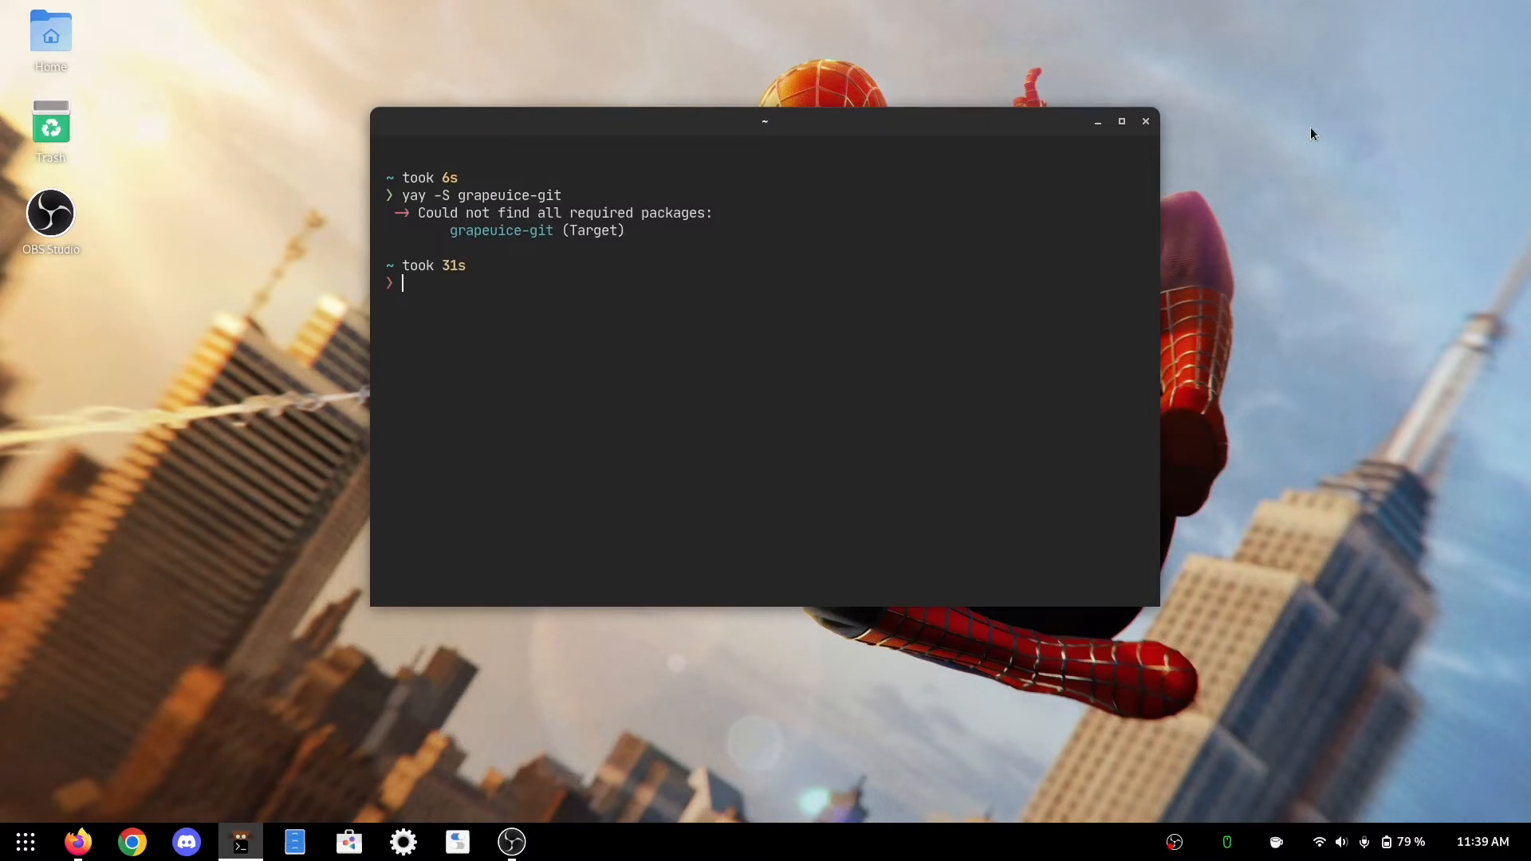
type("yay -S grapeuice-git")
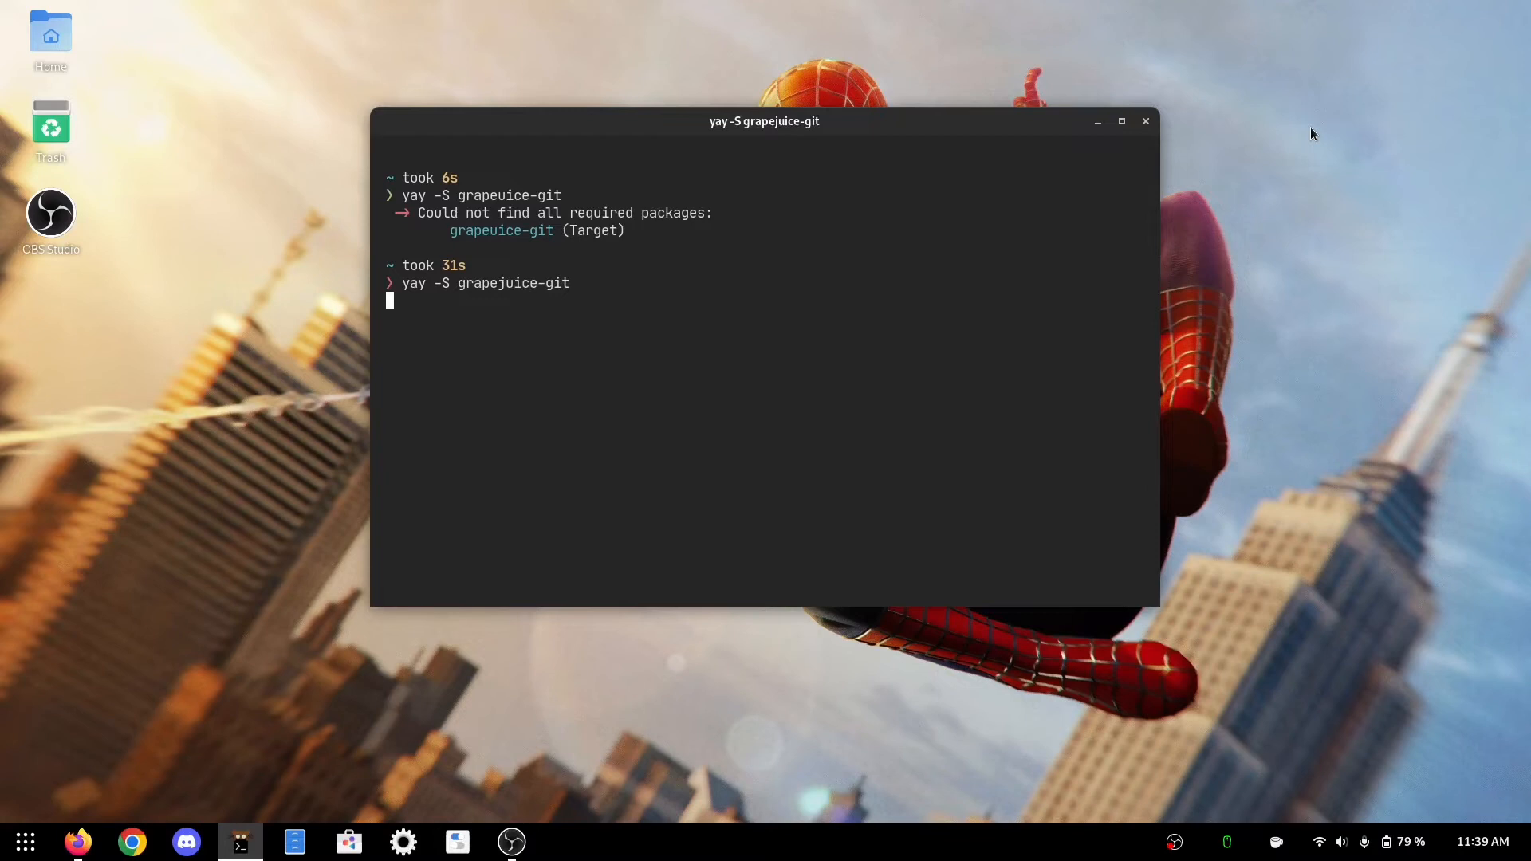
key("Return")
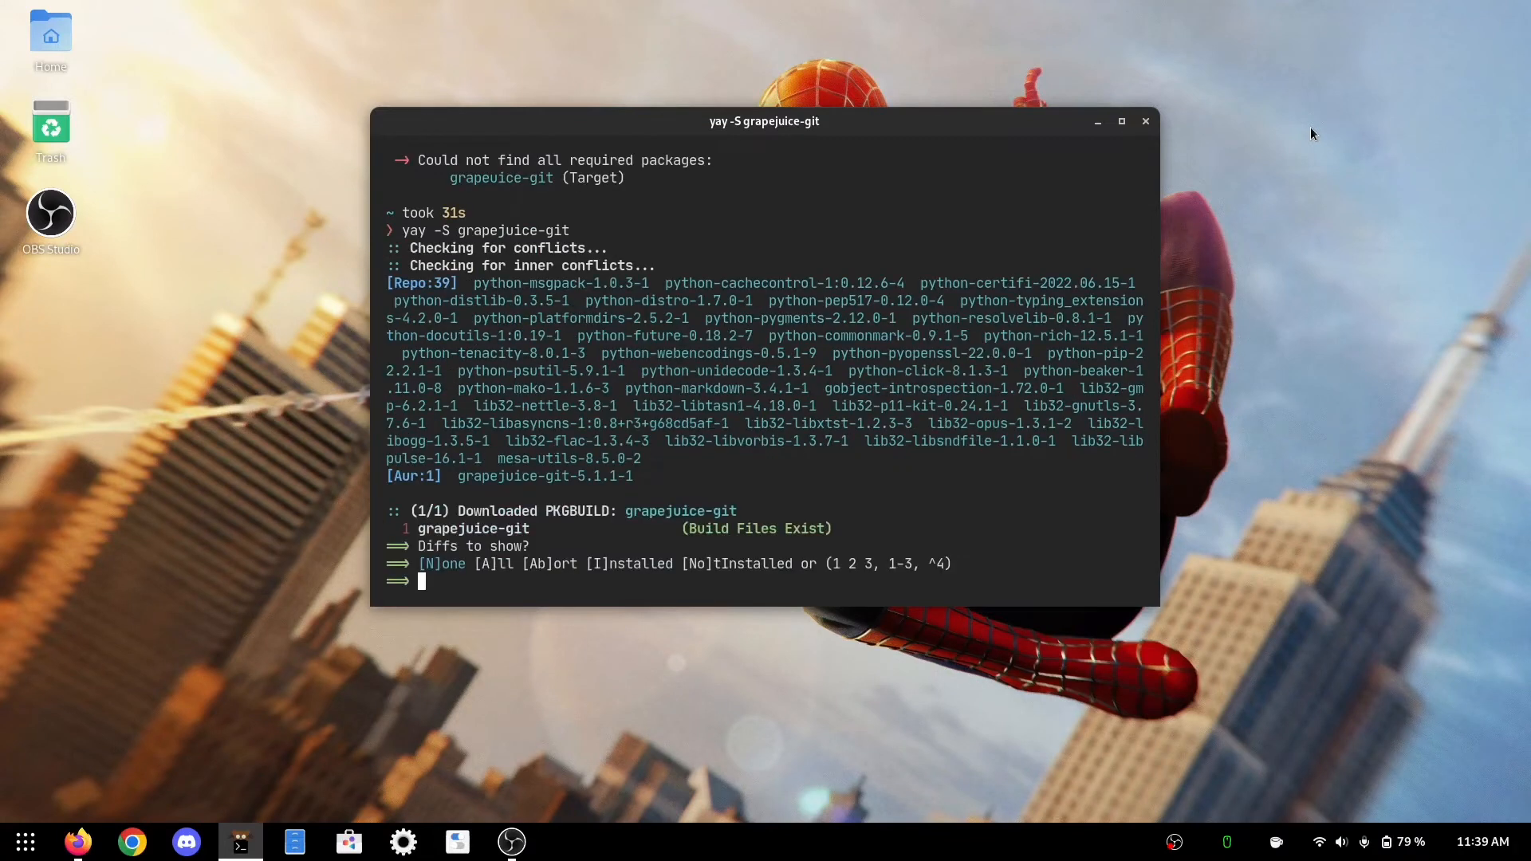
type("N")
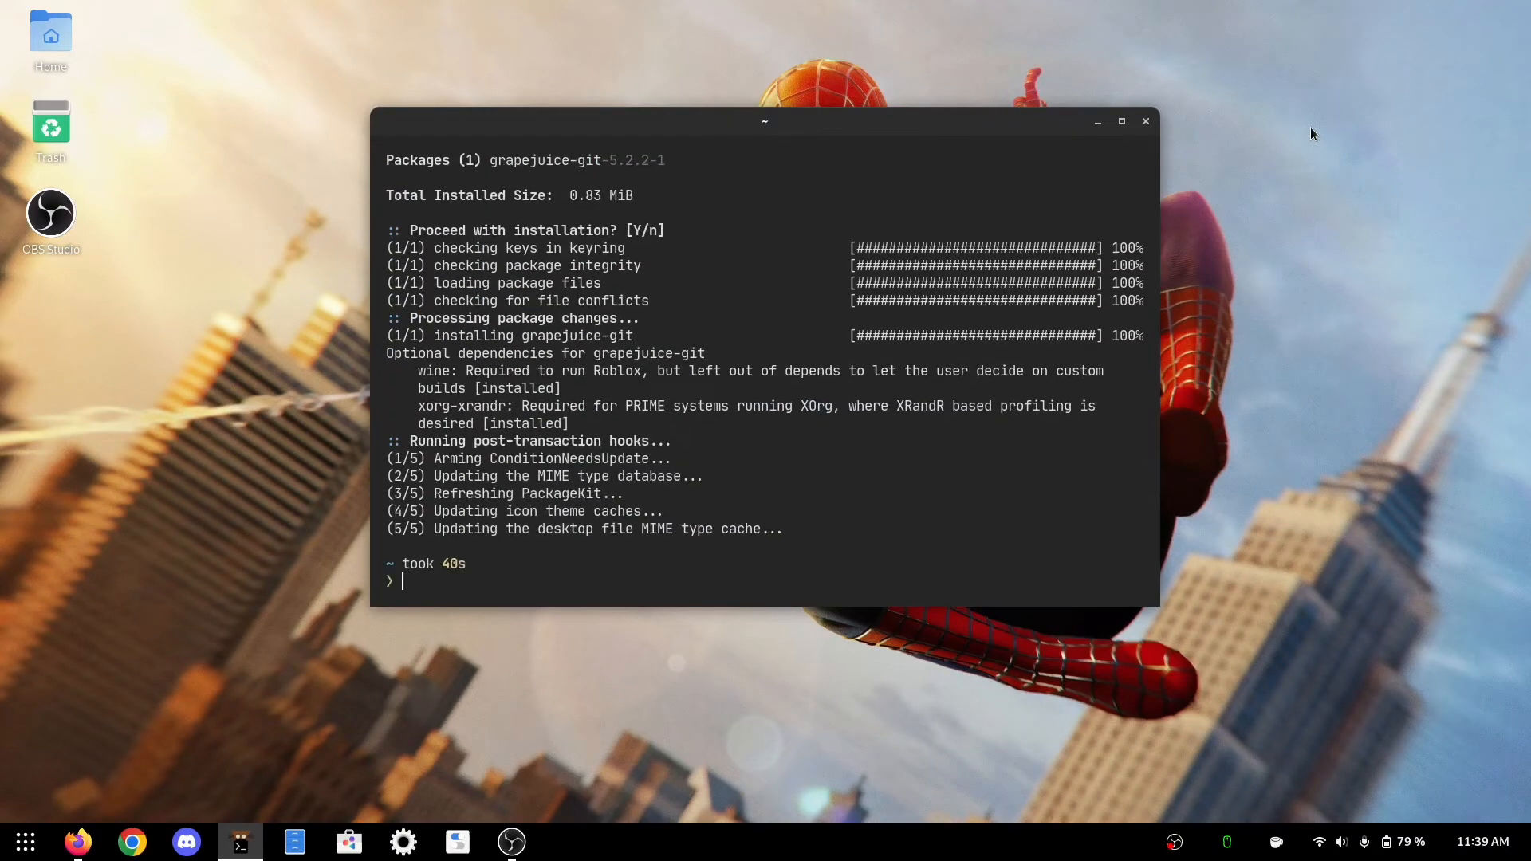
mouse_move(397, 77)
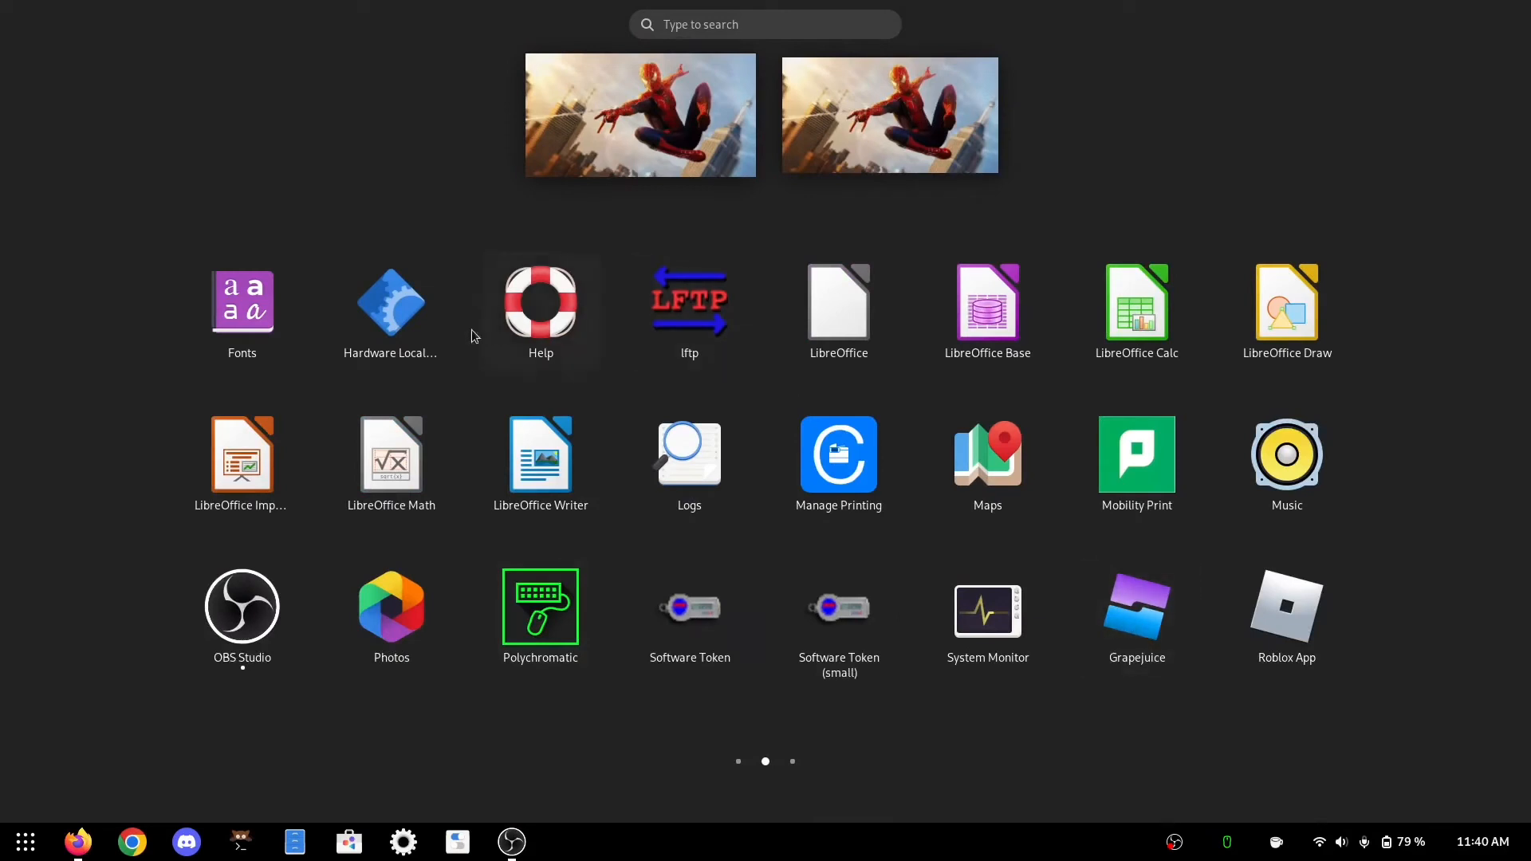
mouse_move(1156, 634)
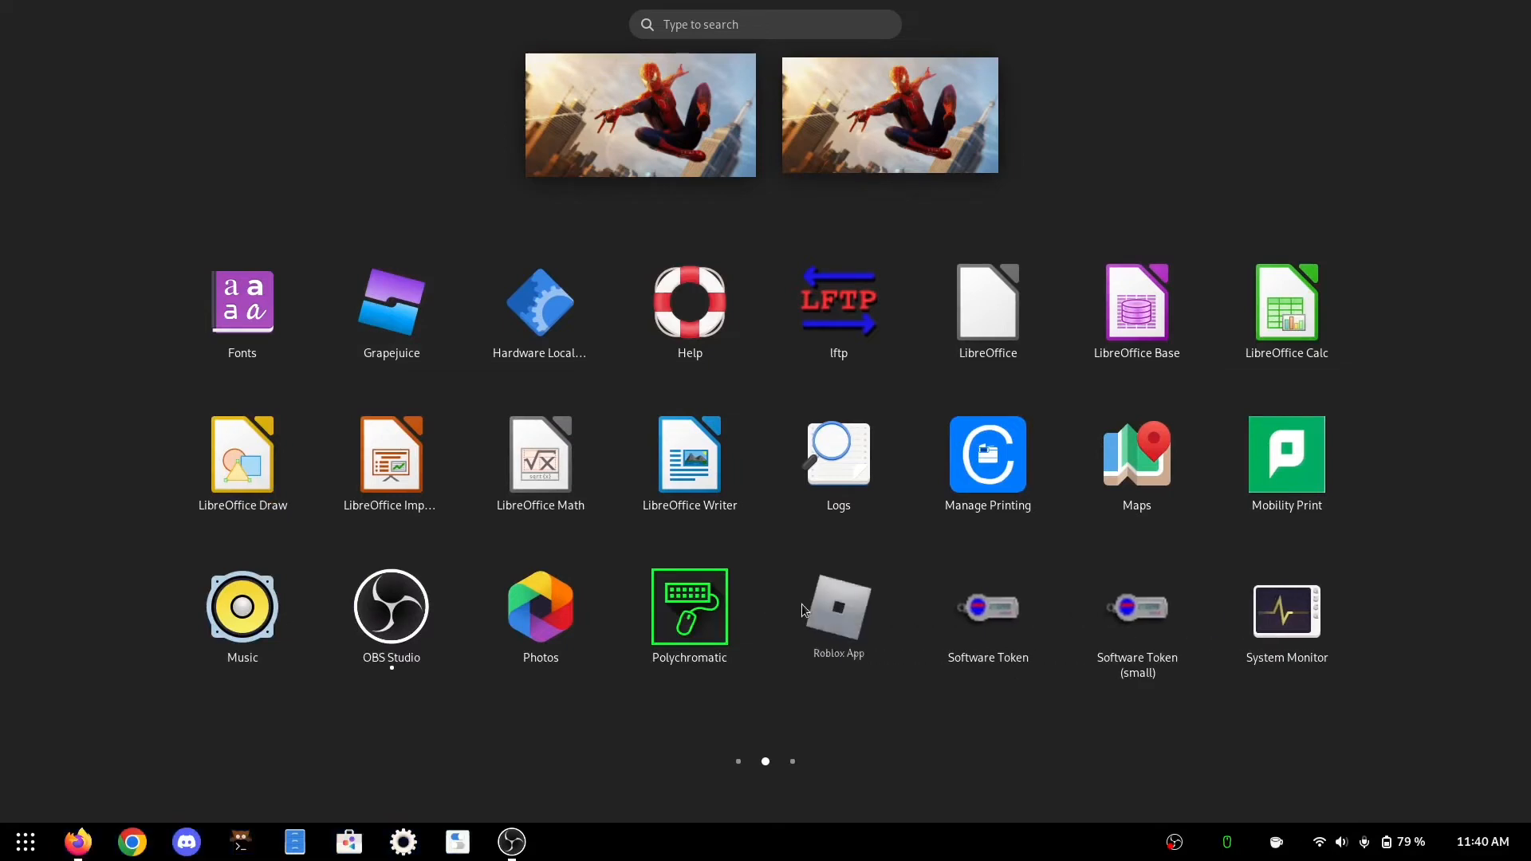
Browse the GNOME app grid pages and launch the Grapejuice app.
left_click(792, 761)
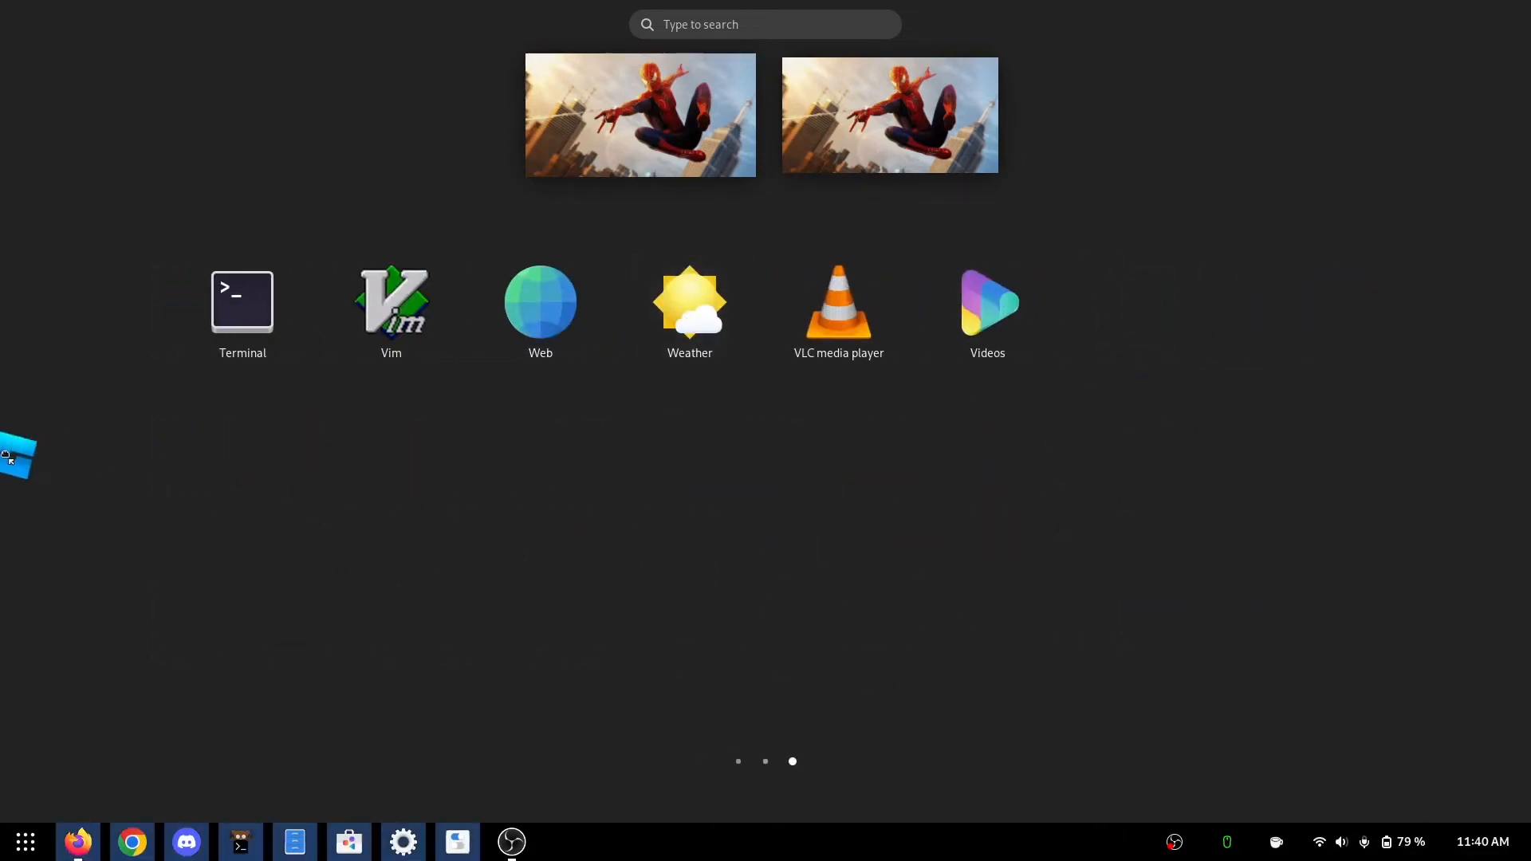
scroll("left", 3)
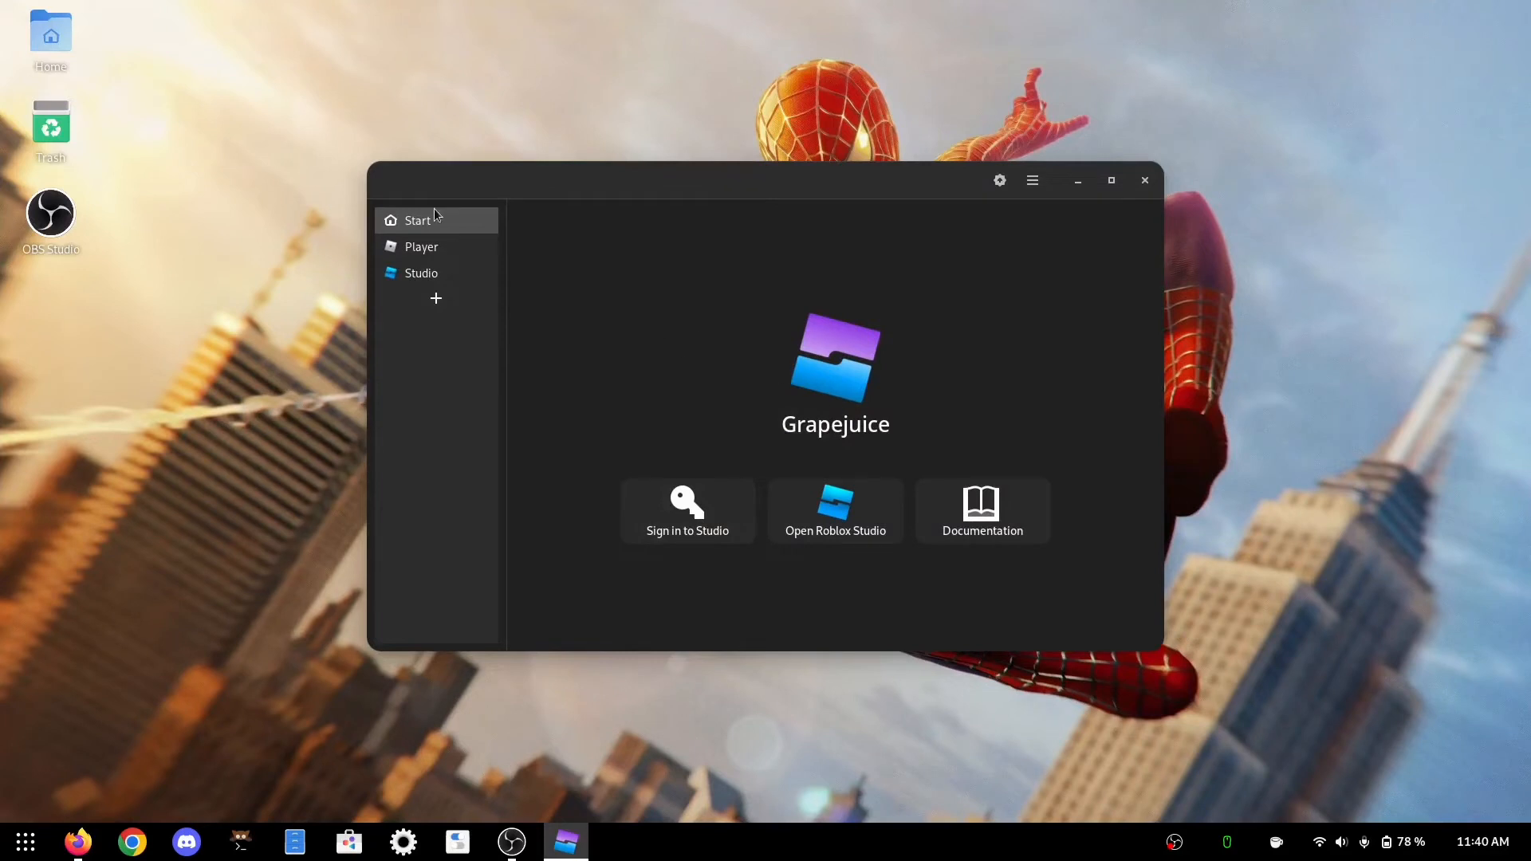
Install Roblox into the Player prefix, accepting the Wine Mono install and the success message.
left_click(421, 245)
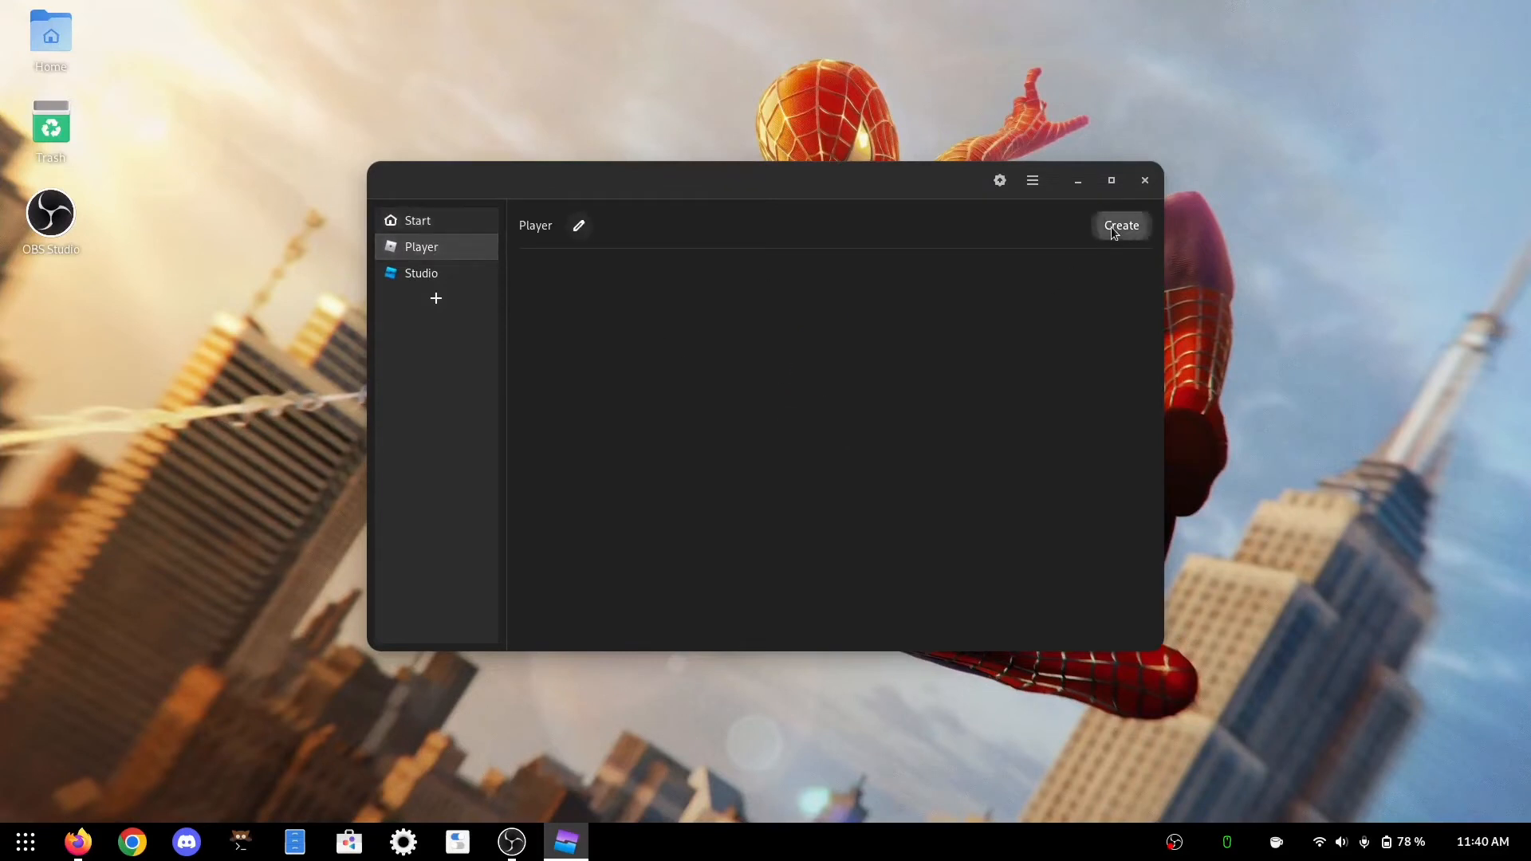
left_click(1120, 225)
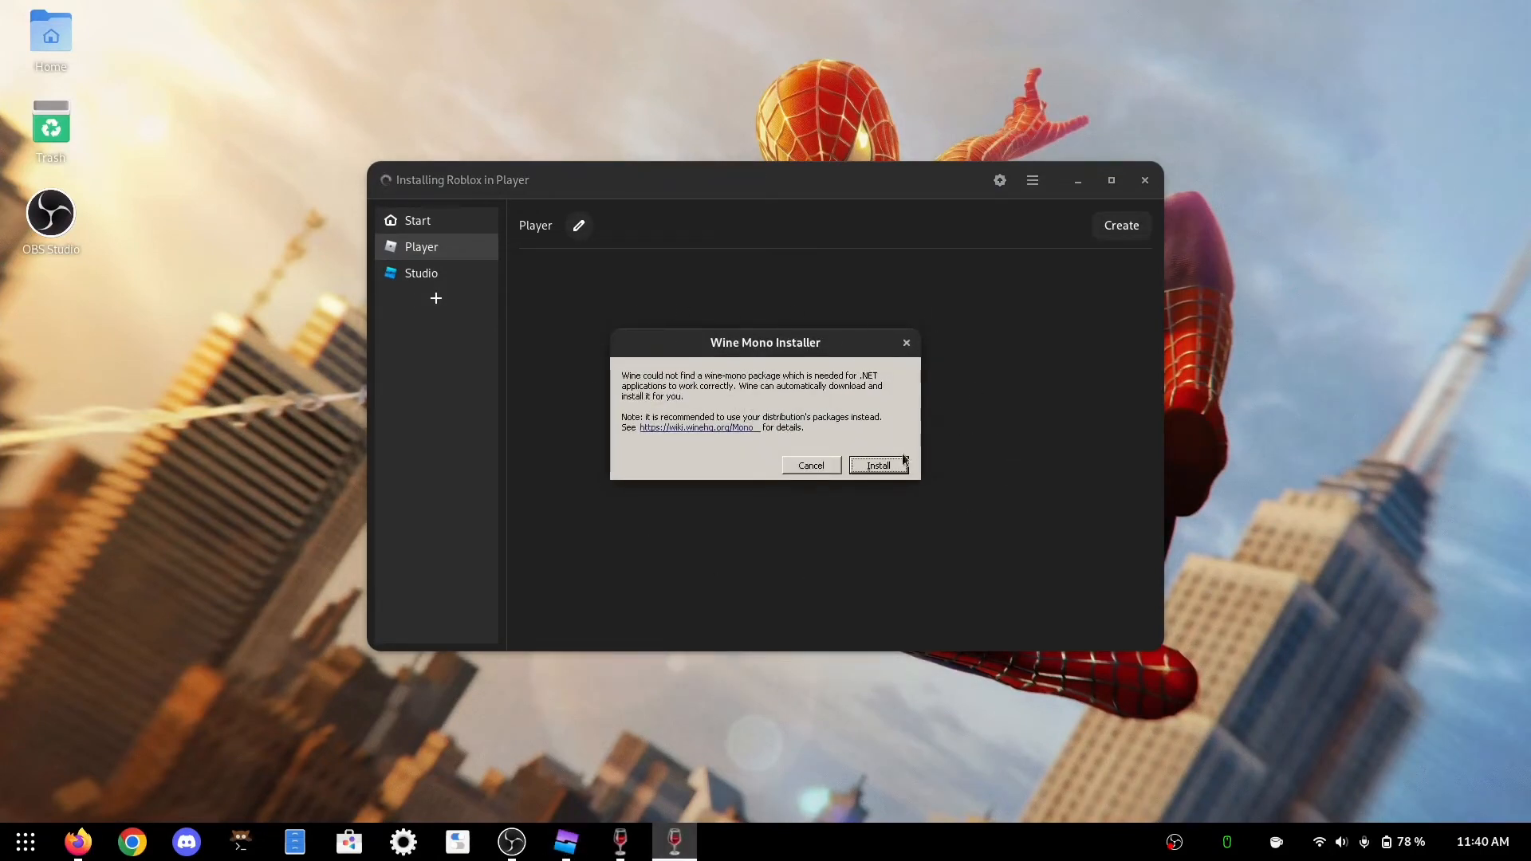
left_click(876, 464)
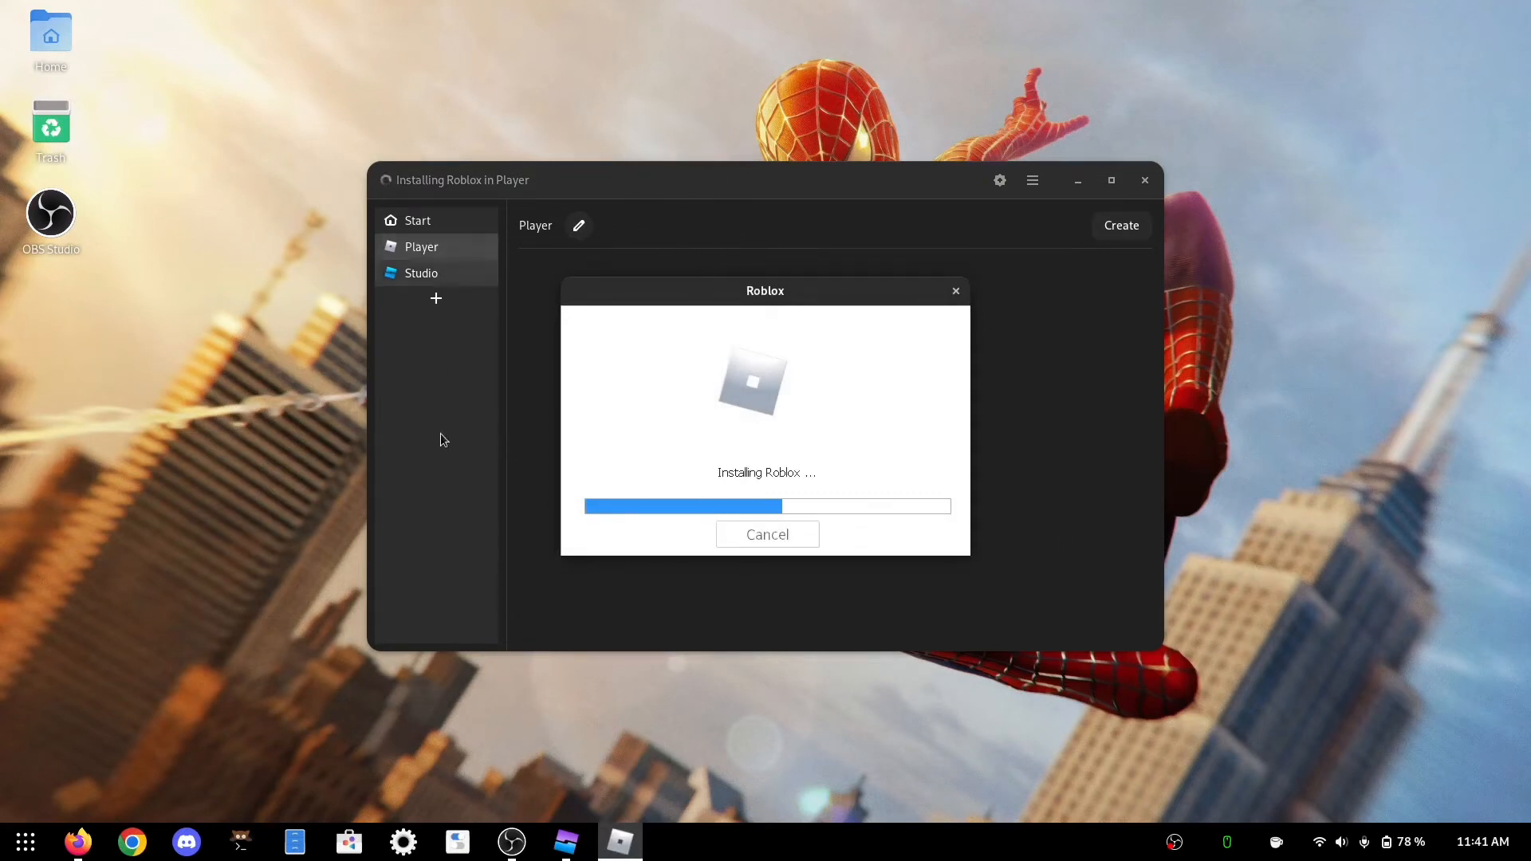
mouse_move(757, 589)
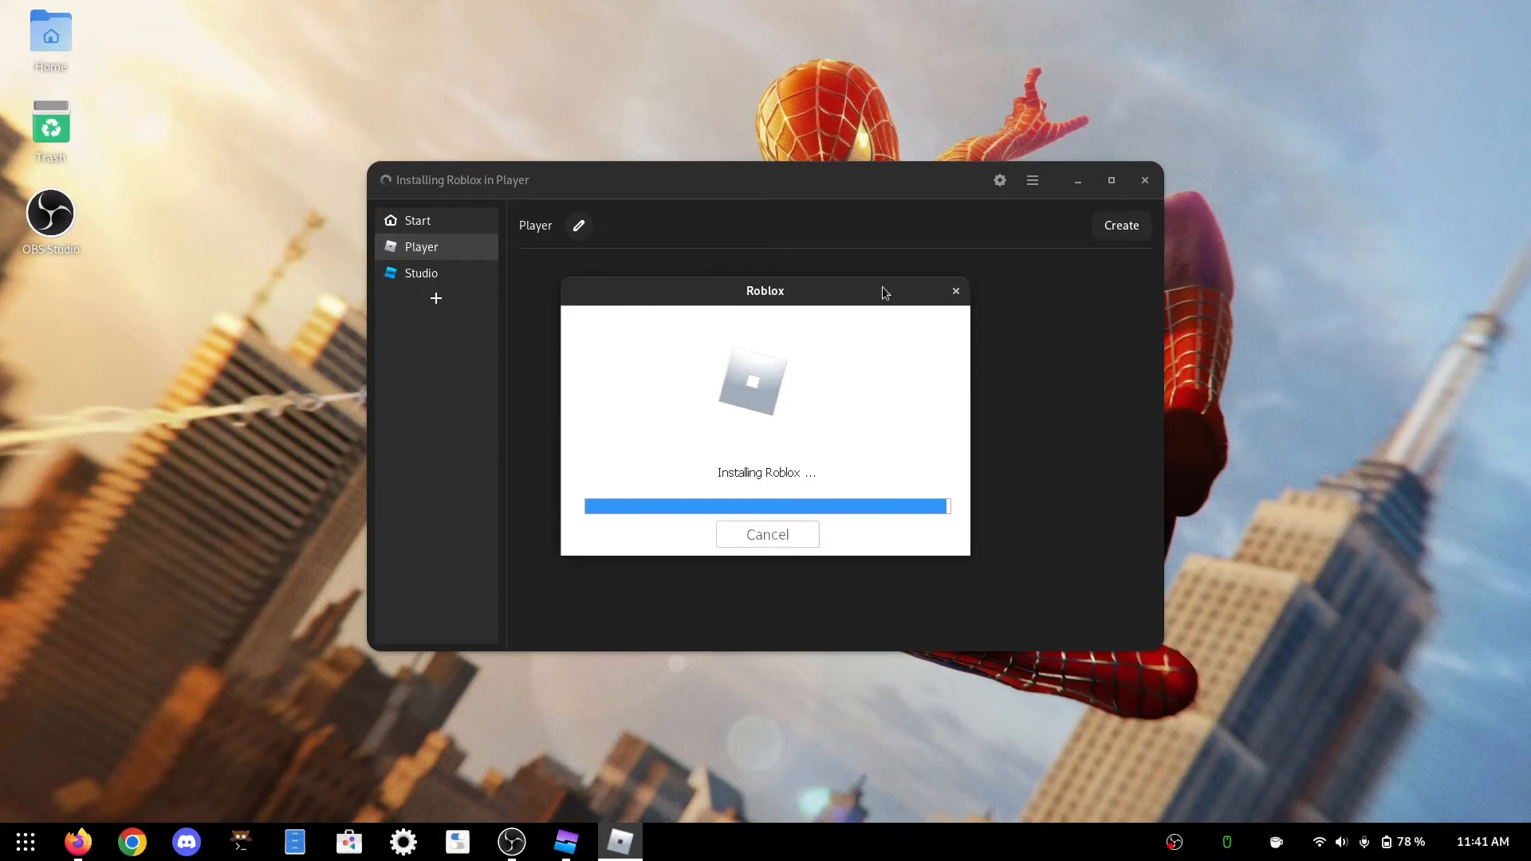
mouse_move(809, 518)
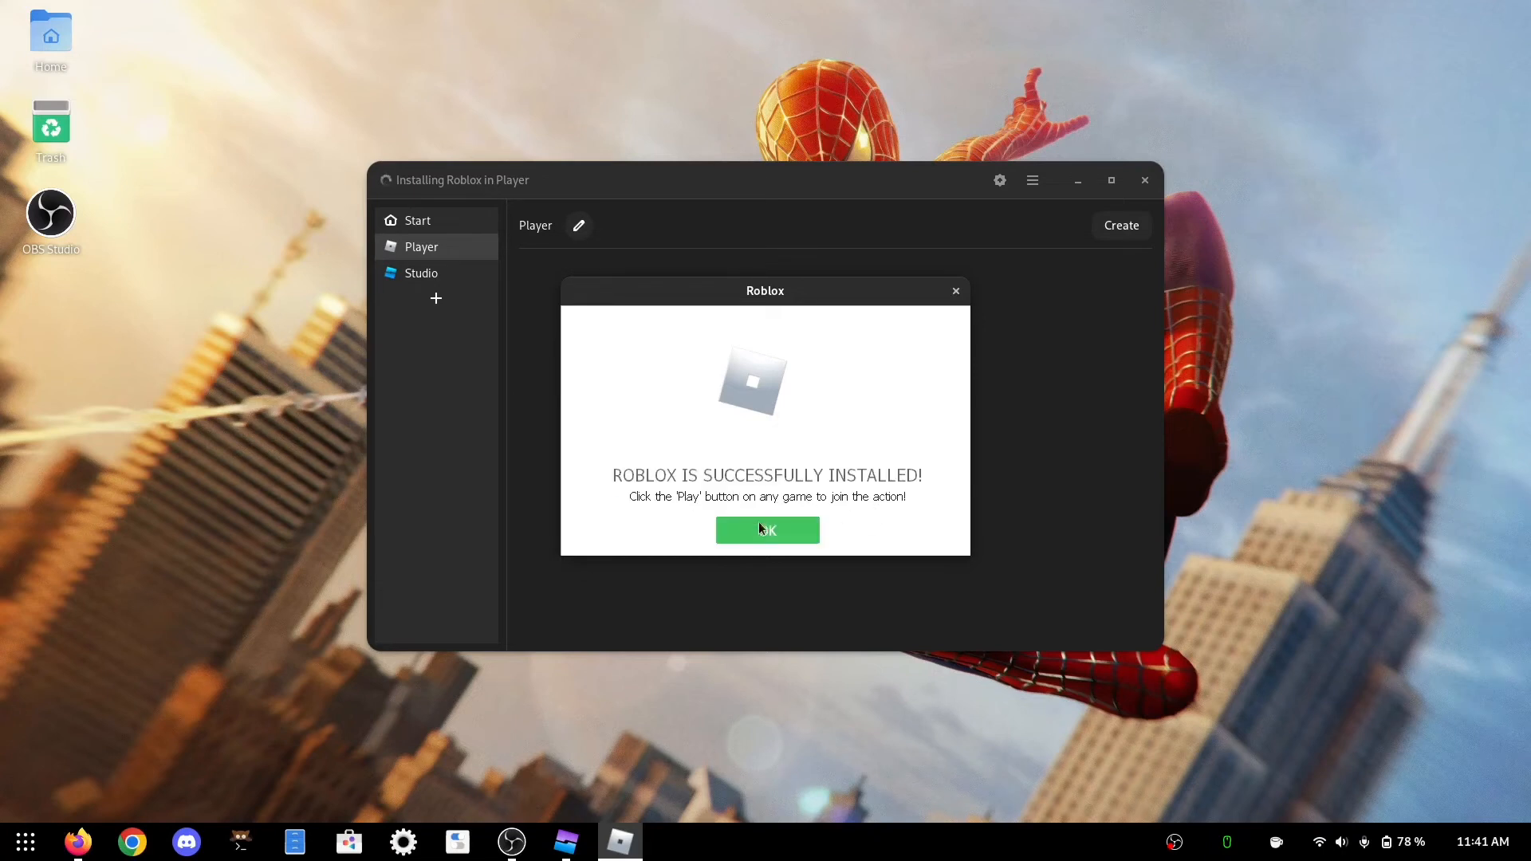
left_click(767, 530)
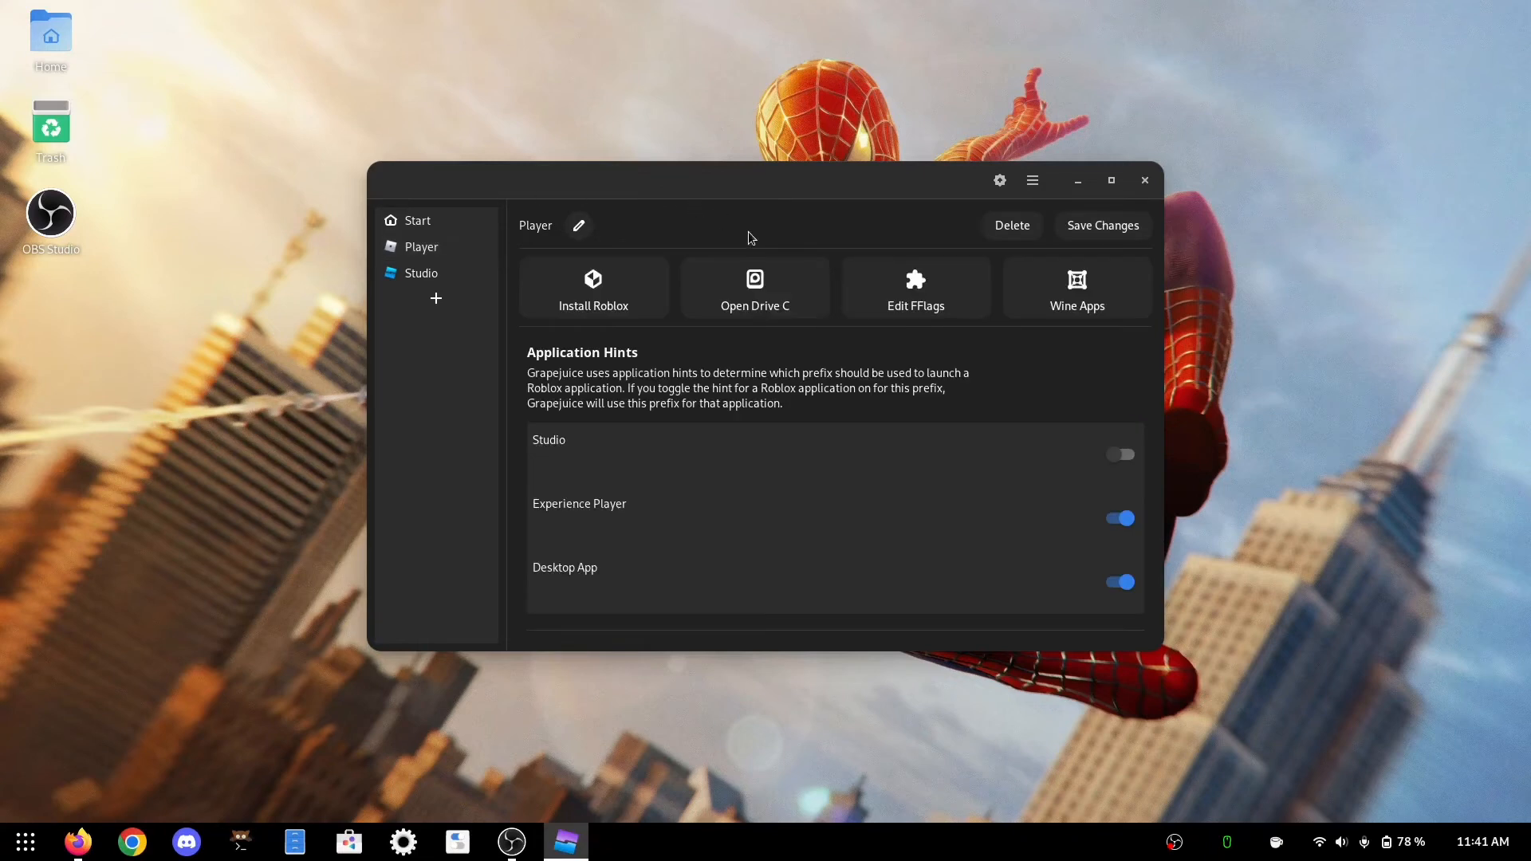
Scroll through the Player prefix options such as the Vulkan renderer, then close Grapejuice.
scroll("down", 3)
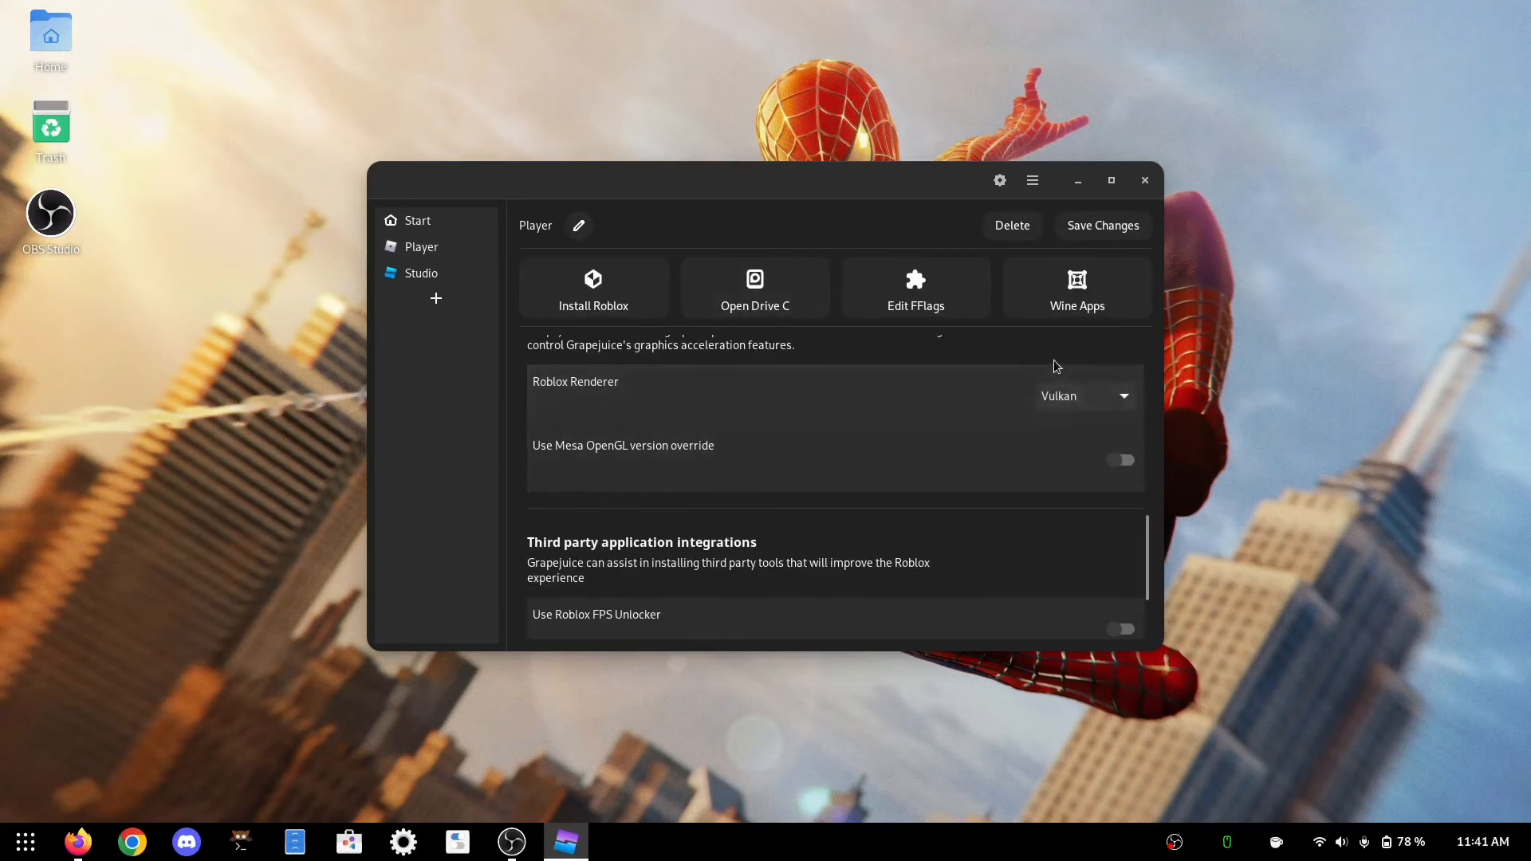
scroll("down", 3)
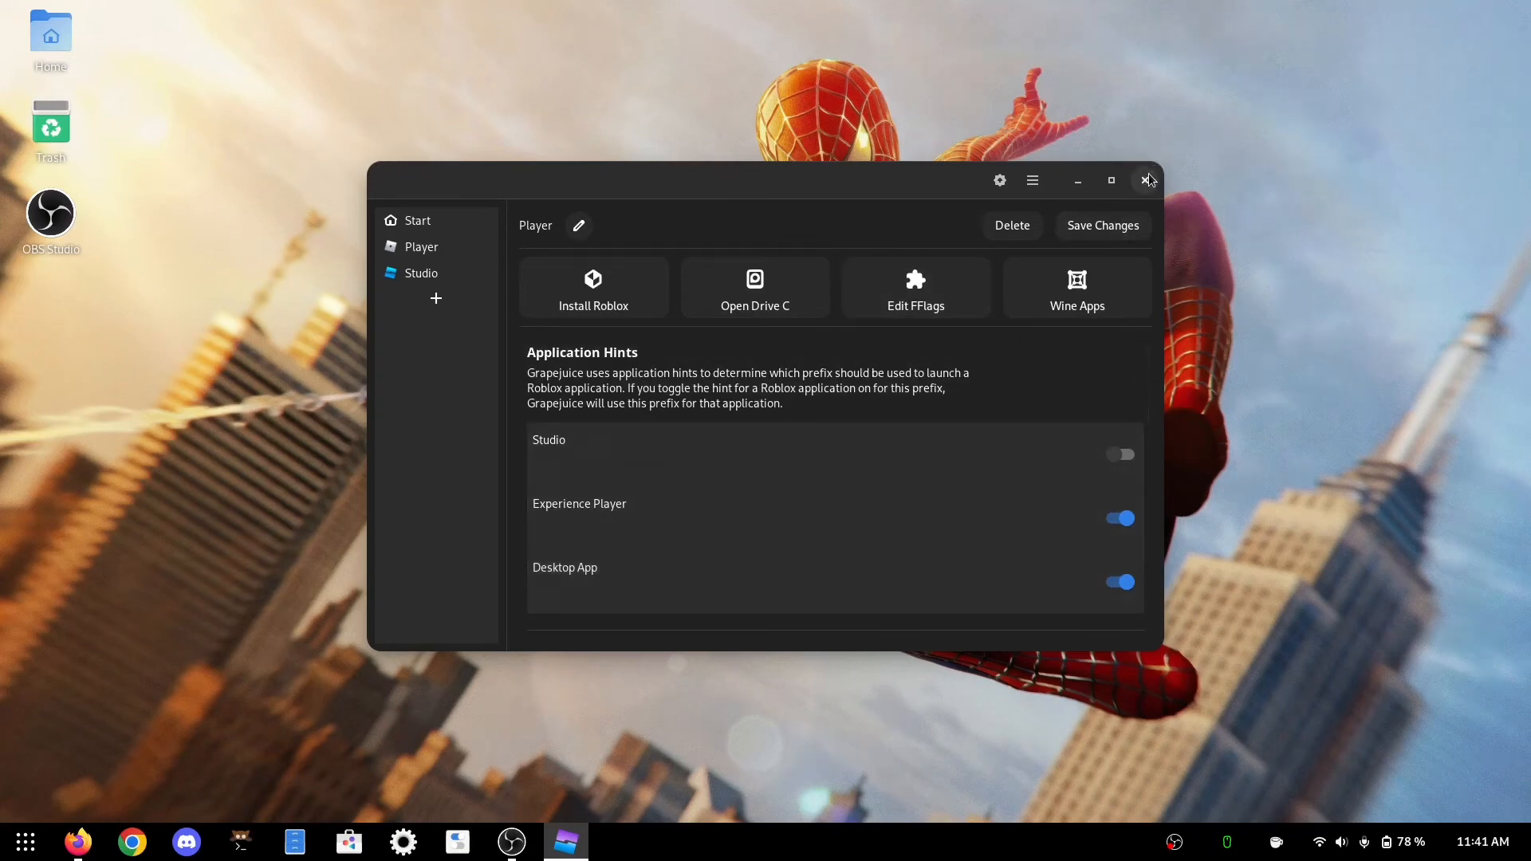
left_click(1146, 180)
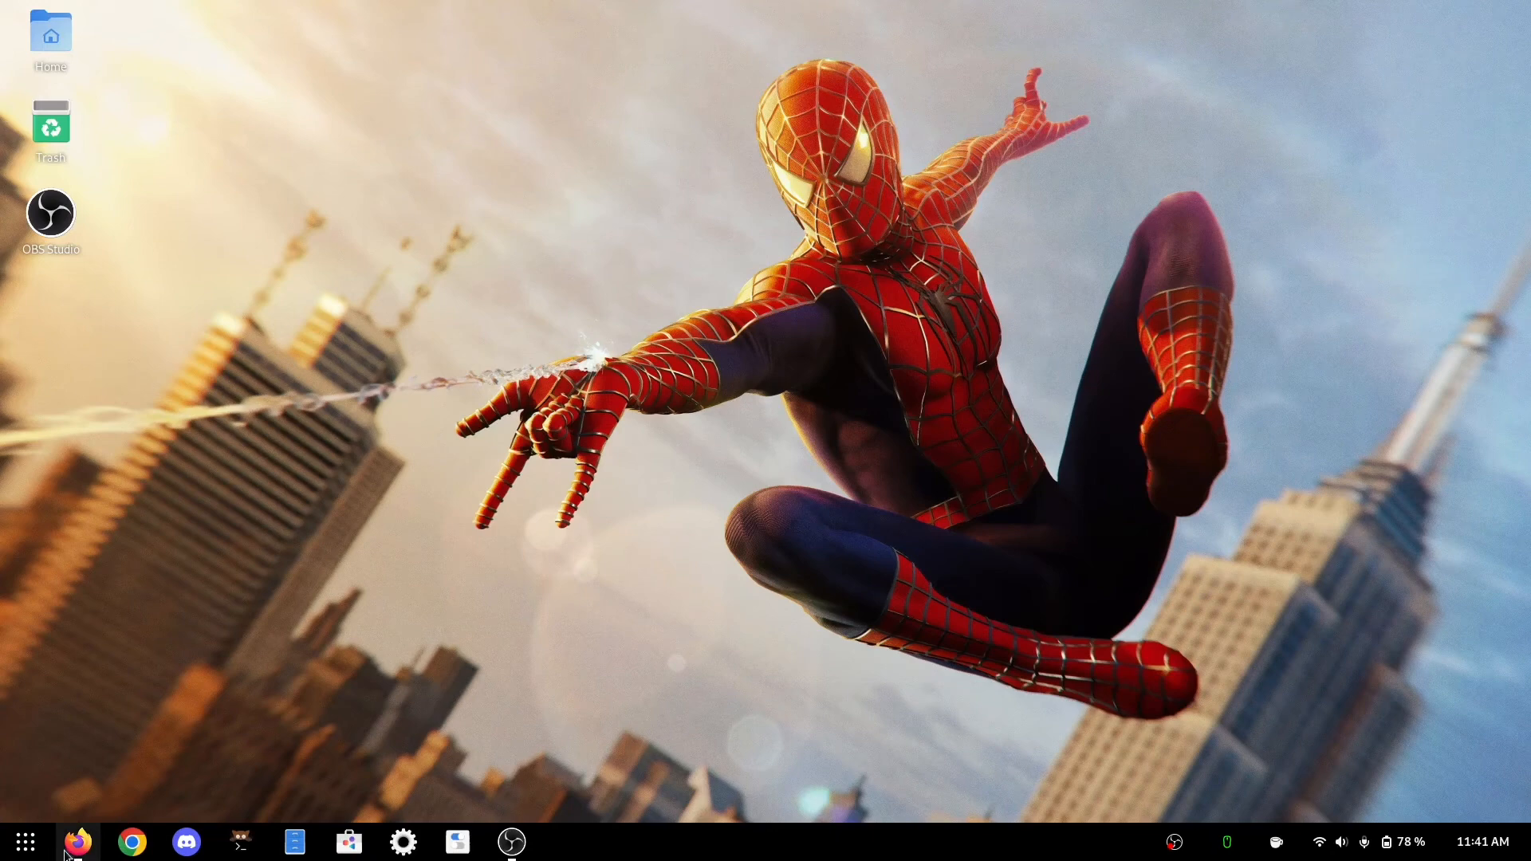
Bring Firefox back up on the Jailbreak Roblox page and start a fresh tab.
left_click(76, 840)
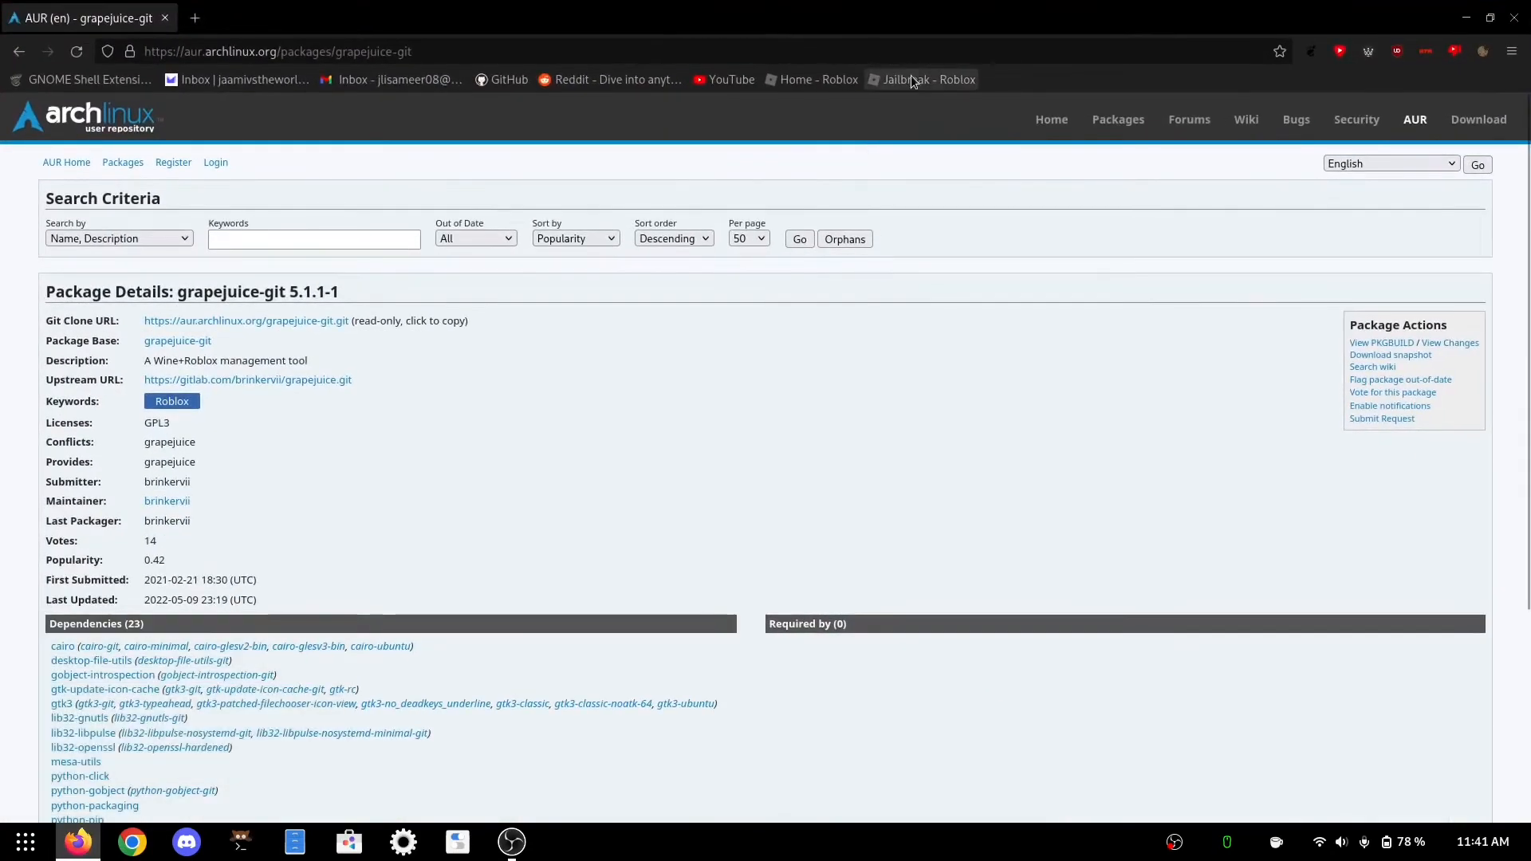
left_click(922, 80)
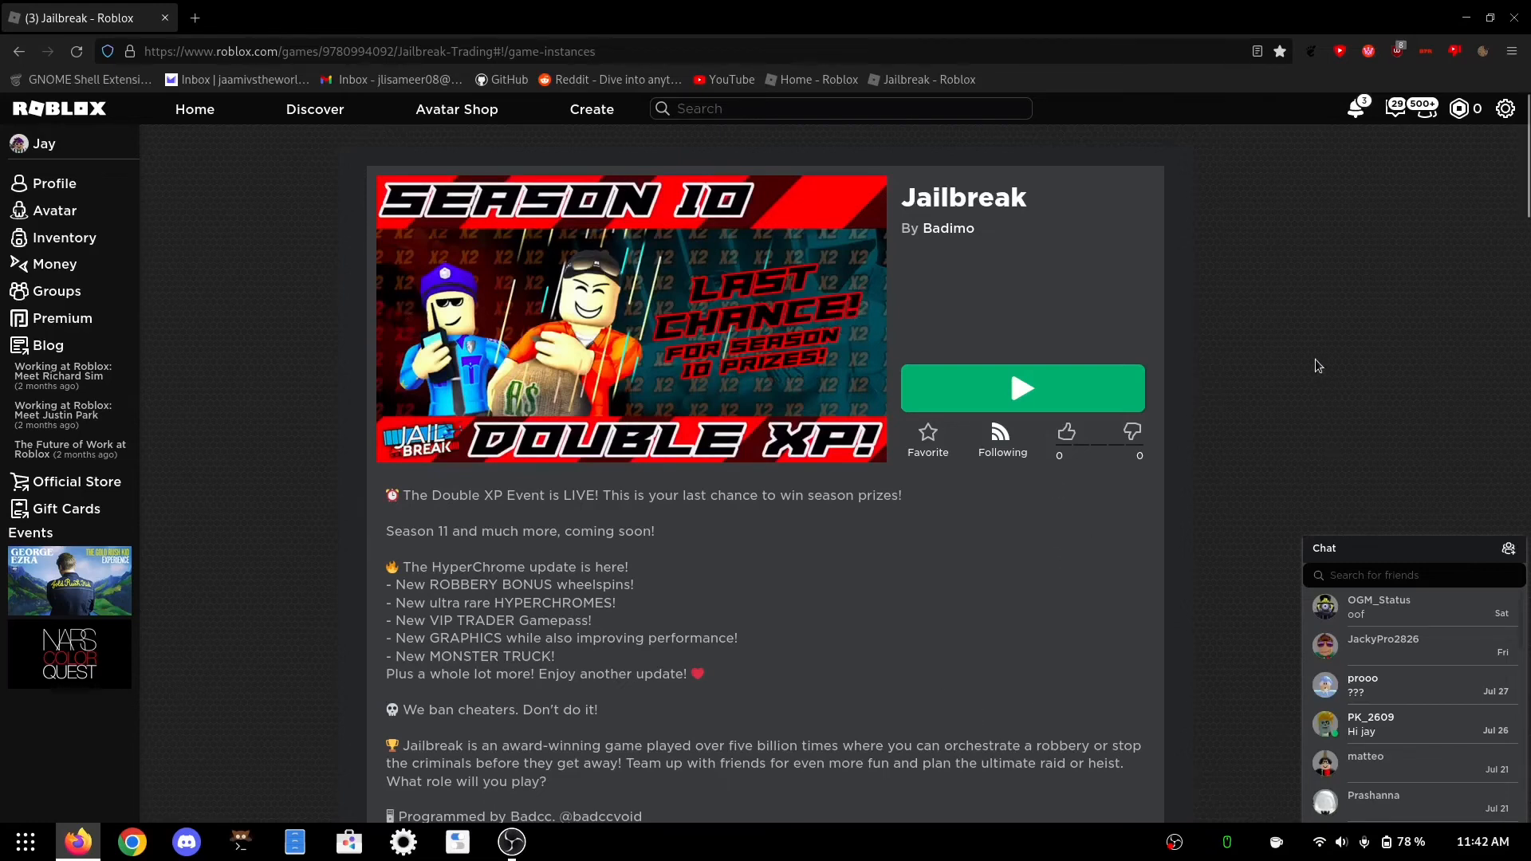
mouse_move(1230, 295)
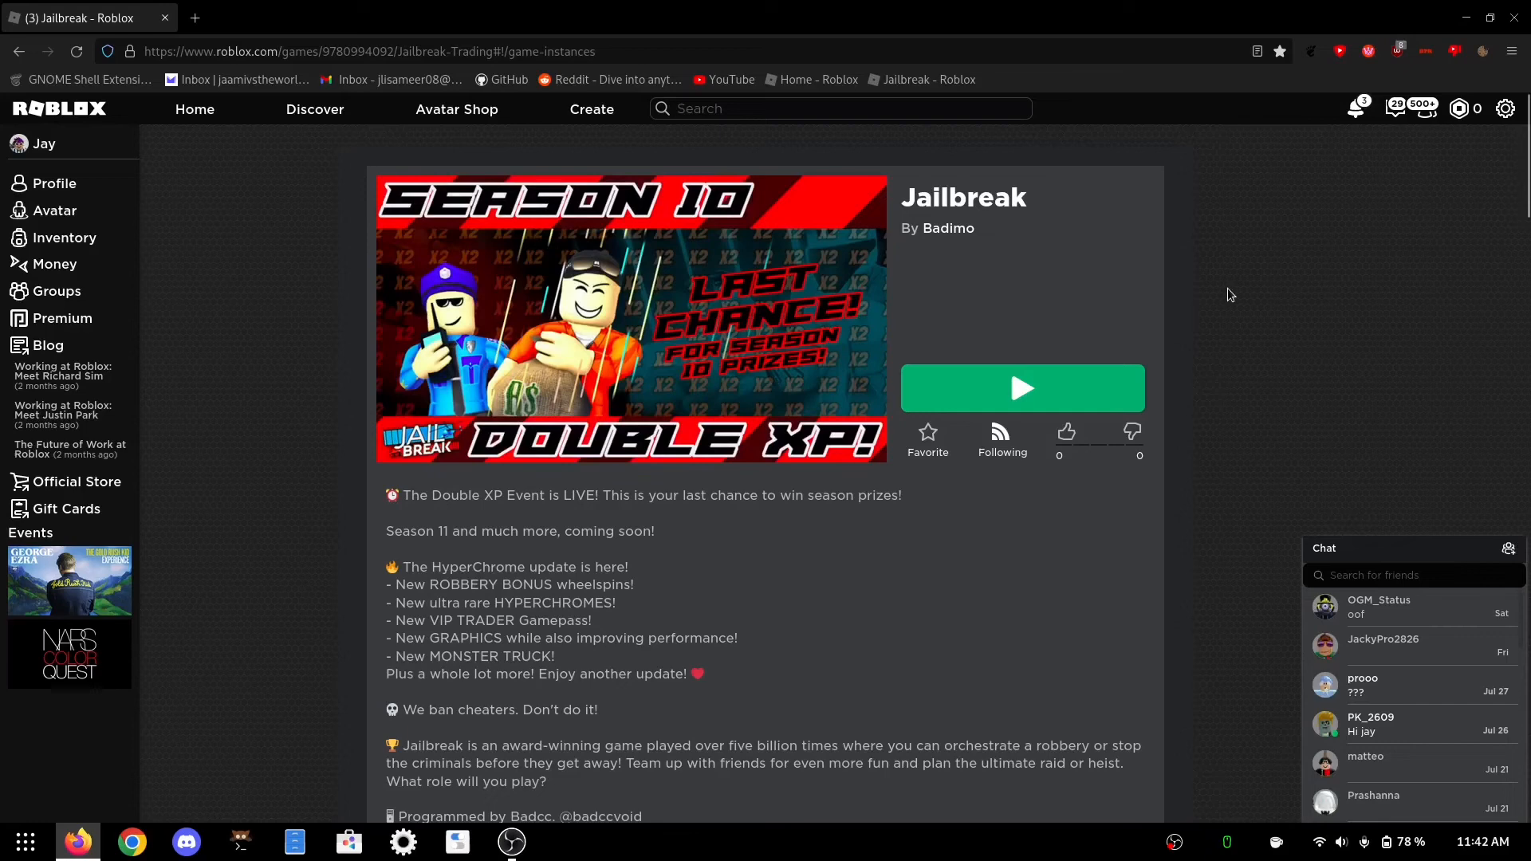
mouse_move(1236, 263)
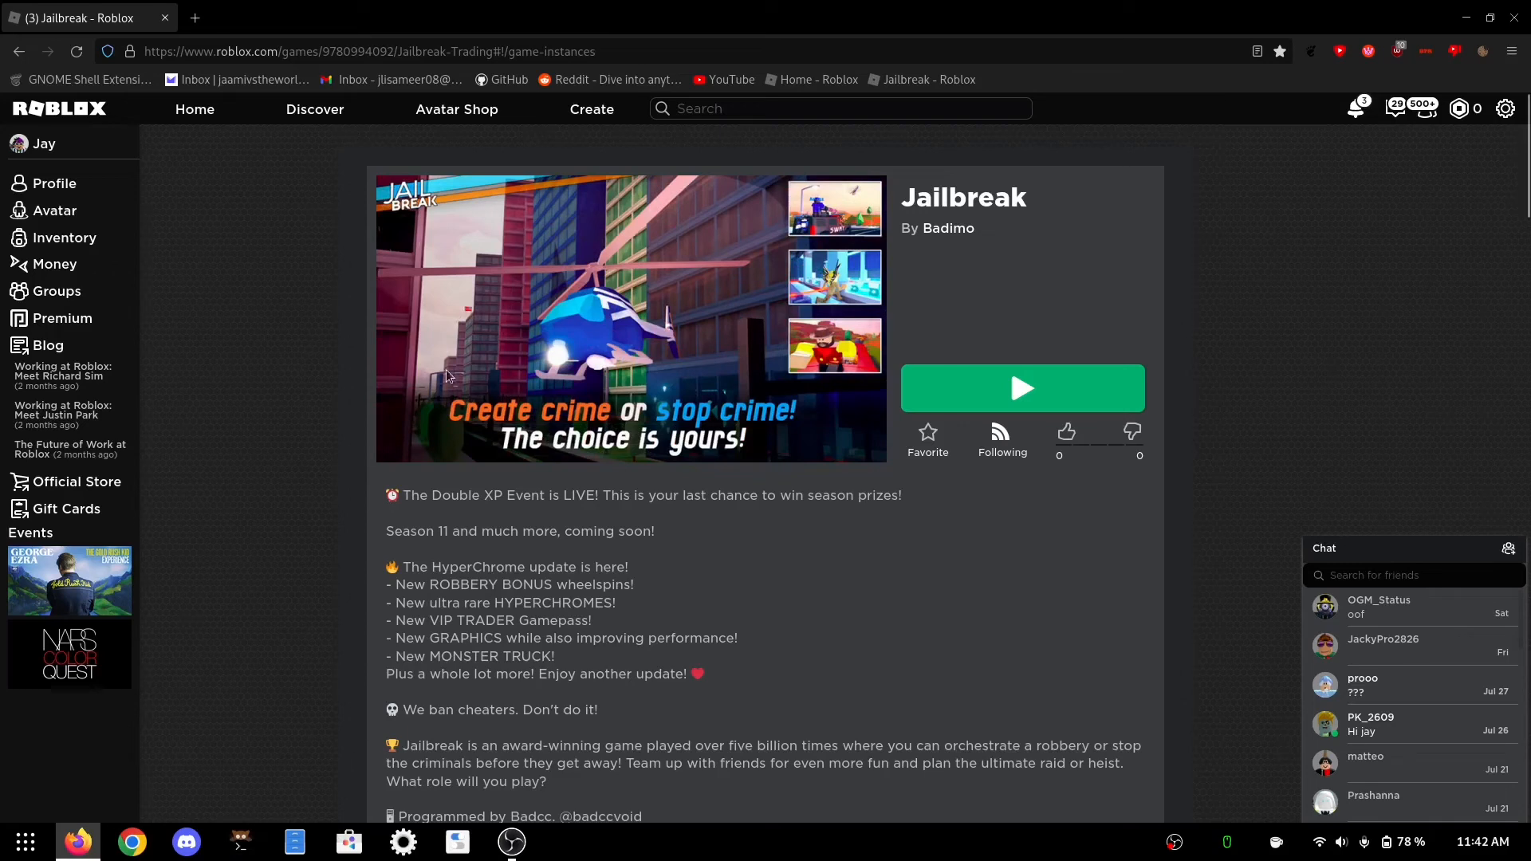
mouse_move(974, 206)
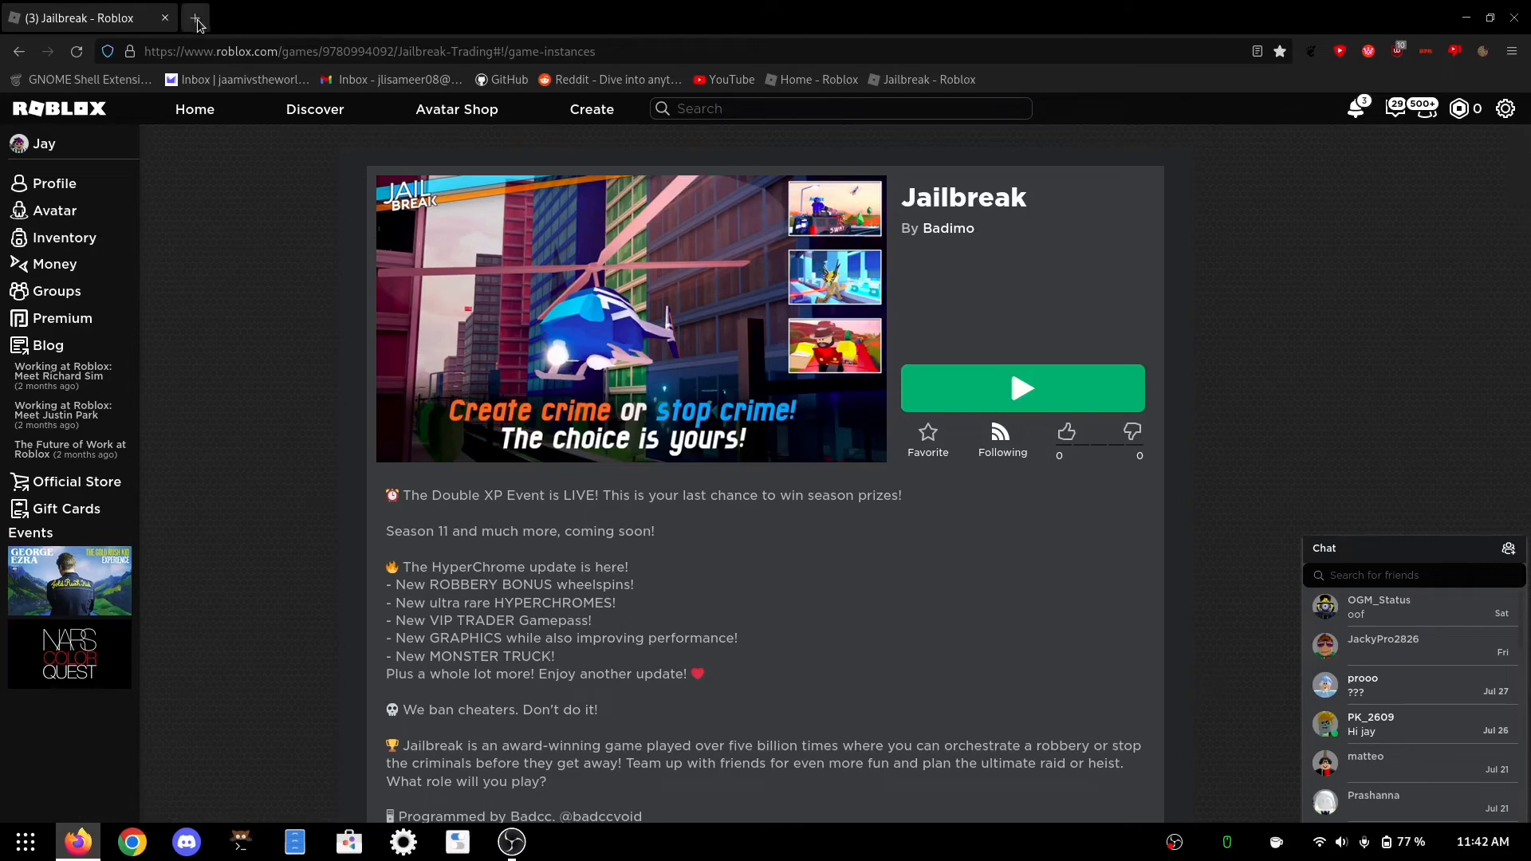
left_click(194, 17)
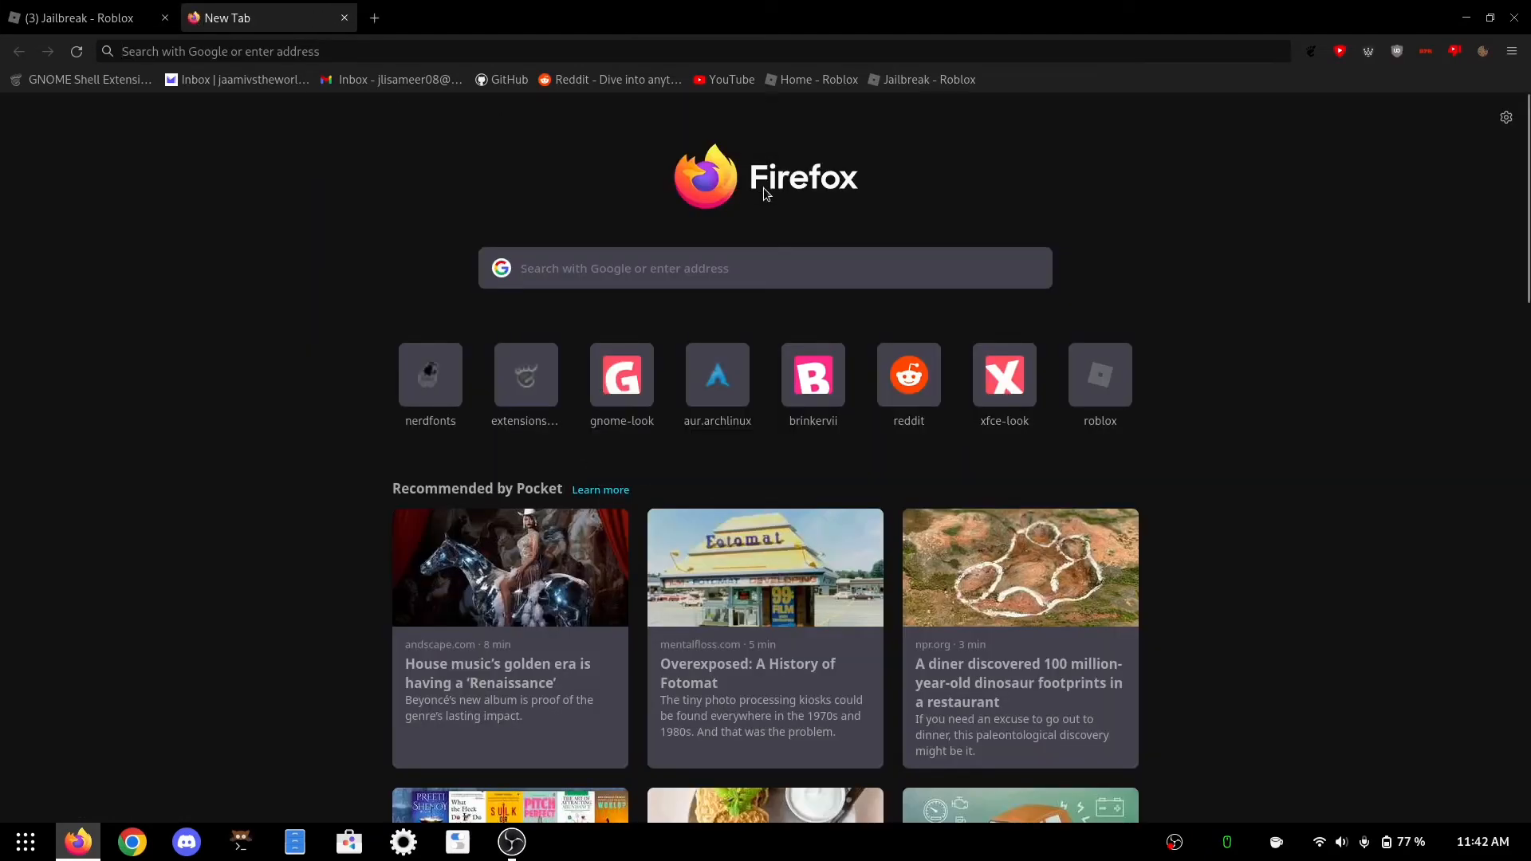
mouse_move(1266, 201)
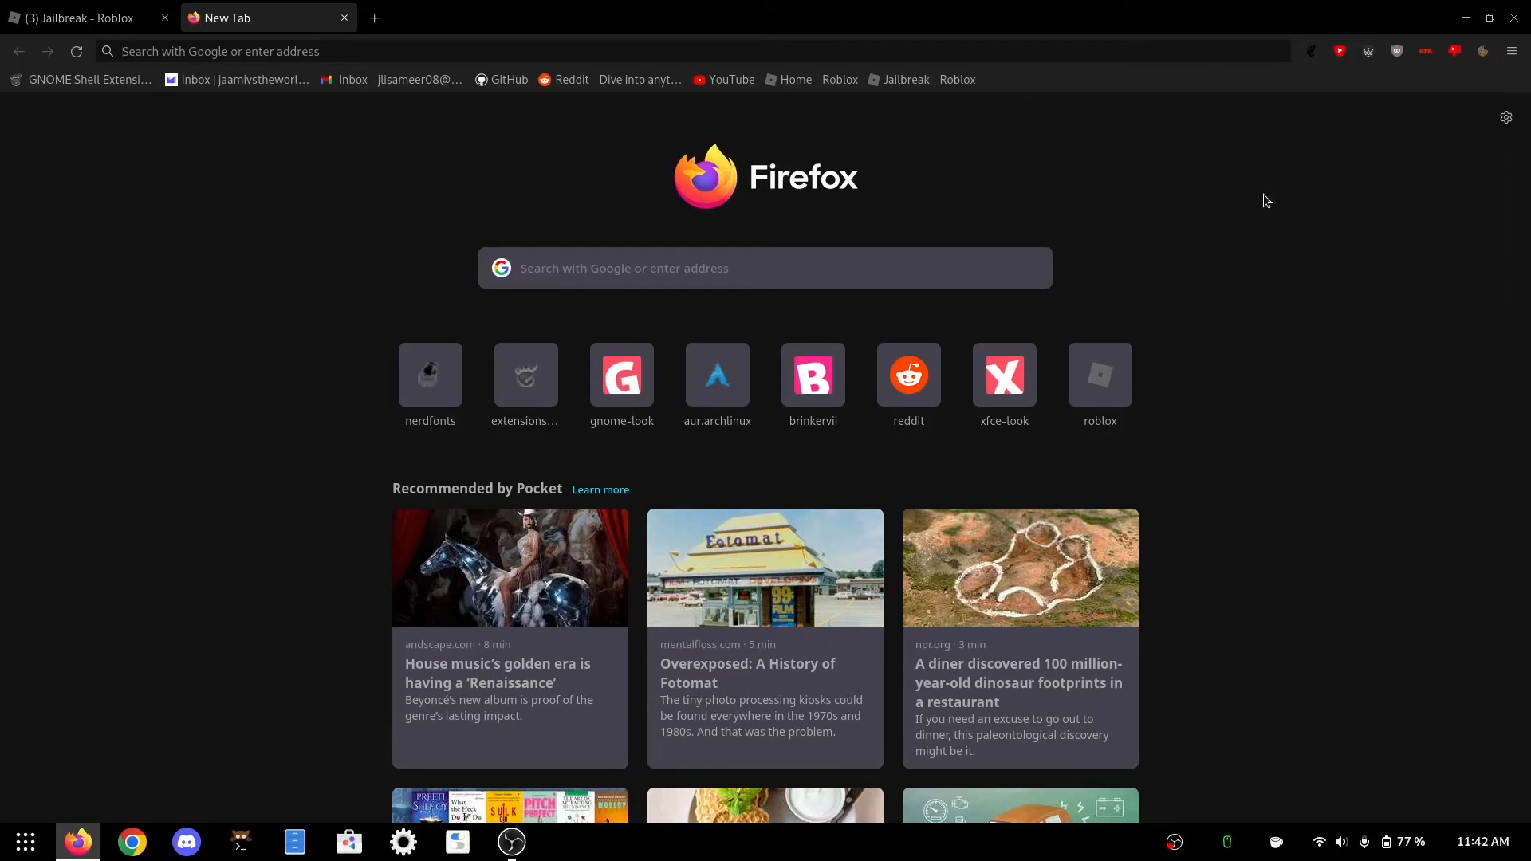
Search Google for grapejuice gitlab and reach the Grapejuice documentation site.
type("grapeuice gitlab")
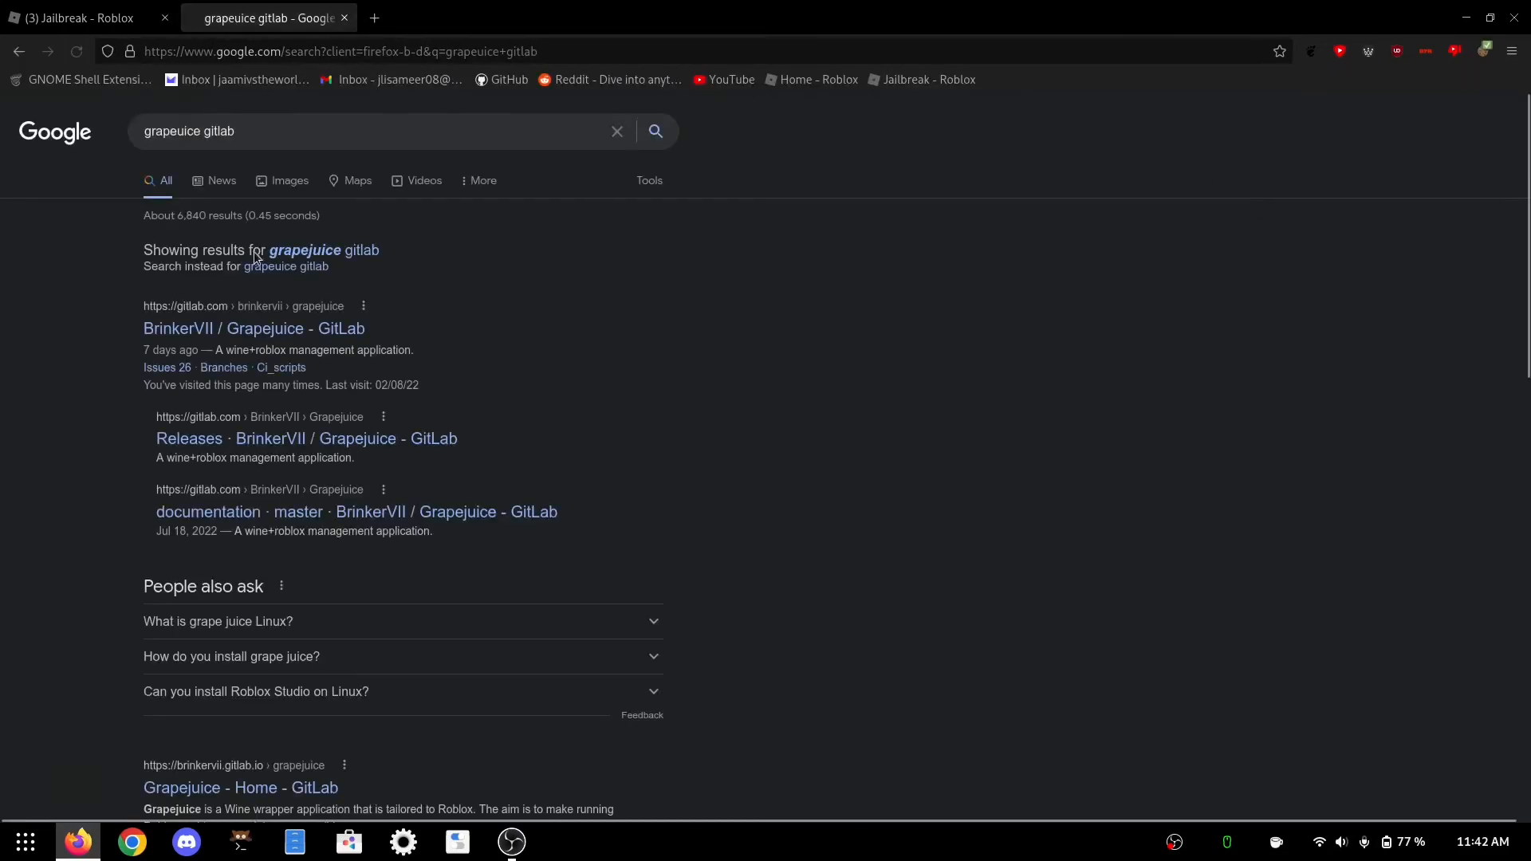
left_click(287, 267)
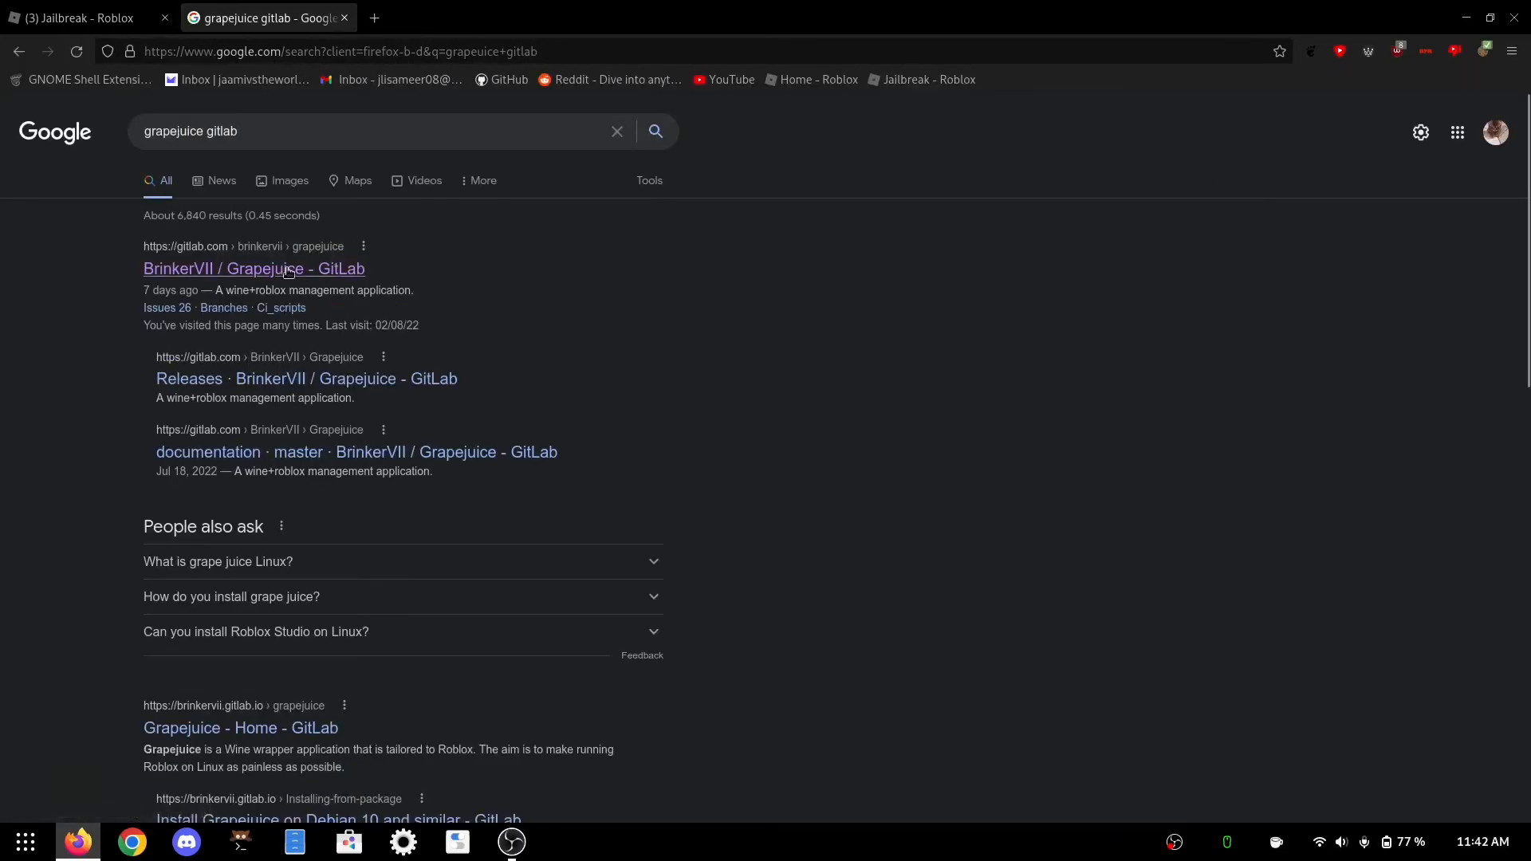
mouse_move(253, 268)
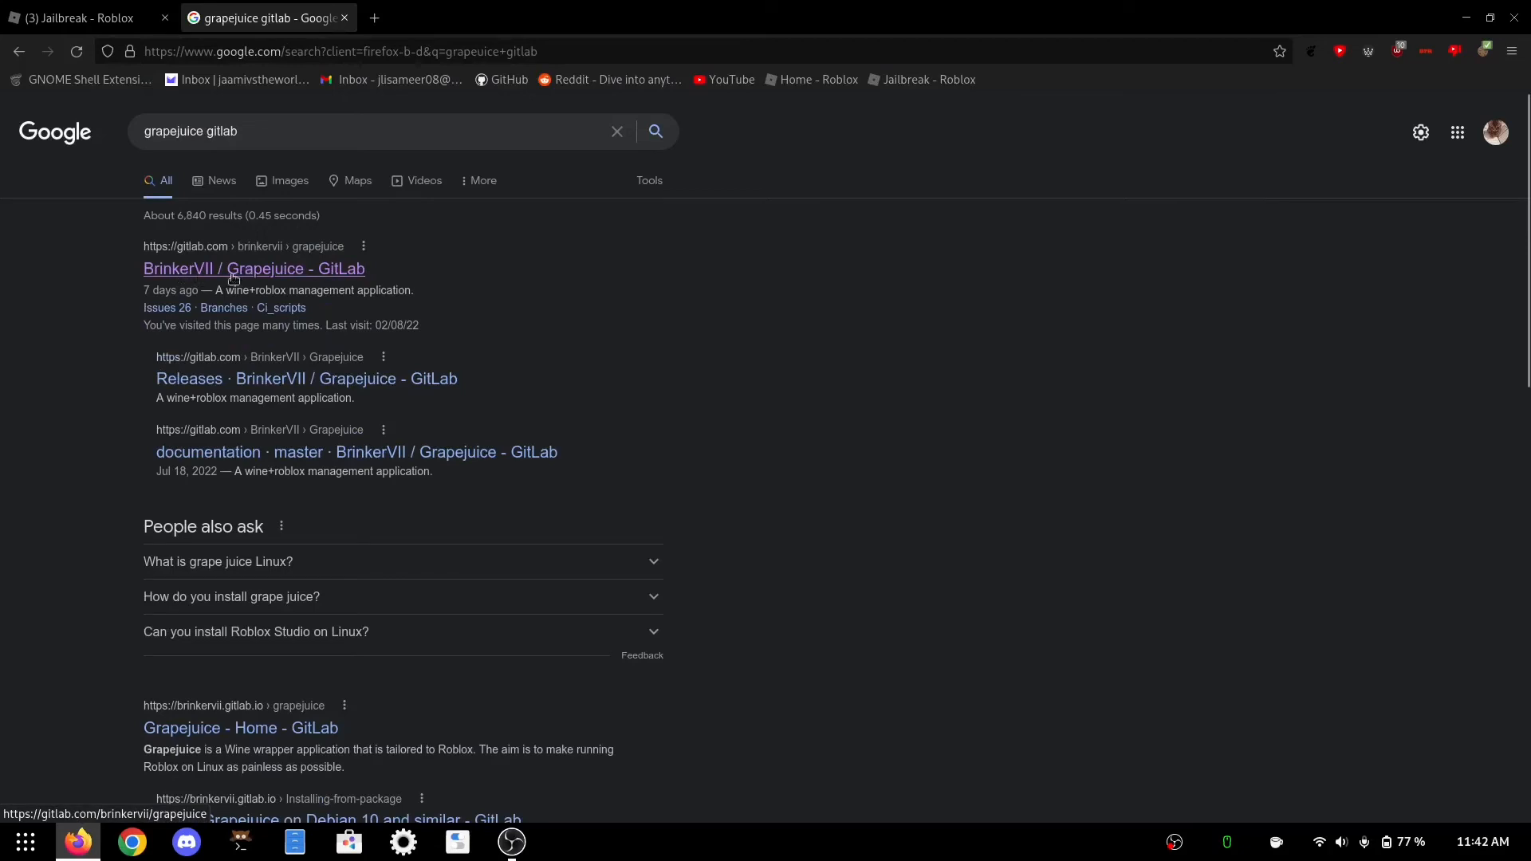
left_click(253, 268)
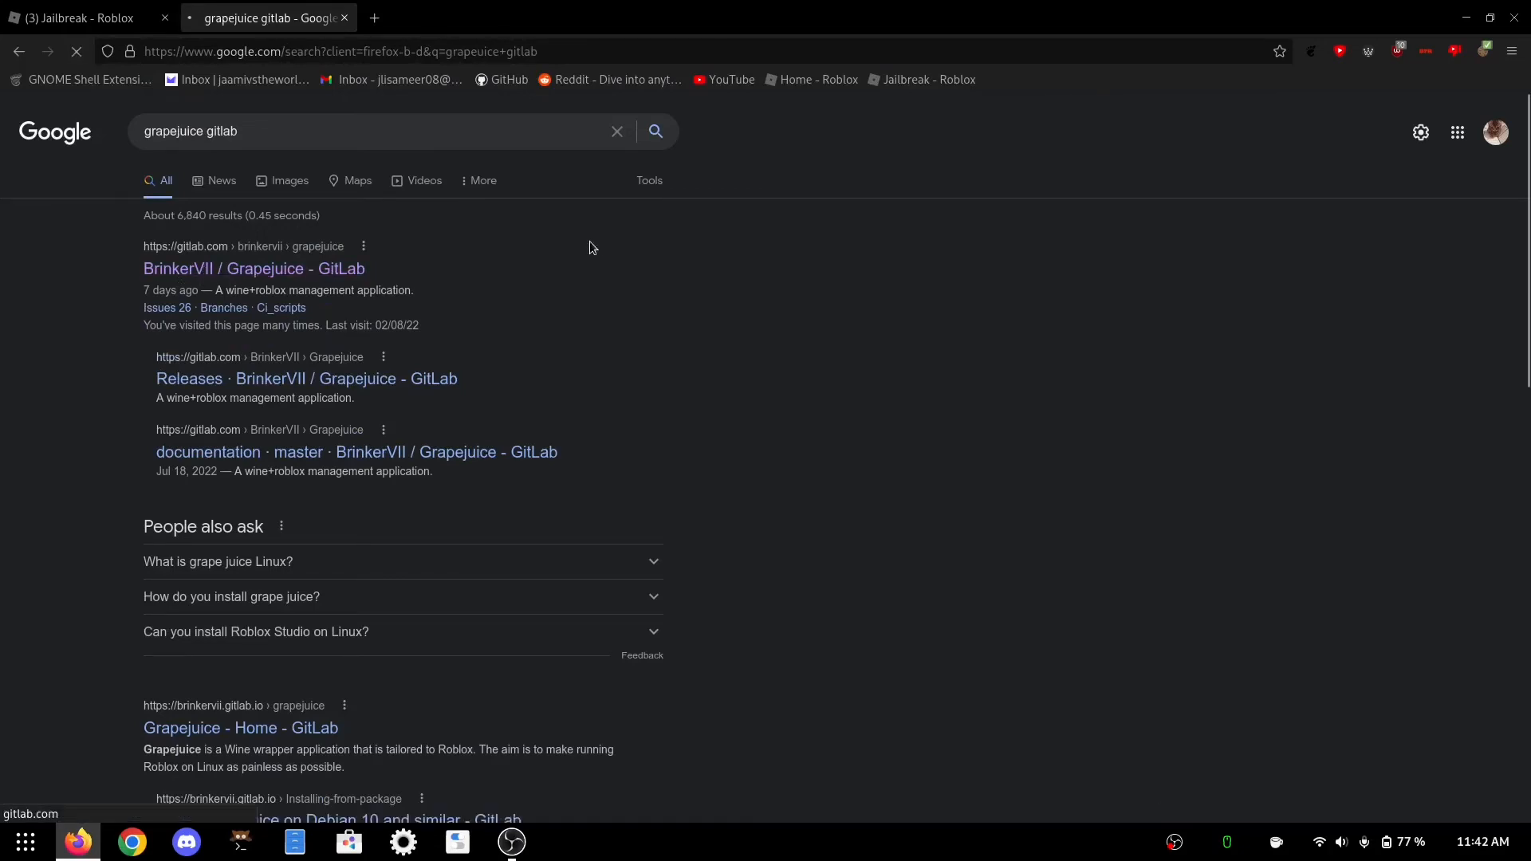
left_click(253, 268)
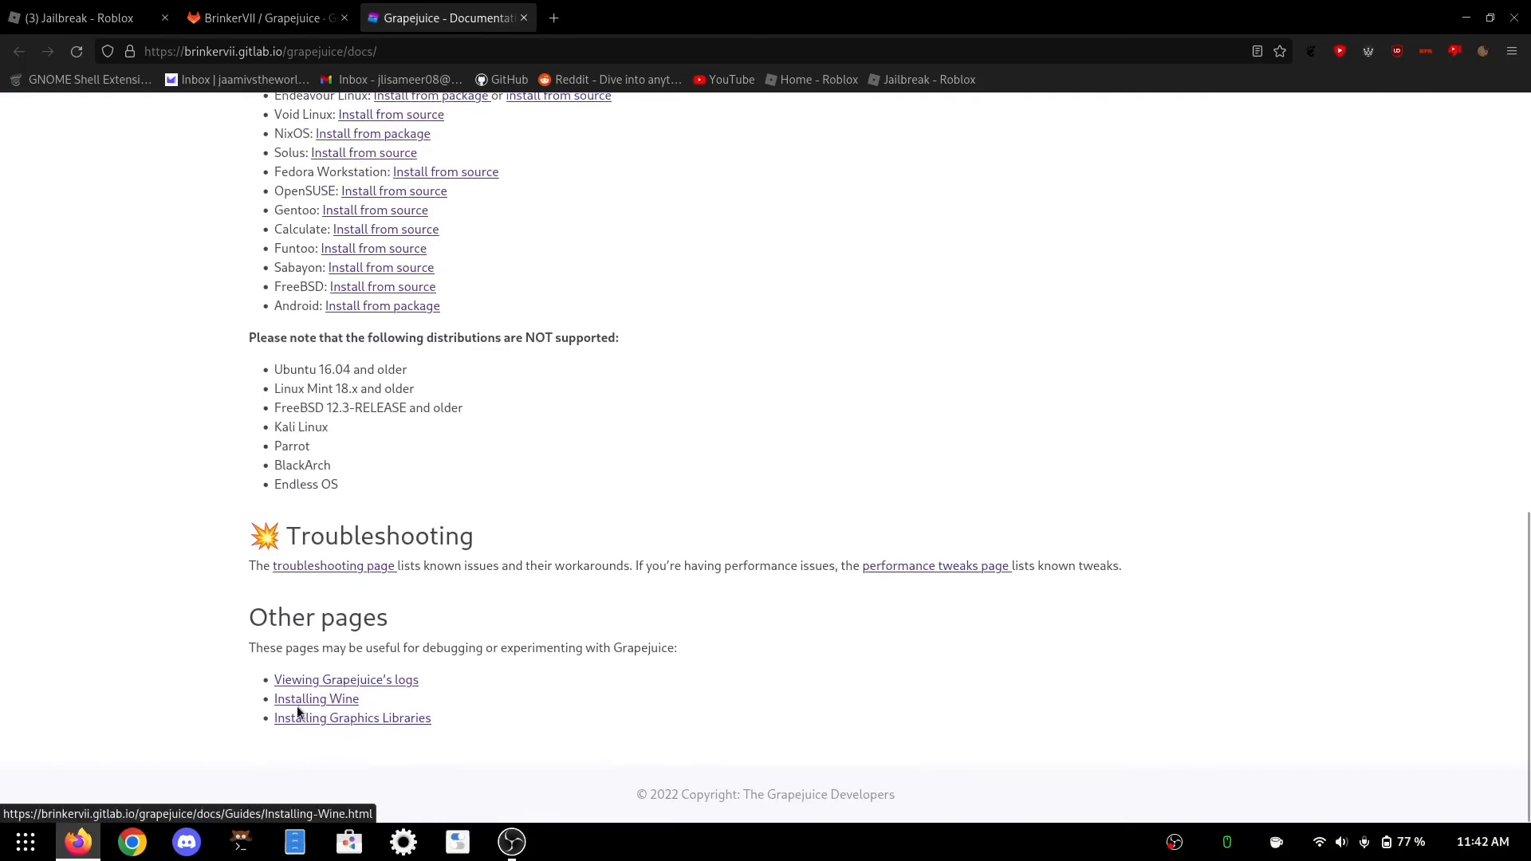
Open the Installing Wine guide showing the prebuilt patched Wine commands, then bring up a terminal.
left_click(316, 699)
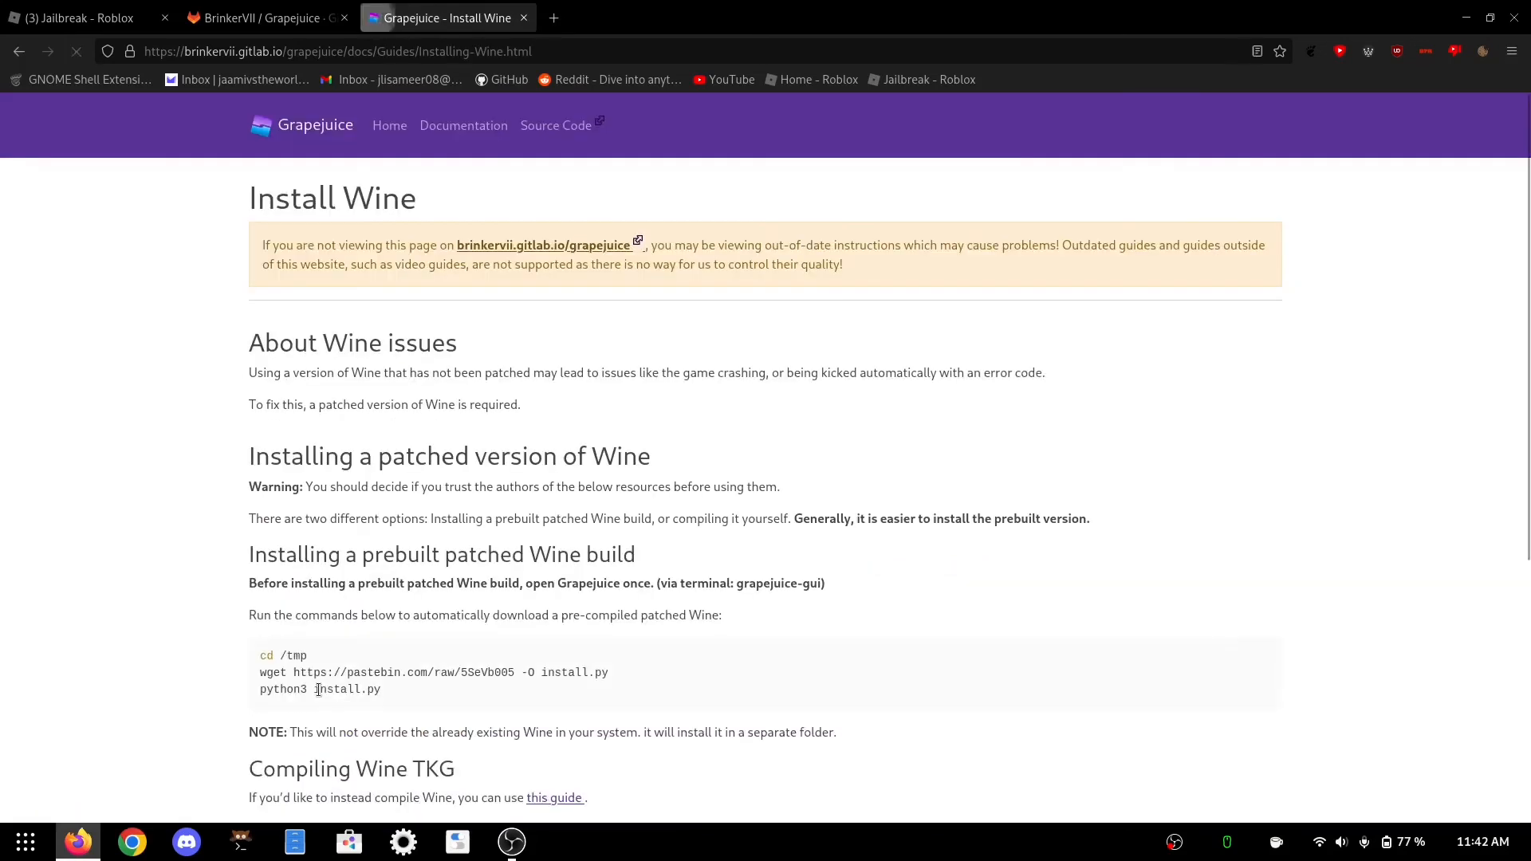
scroll("down", 3)
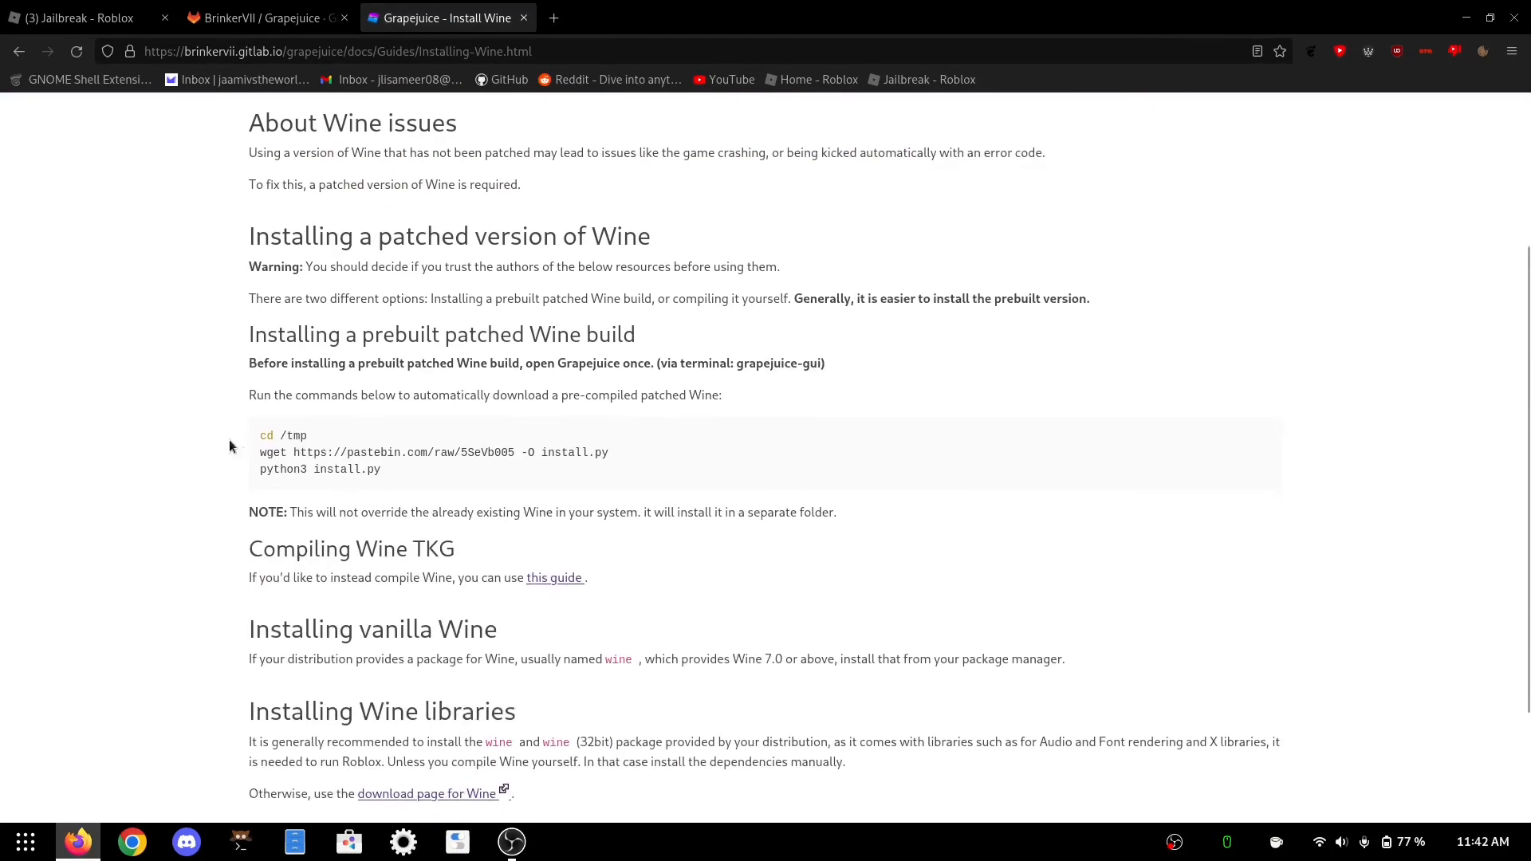
double_click(276, 451)
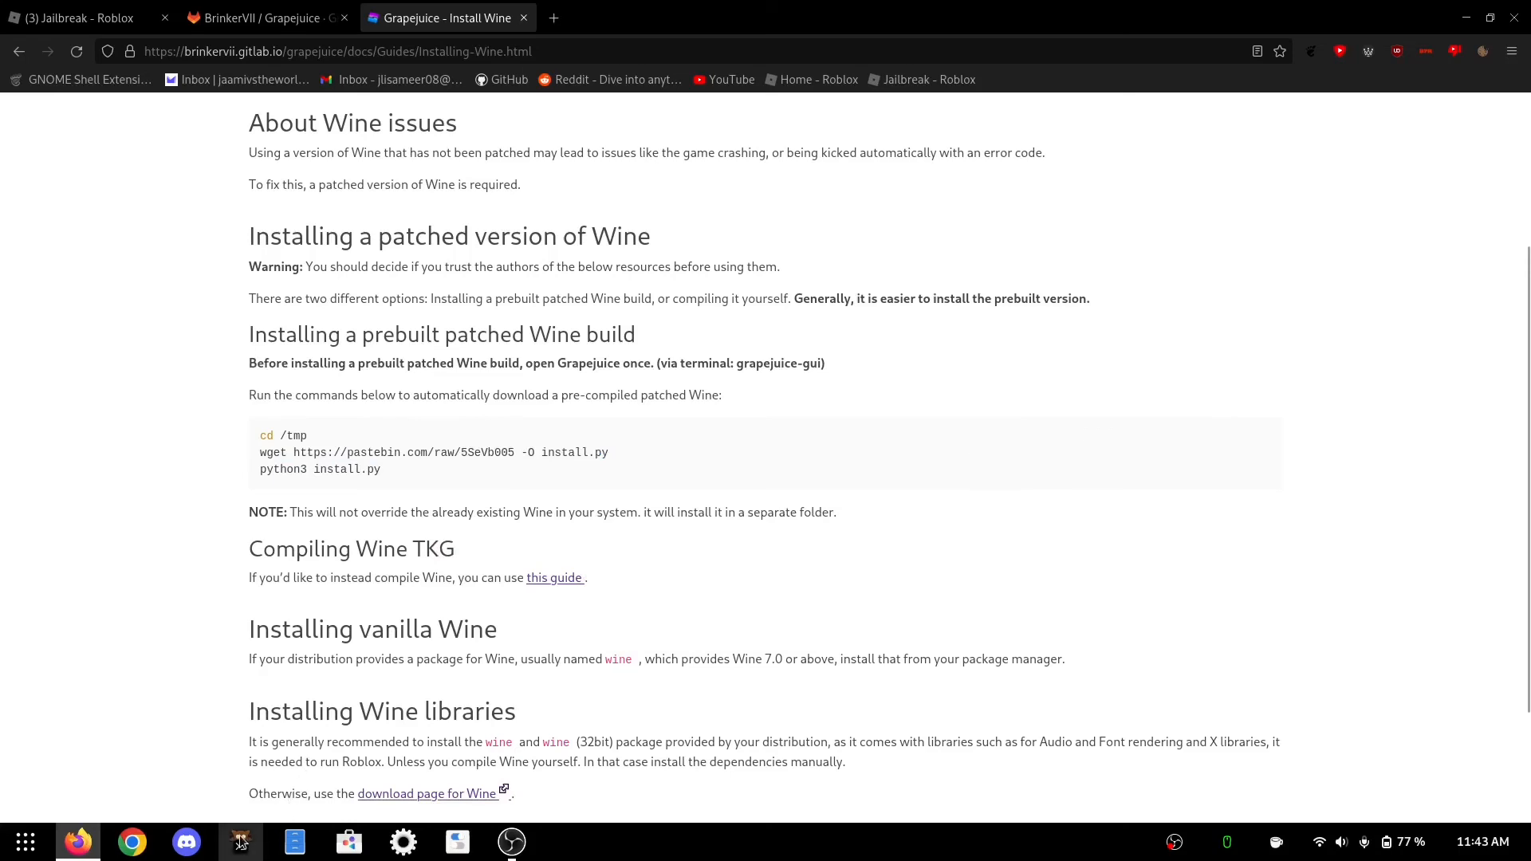
left_click(239, 840)
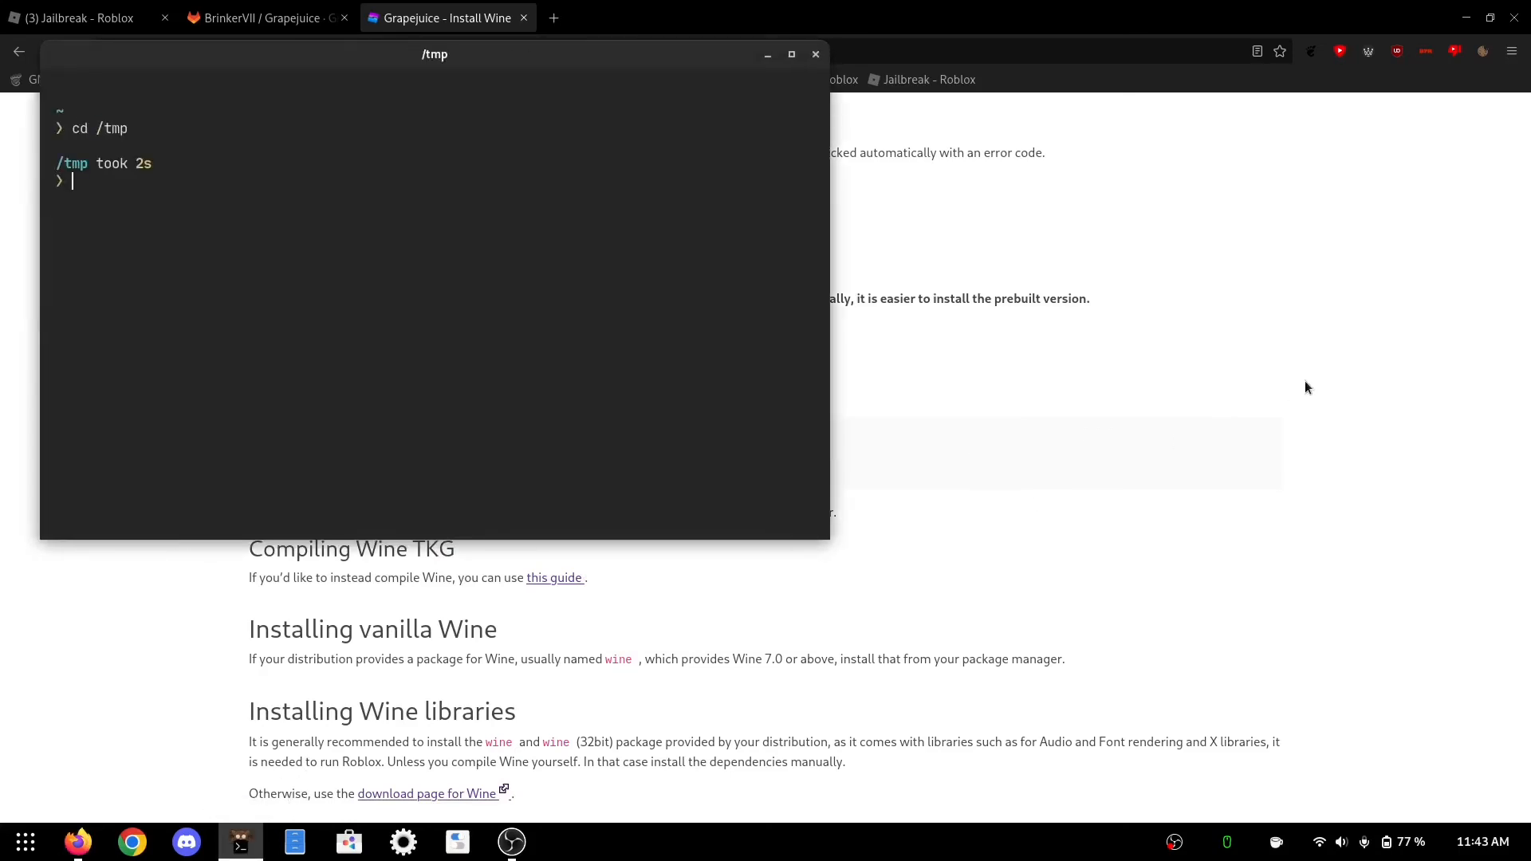
Download the install.py script from pastebin raw 5SeVb005 into /tmp with wget, then clear.
type("wget https://pastebin.com/raw/5SeVb005 -O install.py")
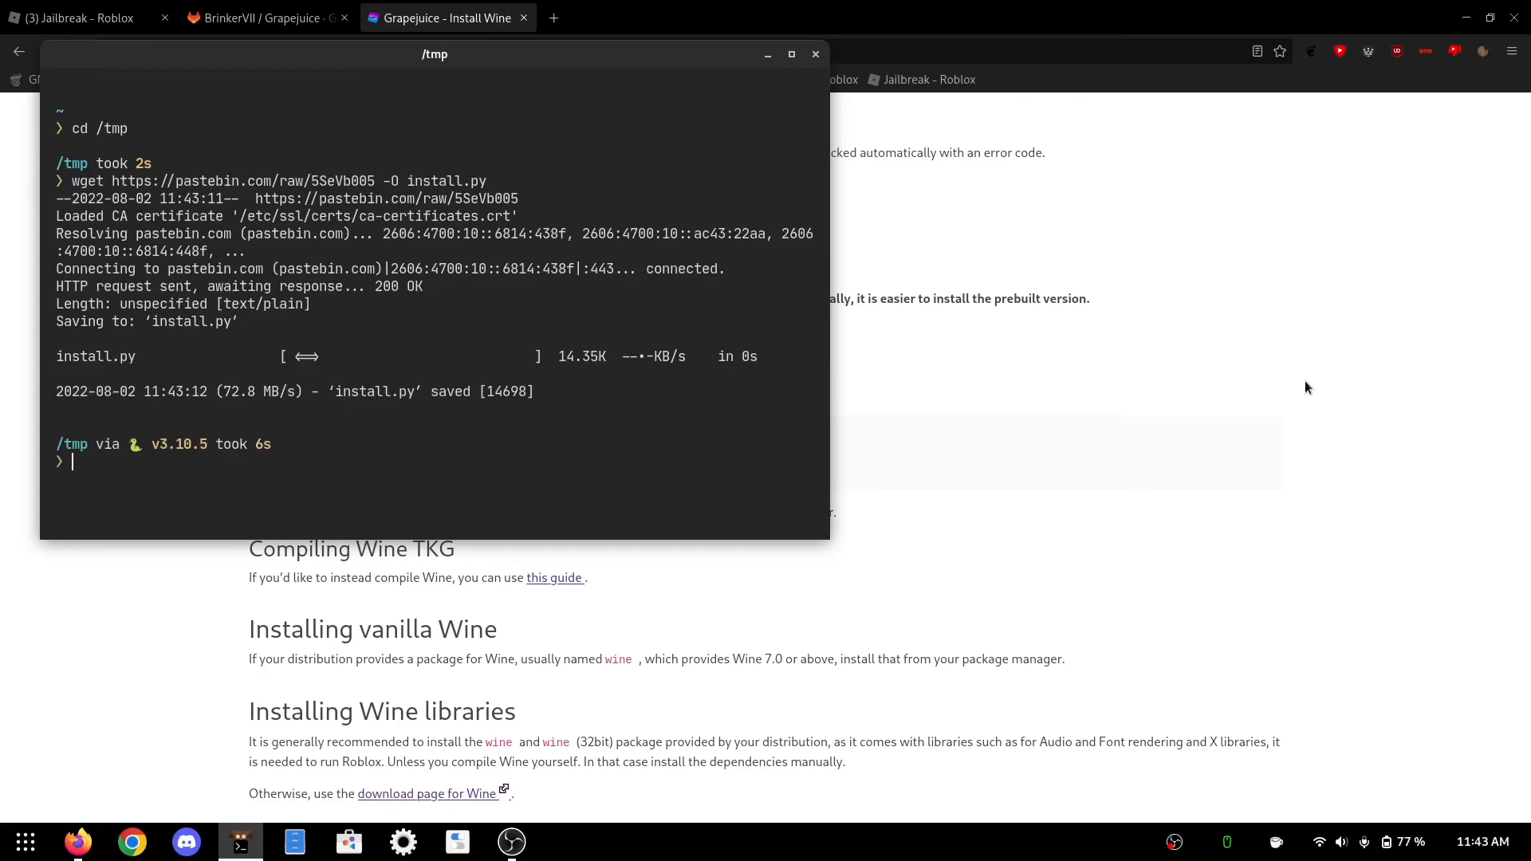
type("clea")
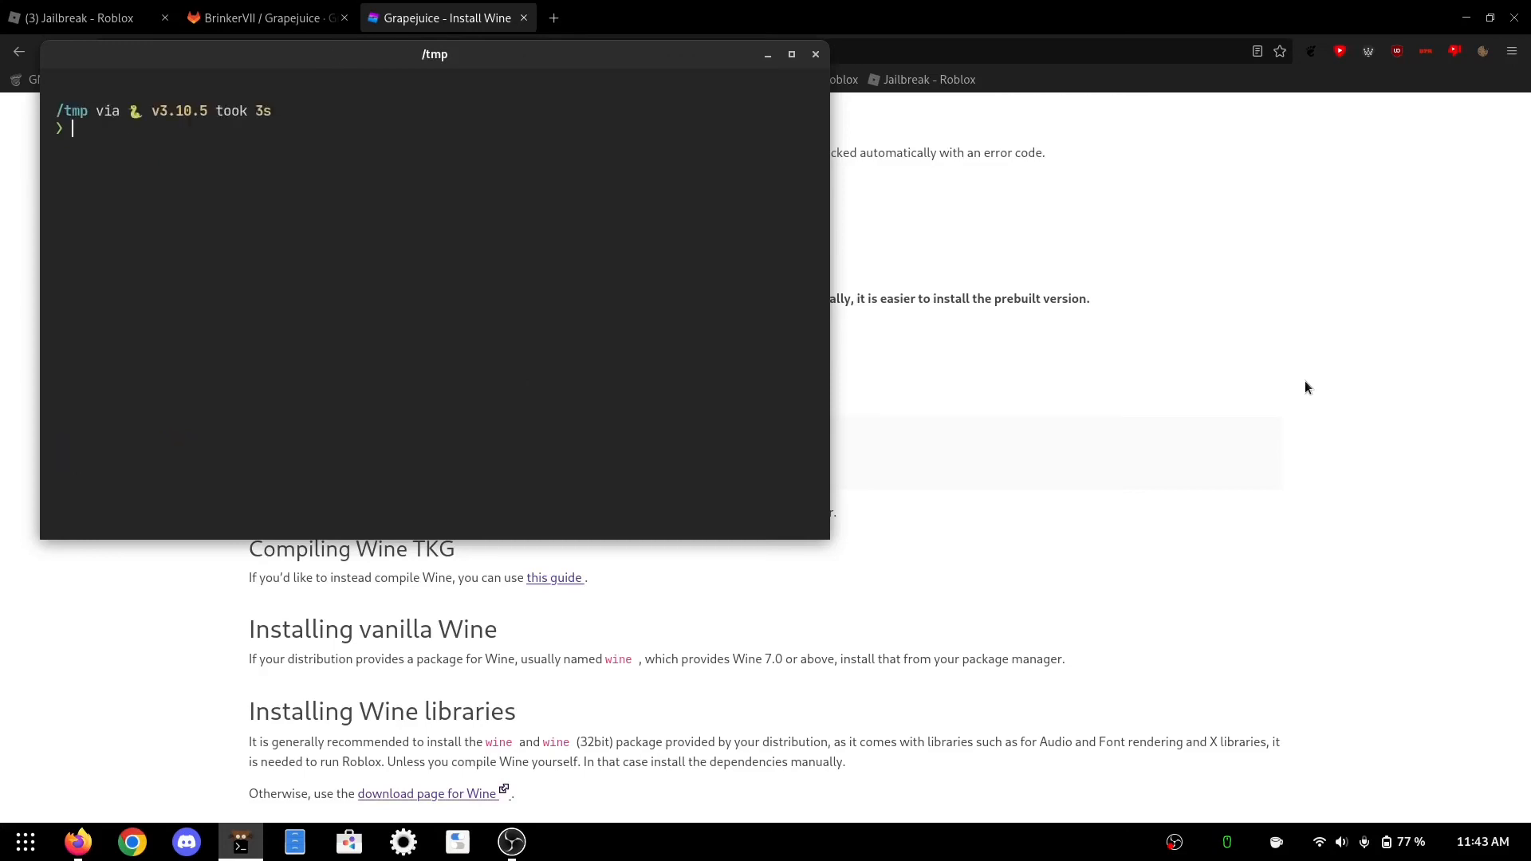
Run python3 install.py until the patched Wine-TKG build installs successfully.
type("python")
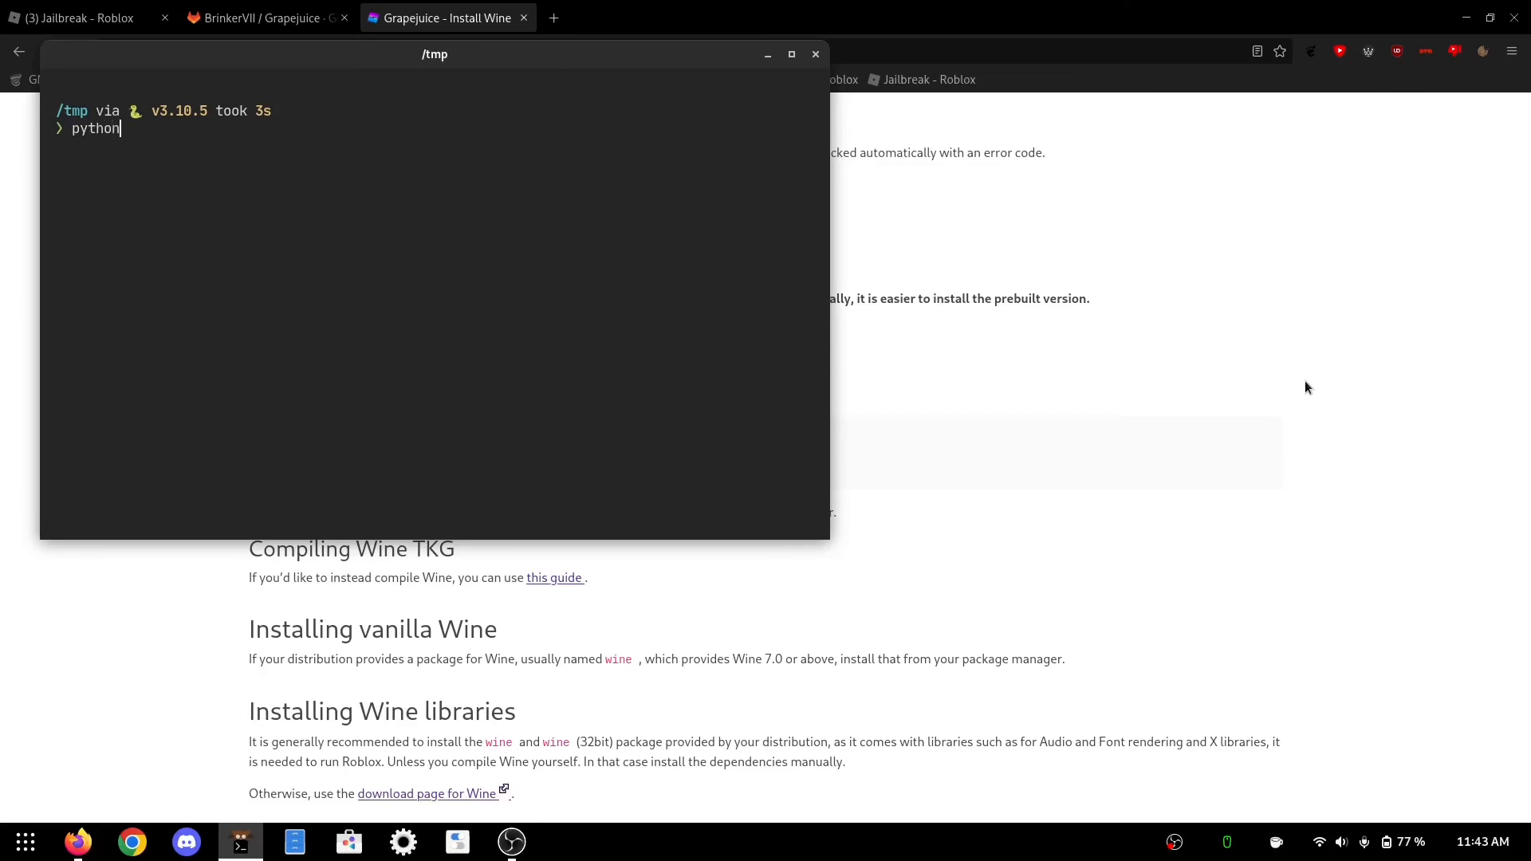
type("3 i")
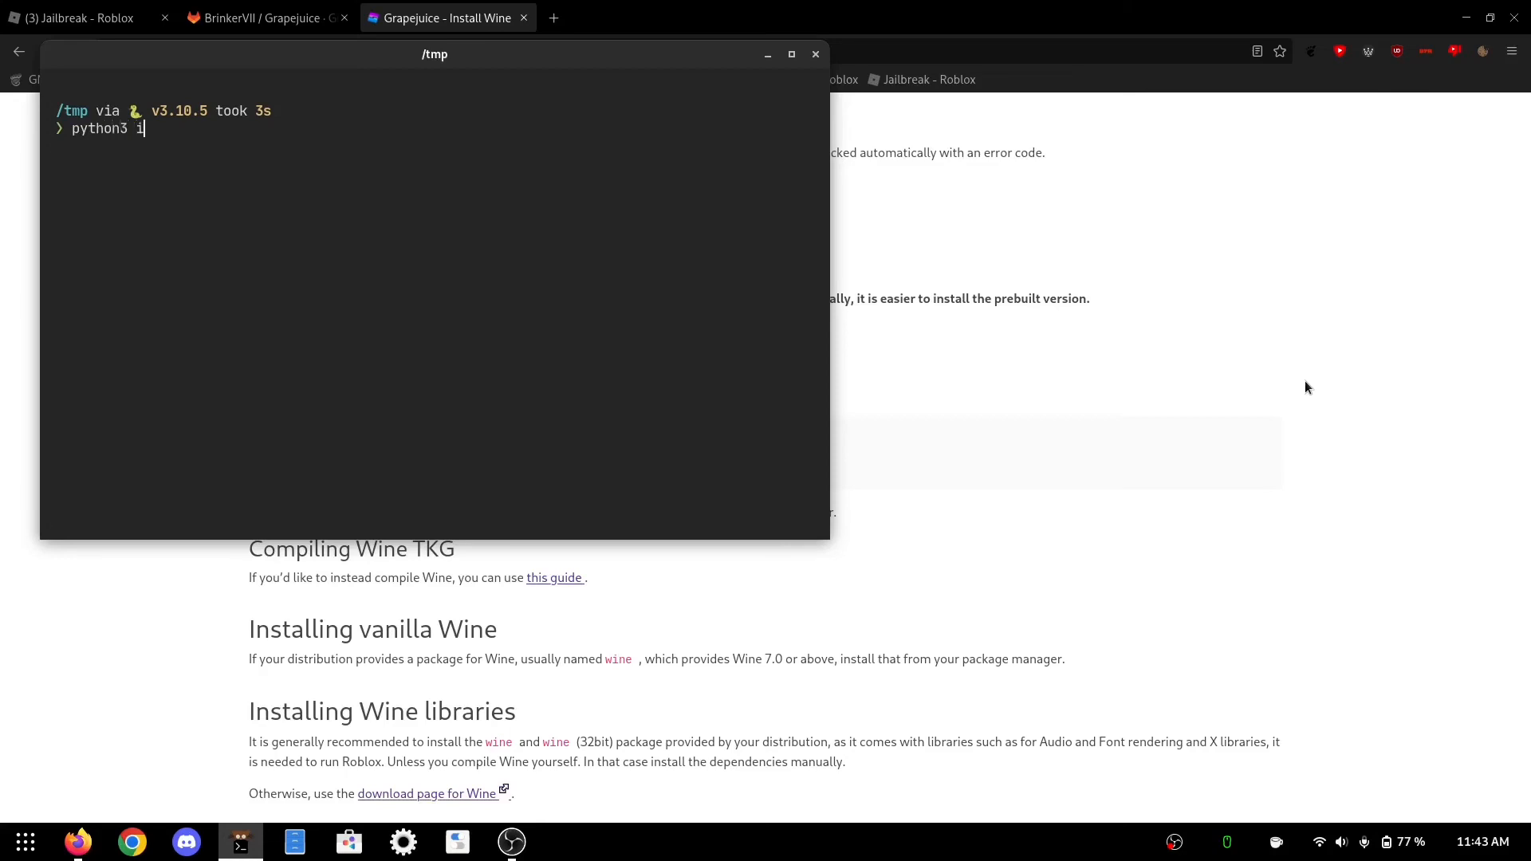
type("nstall.p")
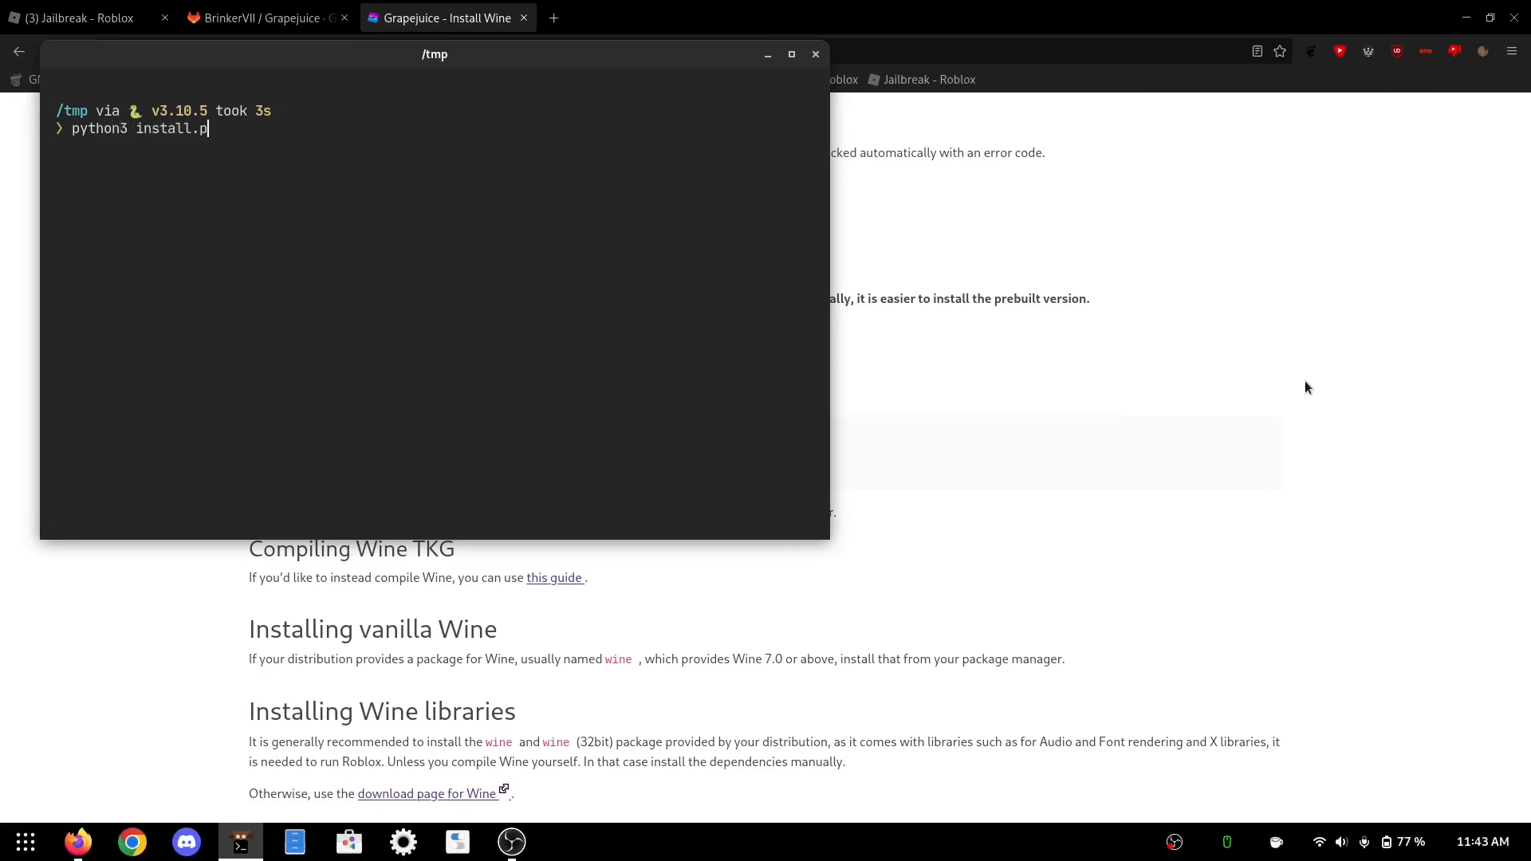
type("y")
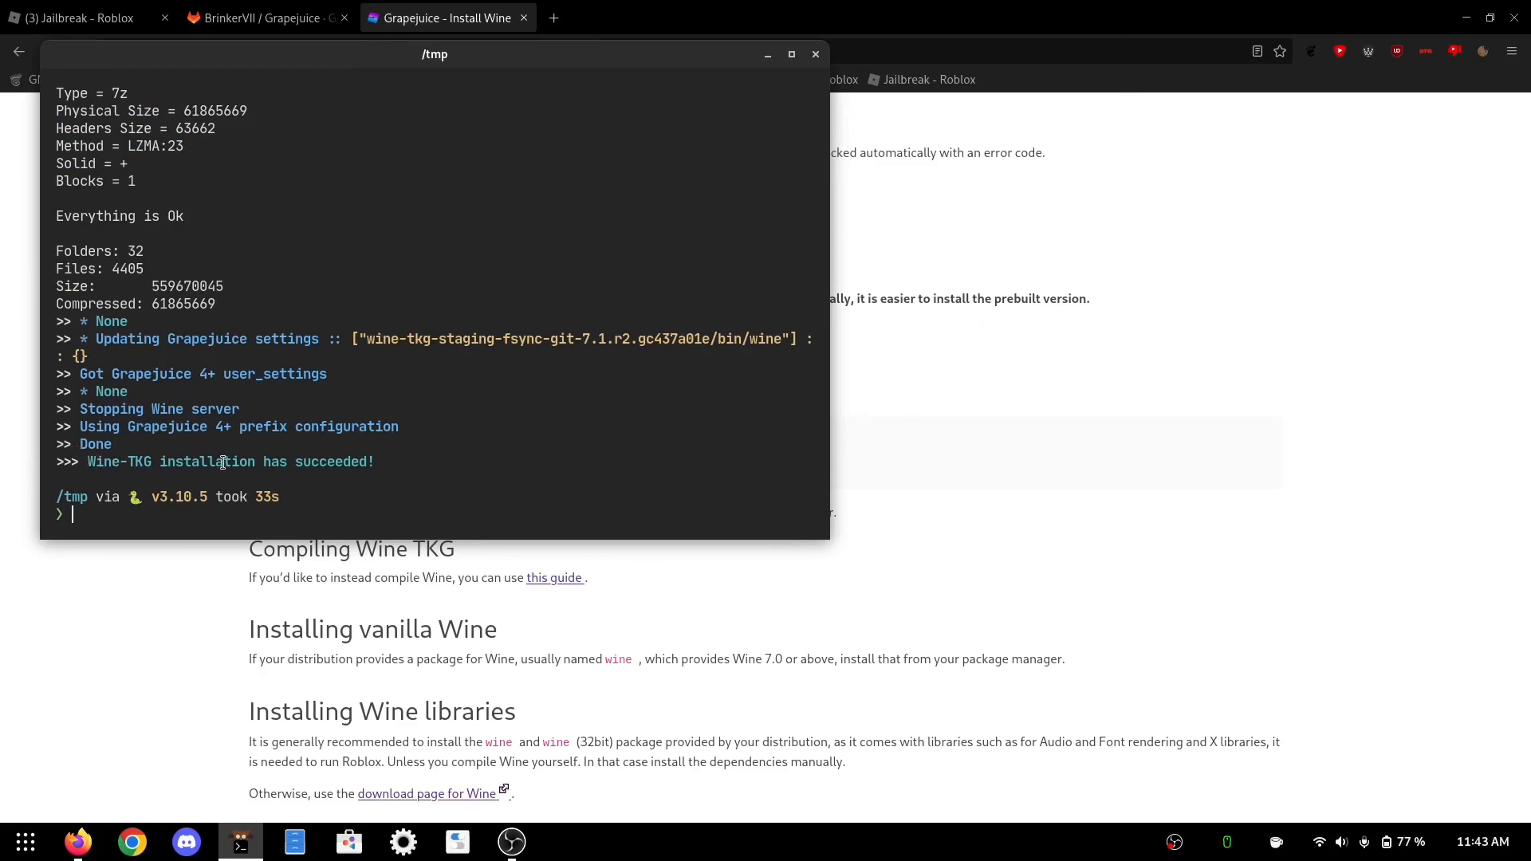
mouse_move(750, 374)
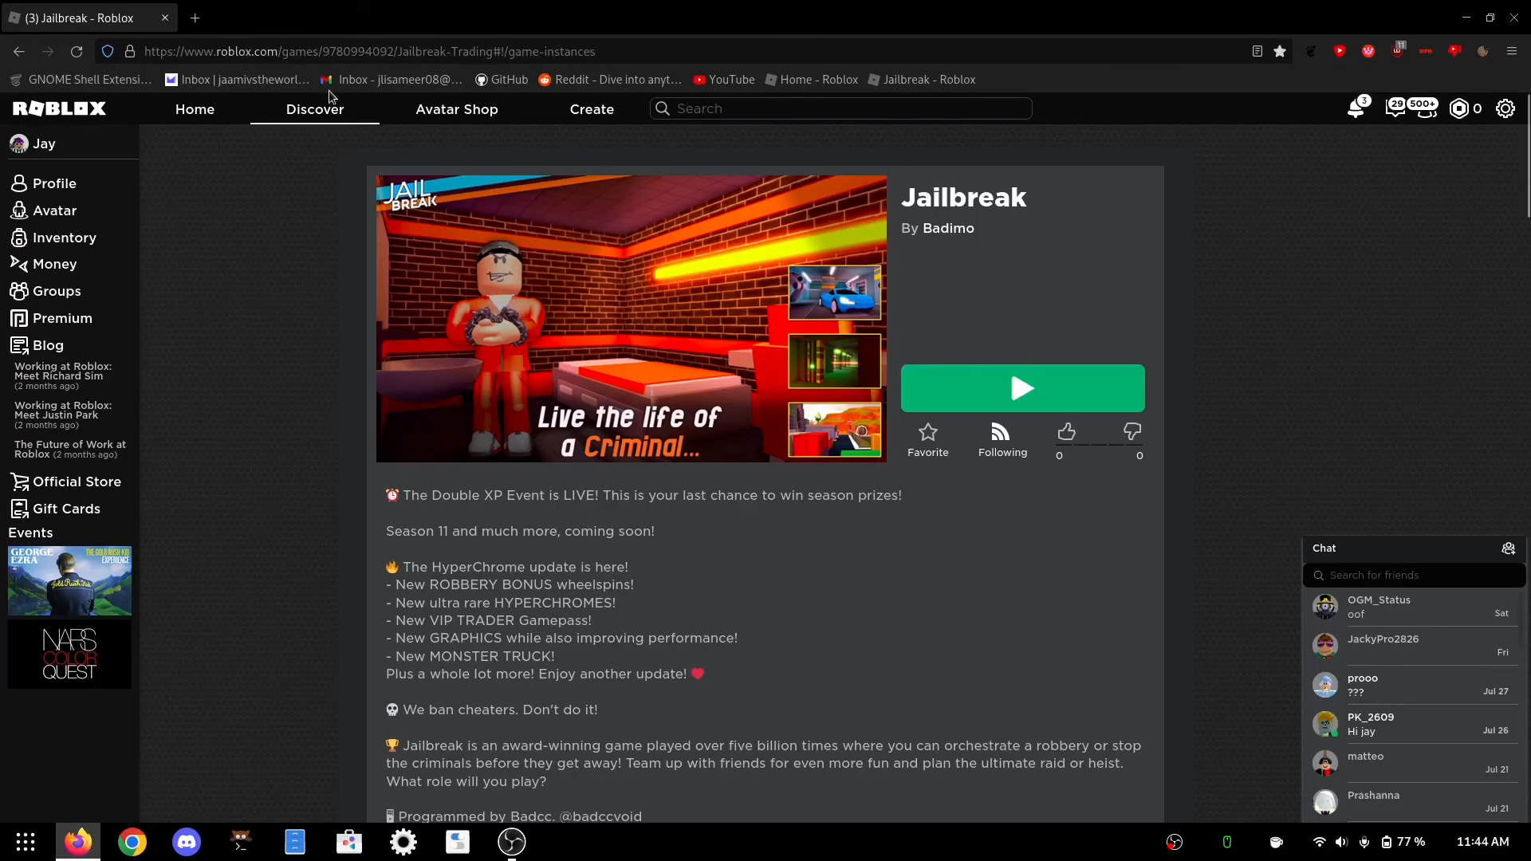
Search Roblox for natural disaster and open the Natural Disaster Survival game page.
type("natural disaster")
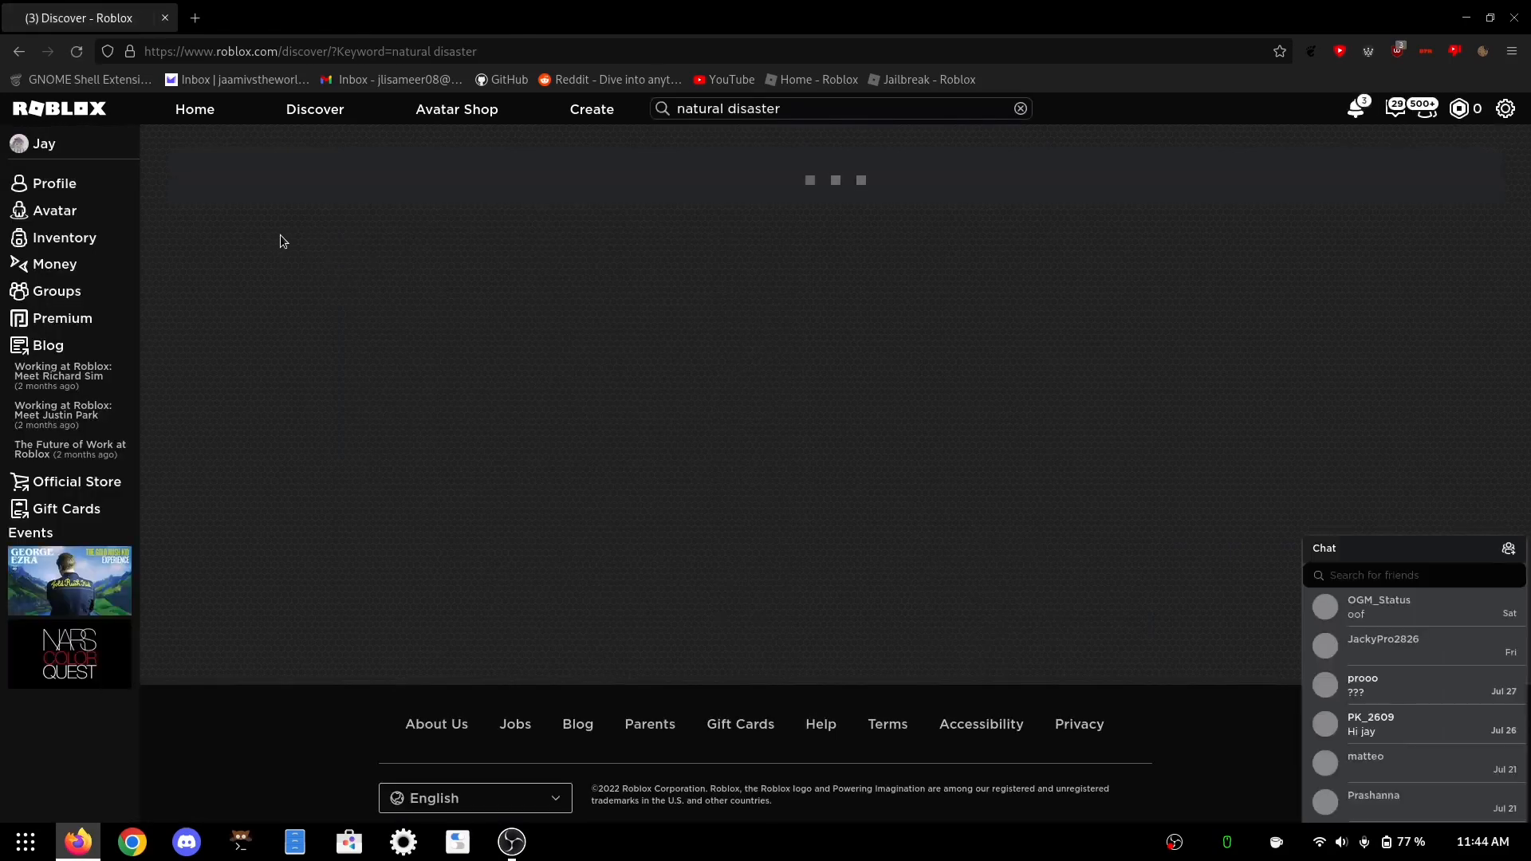
left_click(261, 243)
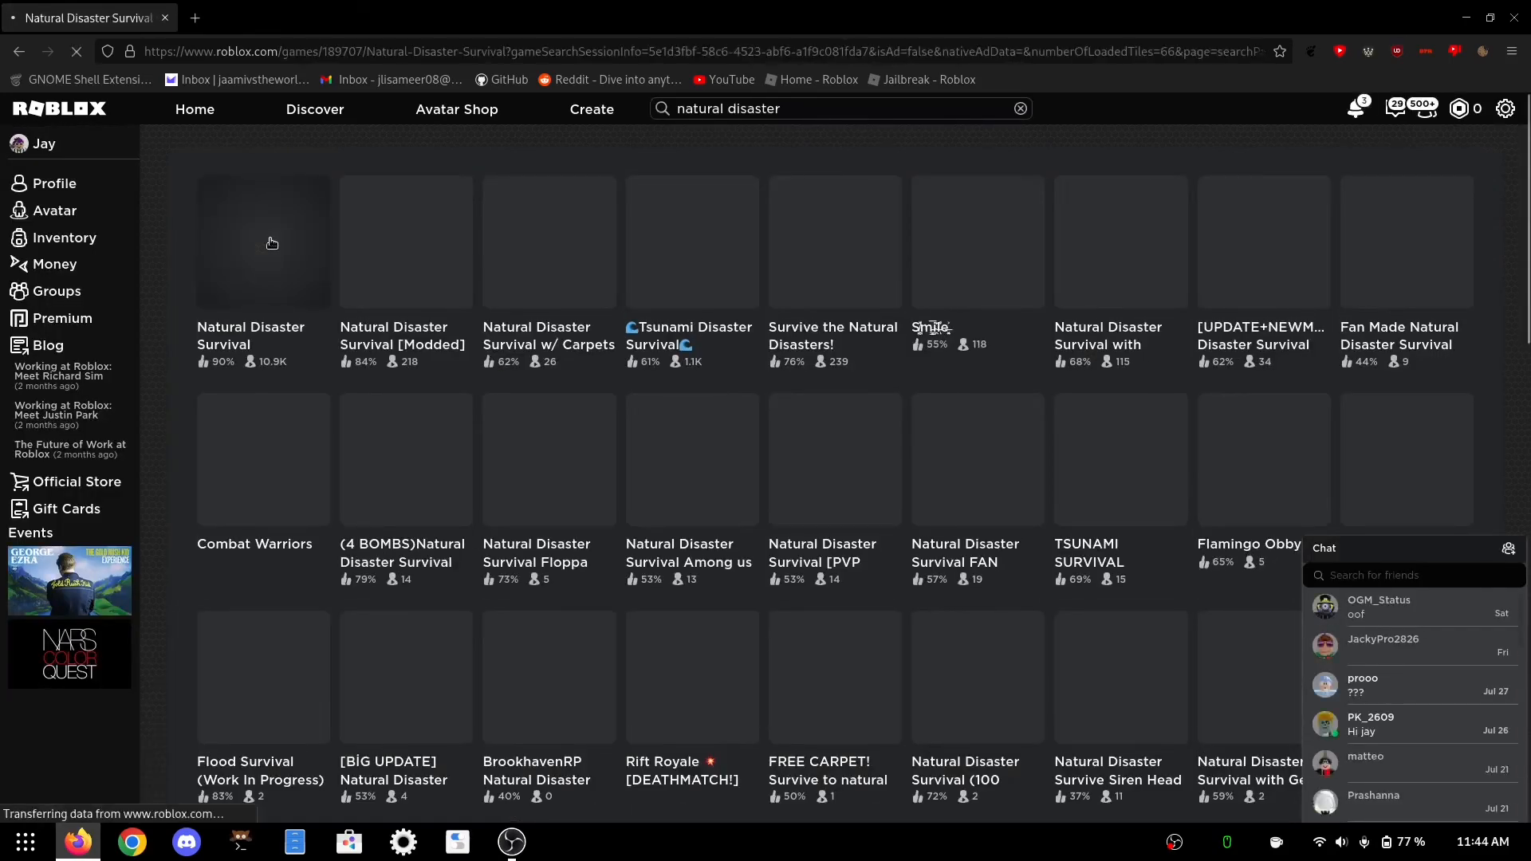
left_click(262, 243)
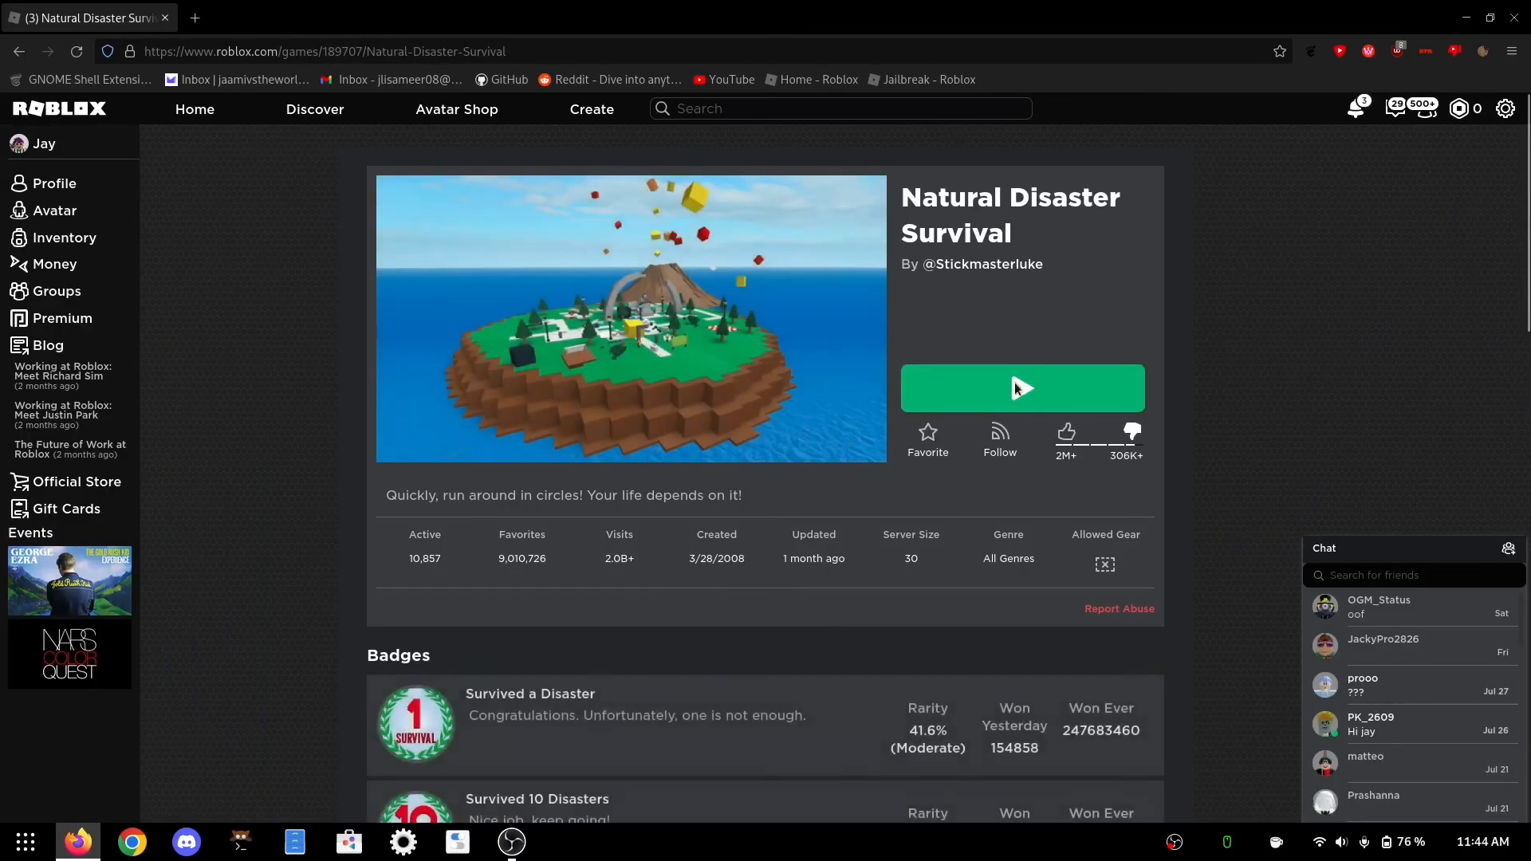
Play Natural Disaster Survival, letting the link open in Roblox Player until the welcome screen appears.
left_click(1021, 387)
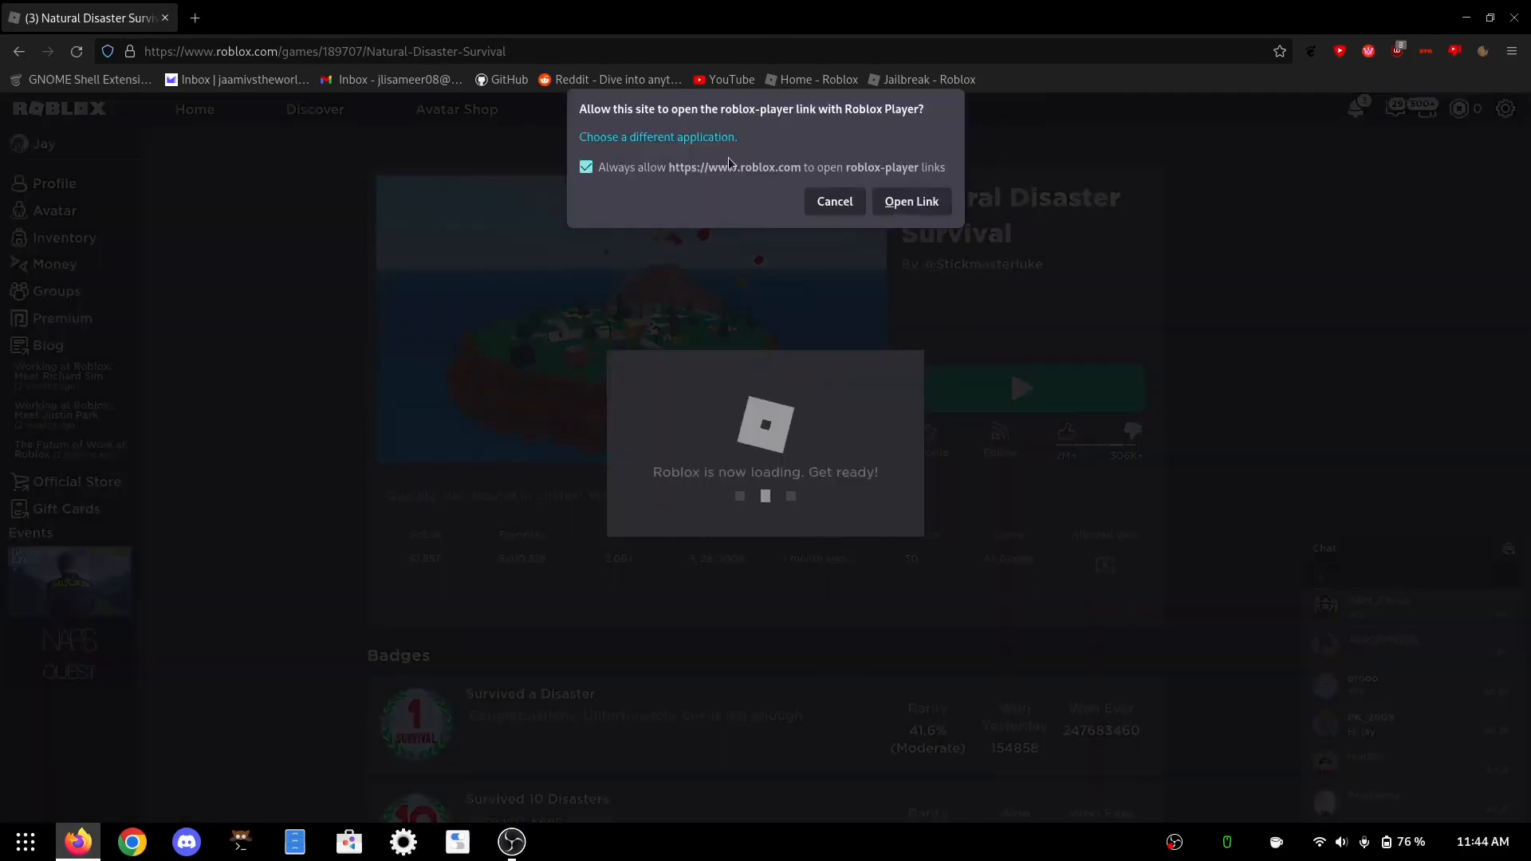
left_click(909, 201)
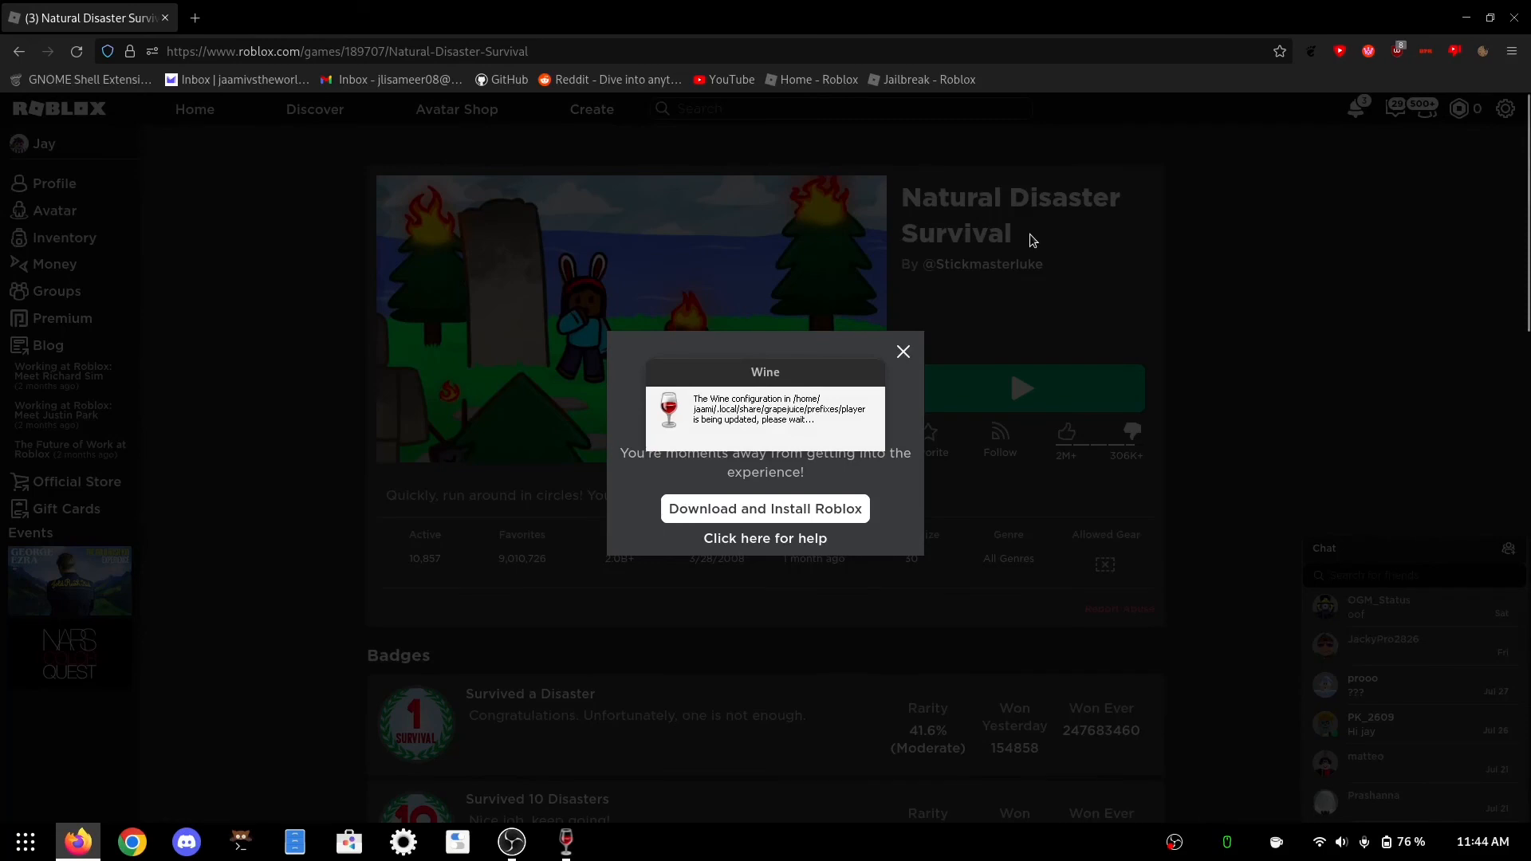
mouse_move(612, 434)
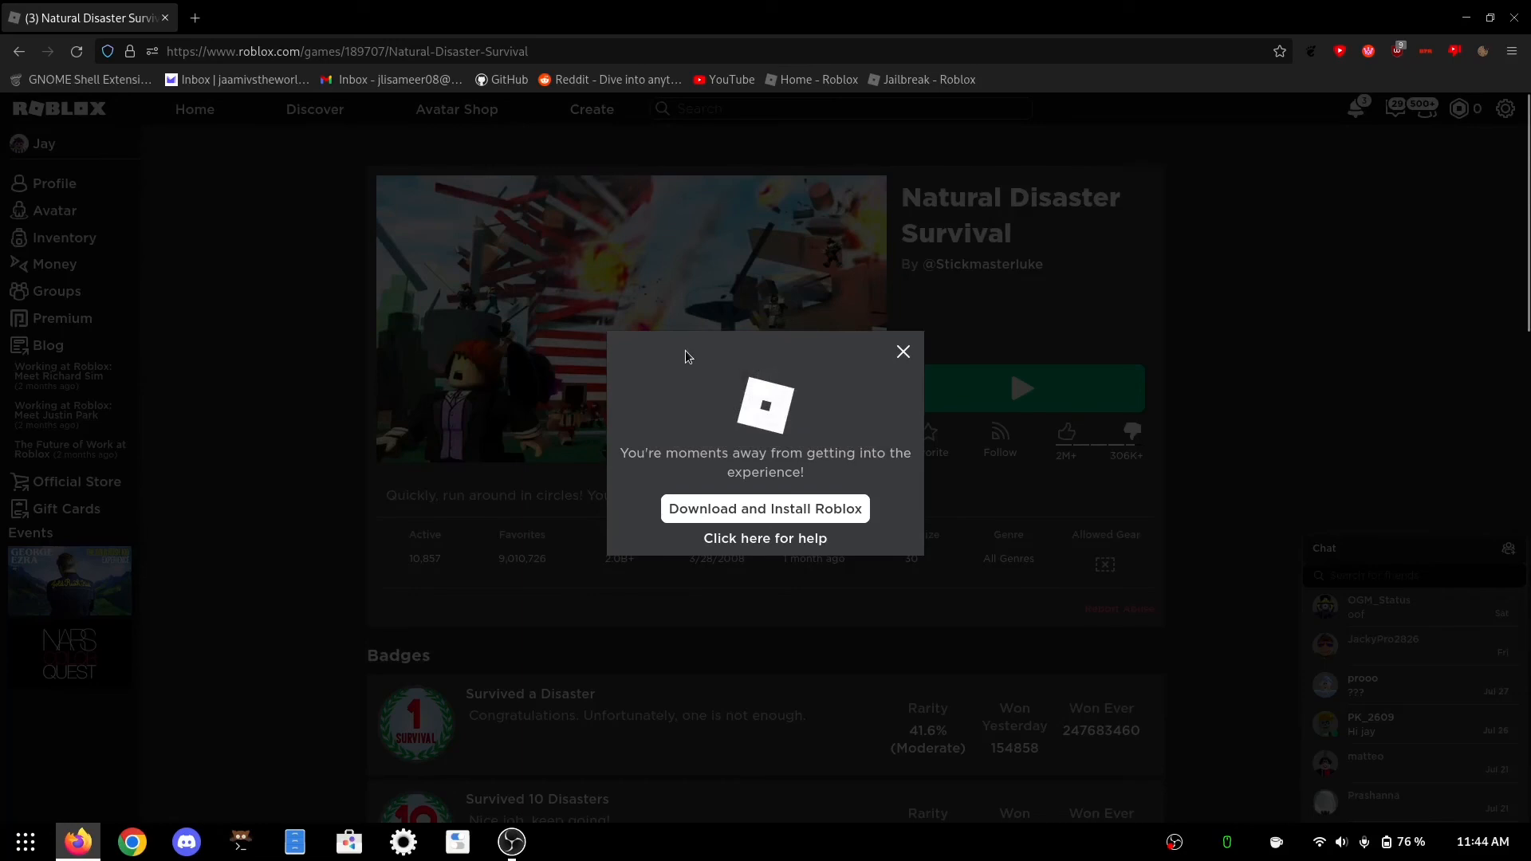
left_click(764, 508)
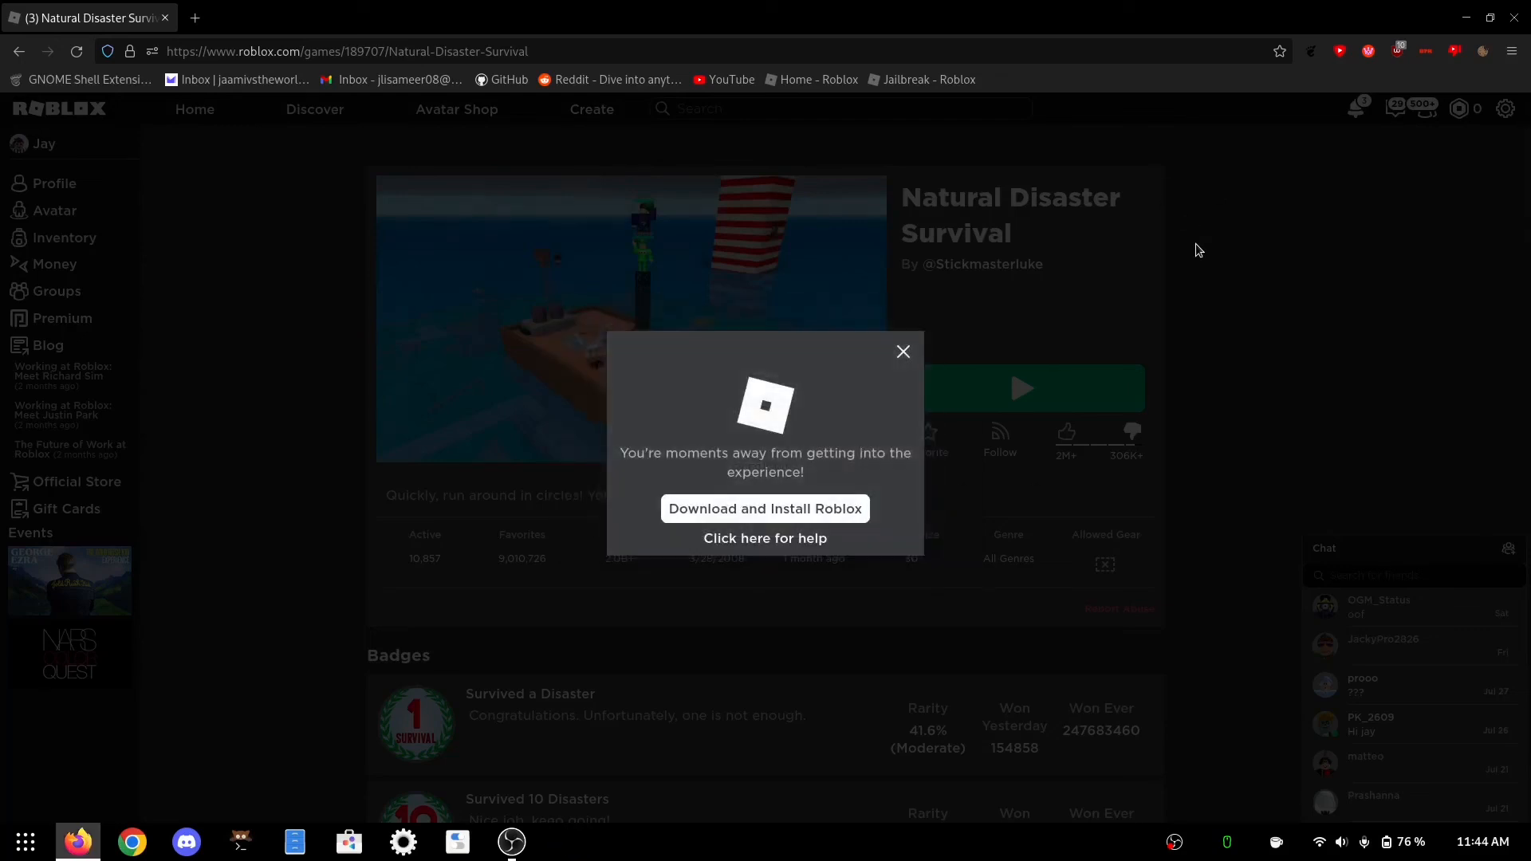
left_click(764, 507)
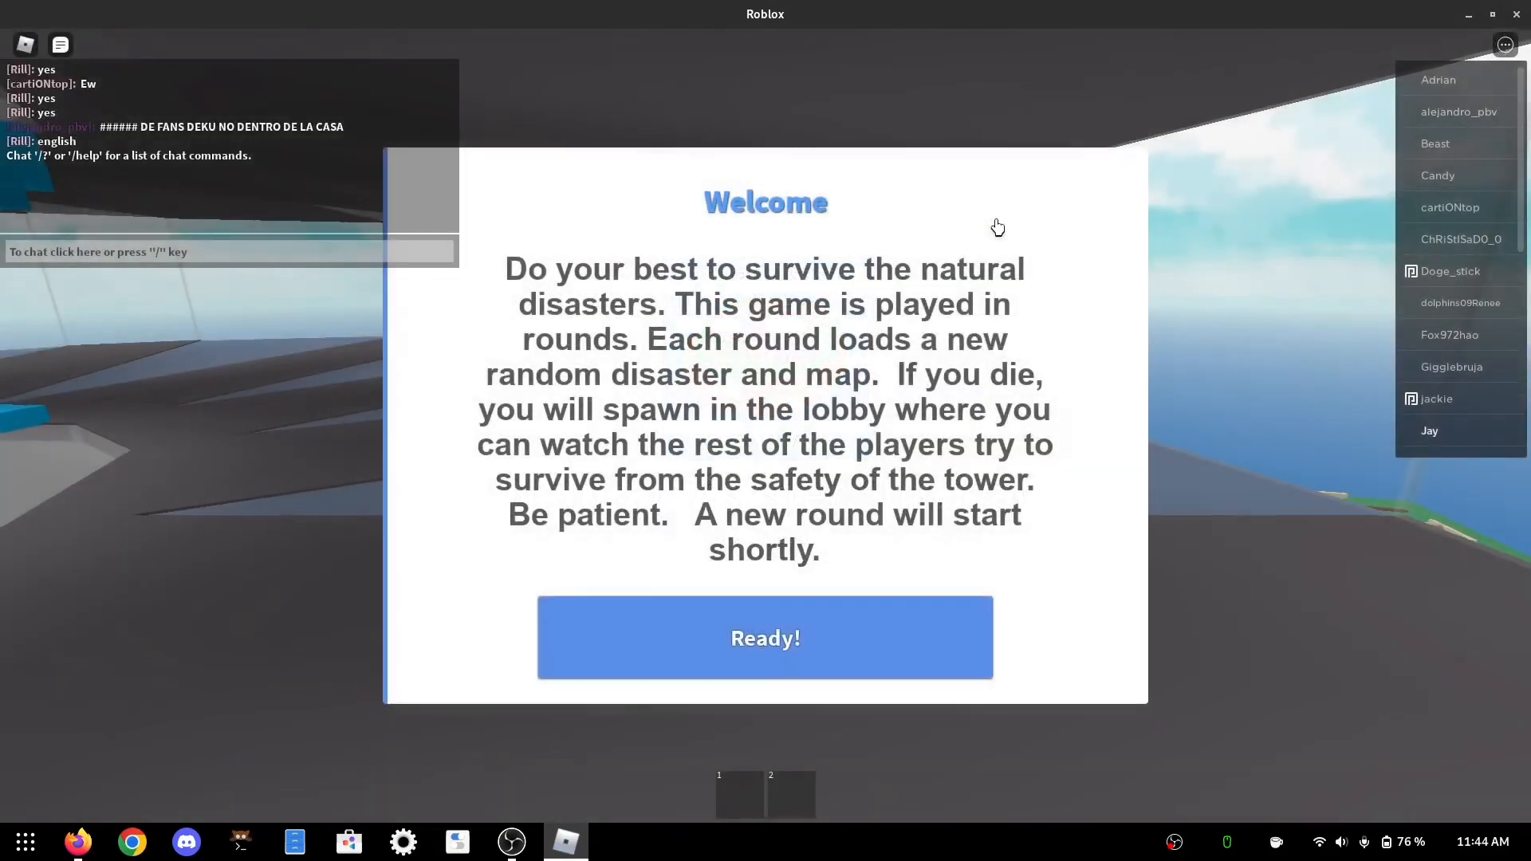
Dismiss the welcome message with Ready! and resume from the in-game menu into the lobby.
left_click(763, 638)
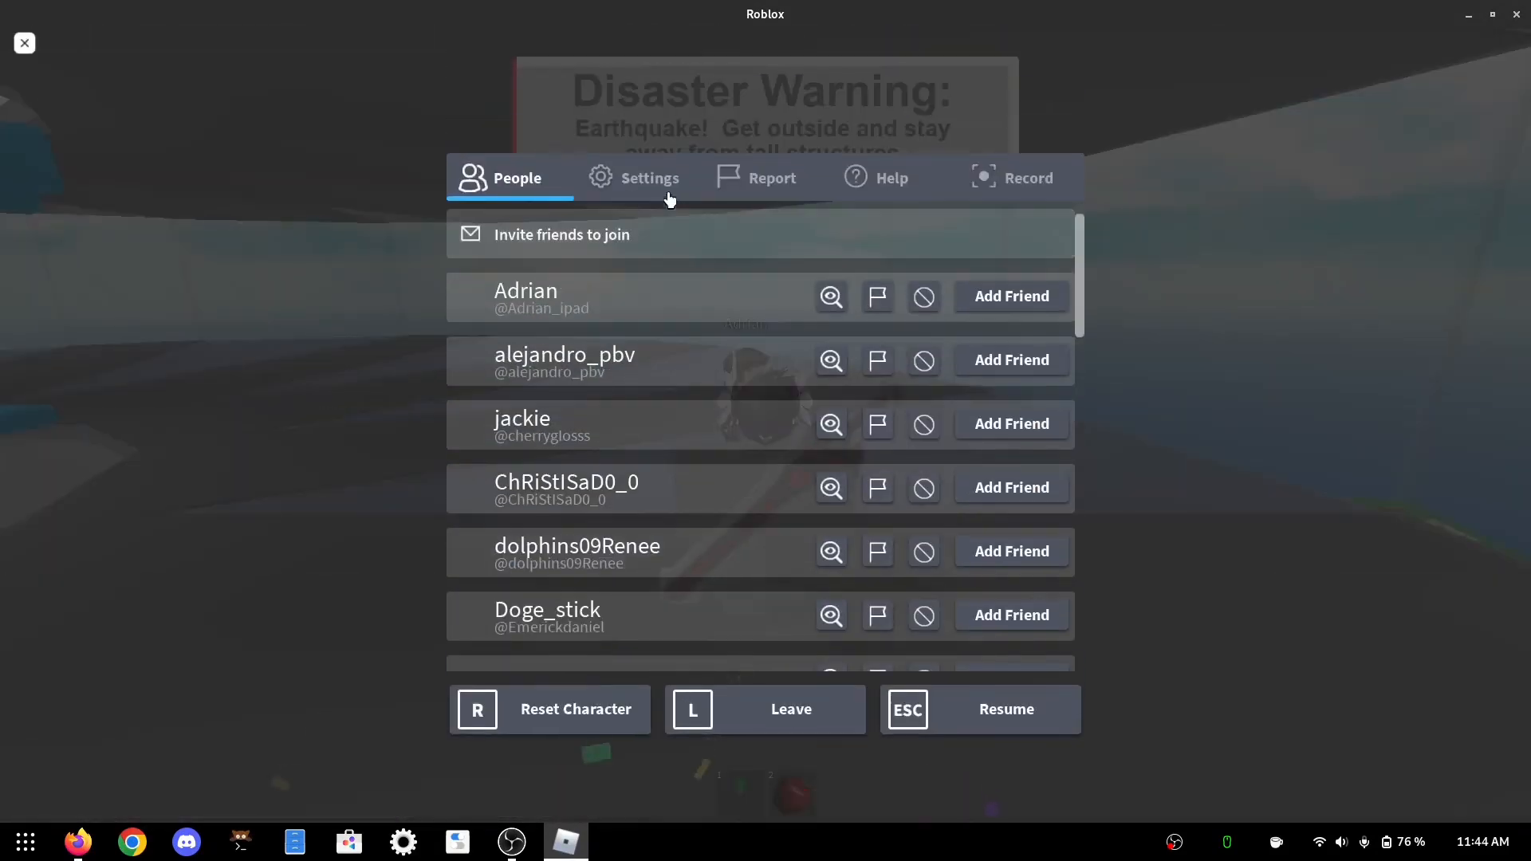
left_click(647, 177)
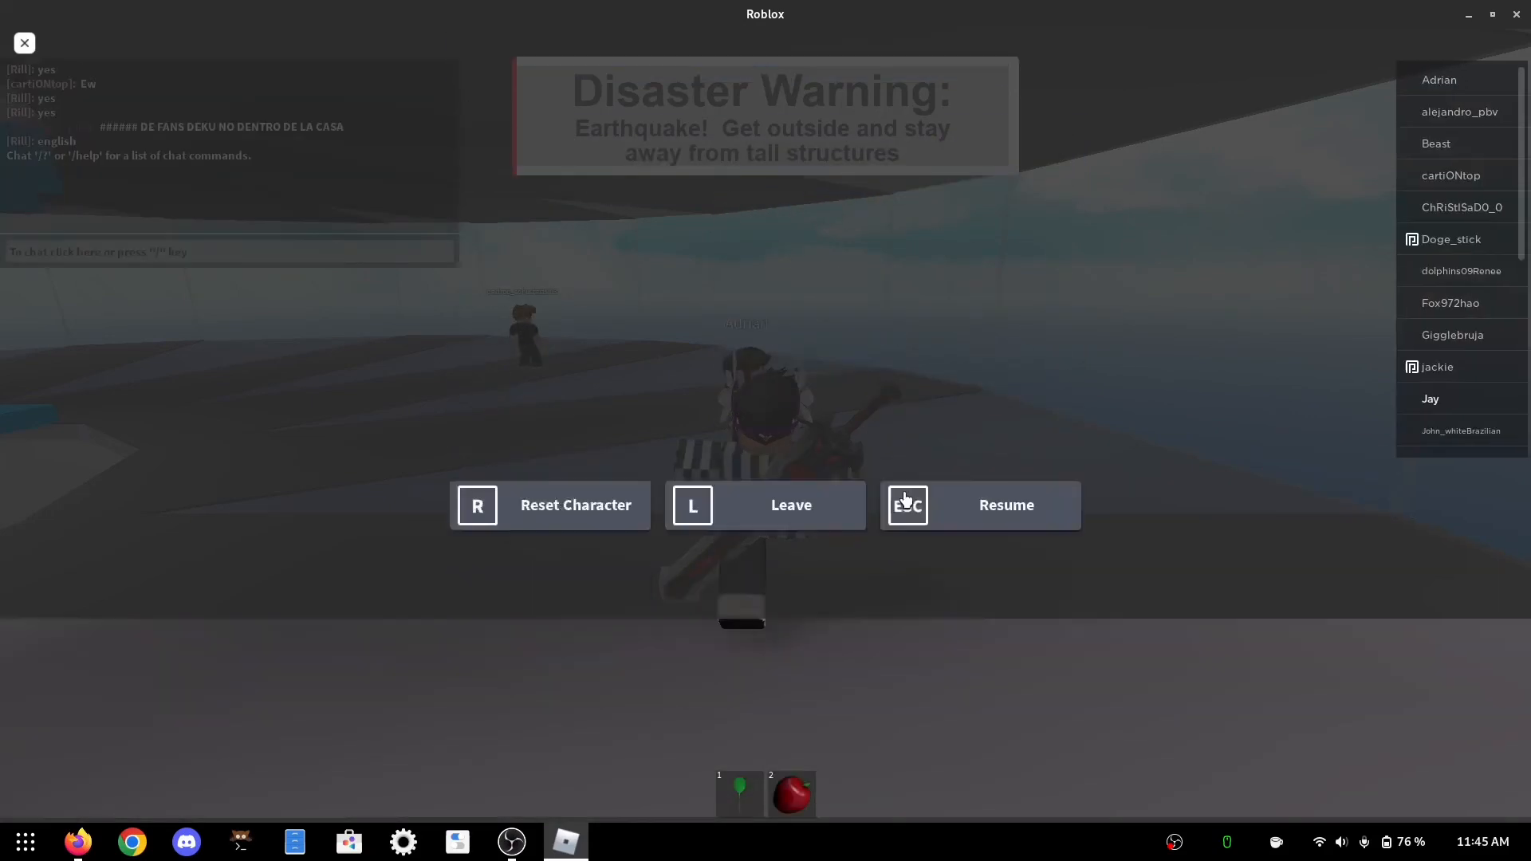
left_click(1007, 506)
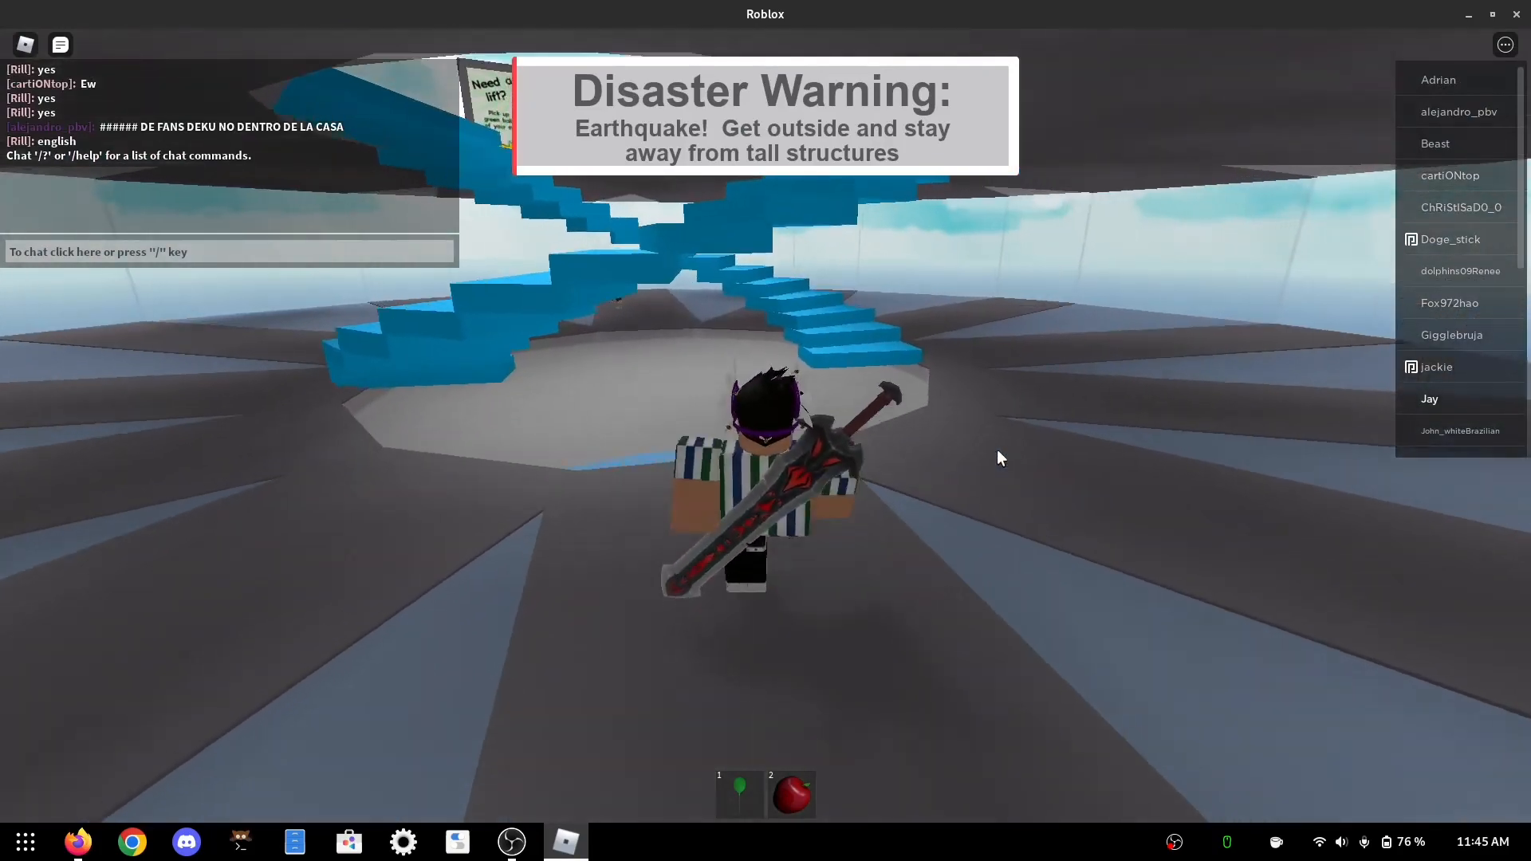